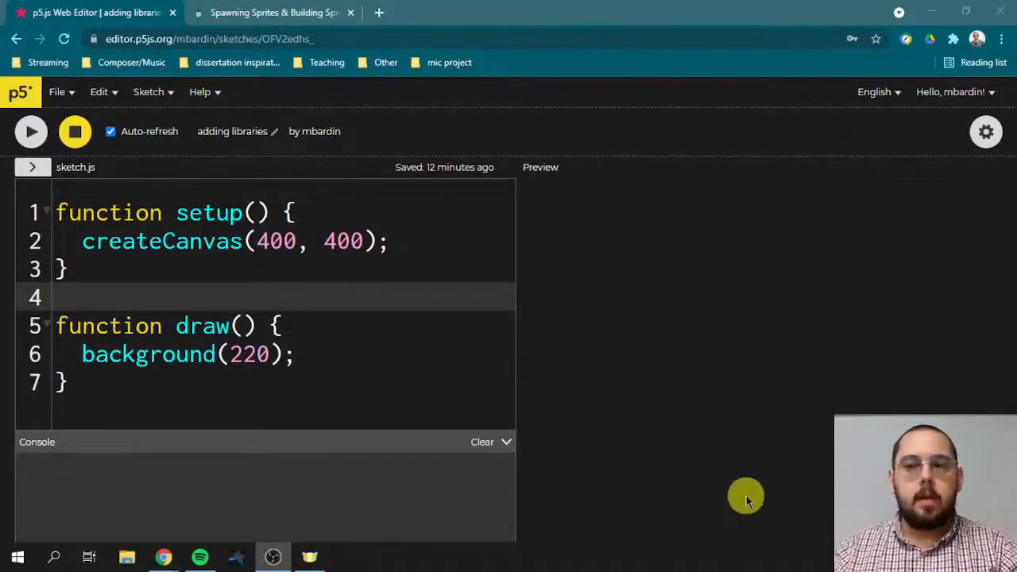
mouse_move(738, 462)
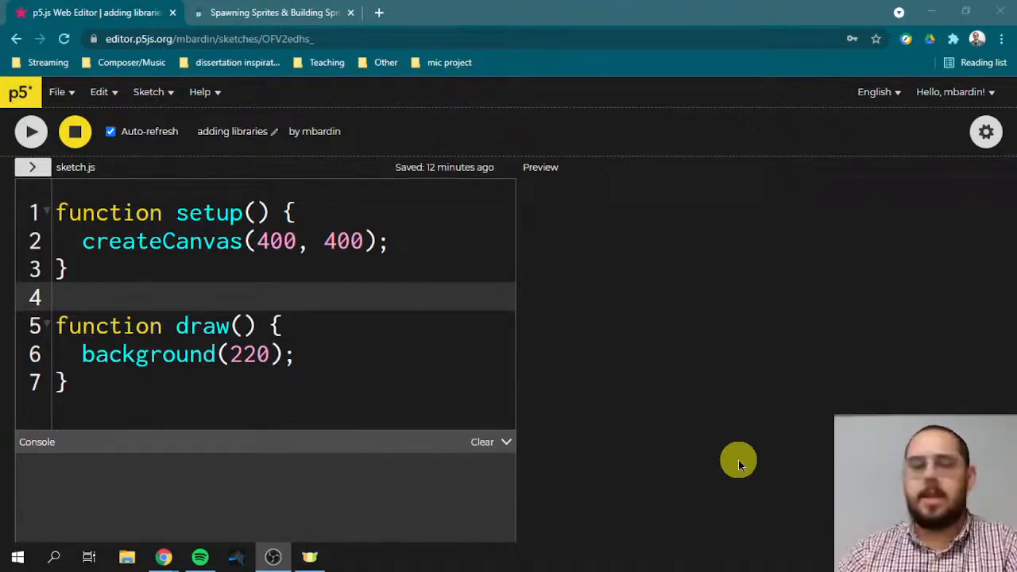
mouse_move(741, 421)
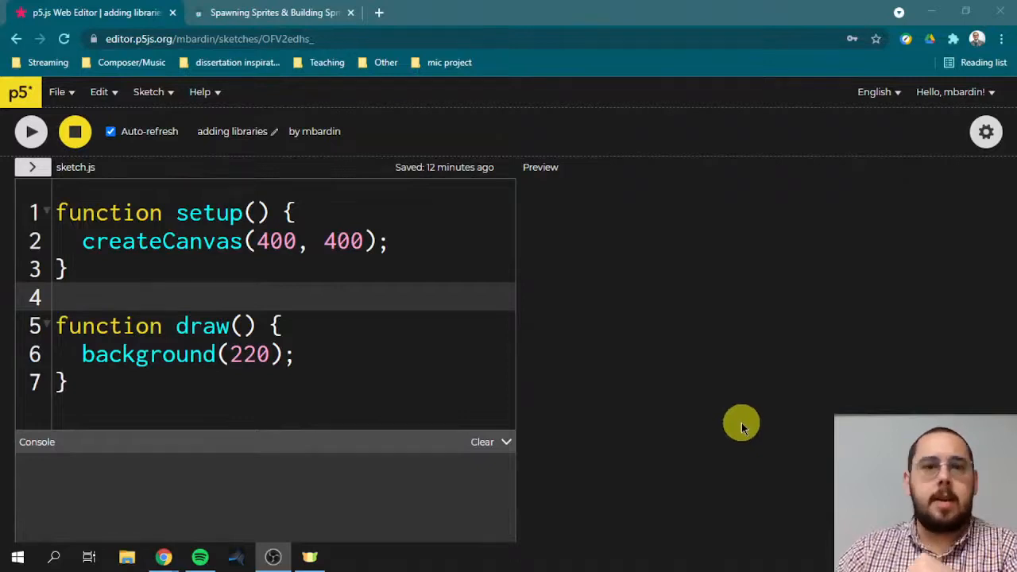
mouse_move(449, 308)
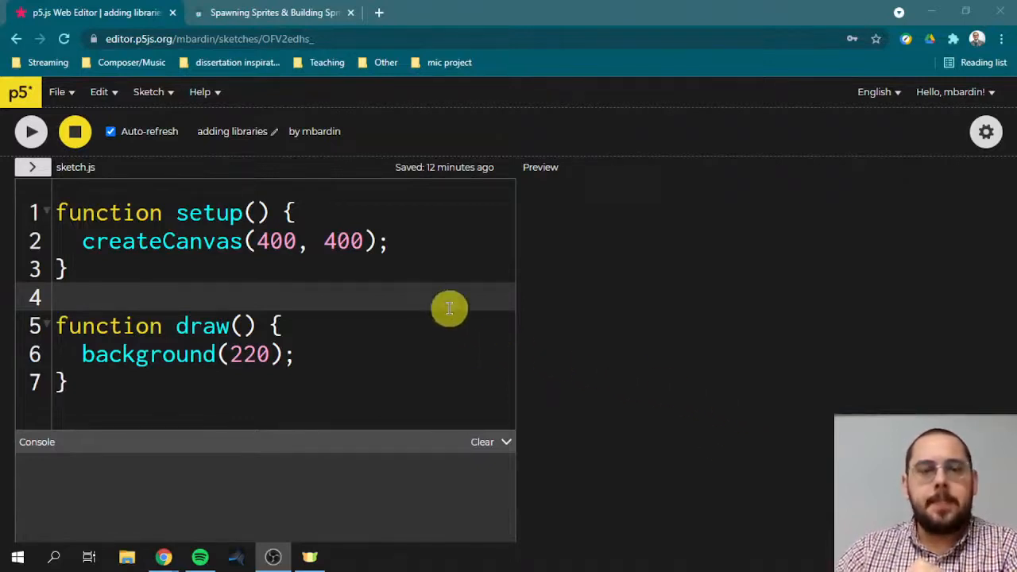
mouse_move(476, 267)
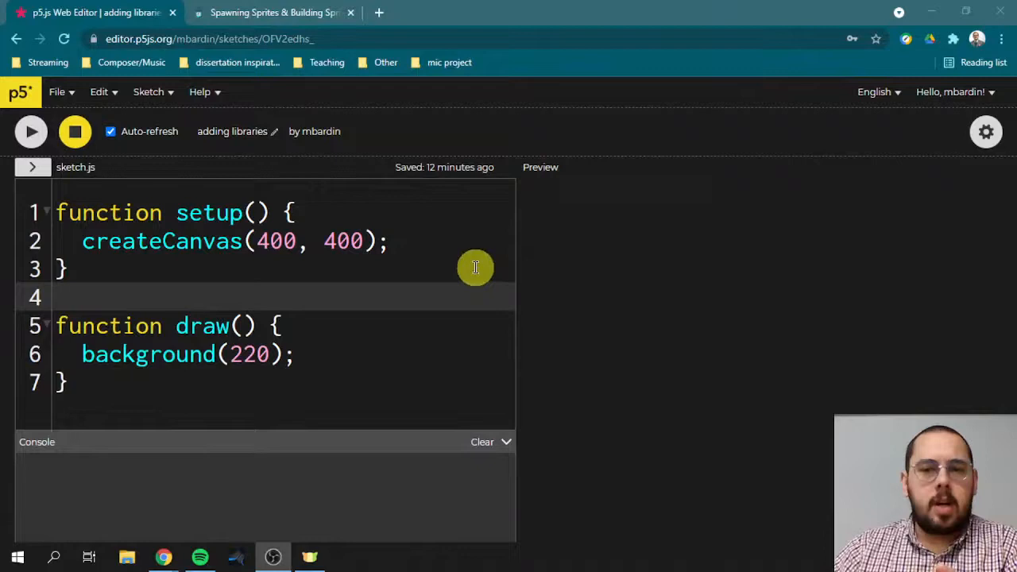
mouse_move(493, 257)
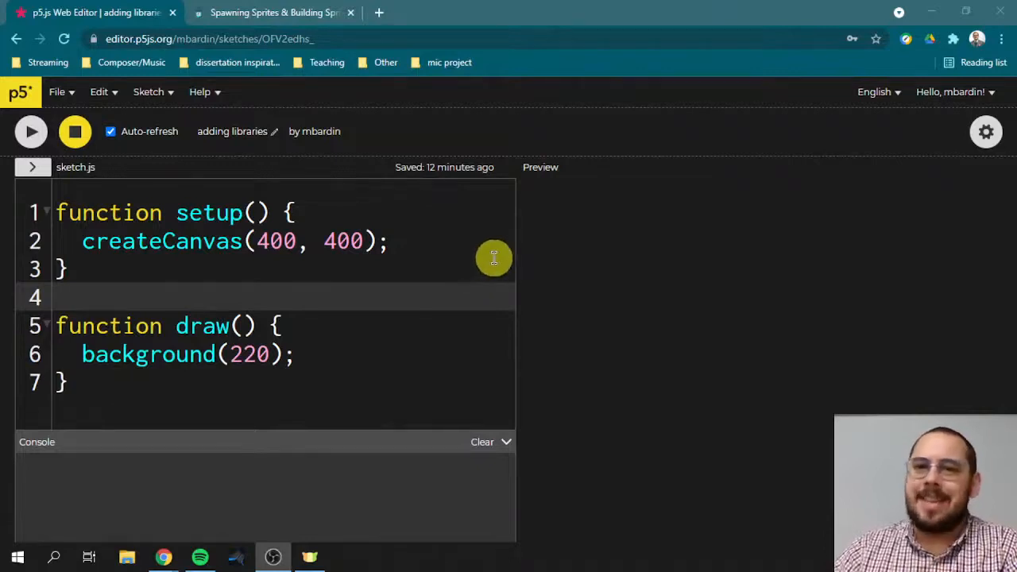
mouse_move(505, 247)
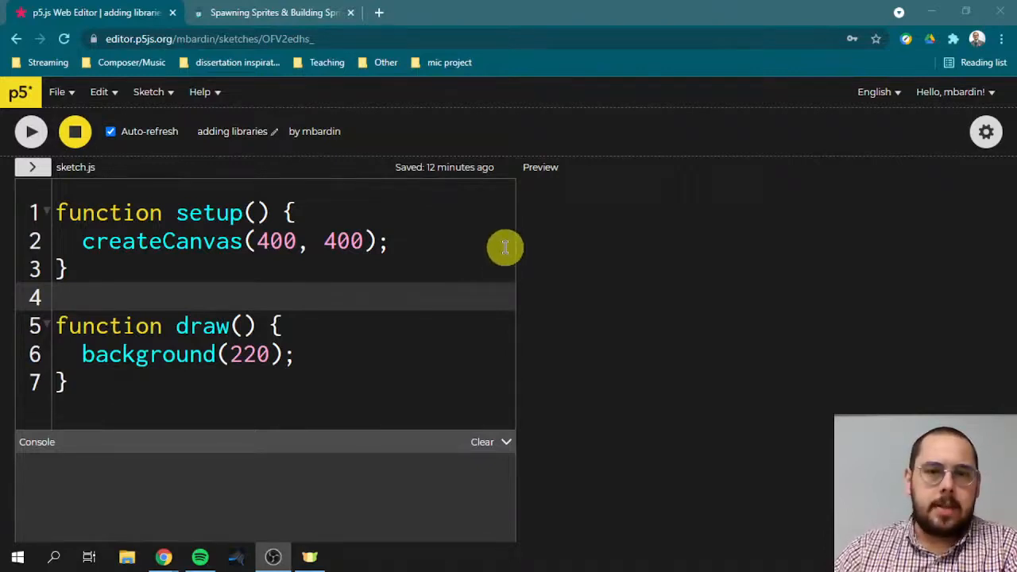
mouse_move(525, 249)
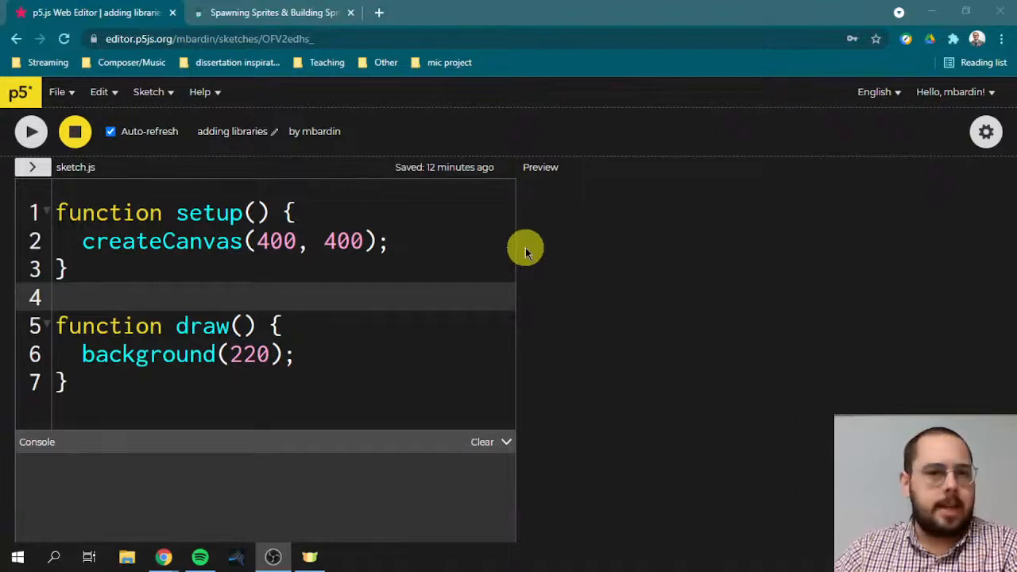
mouse_move(220, 131)
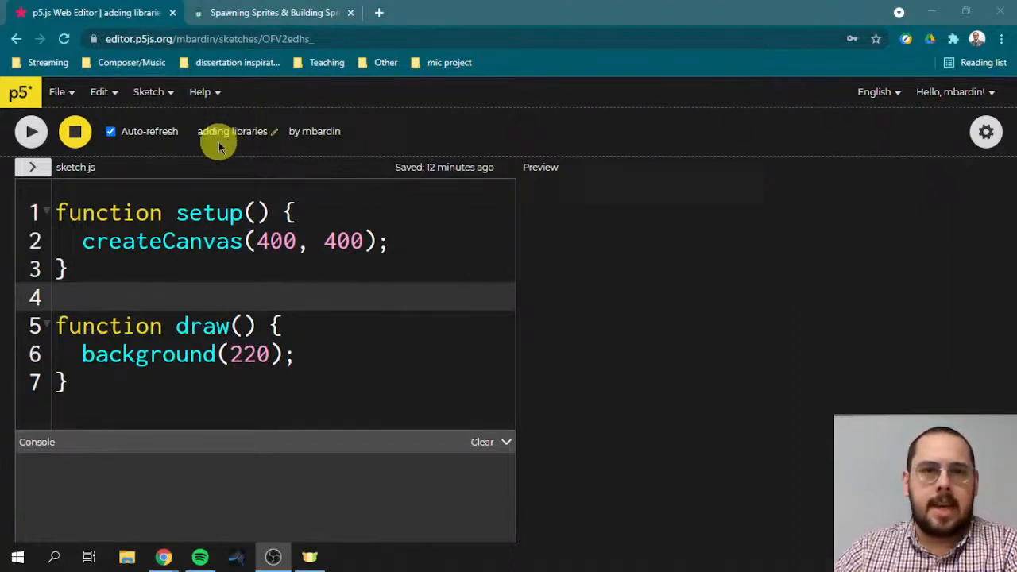
mouse_move(515, 155)
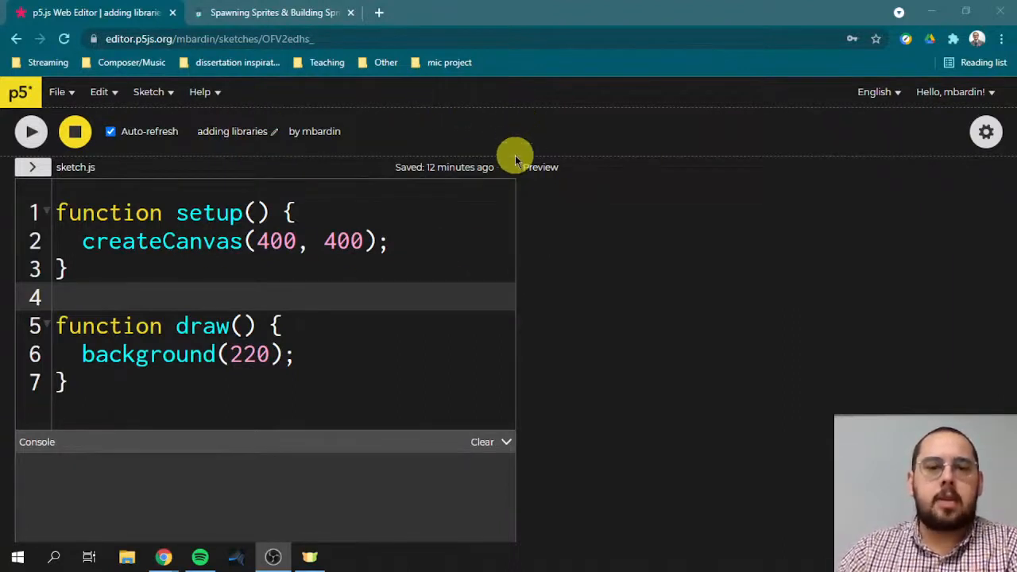
mouse_move(367, 354)
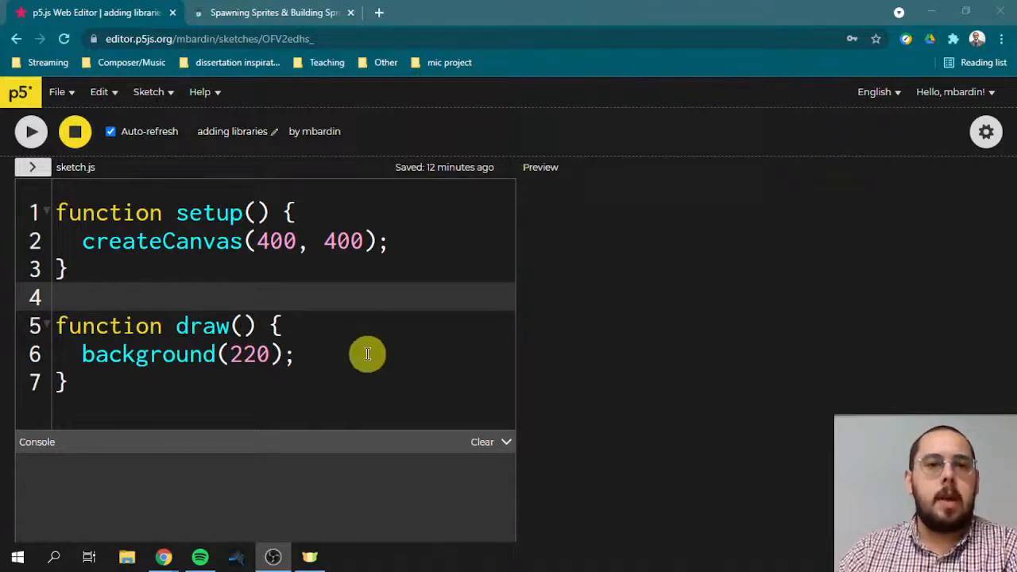
mouse_move(354, 300)
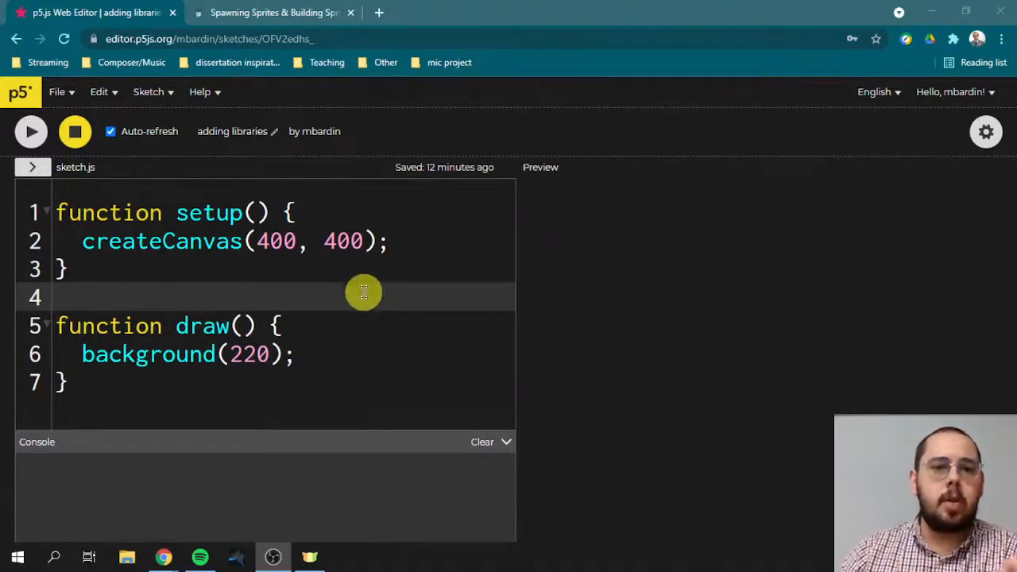
mouse_move(354, 283)
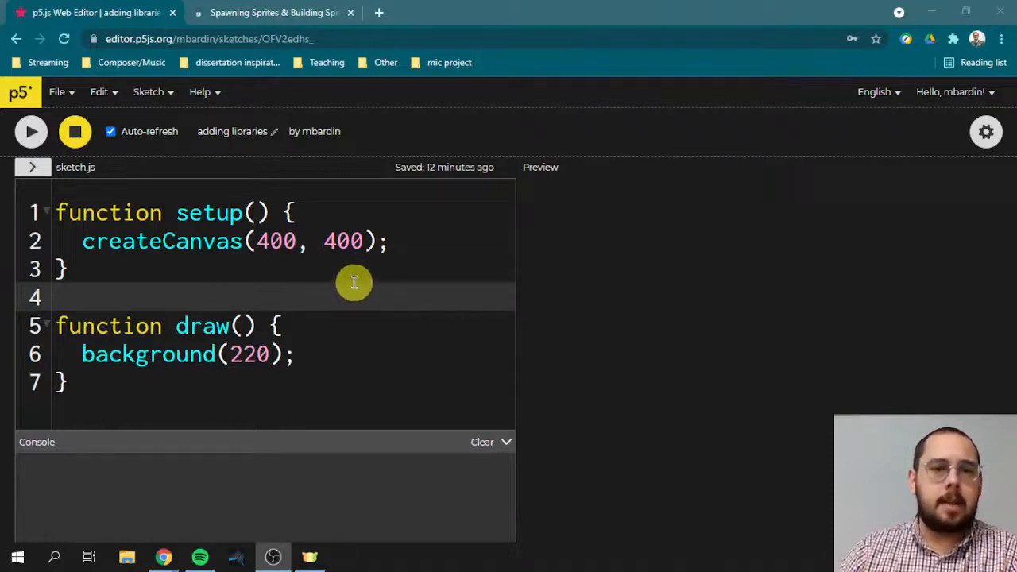
mouse_move(323, 291)
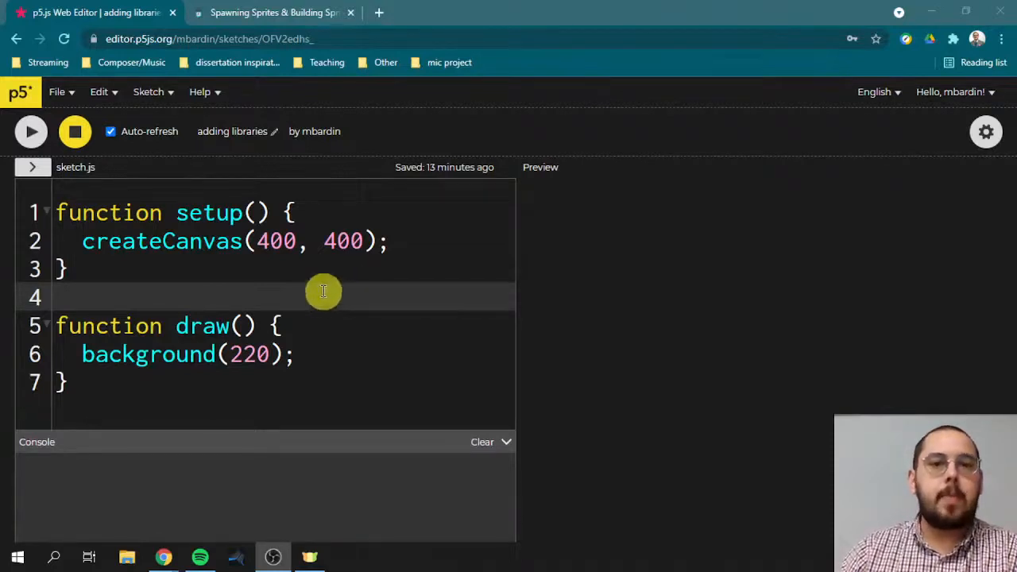
mouse_move(294, 284)
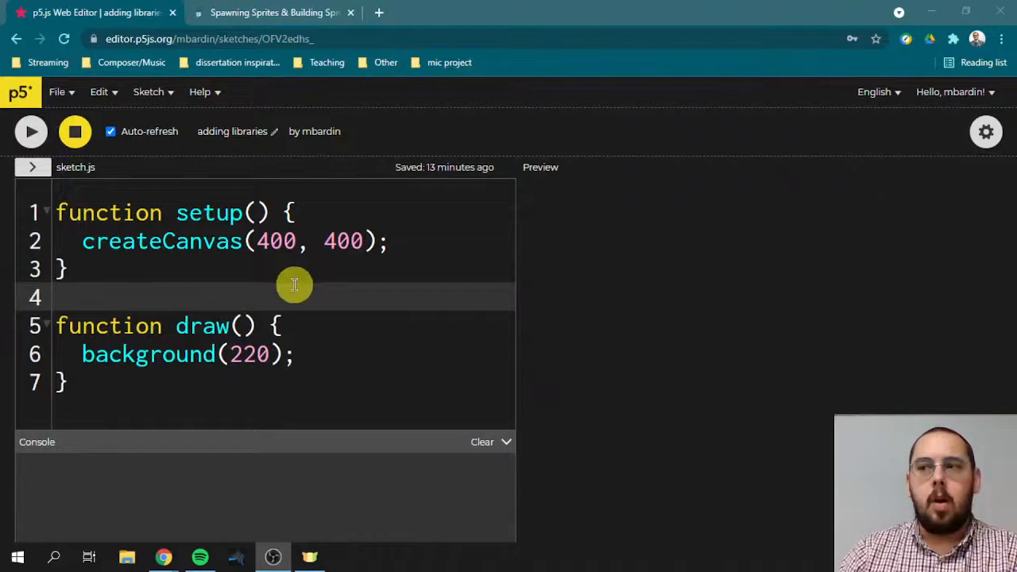
mouse_move(185, 300)
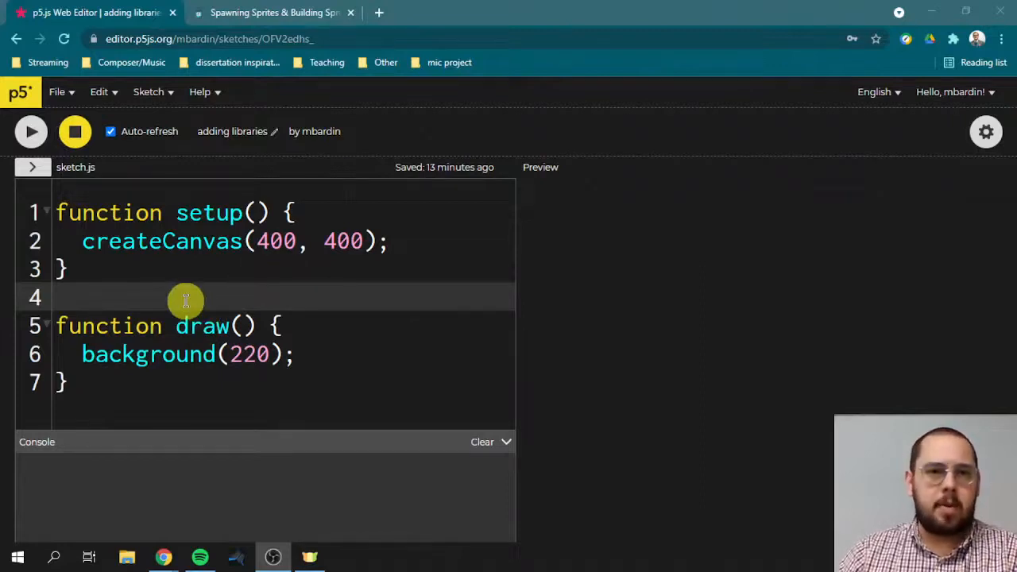
mouse_move(238, 227)
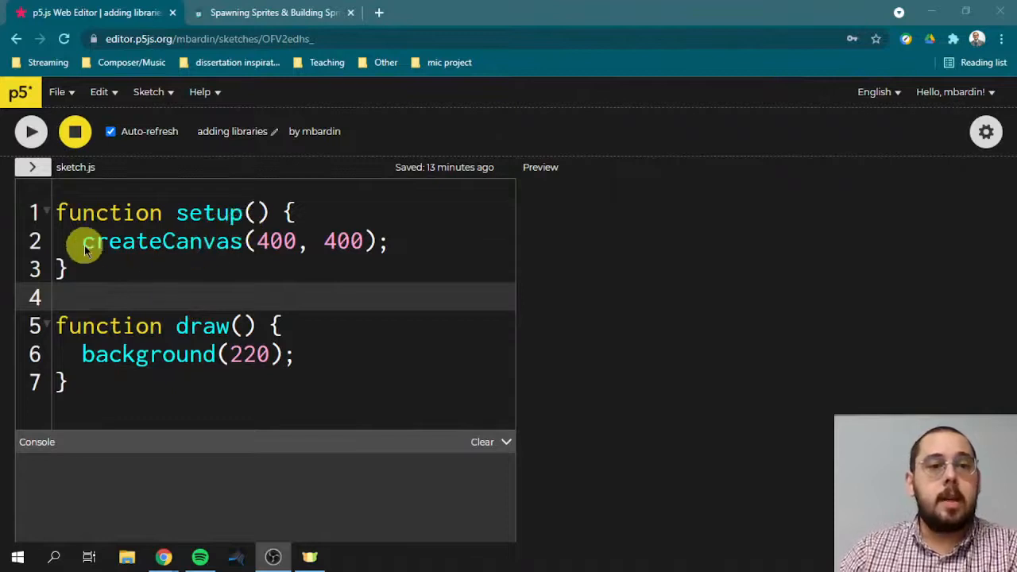
mouse_move(131, 179)
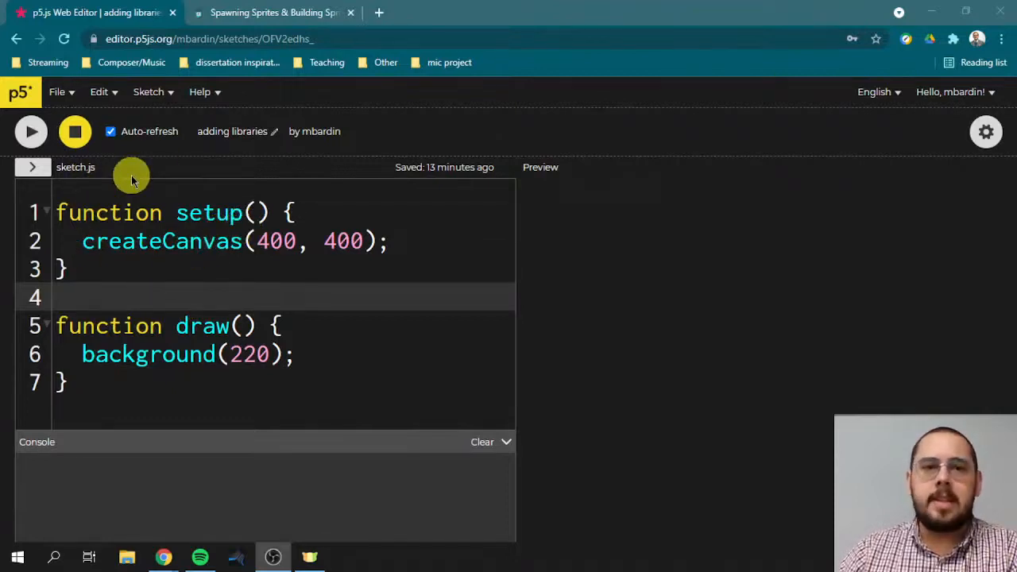
mouse_move(212, 155)
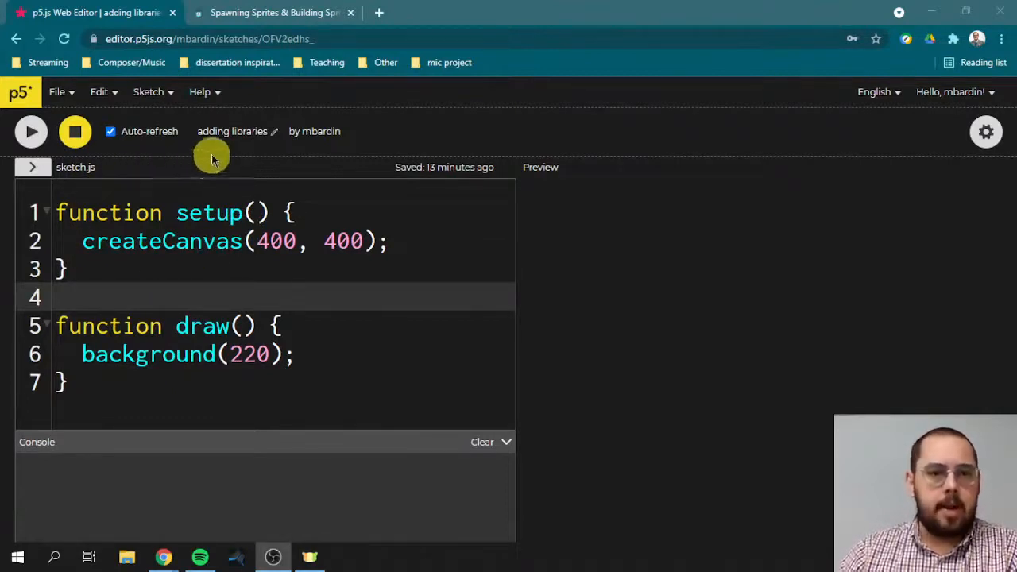
mouse_move(226, 227)
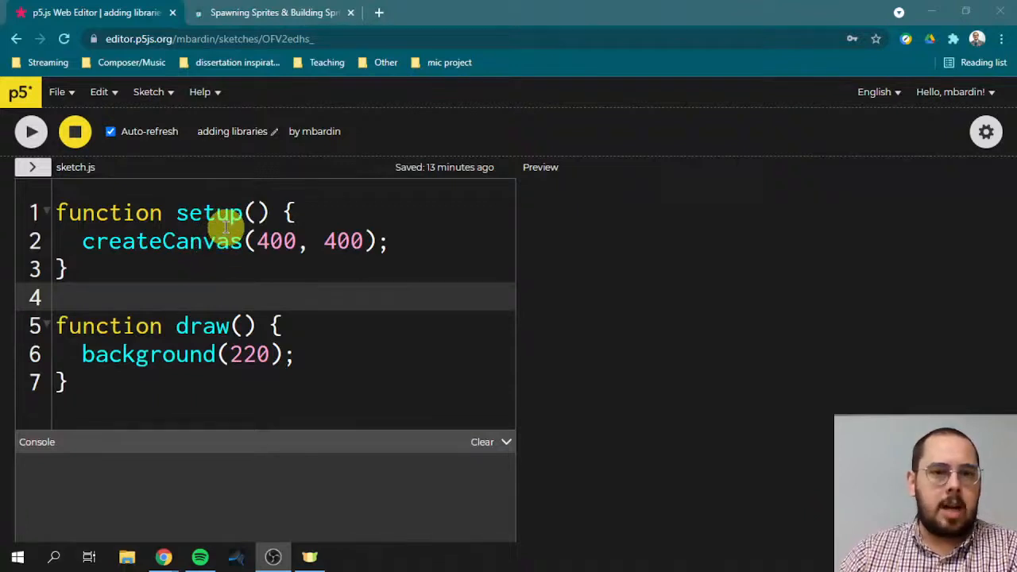
mouse_move(283, 310)
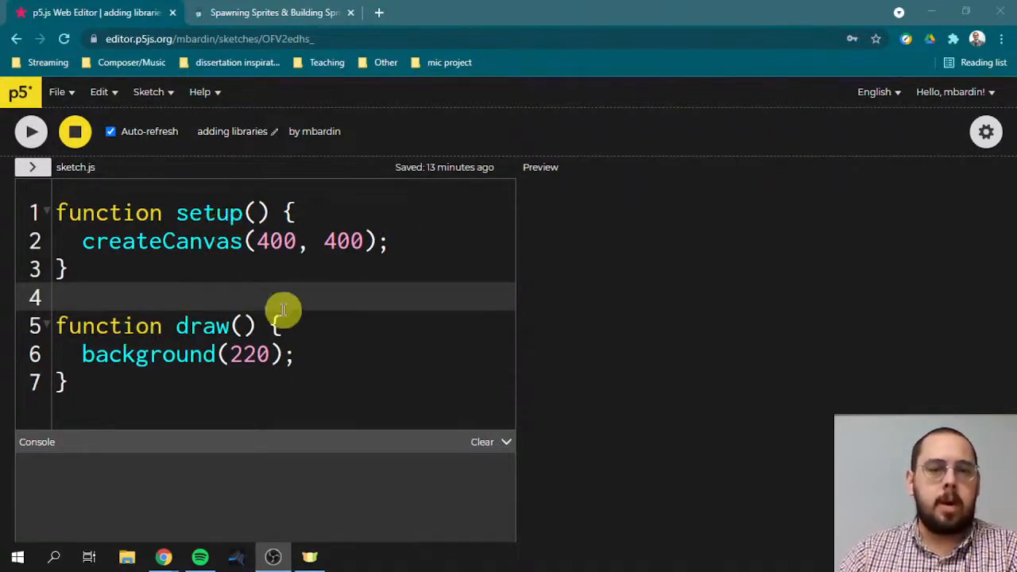
mouse_move(275, 252)
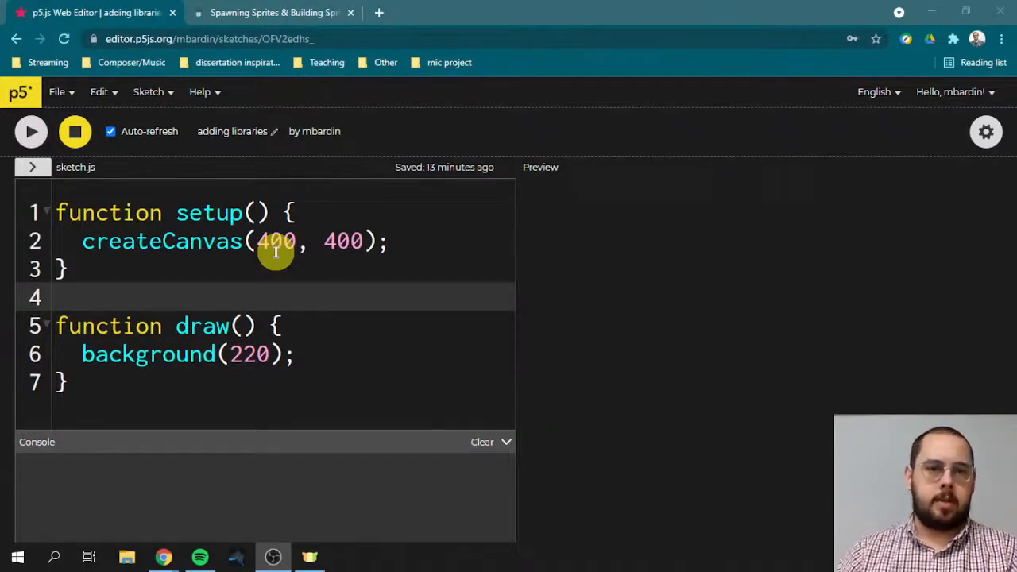
mouse_move(137, 278)
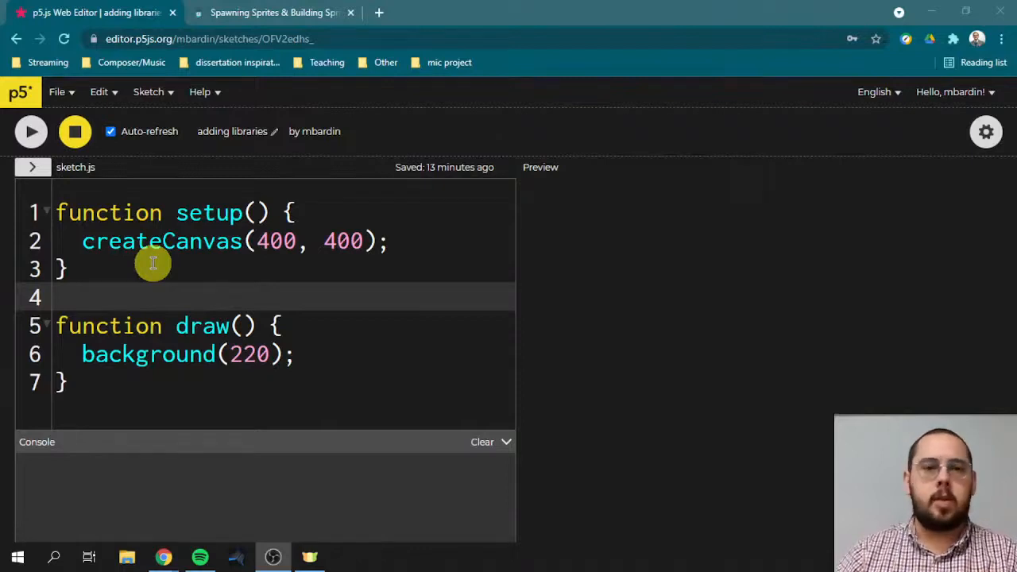
mouse_move(187, 253)
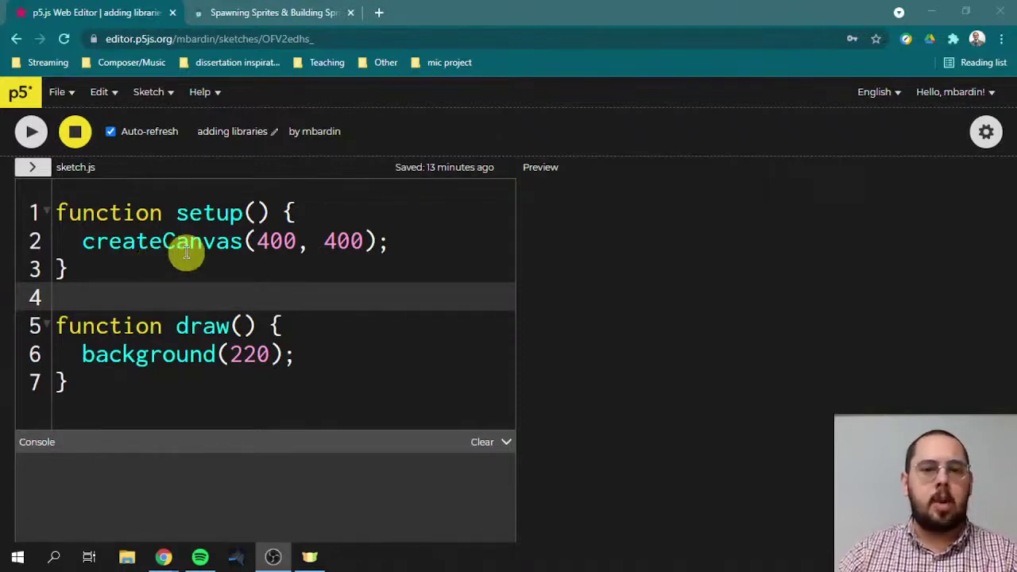
mouse_move(300, 267)
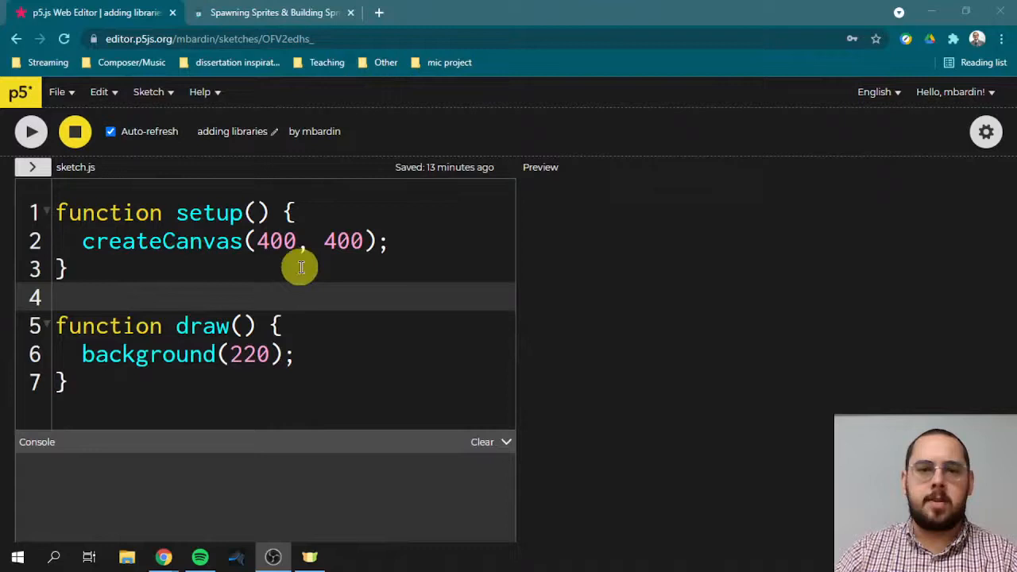
mouse_move(286, 241)
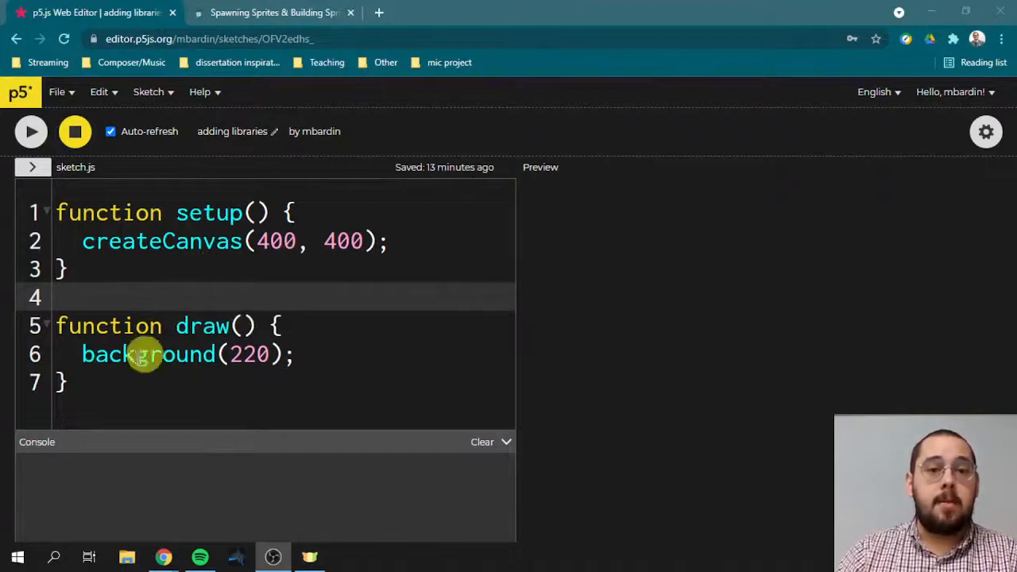
mouse_move(356, 378)
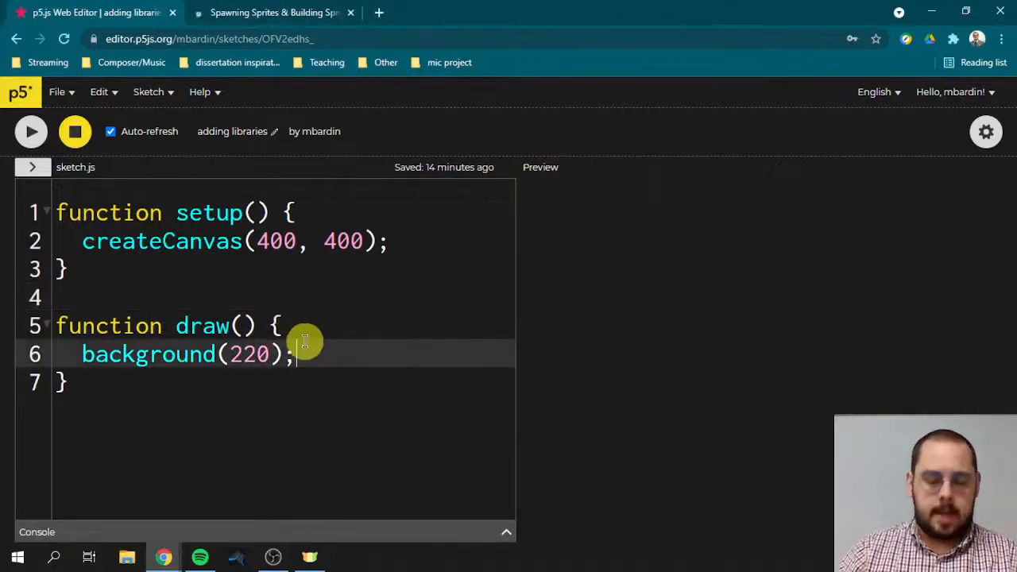
- Add a fill() call and a circle at 100,100 sized 200 in draw(), then save
type("fill()")
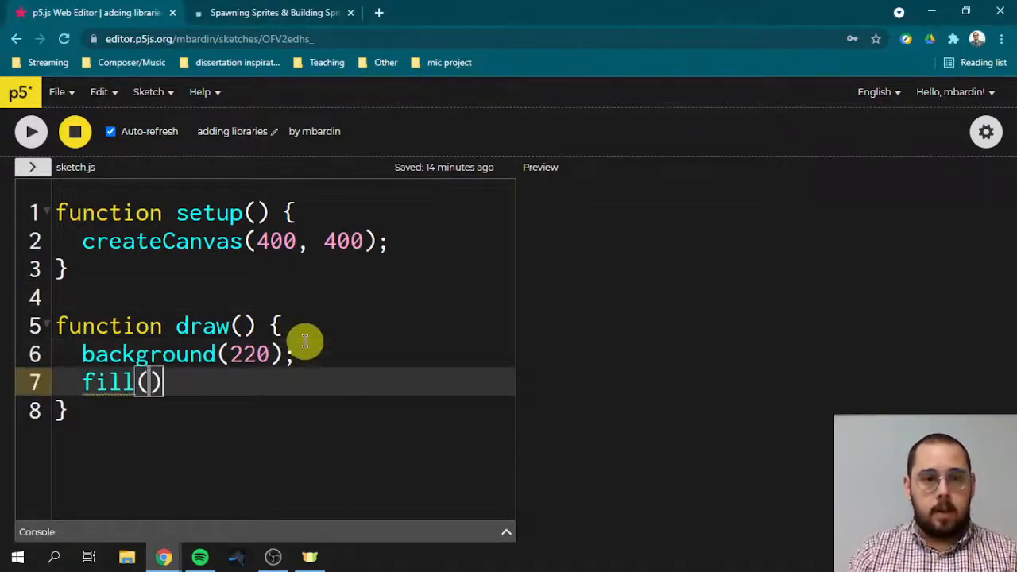
type(";")
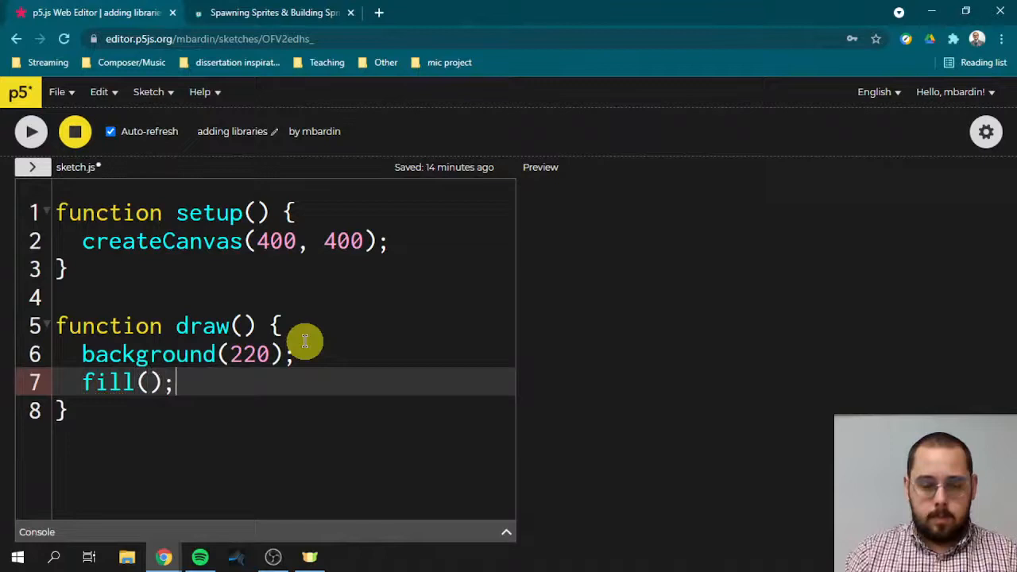
type("100,100,200,1")
type("ellipse(width / 2, height / 2, 2")
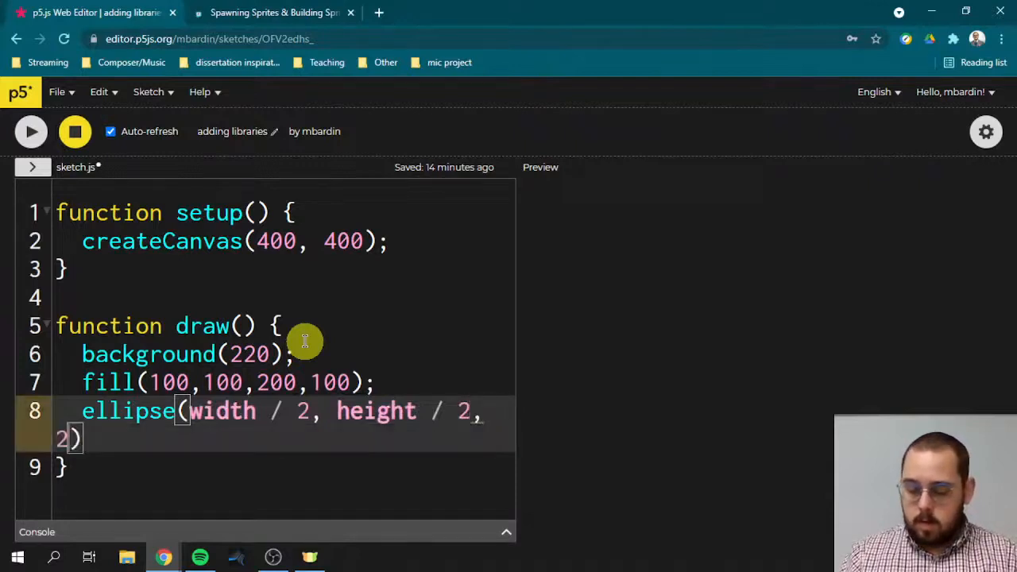
type("00,200")
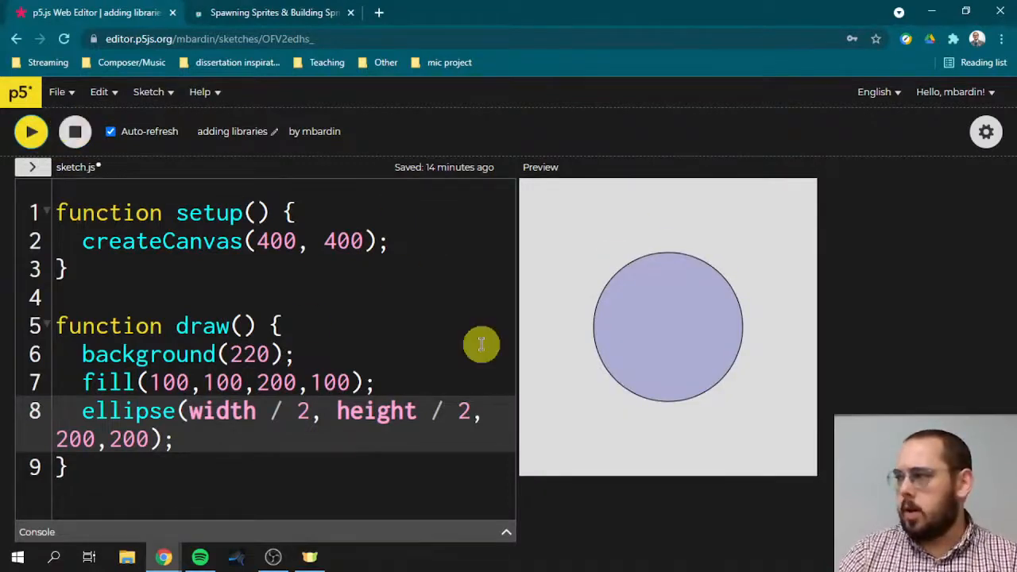
mouse_move(145, 285)
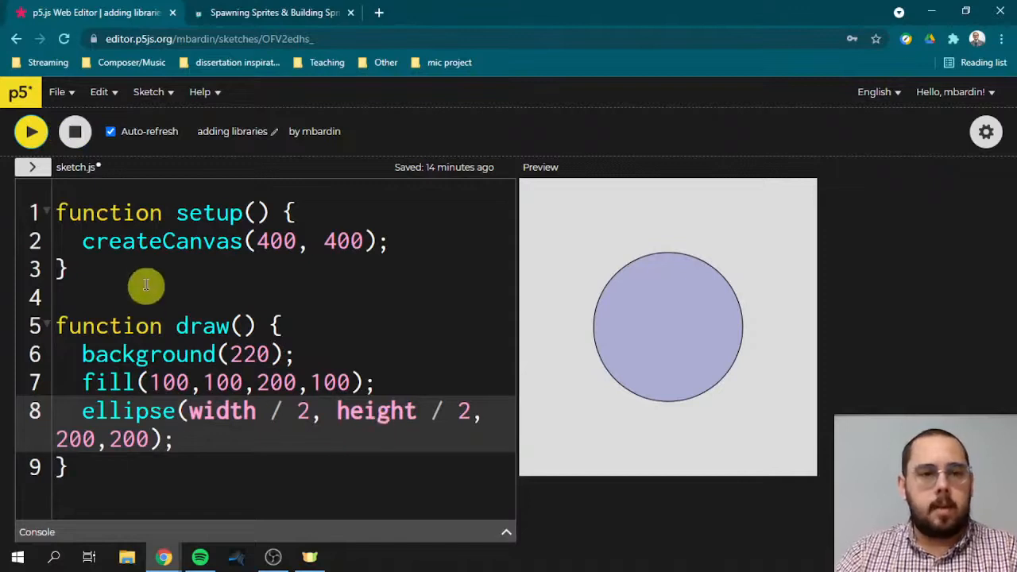
mouse_move(106, 382)
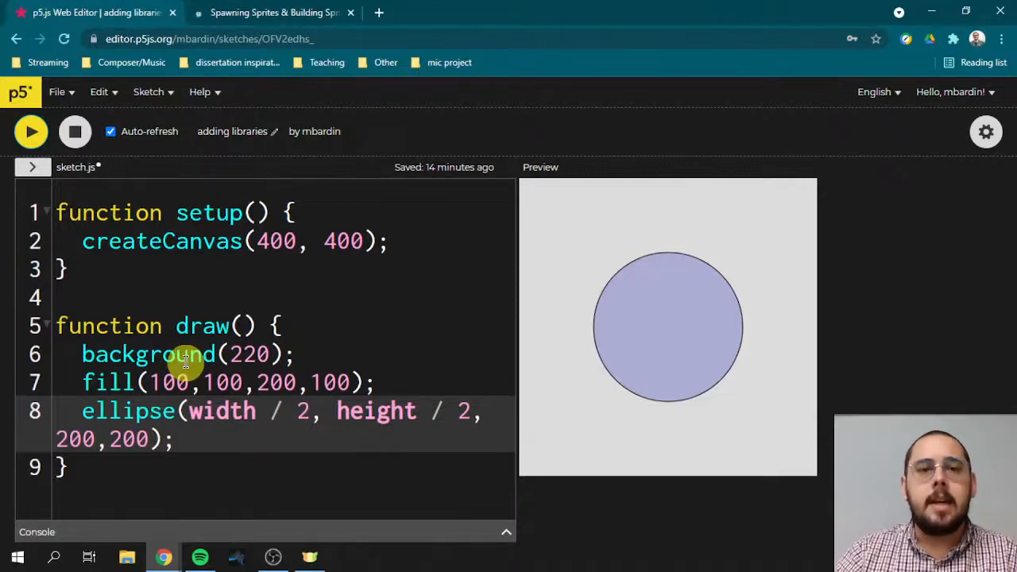
mouse_move(218, 312)
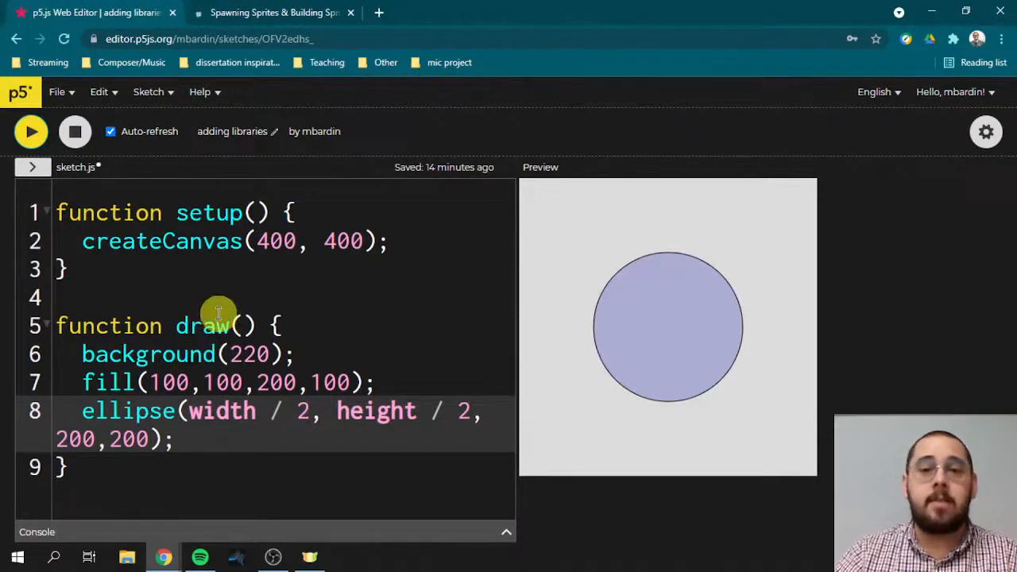
mouse_move(257, 282)
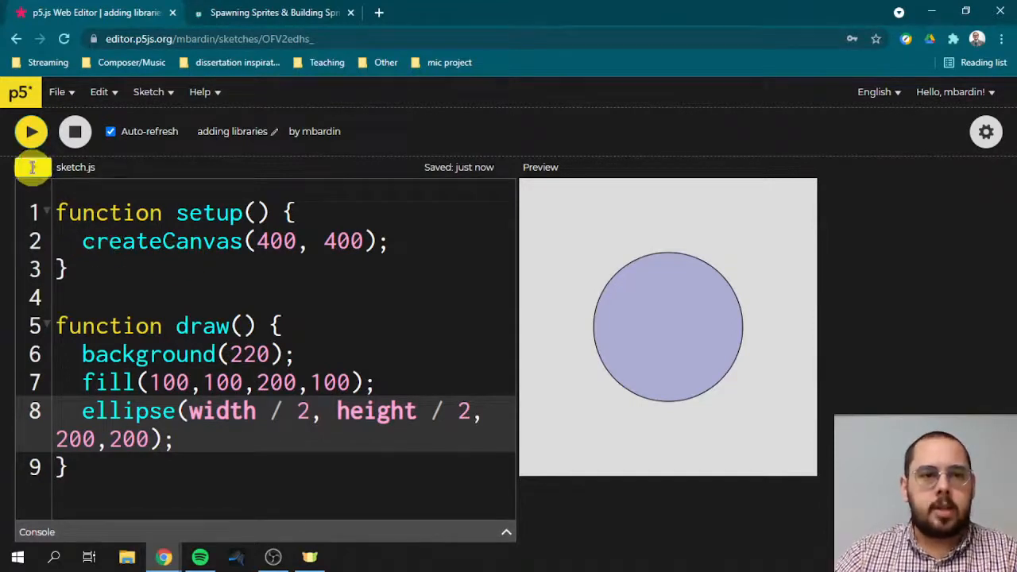
- Expand the Sketch Files sidebar listing index.html, sketch.js and style.css
left_click(32, 167)
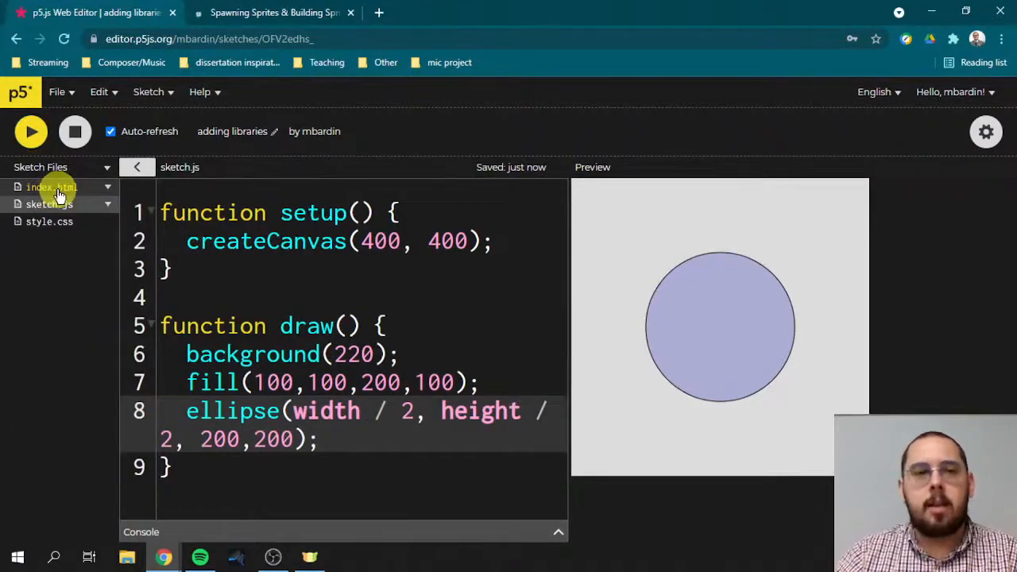
left_click(137, 166)
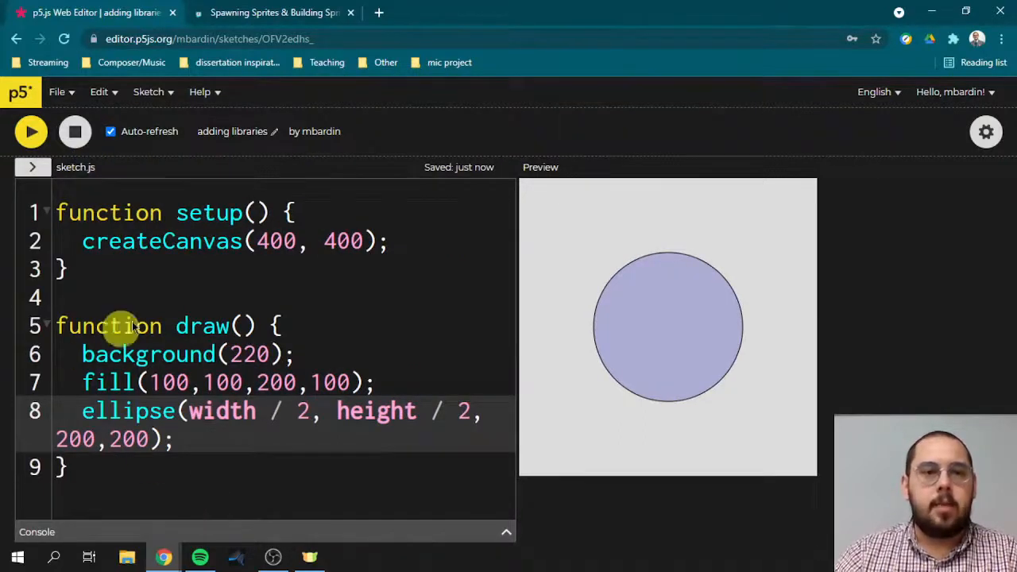
mouse_move(203, 294)
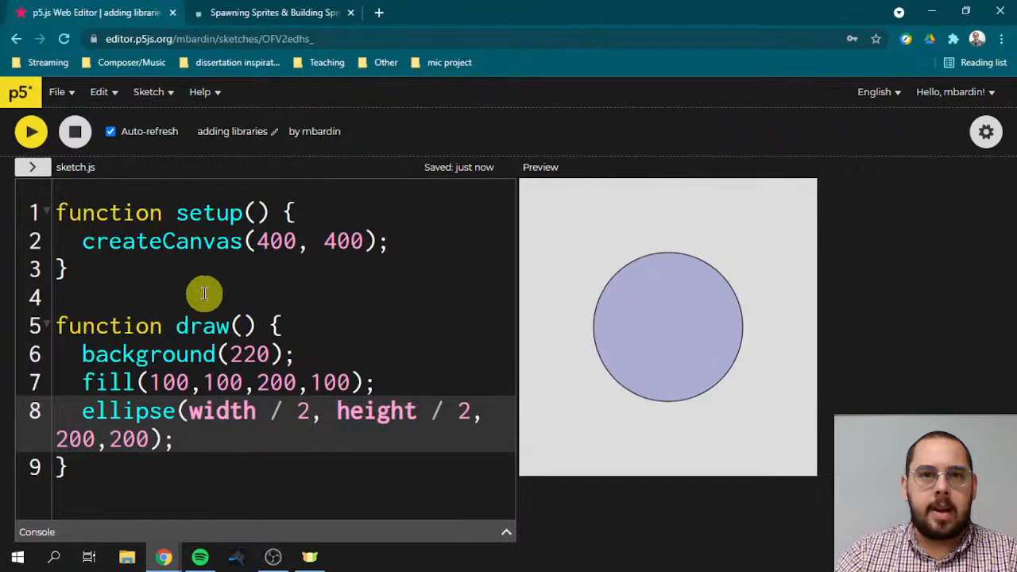
mouse_move(167, 335)
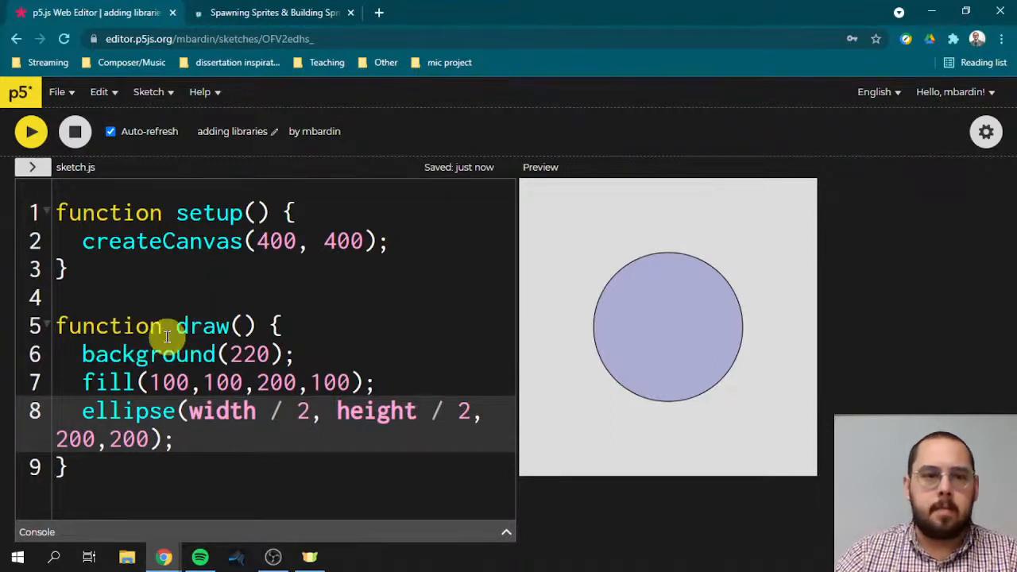
mouse_move(211, 327)
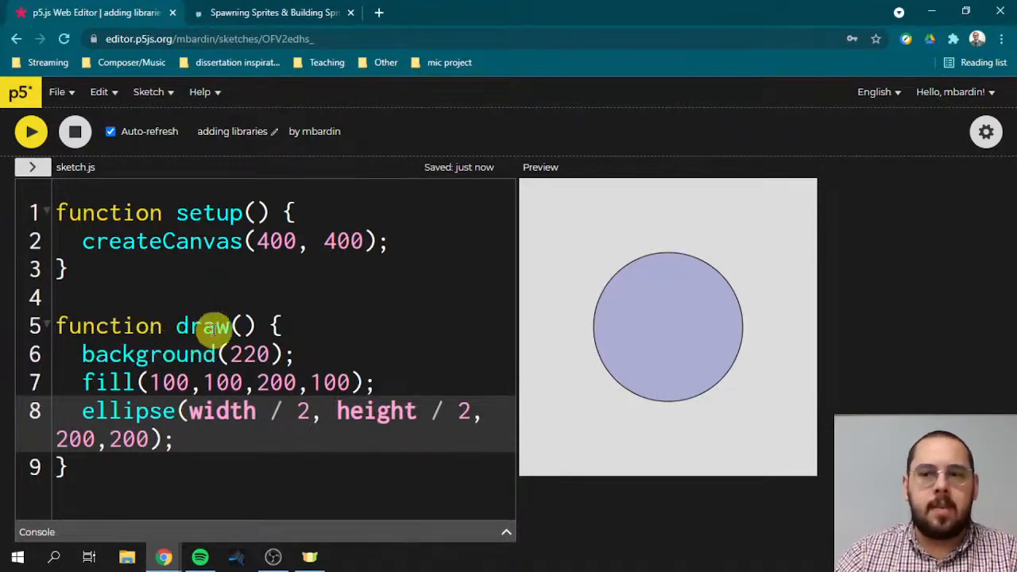
mouse_move(183, 306)
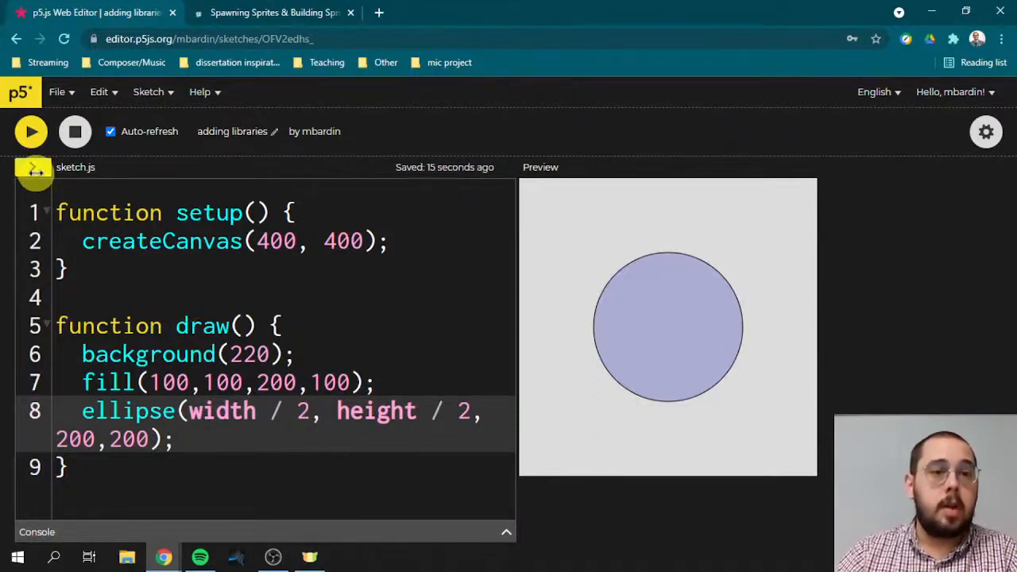
left_click(36, 167)
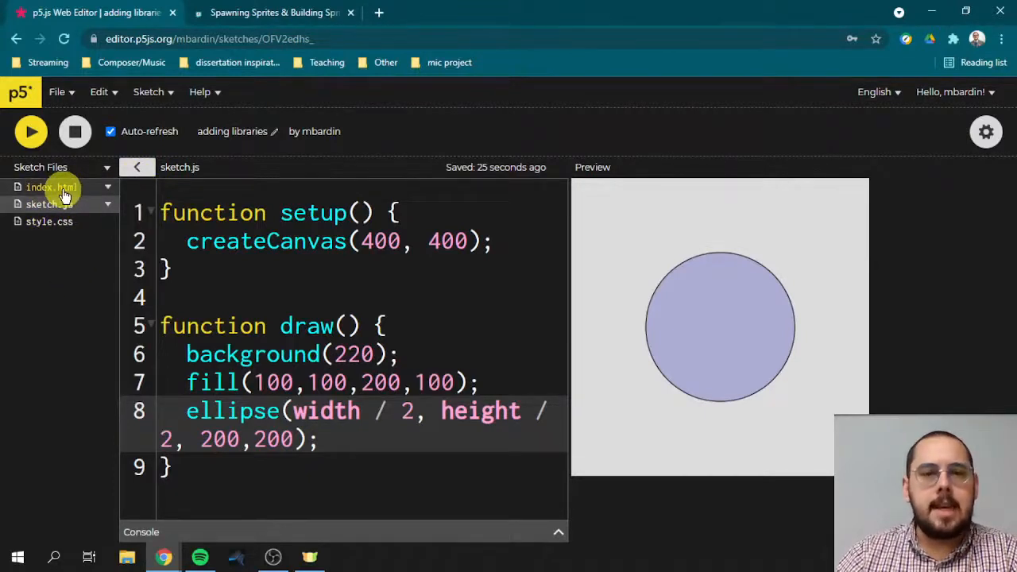
- Open index.html full-width and look over the head section's script tags
left_click(51, 187)
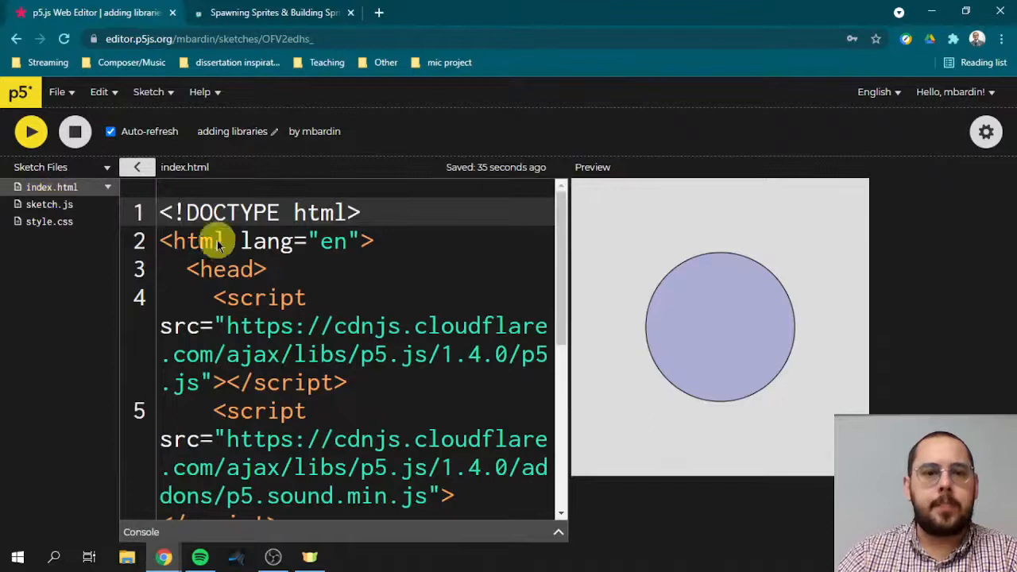
left_click(137, 167)
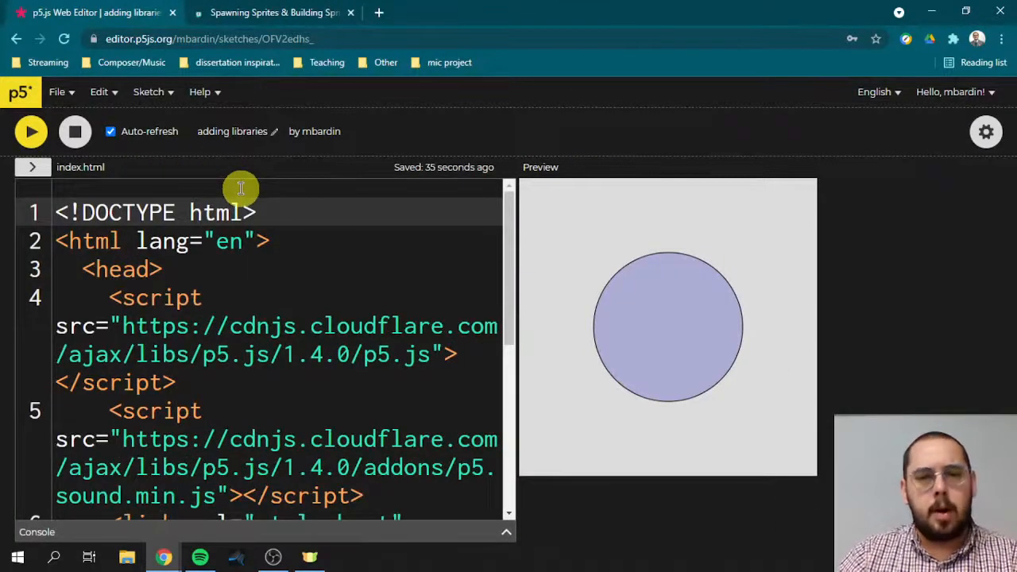
mouse_move(324, 310)
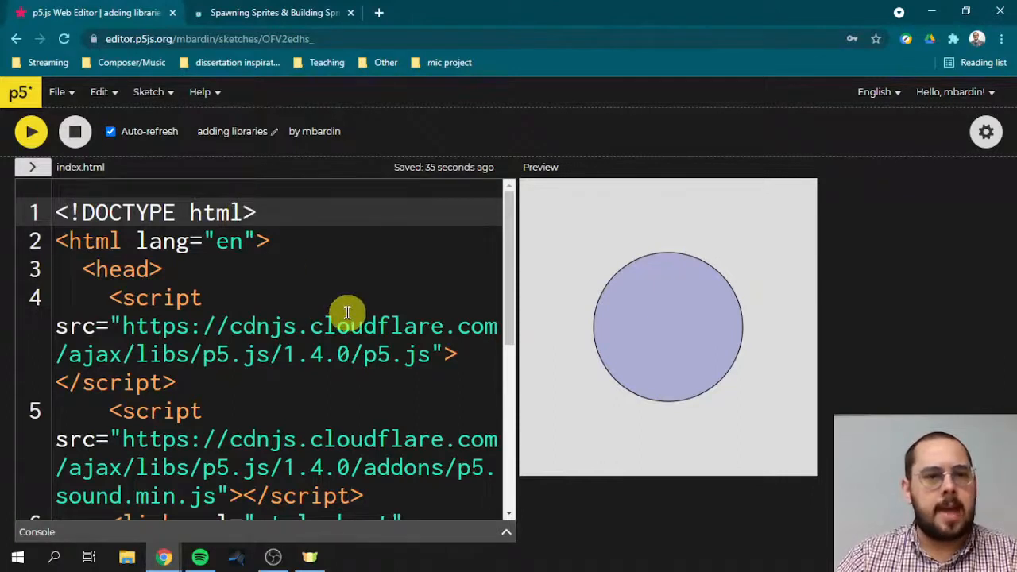
scroll("down", 3)
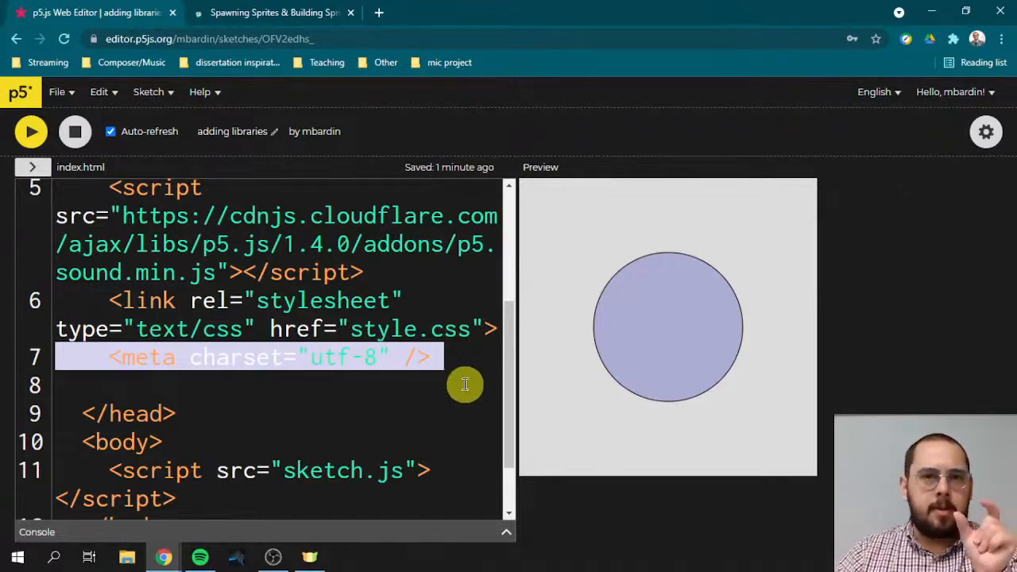
mouse_move(467, 364)
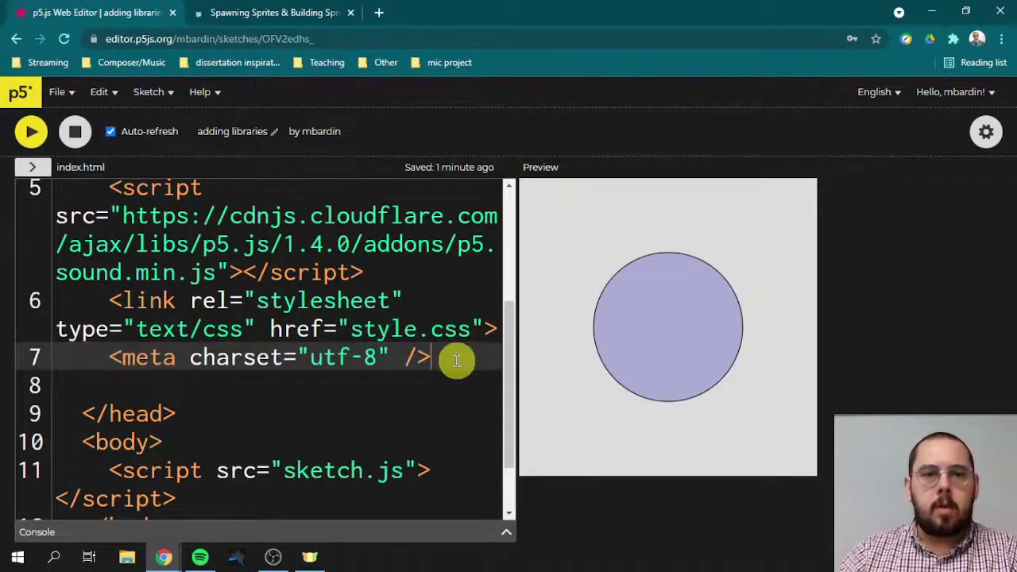
scroll("up", 3)
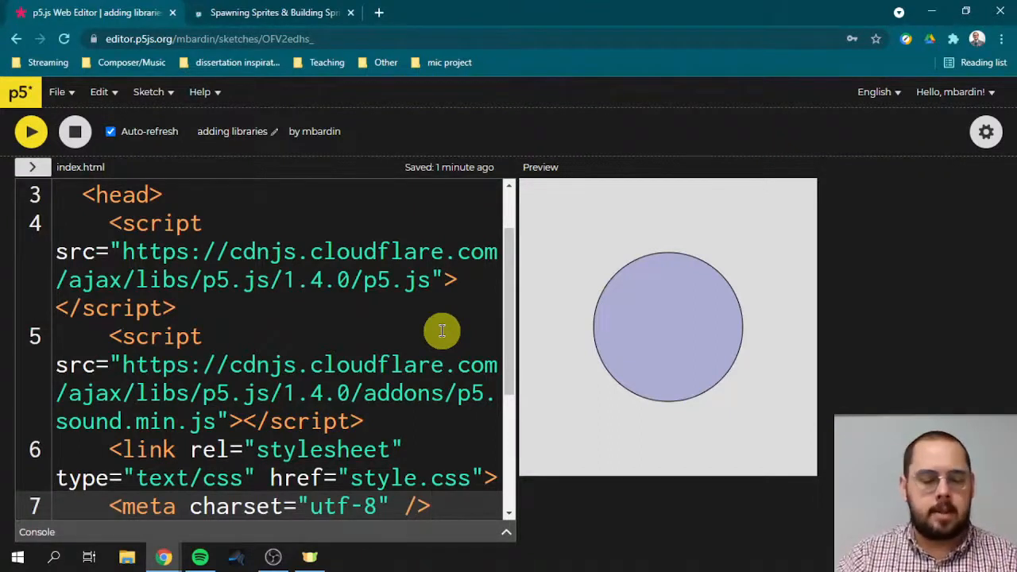
mouse_move(459, 385)
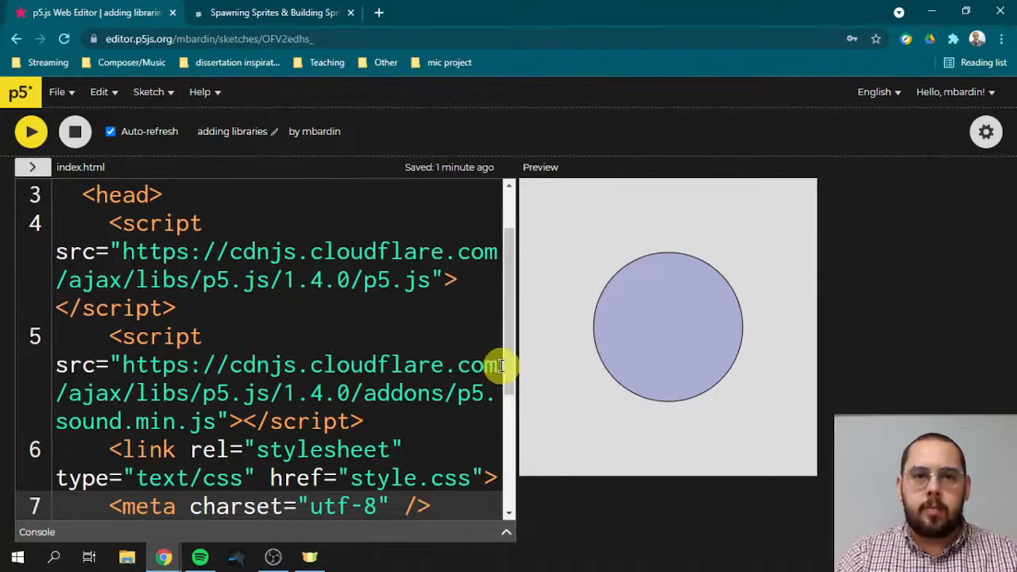
mouse_move(325, 343)
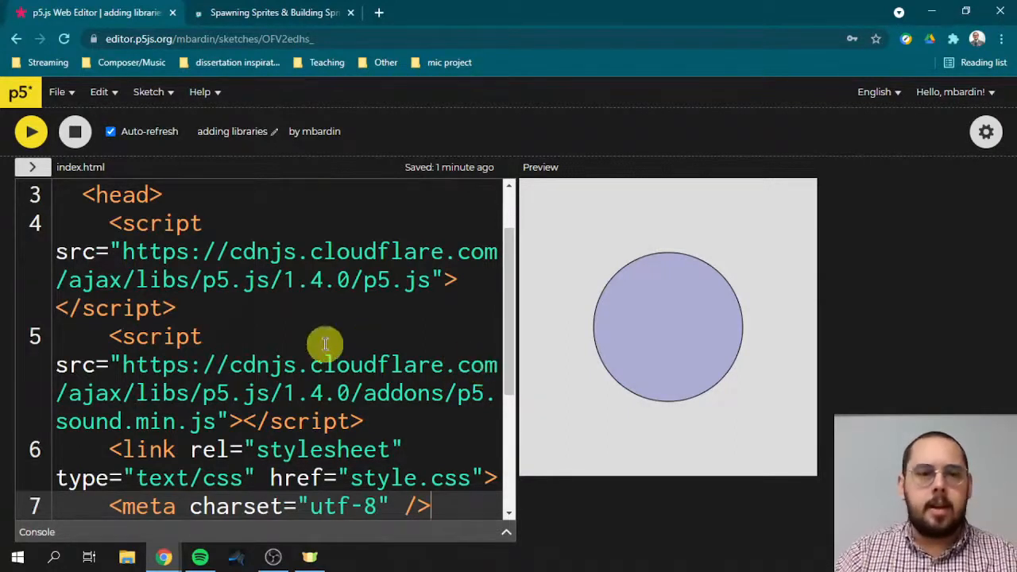
mouse_move(151, 362)
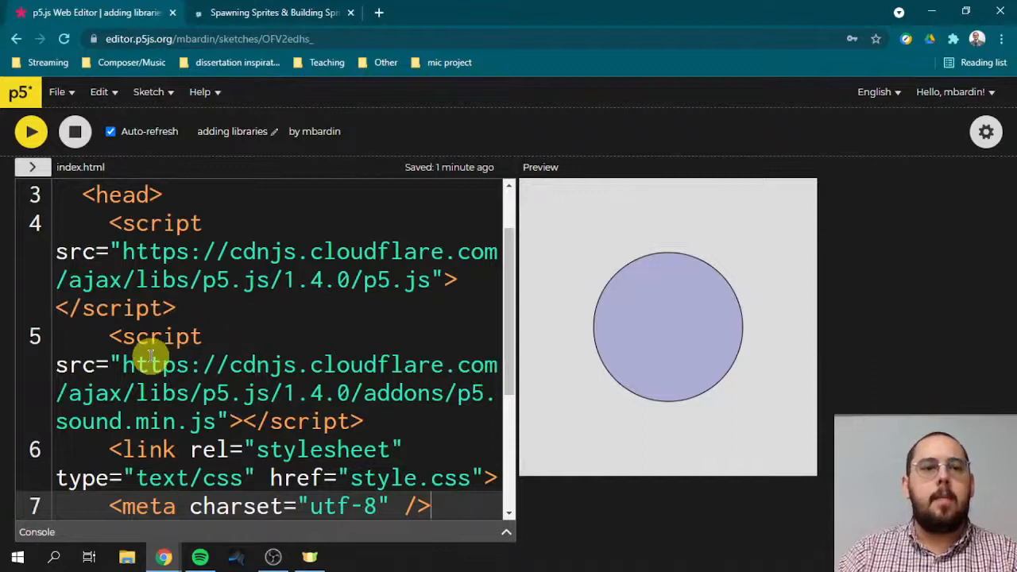
mouse_move(166, 307)
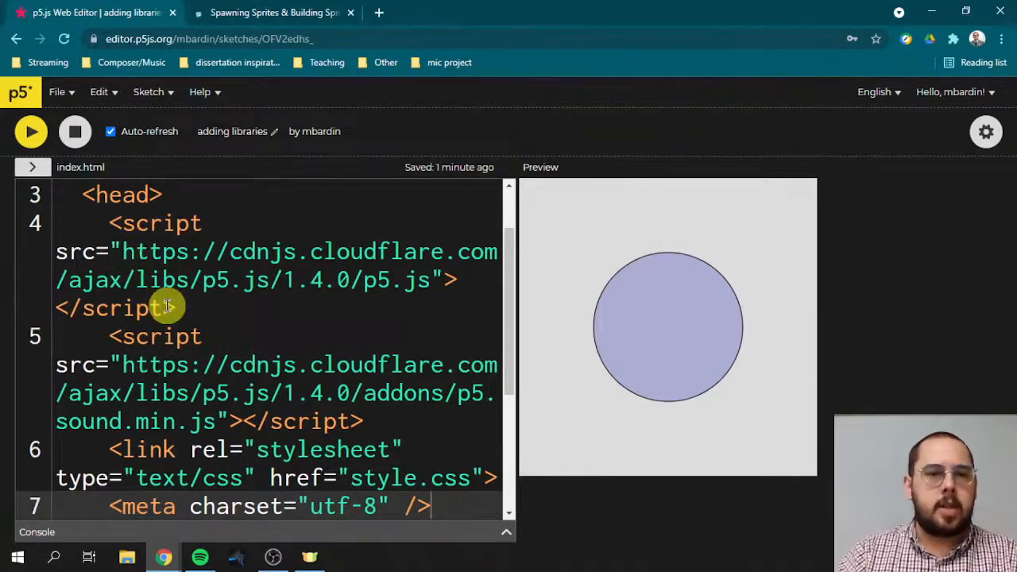
- Select the p5.js CDN URL in the script src on line 4
scroll("up", 3)
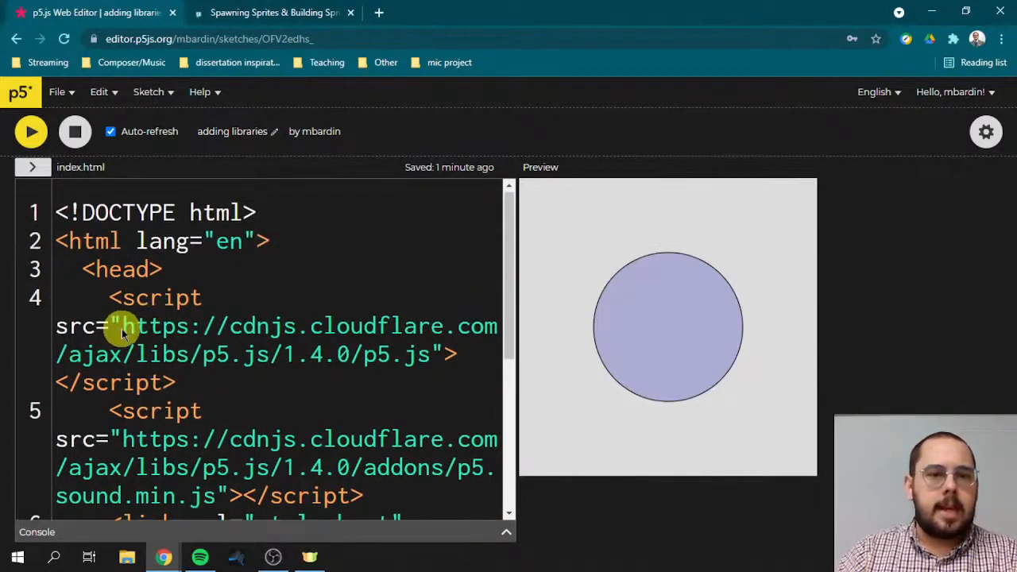
scroll("down", 3)
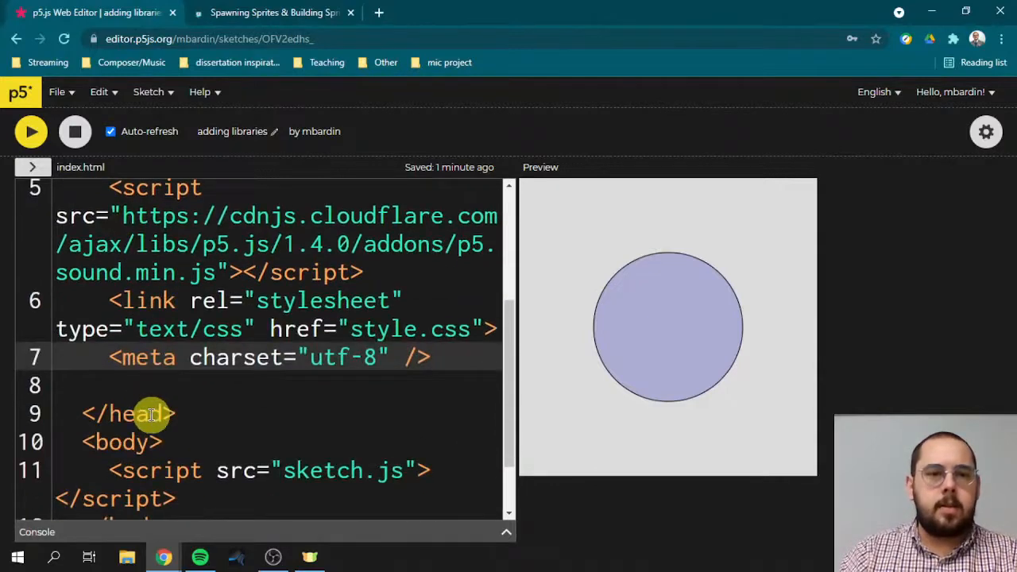
scroll("up", 3)
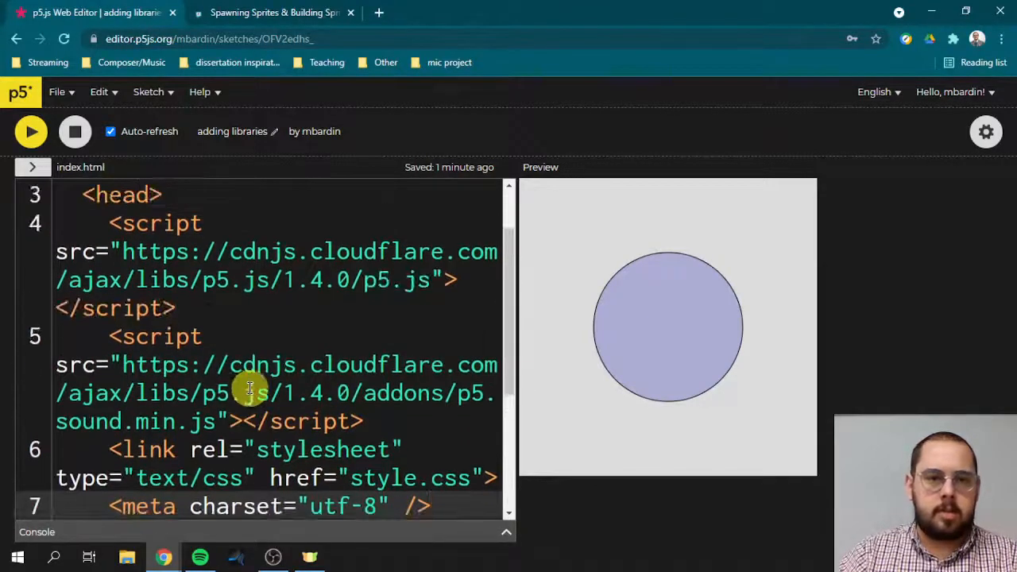
scroll("up", 3)
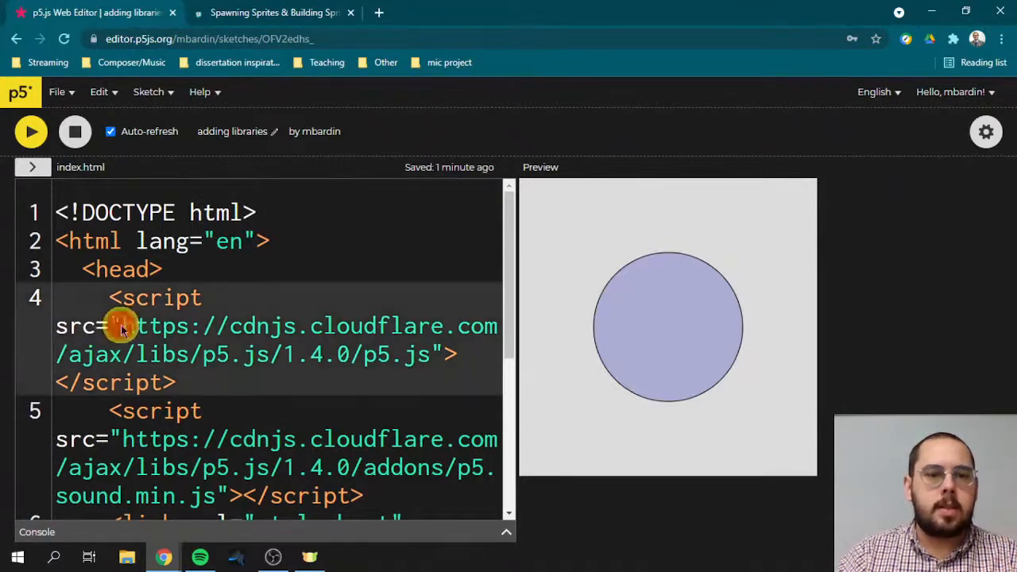
left_click_drag(123, 326, 430, 353)
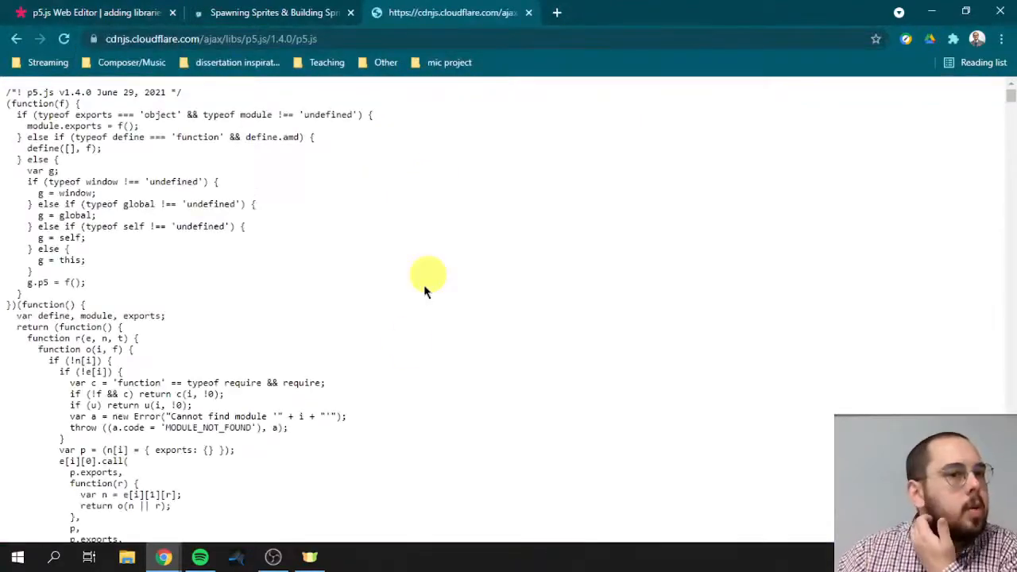
mouse_move(602, 316)
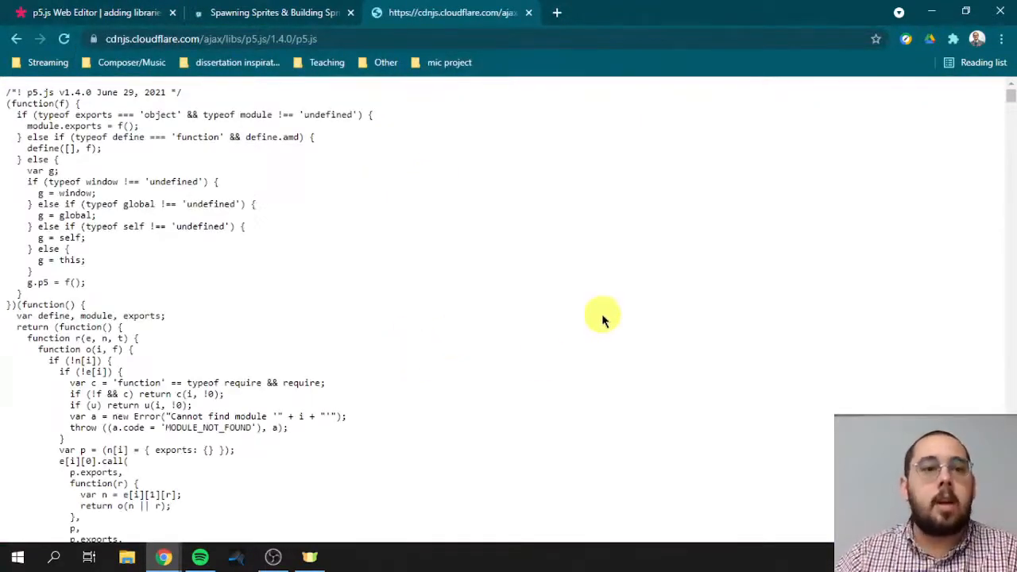
mouse_move(934, 195)
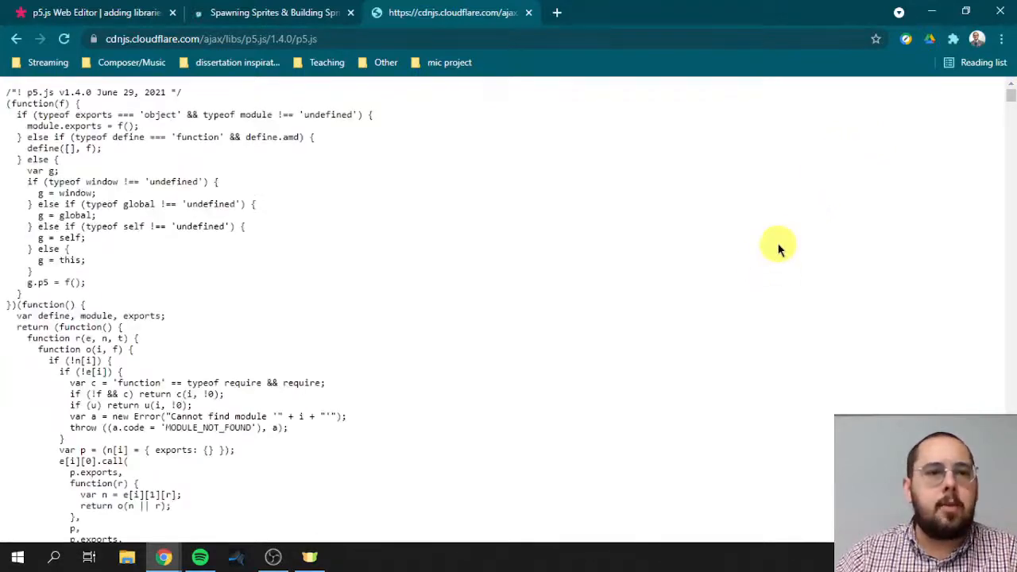
mouse_move(492, 224)
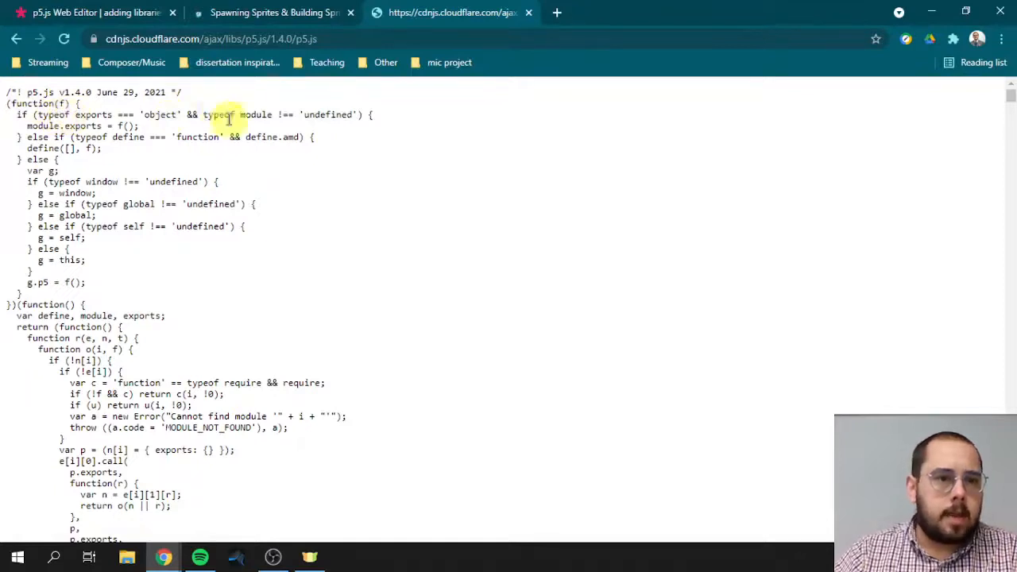
mouse_move(178, 246)
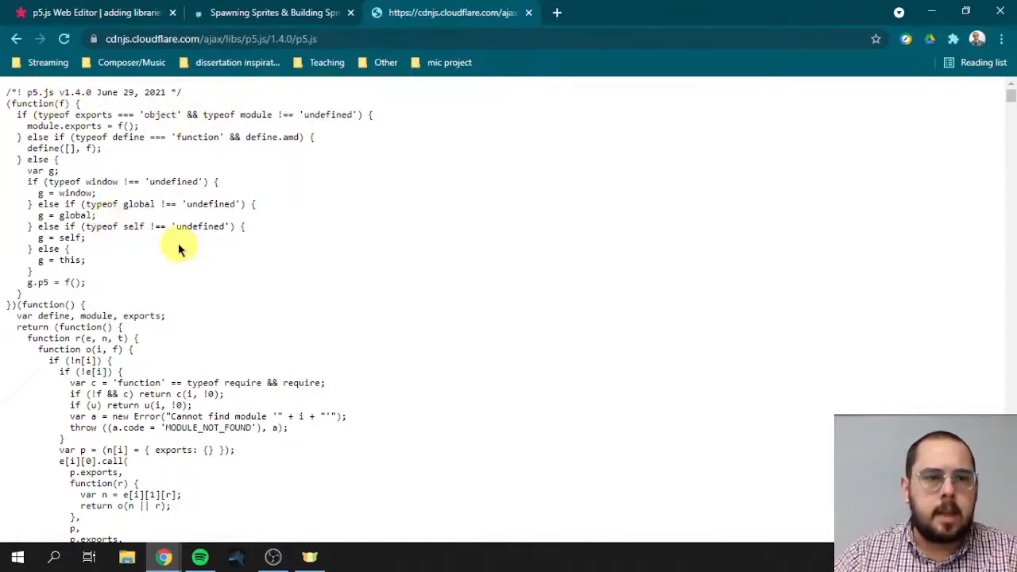
mouse_move(384, 46)
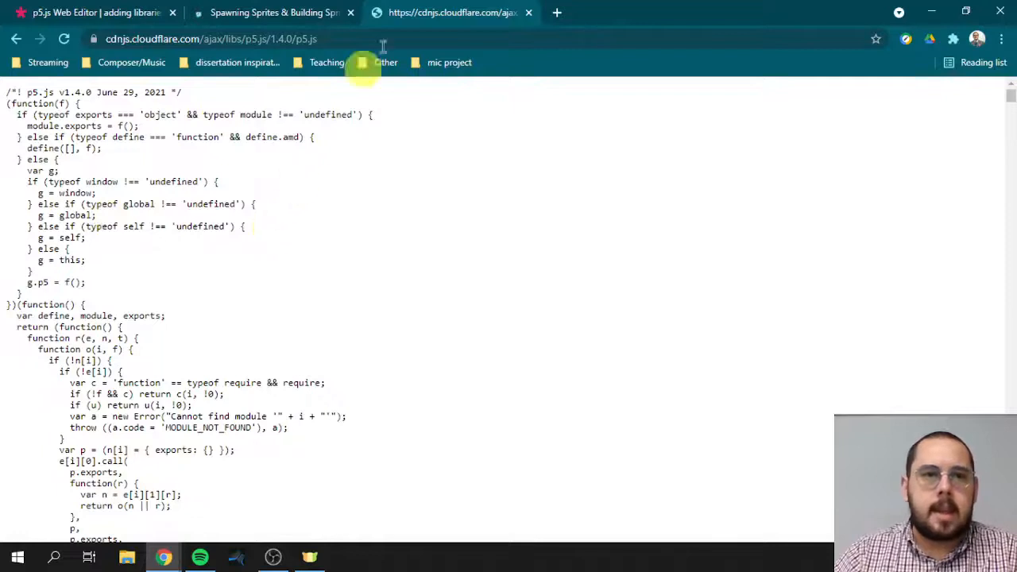
left_click(87, 12)
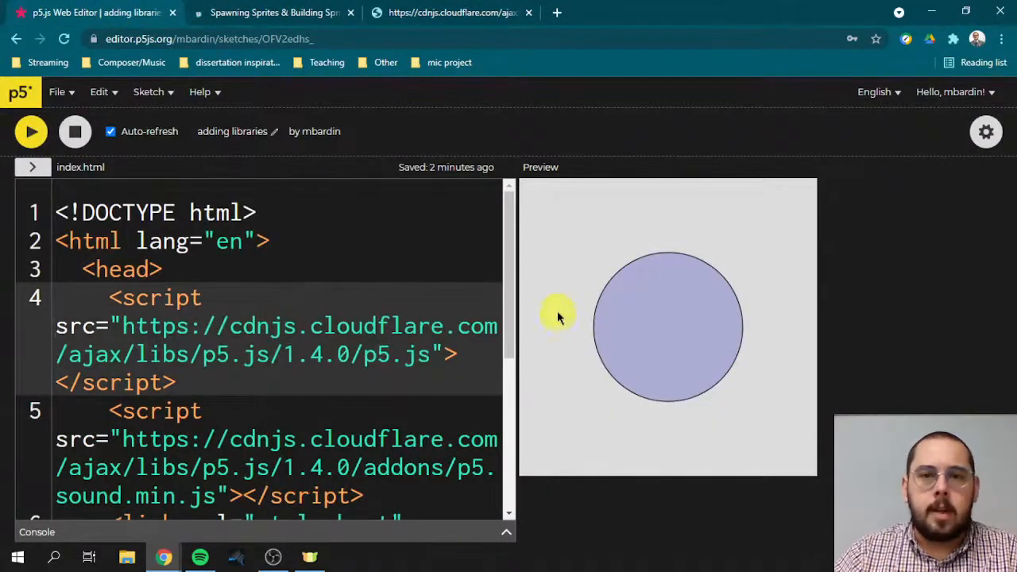
mouse_move(624, 318)
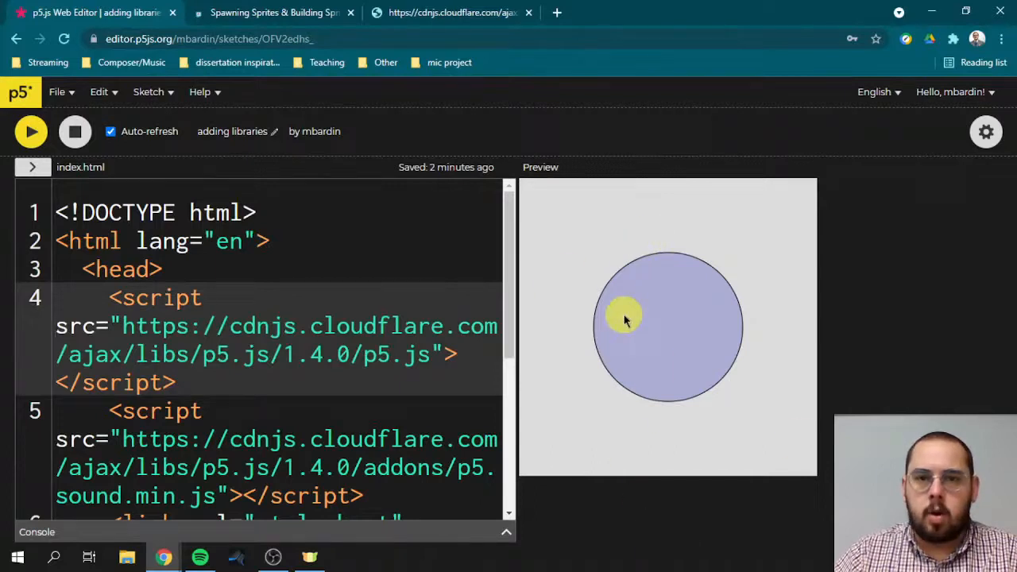
left_click(453, 12)
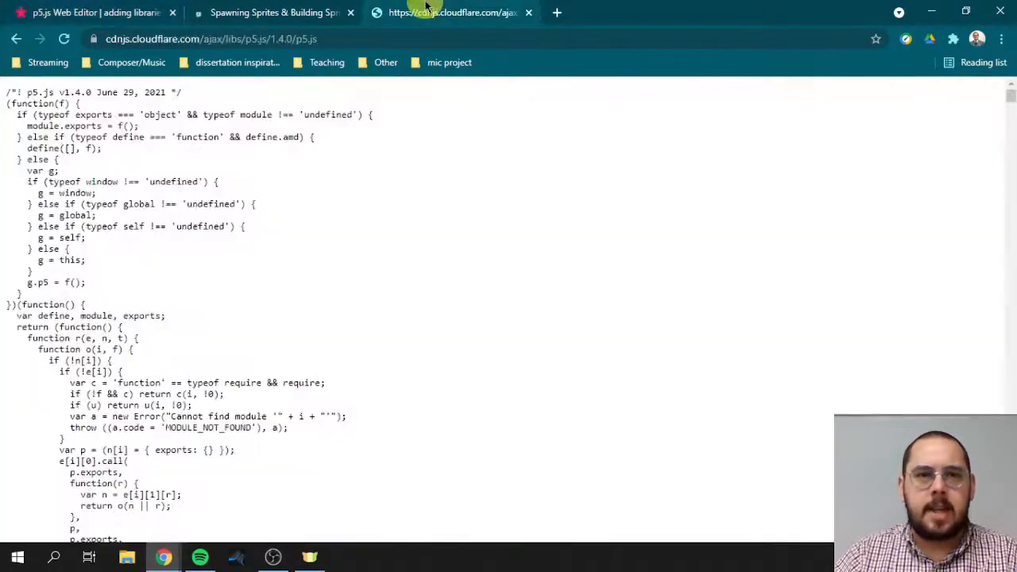
mouse_move(339, 409)
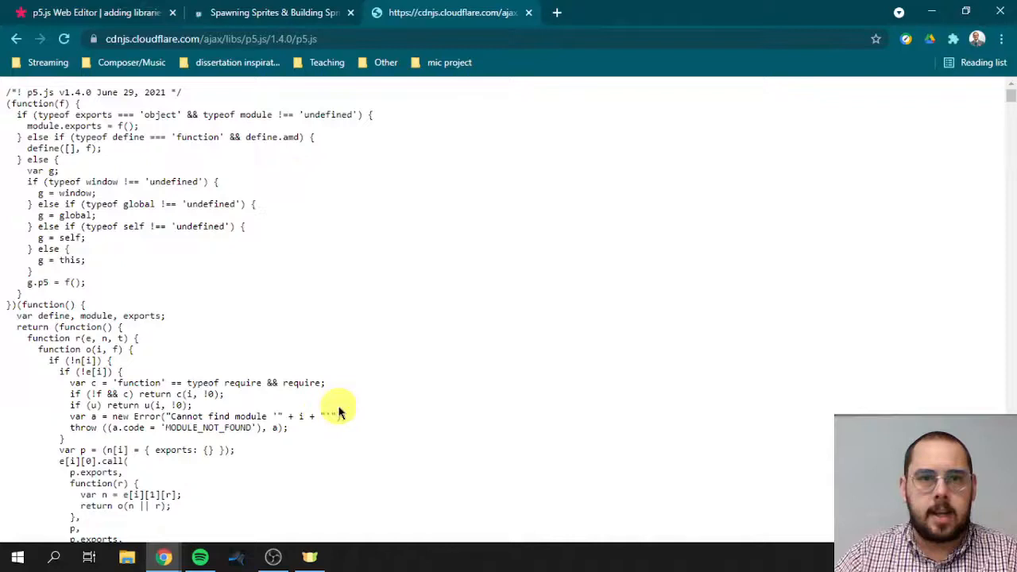
left_click(90, 12)
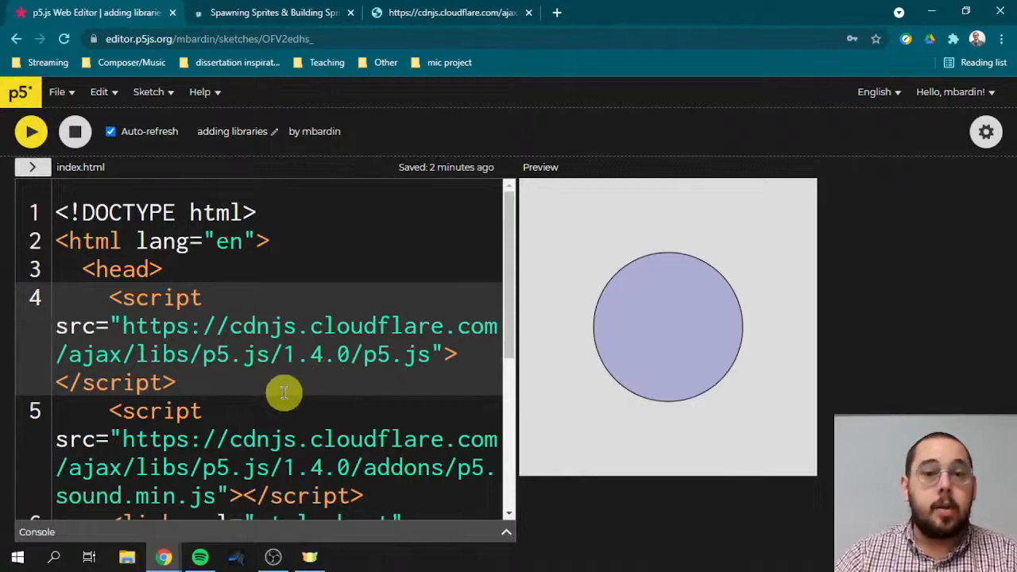
mouse_move(371, 392)
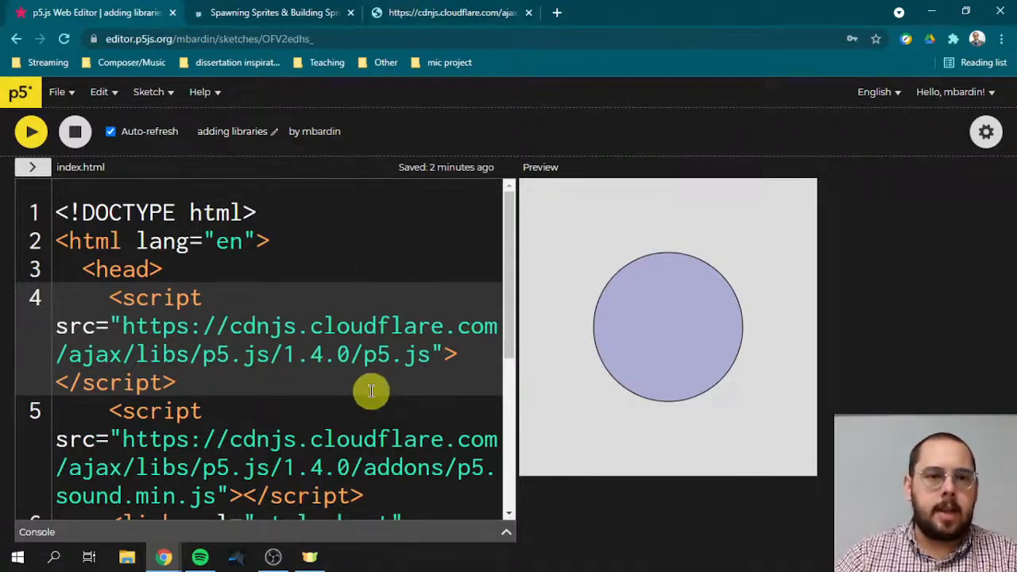
mouse_move(193, 297)
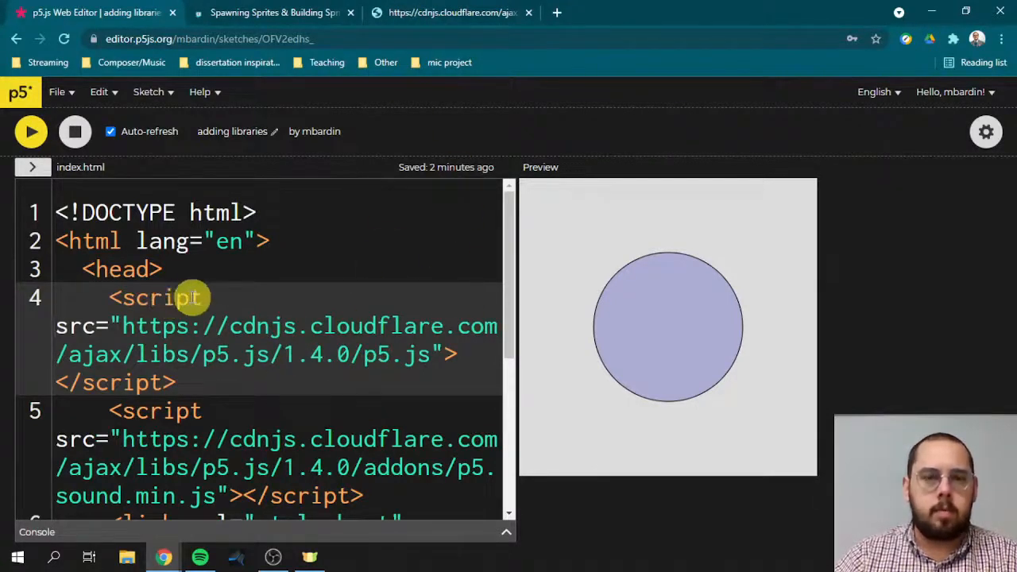
mouse_move(238, 374)
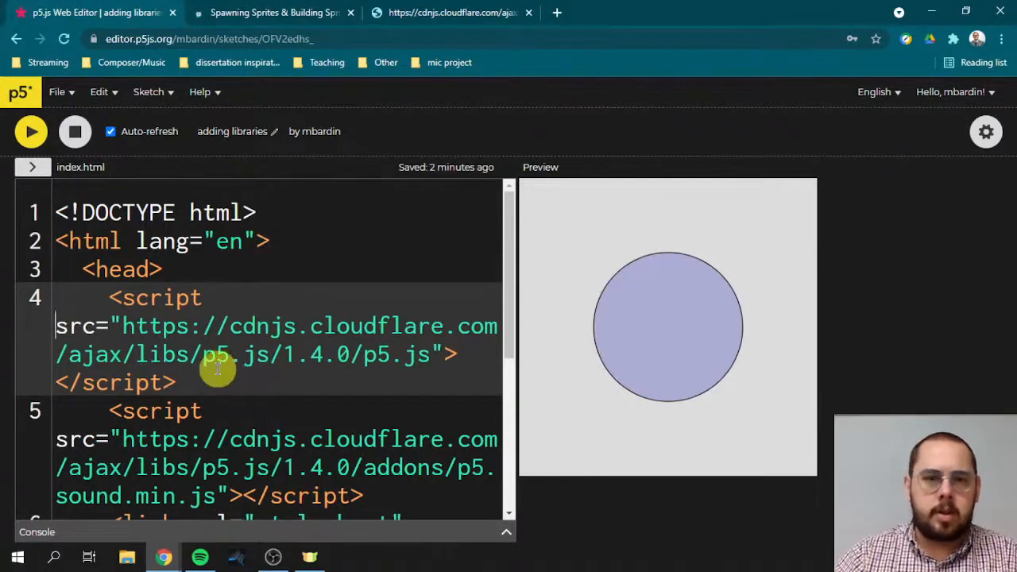
mouse_move(268, 353)
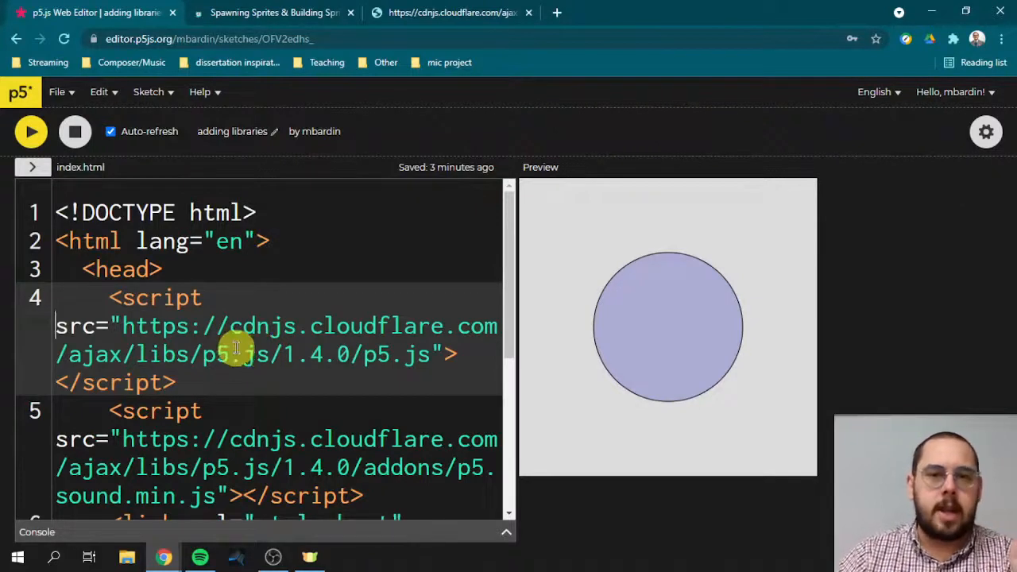
mouse_move(214, 333)
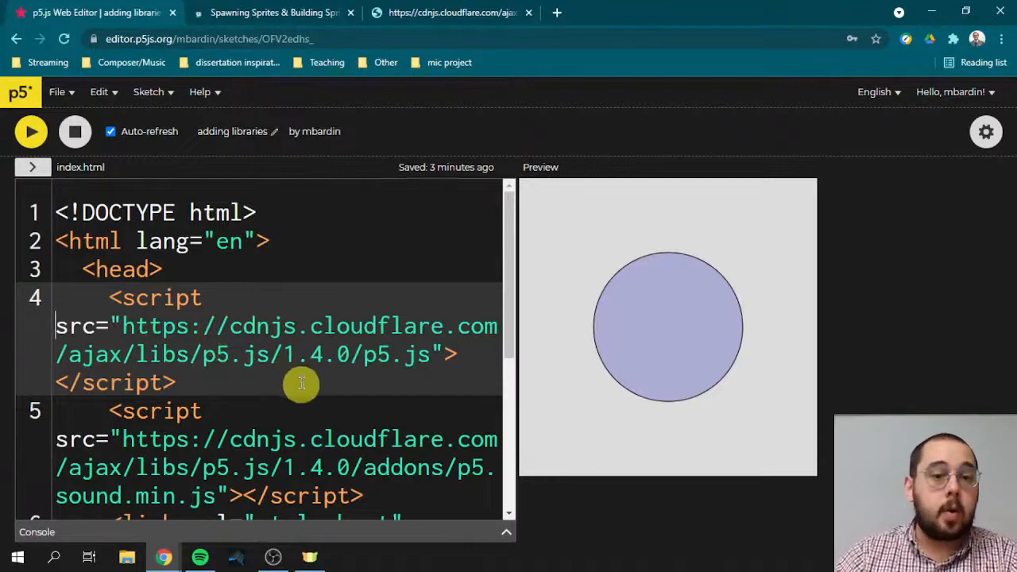
scroll("down", 3)
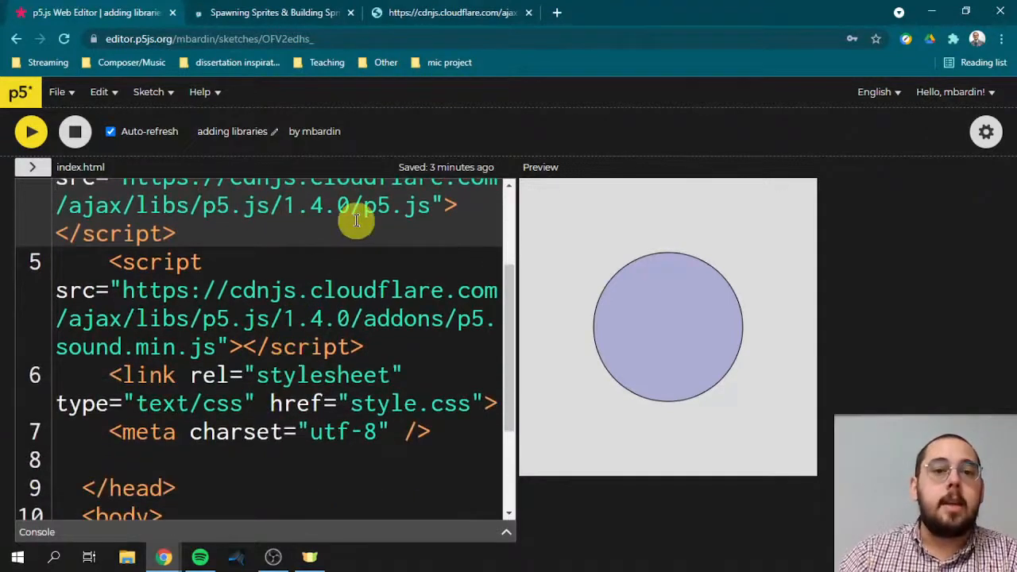
double_click(402, 205)
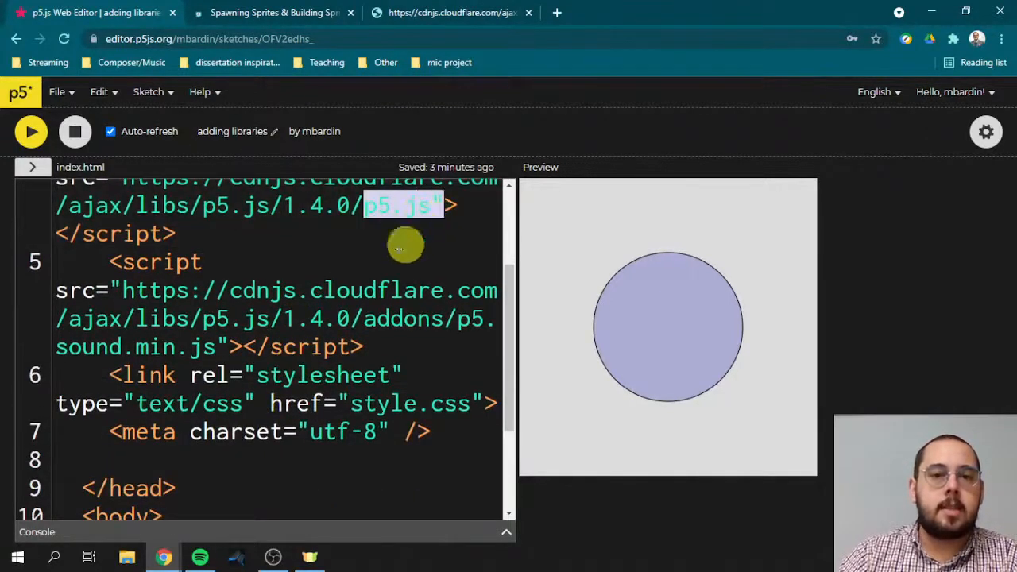
mouse_move(457, 322)
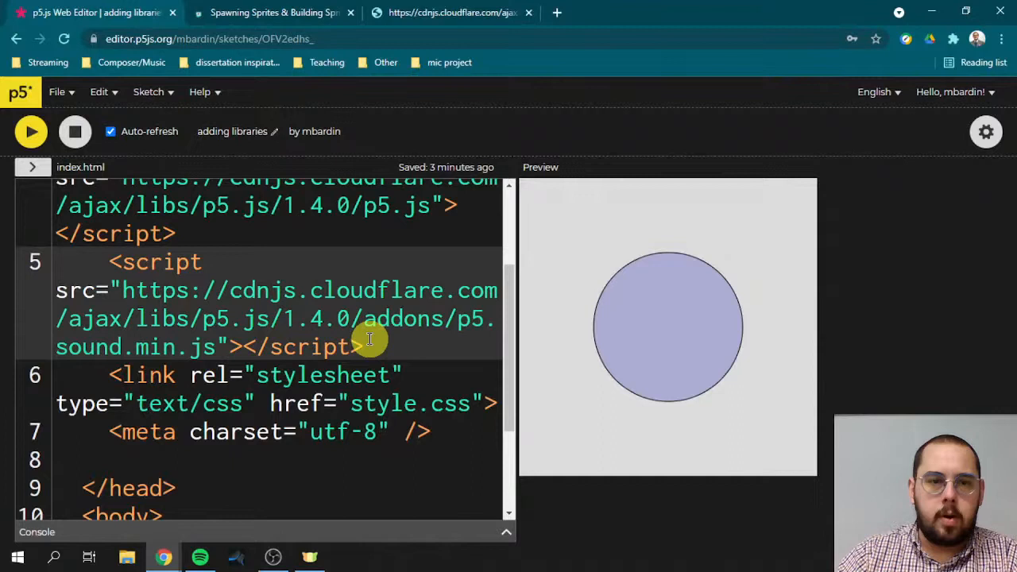
scroll("up", 3)
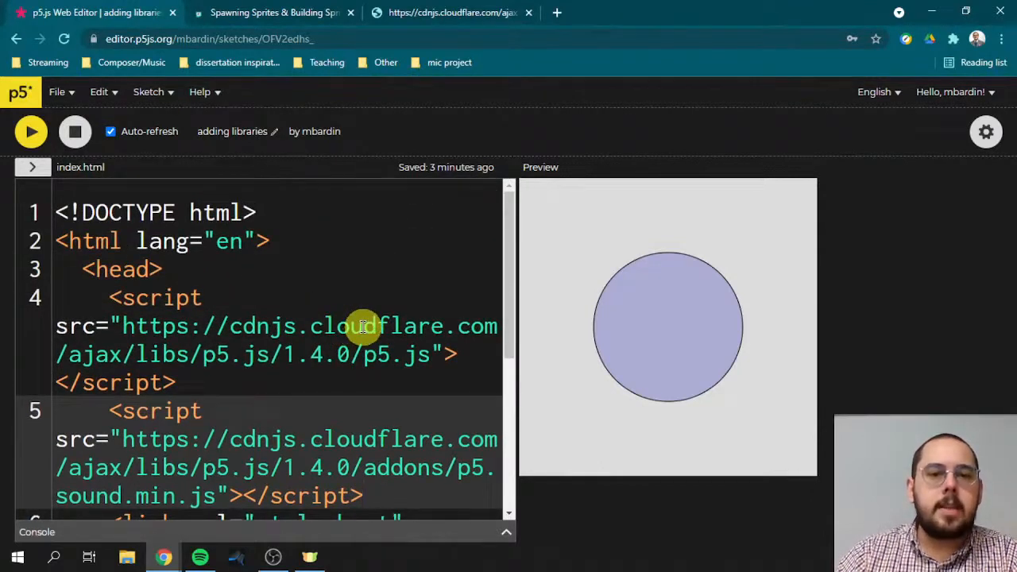
double_click(344, 325)
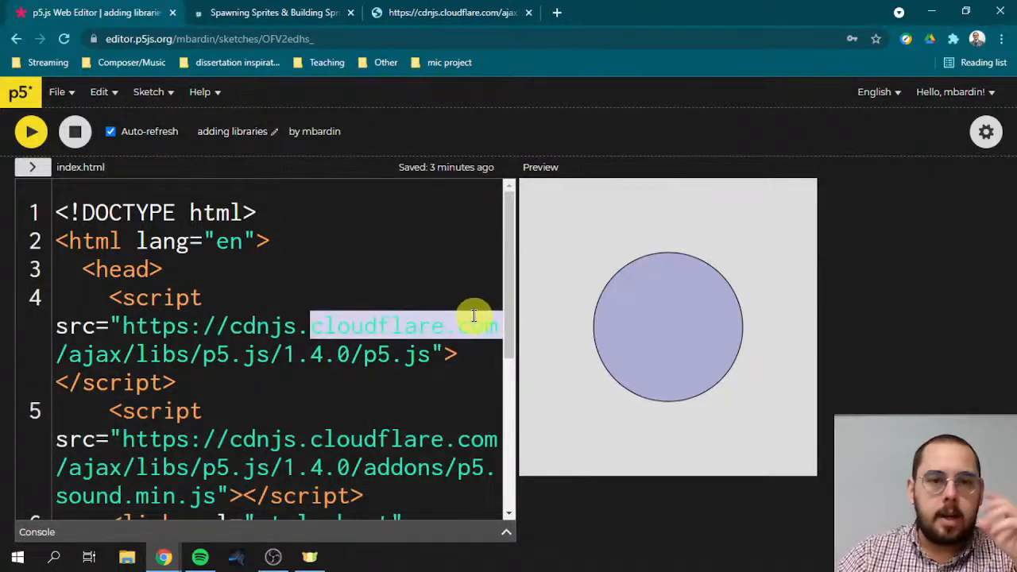
scroll("down", 3)
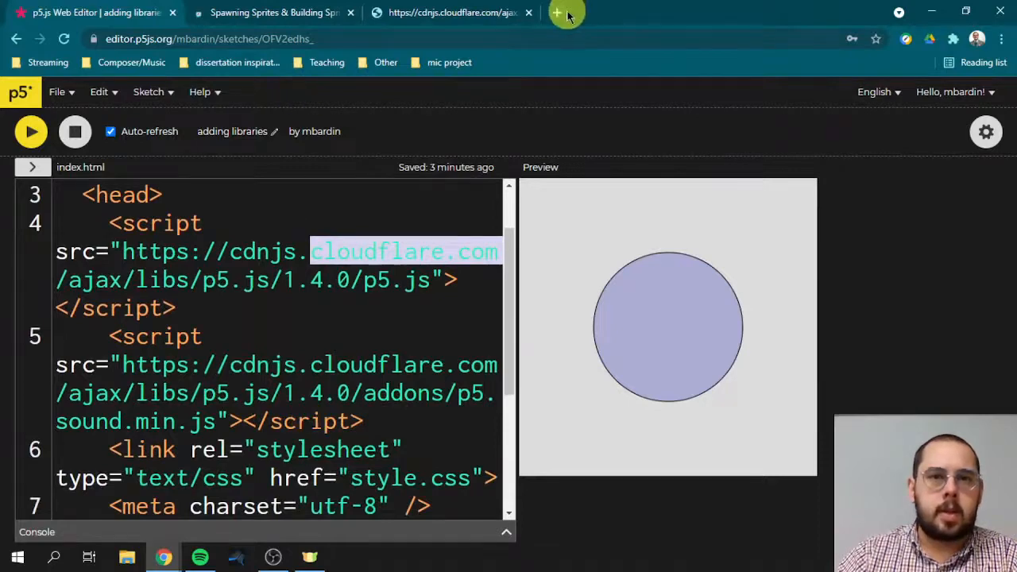
left_click(453, 12)
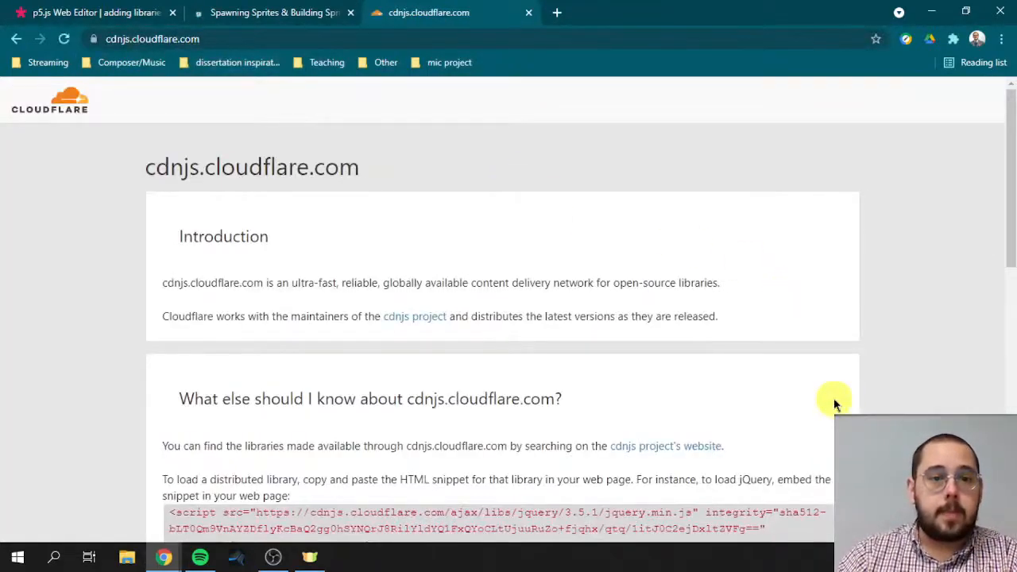
- Scroll through the cdnjs.cloudflare.com information page
scroll("down", 3)
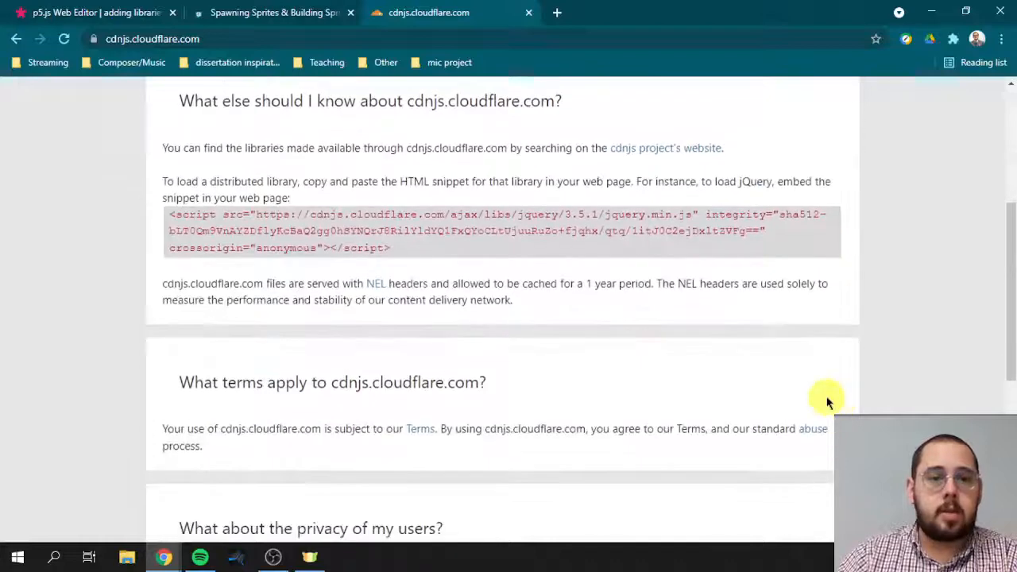
scroll("down", 3)
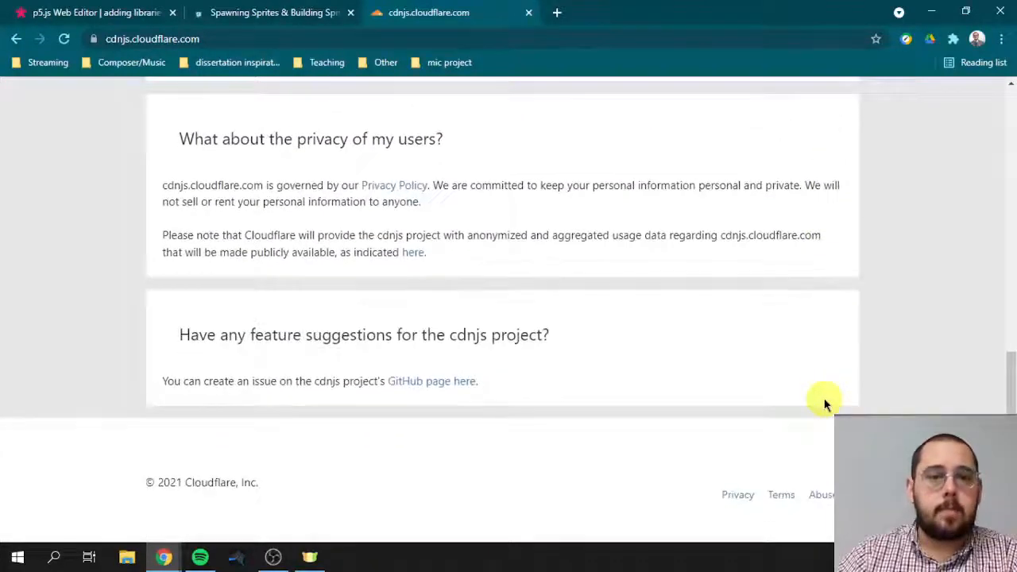
scroll("up", 3)
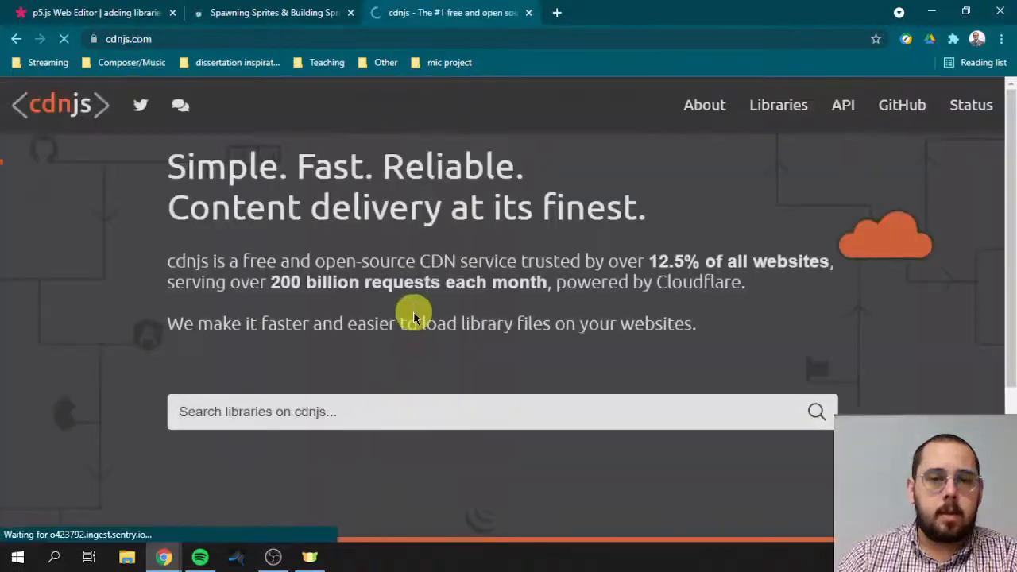
- Scroll the cdnjs.com homepage around its library search box
scroll("down", 3)
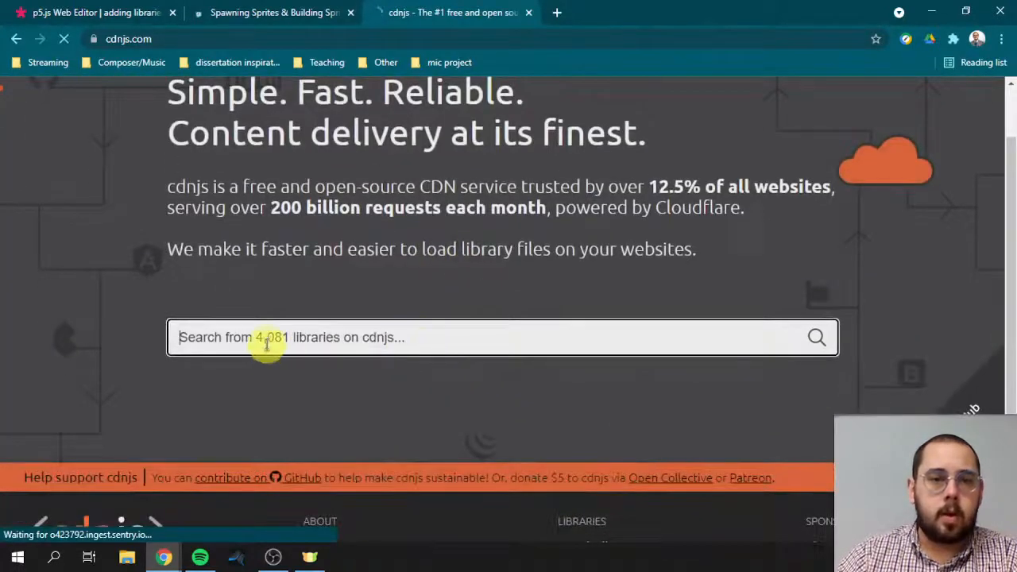
mouse_move(654, 346)
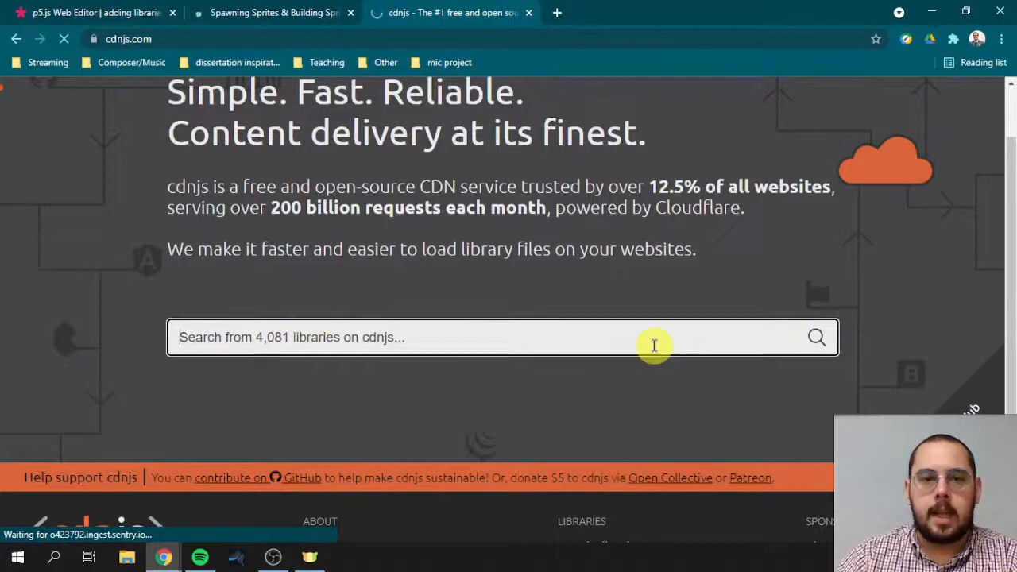
mouse_move(440, 308)
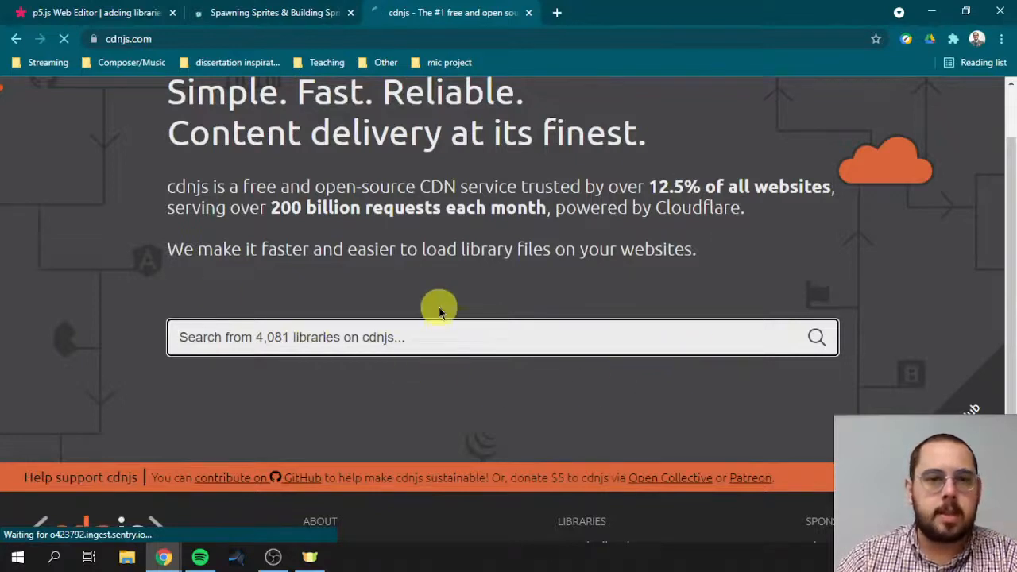
scroll("up", 3)
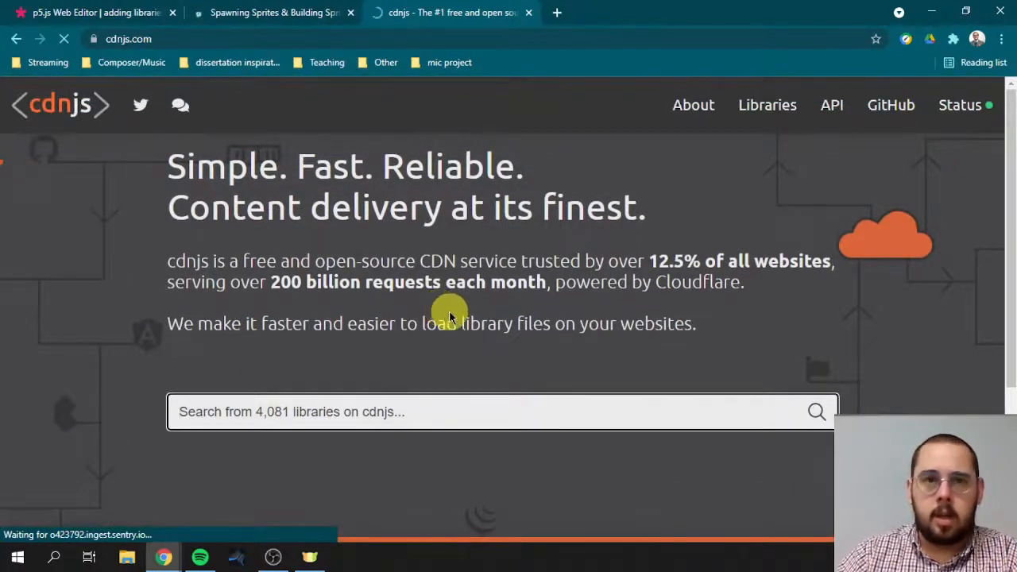
mouse_move(455, 299)
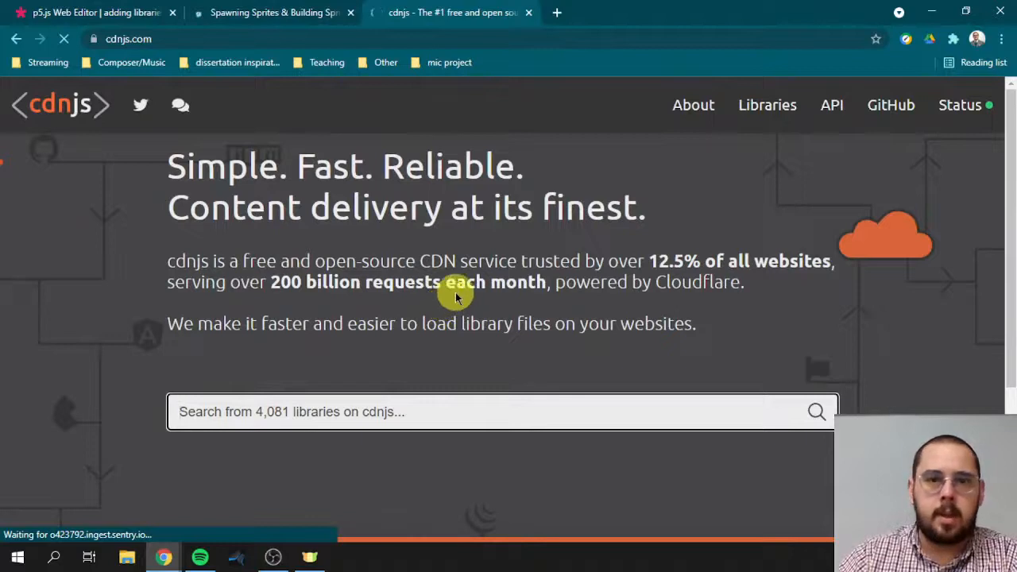
mouse_move(627, 386)
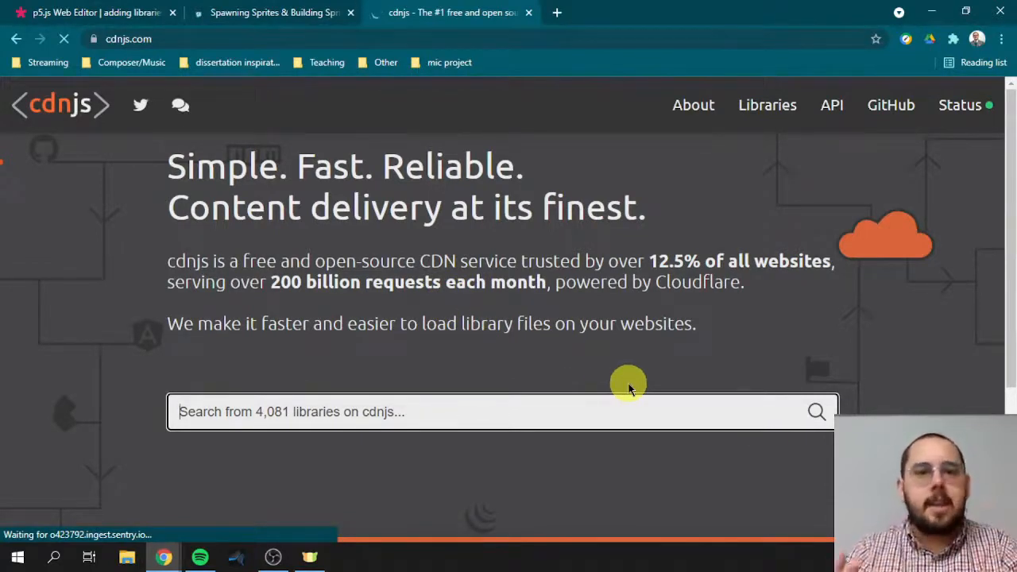
mouse_move(371, 168)
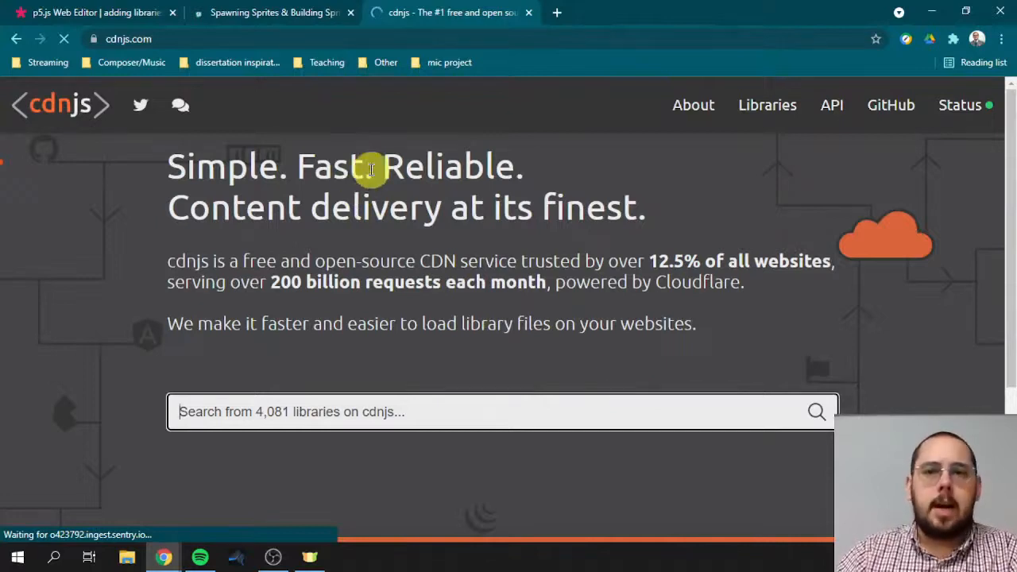
mouse_move(560, 183)
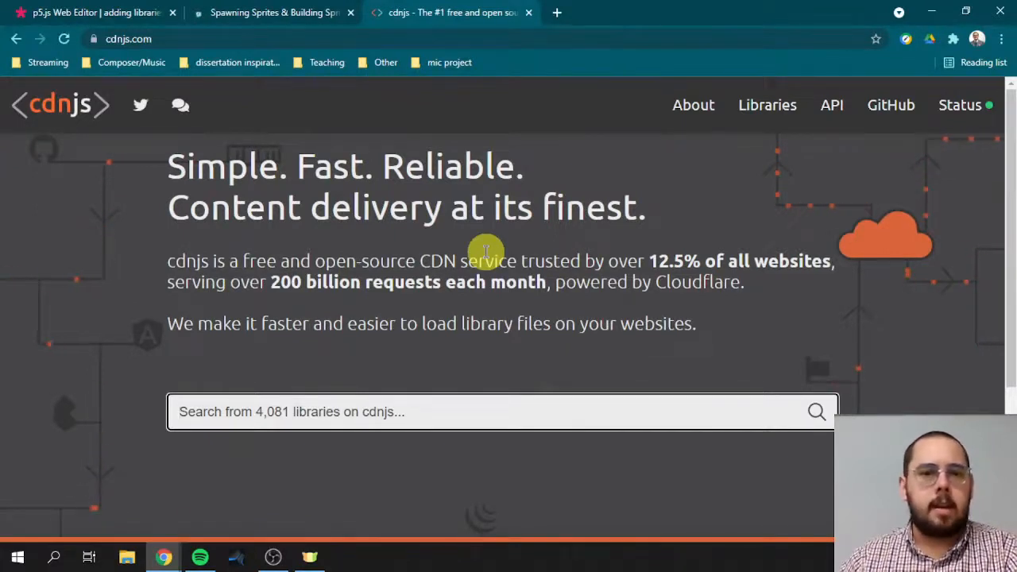
mouse_move(375, 439)
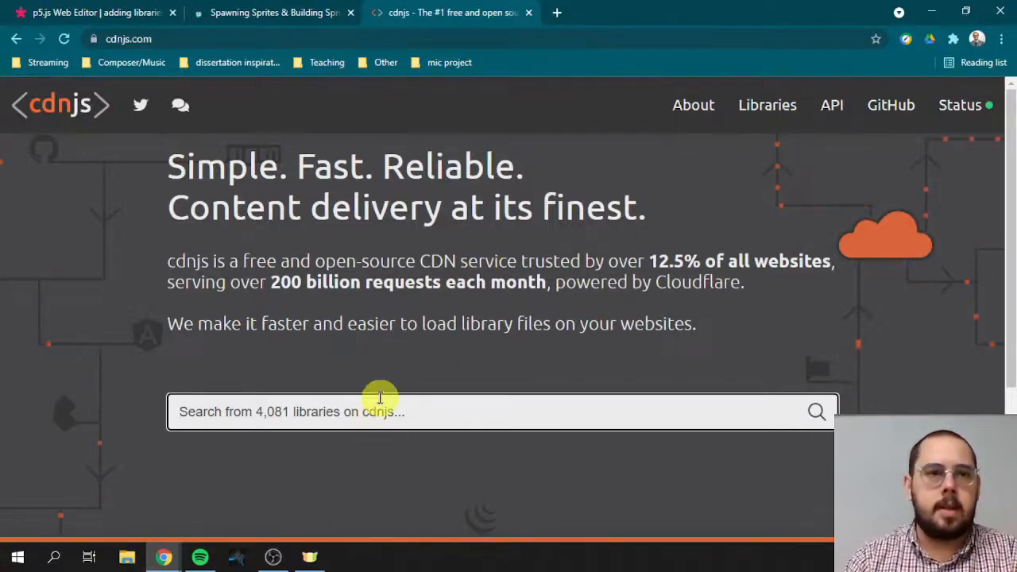
mouse_move(404, 397)
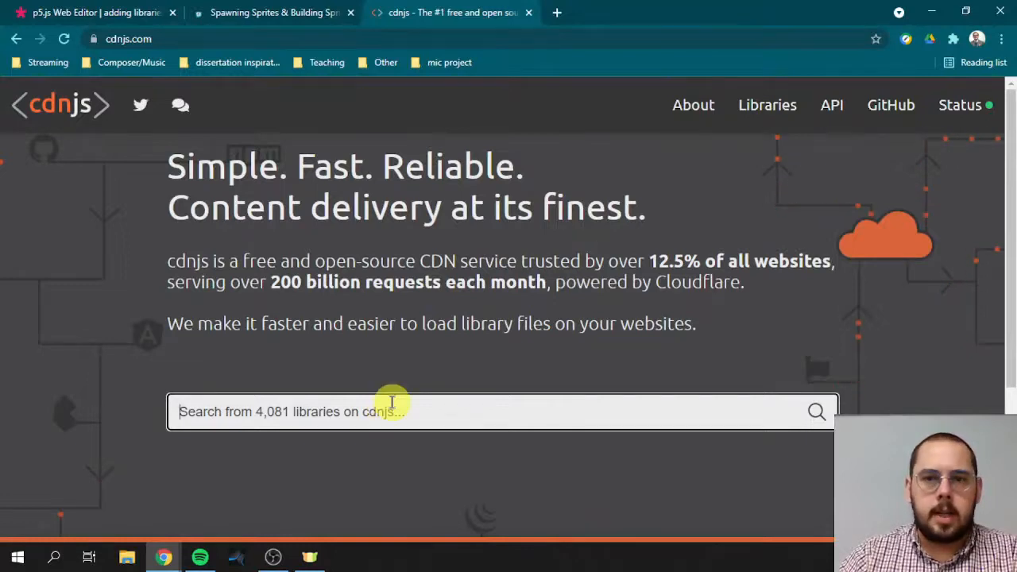
mouse_move(386, 255)
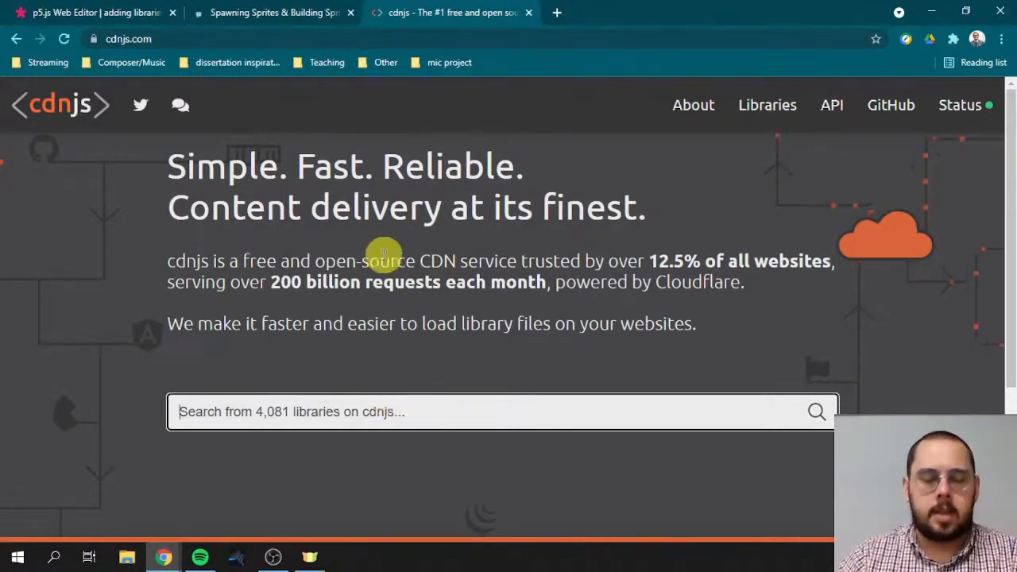
mouse_move(284, 129)
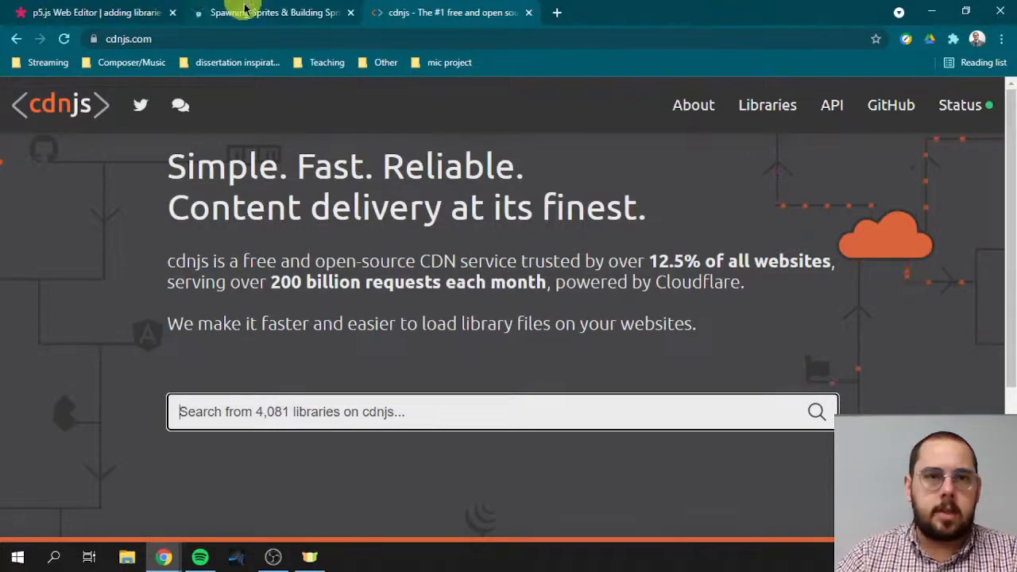
- Switch to the Spawning Sprites lesson tab after a glance at index.html
left_click(274, 13)
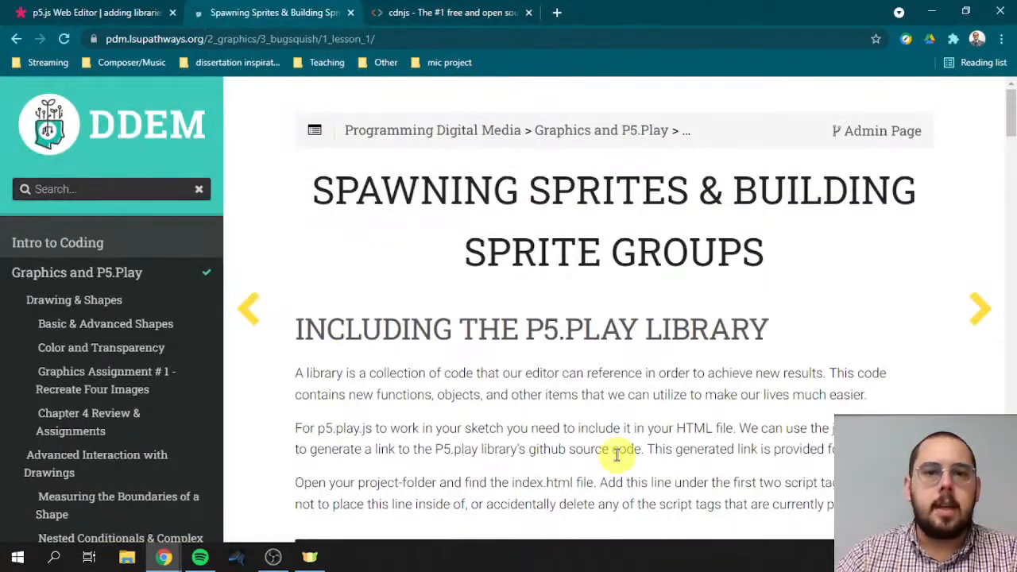
mouse_move(290, 346)
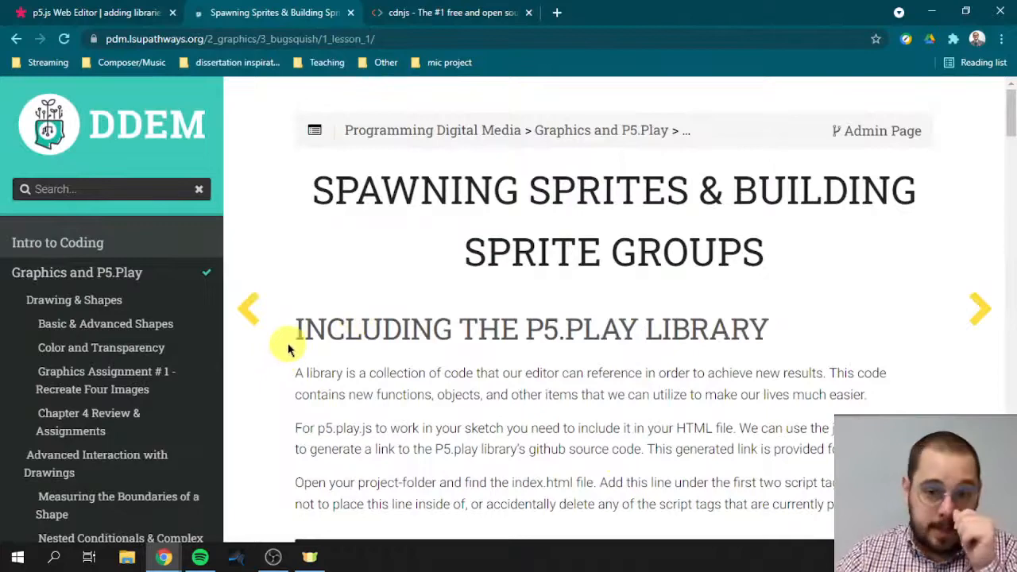
mouse_move(752, 358)
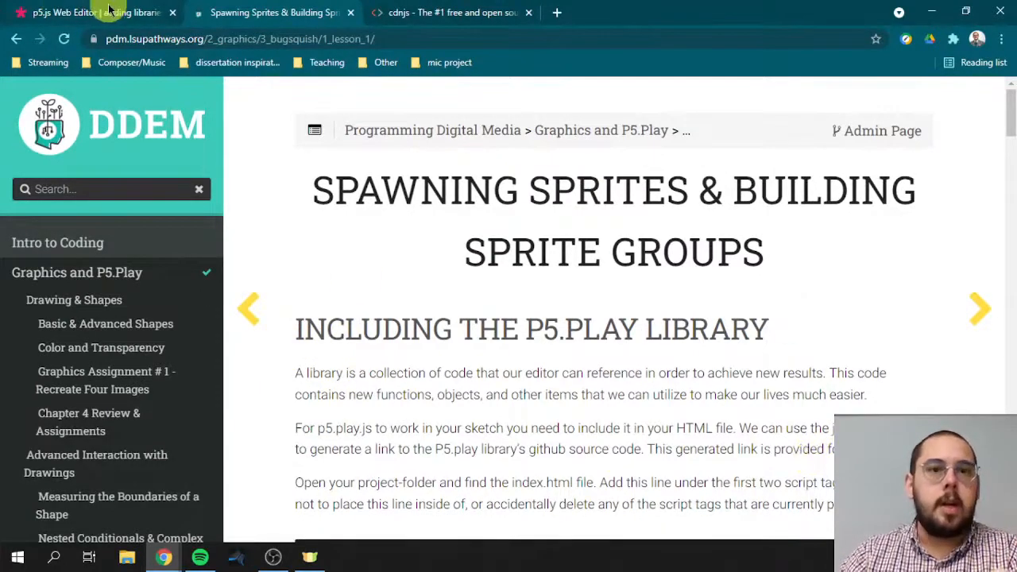
left_click(87, 12)
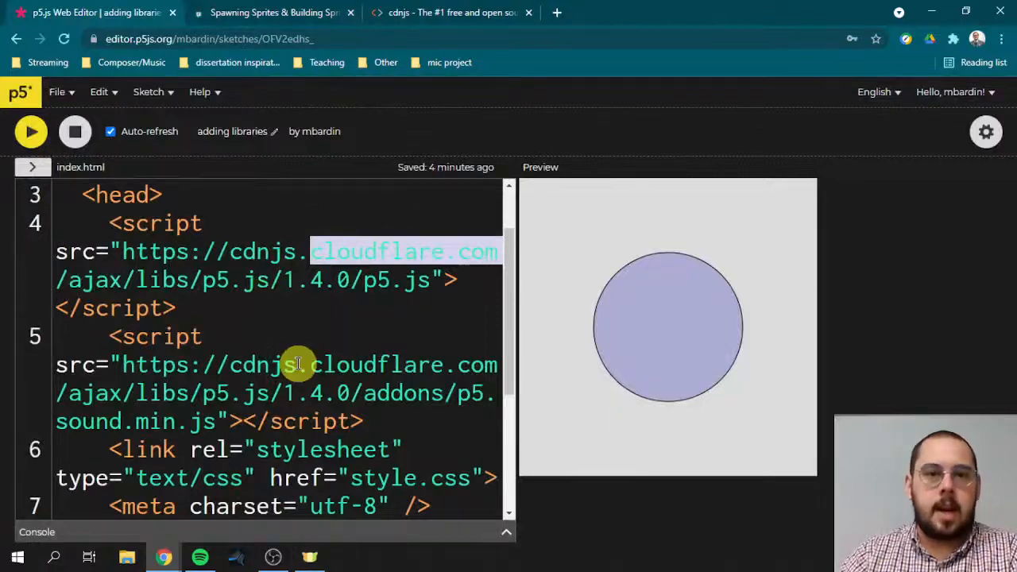
left_click(274, 12)
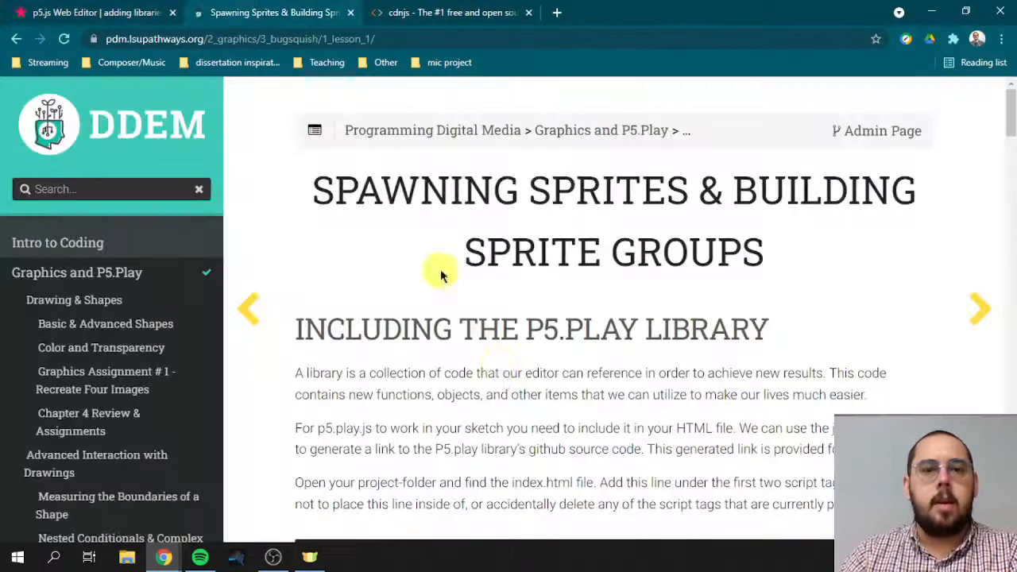
mouse_move(531, 379)
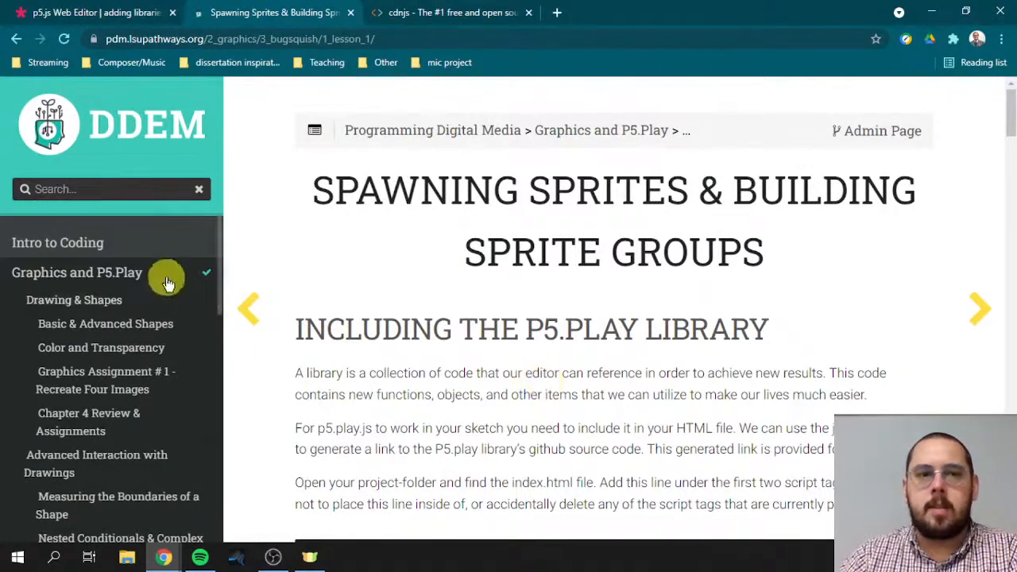
mouse_move(480, 212)
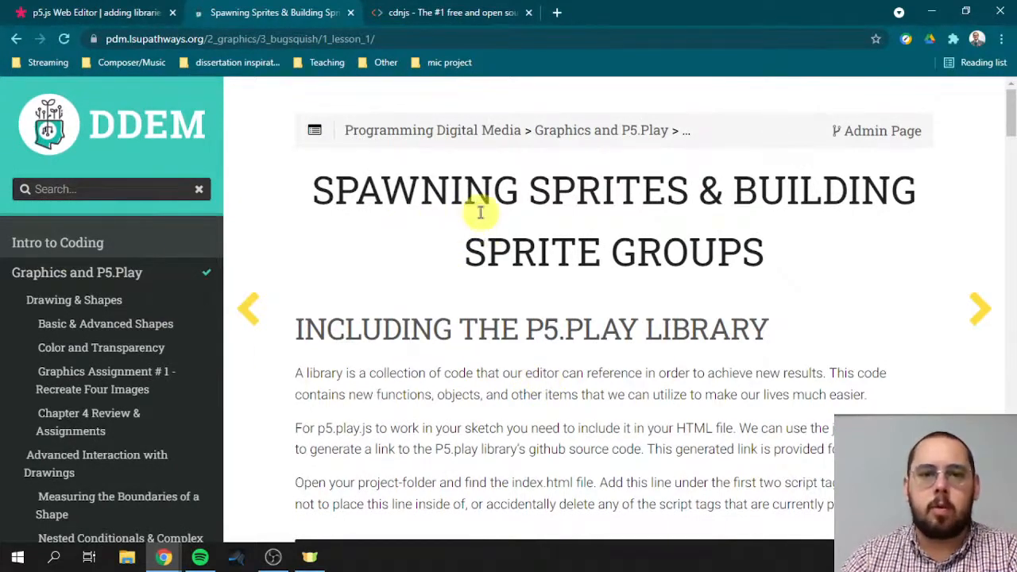
mouse_move(473, 240)
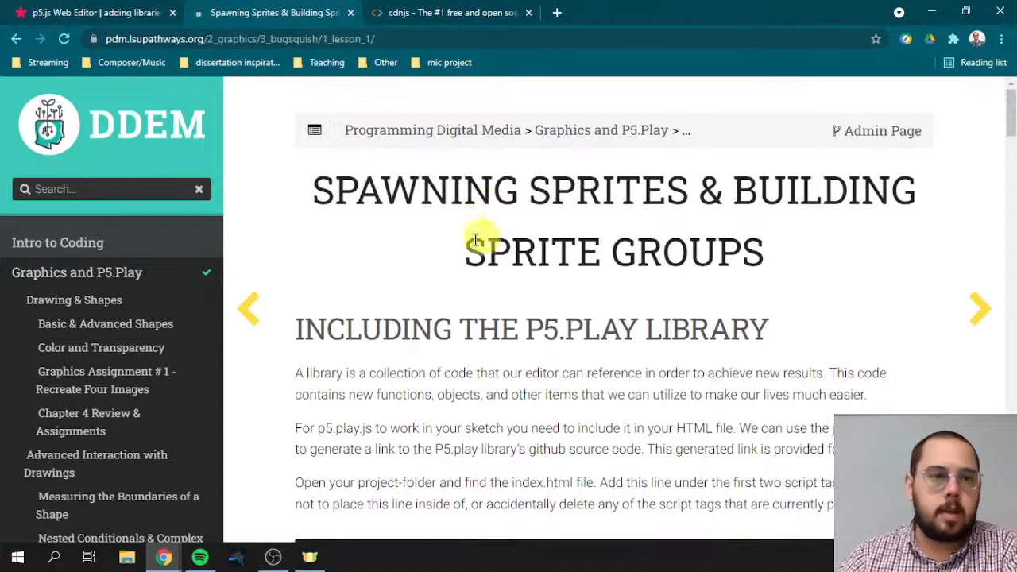
mouse_move(197, 323)
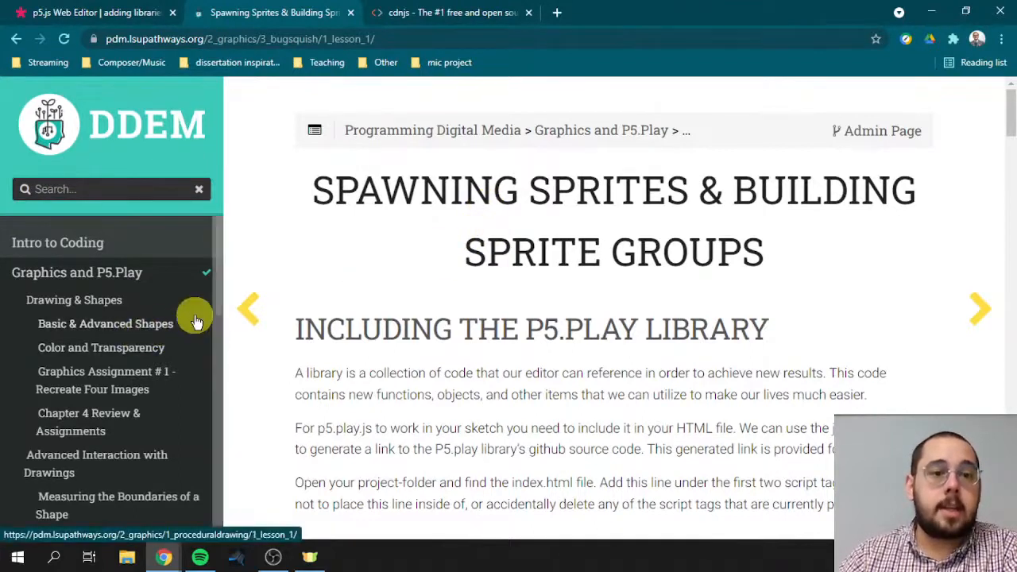
mouse_move(113, 310)
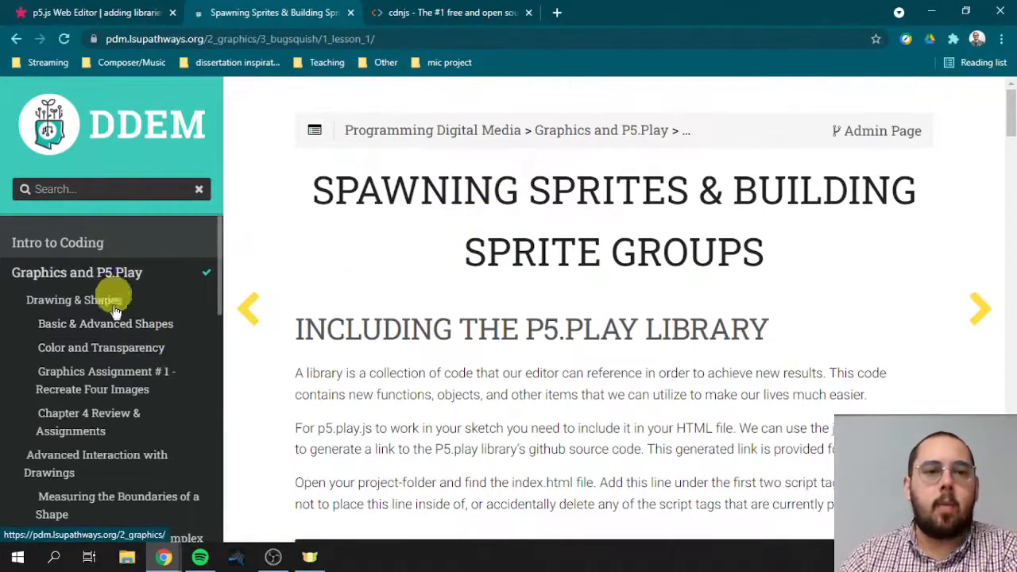
- Scroll down the lesson to the p5.play script tag to include
scroll("down", 3)
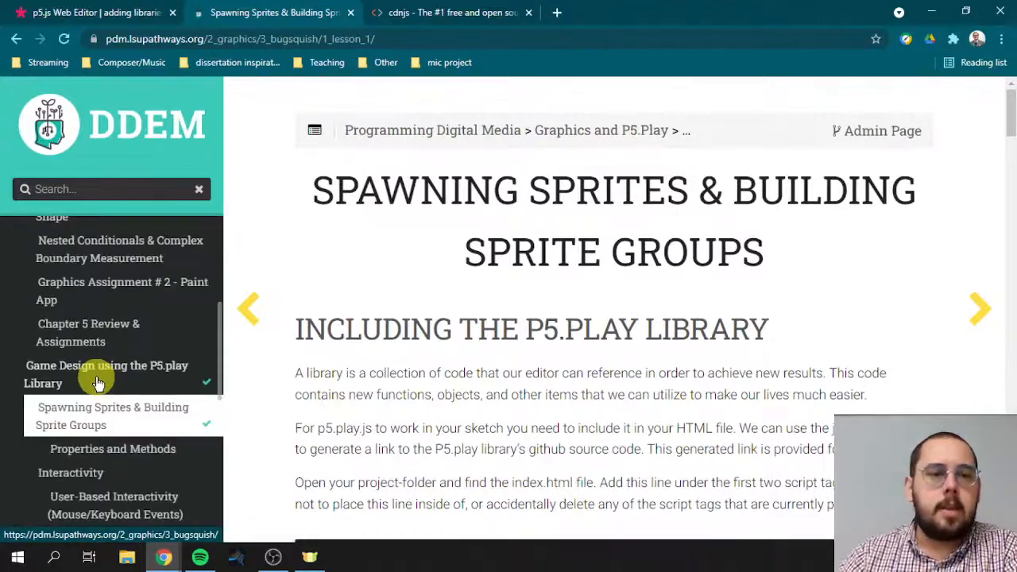
scroll("down", 3)
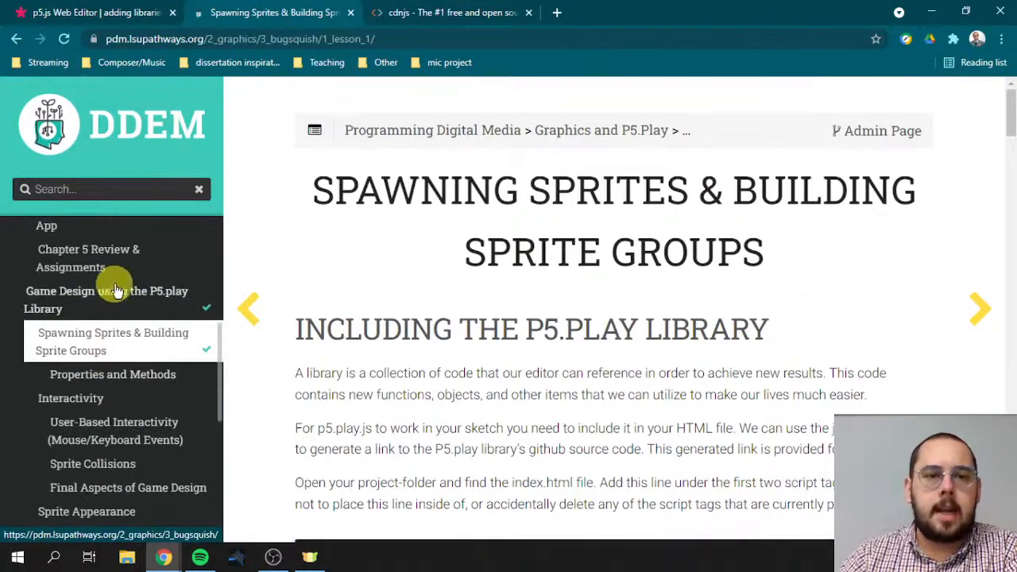
mouse_move(125, 325)
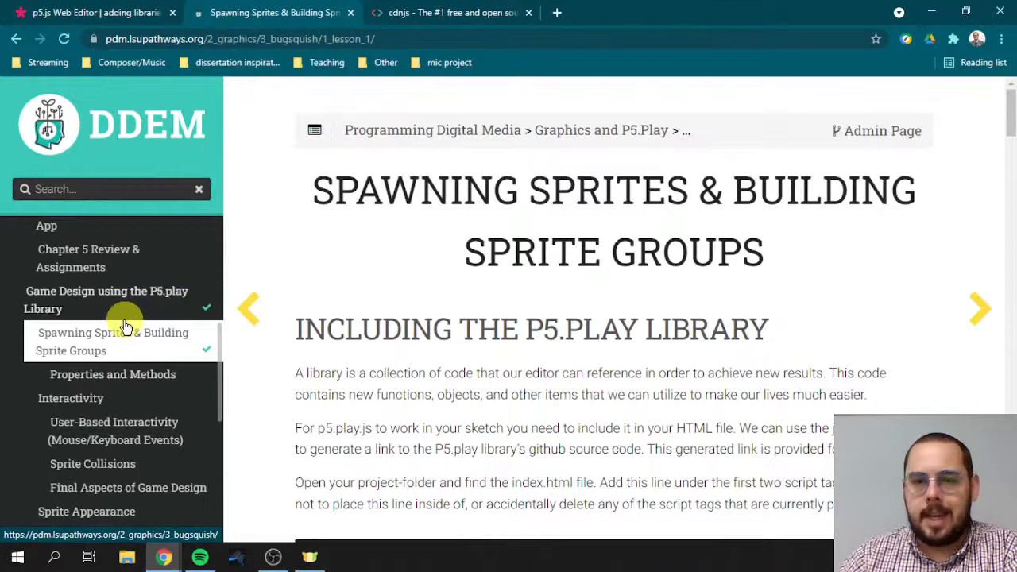
mouse_move(103, 299)
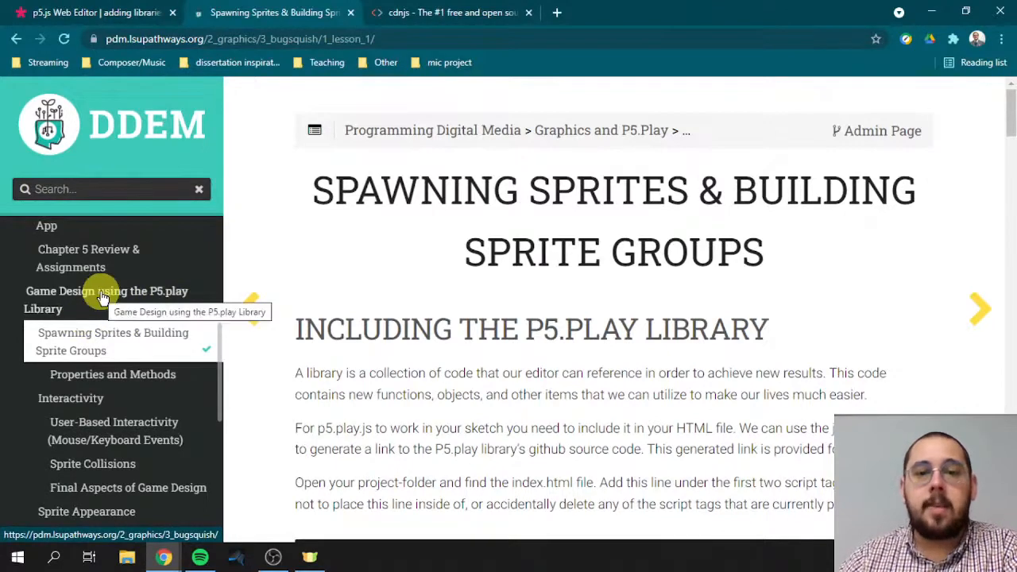
mouse_move(407, 292)
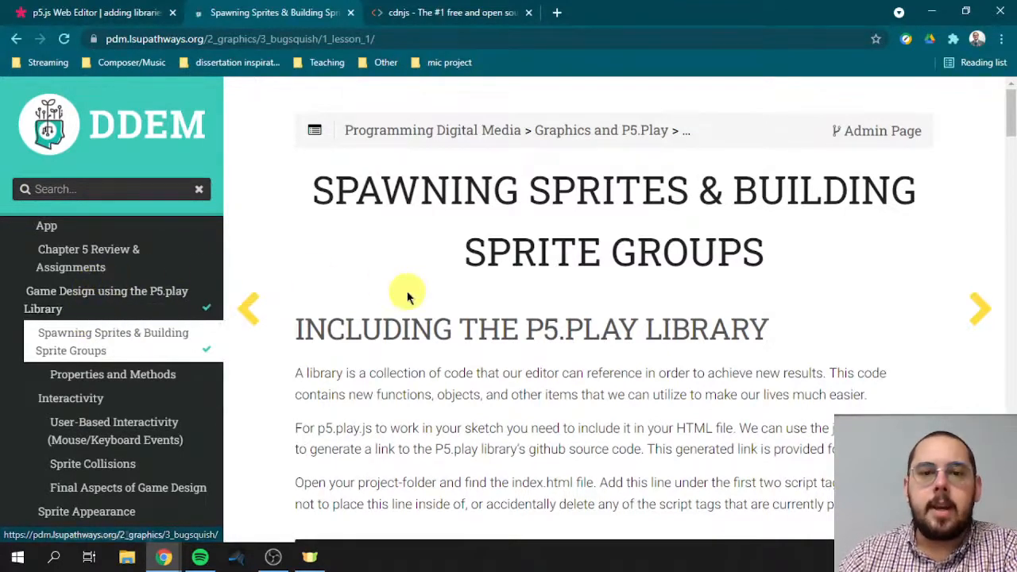
scroll("down", 3)
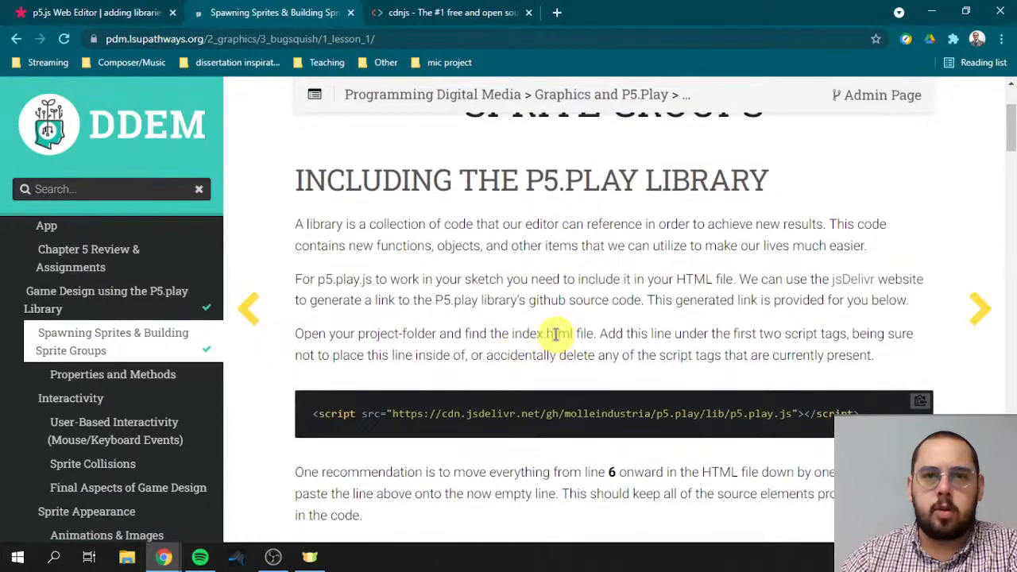
mouse_move(572, 355)
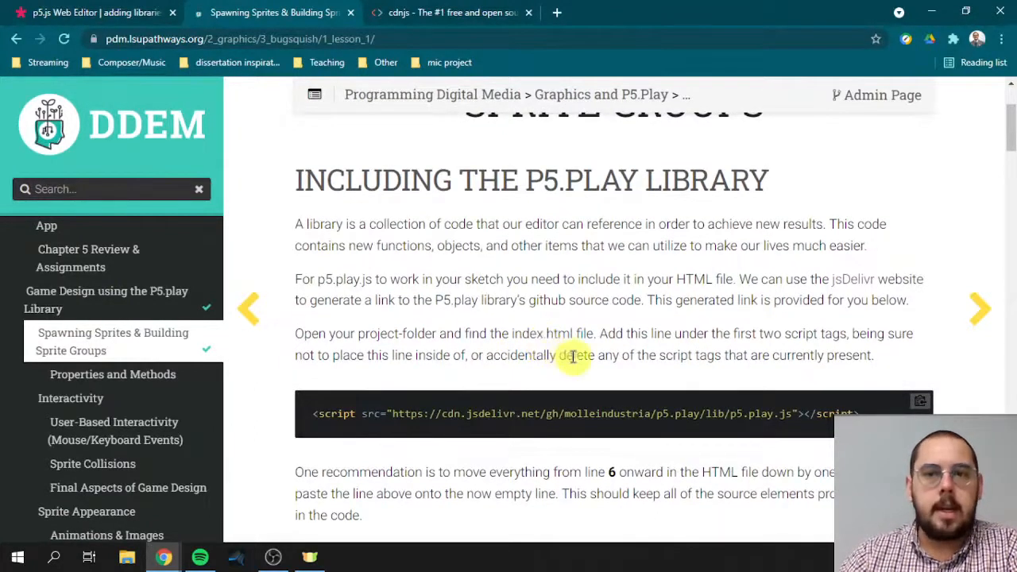
mouse_move(602, 374)
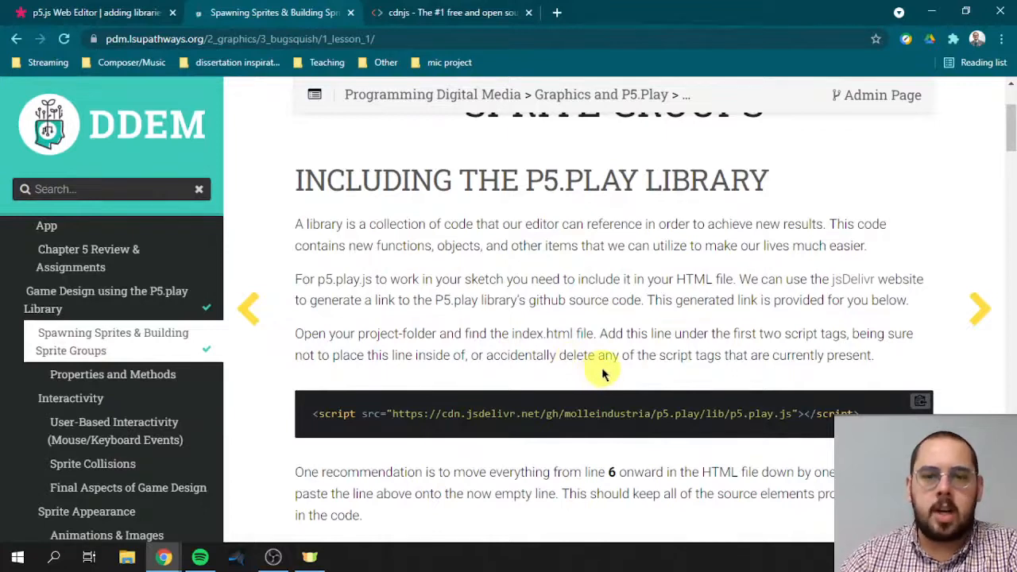
mouse_move(584, 350)
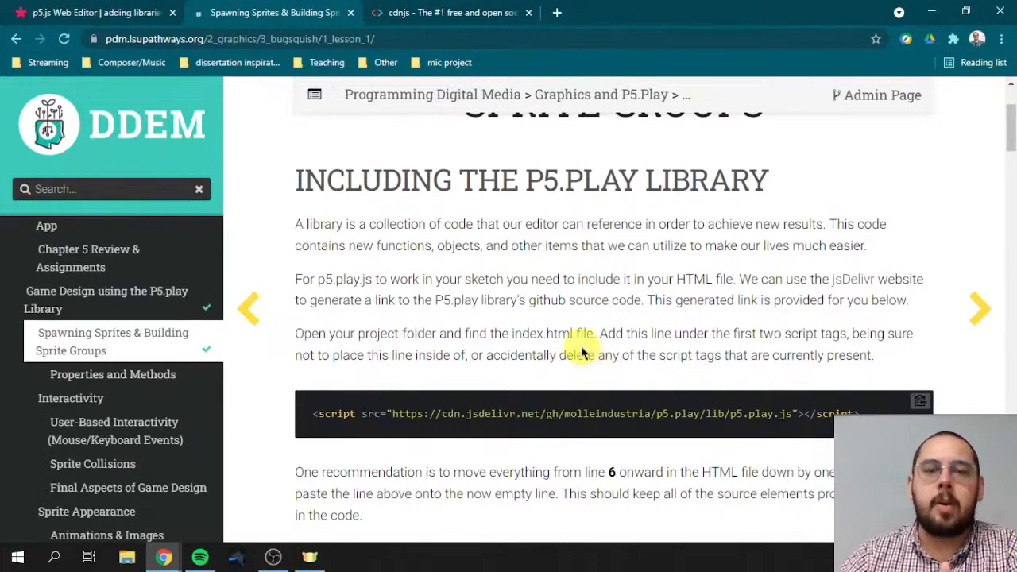
mouse_move(556, 340)
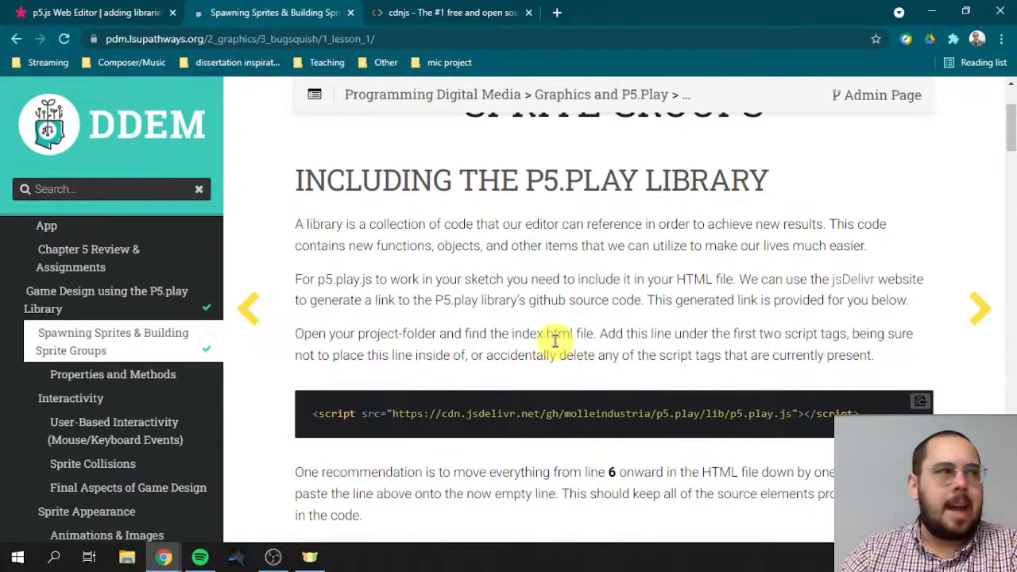
mouse_move(554, 350)
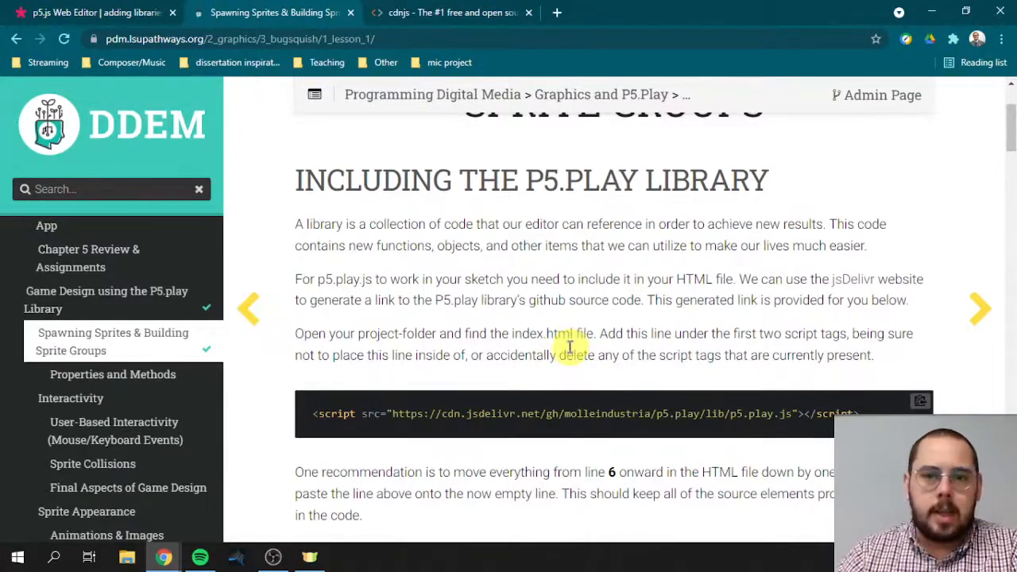
mouse_move(646, 355)
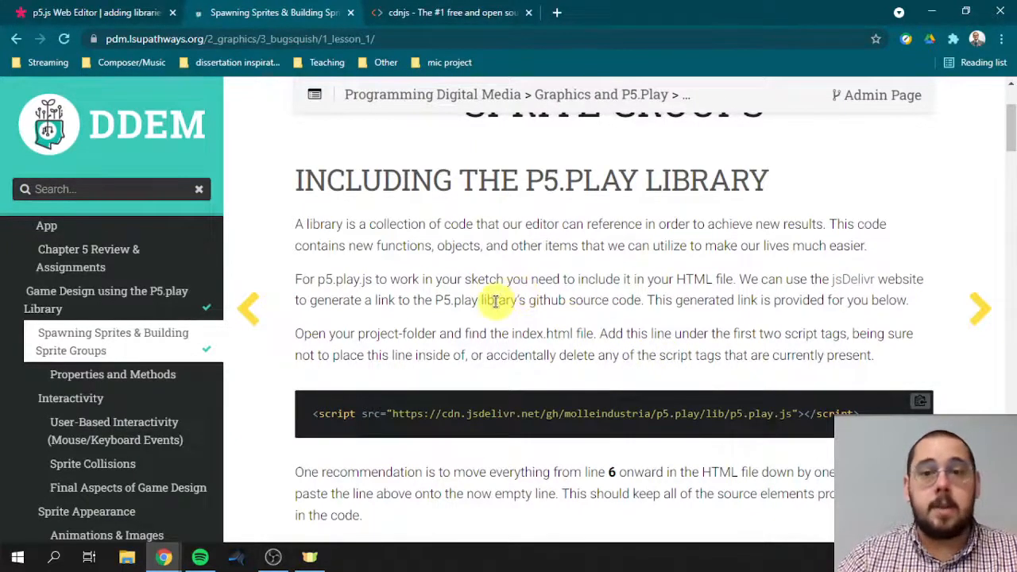
scroll("down", 3)
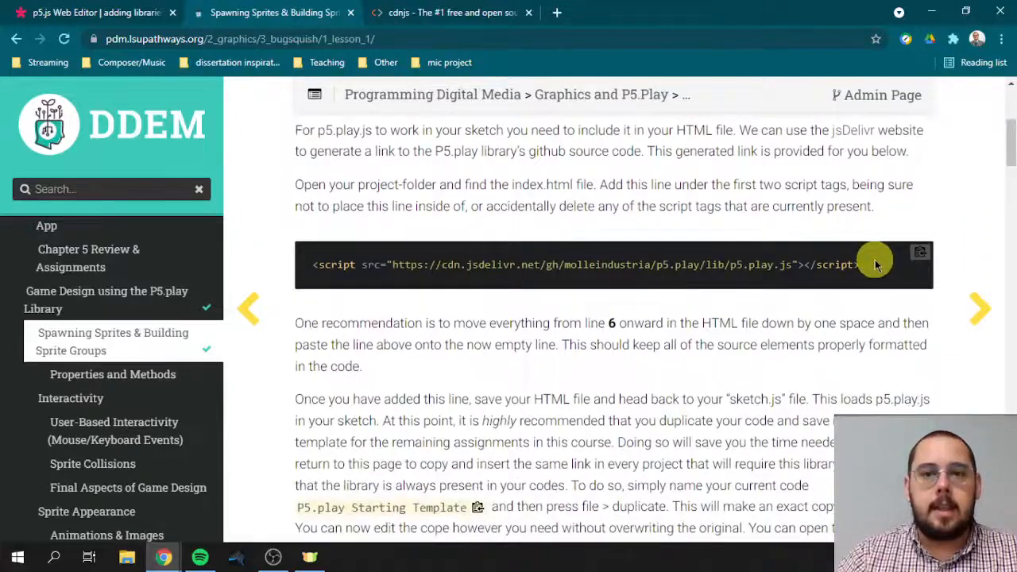
mouse_move(636, 323)
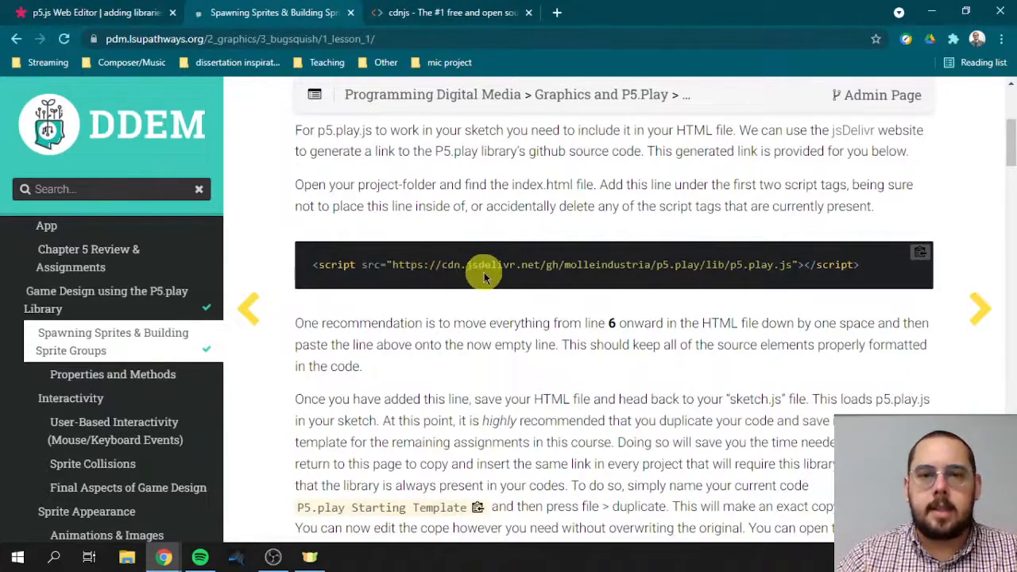
mouse_move(679, 282)
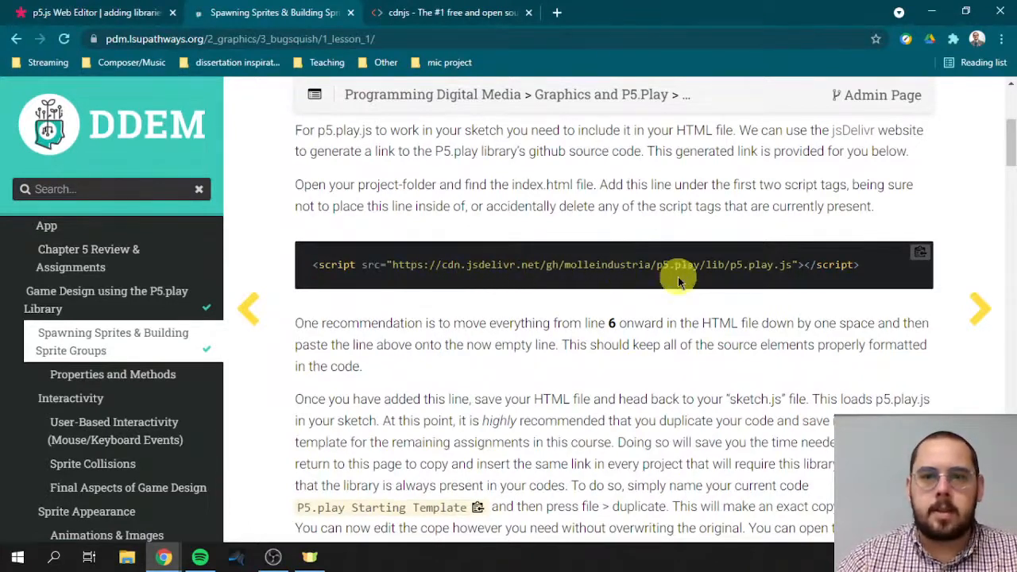
mouse_move(450, 260)
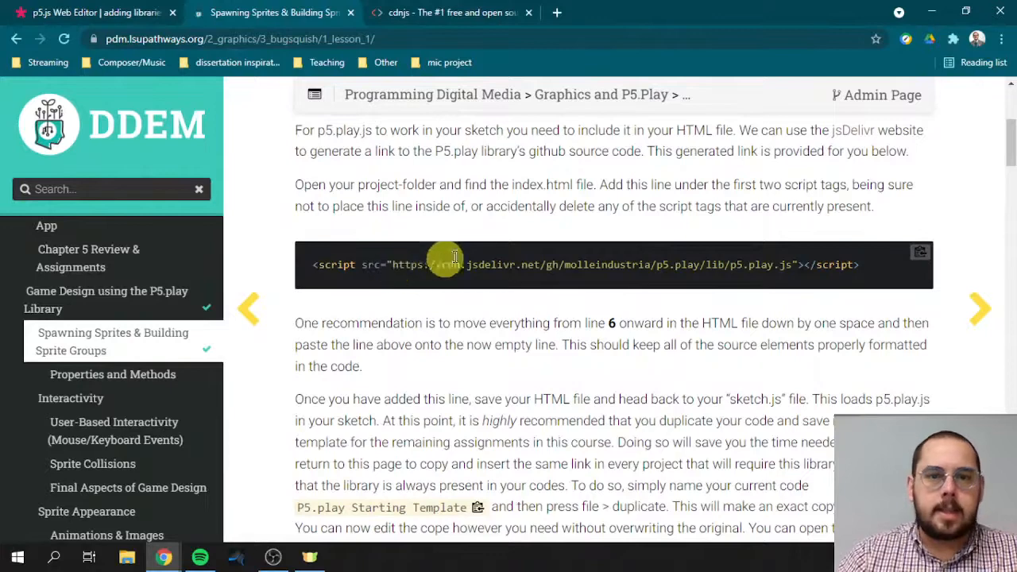
mouse_move(840, 268)
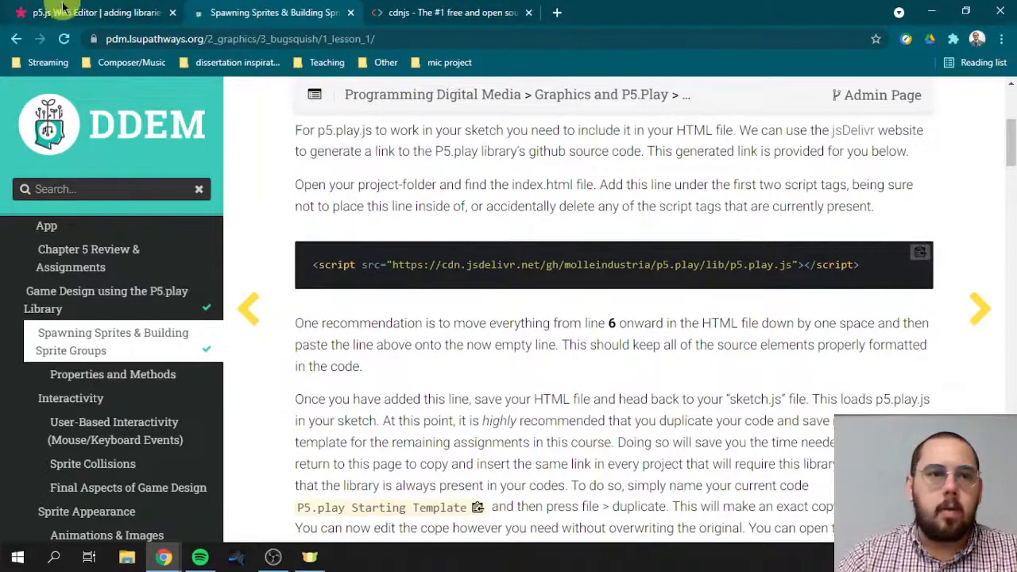
- Select the p5.play jsDelivr URL on line 6 of index.html and open it in a new tab
left_click(91, 12)
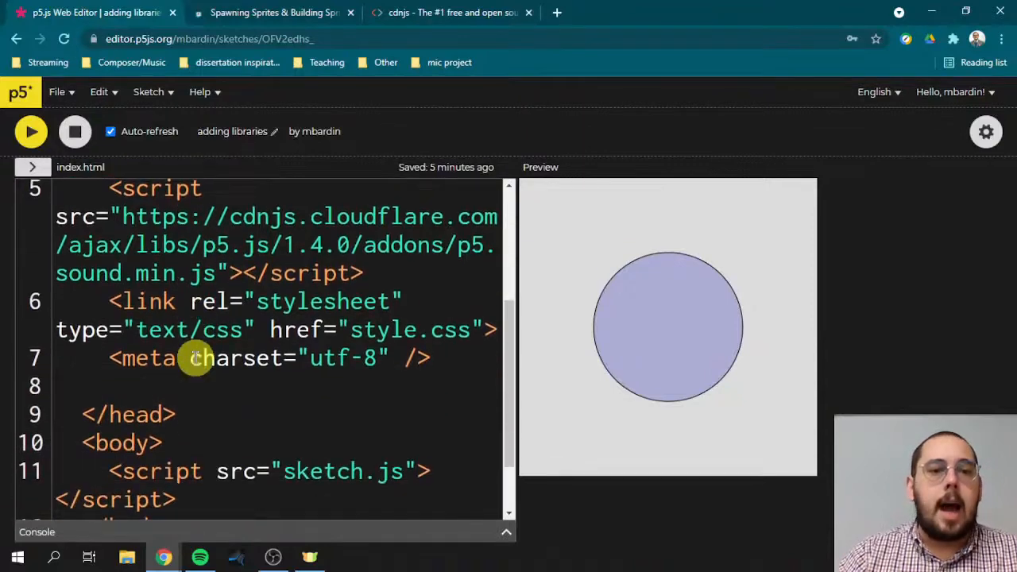
scroll("up", 3)
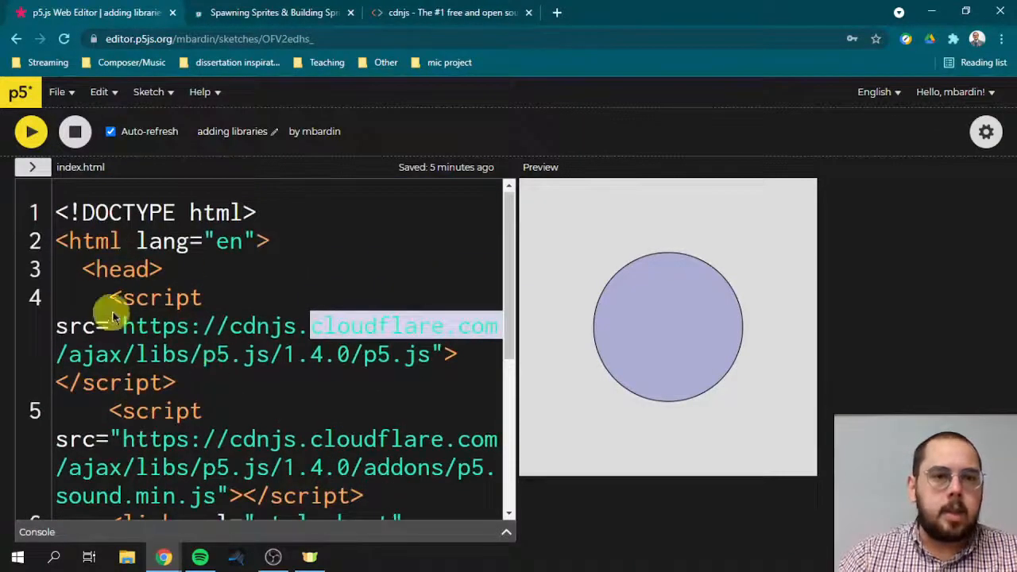
scroll("down", 3)
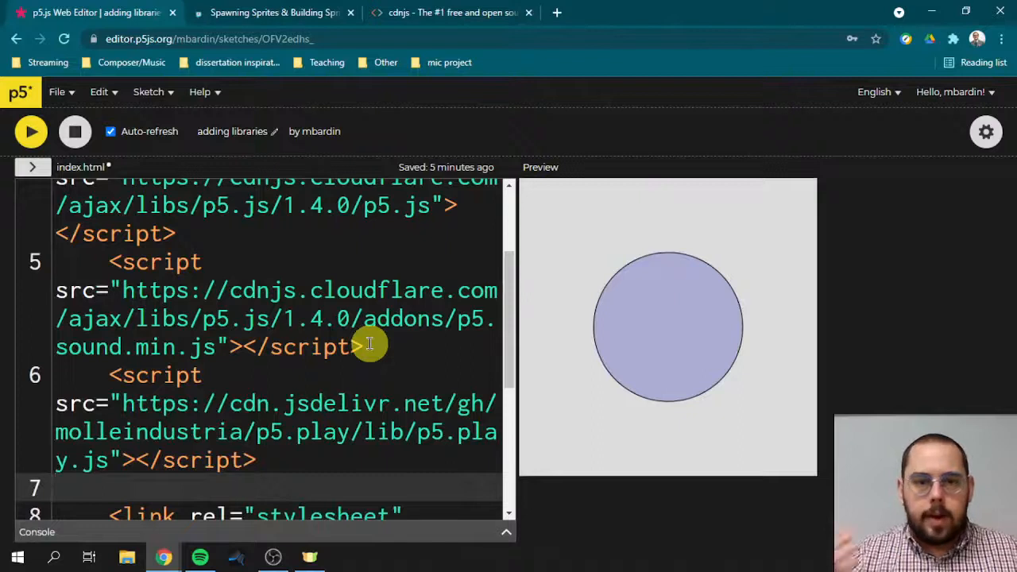
mouse_move(135, 412)
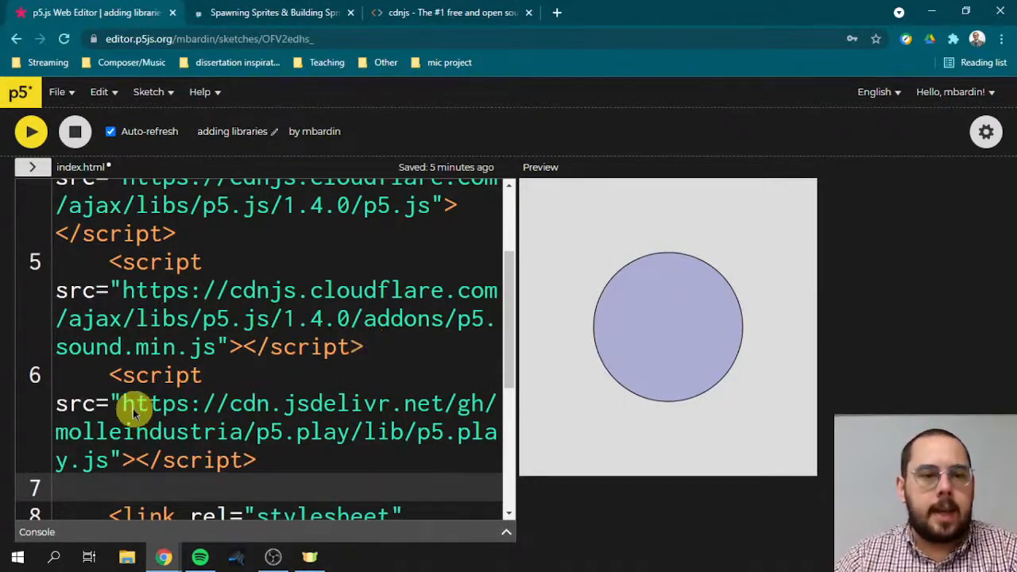
left_click_drag(123, 404, 113, 460)
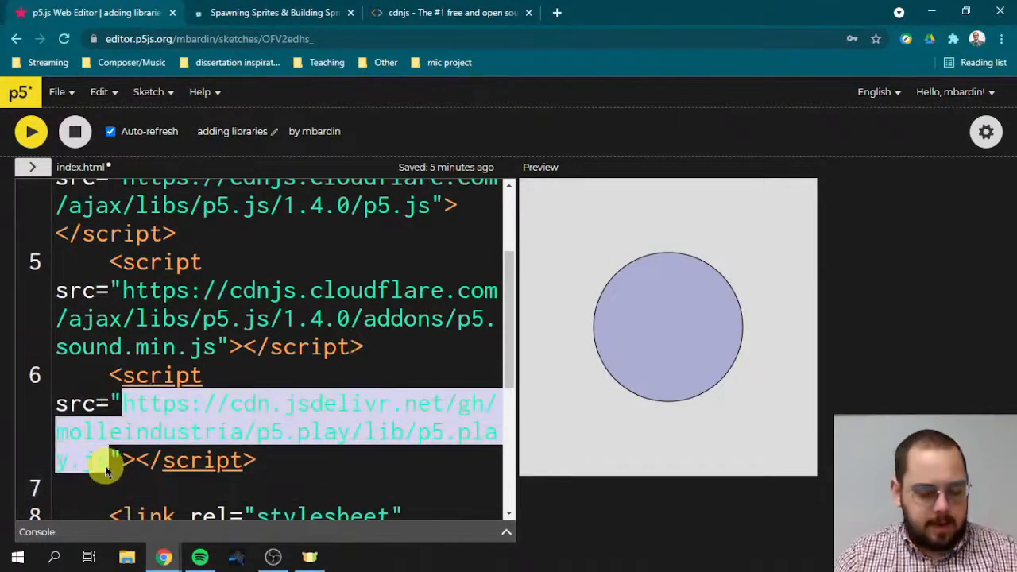
left_click(445, 12)
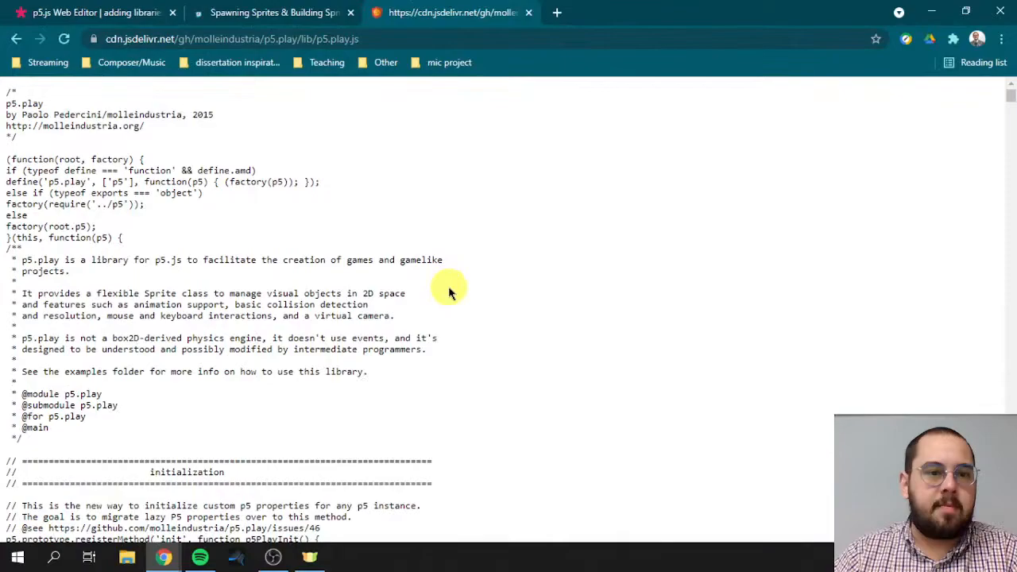
- Skim the raw p5.play.js source, then return to the course lesson page
scroll("down", 3)
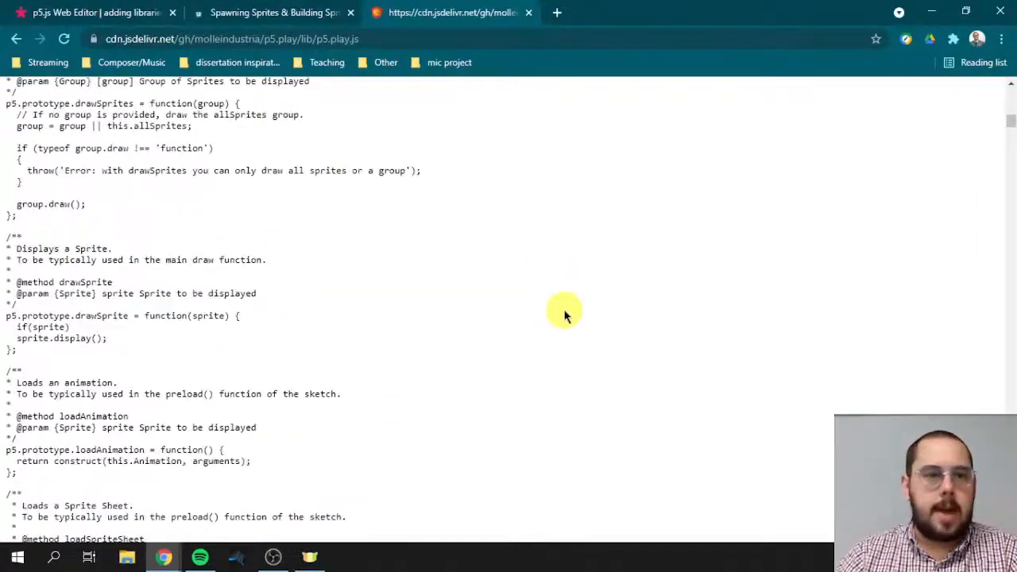
scroll("up", 3)
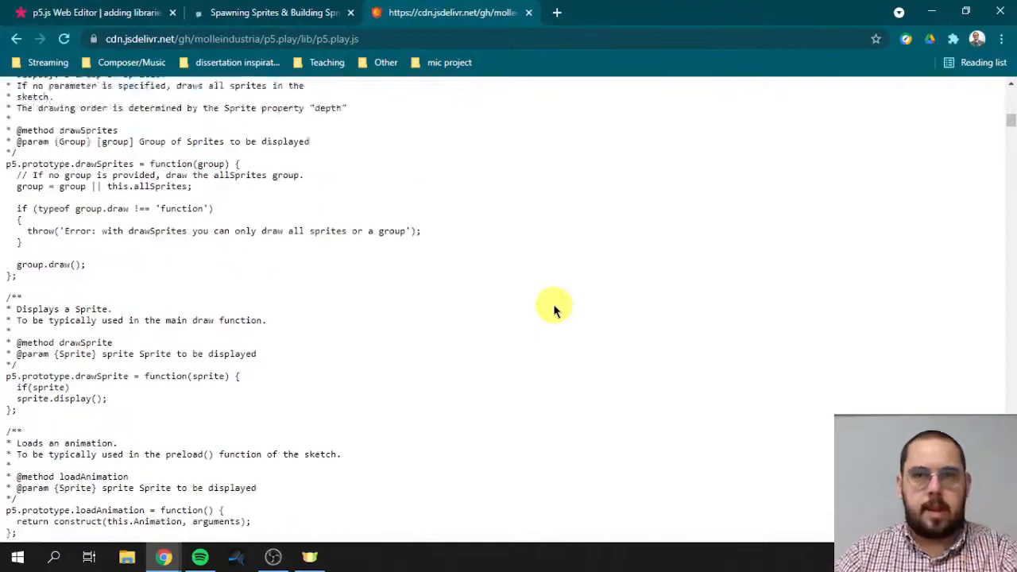
scroll("up", 3)
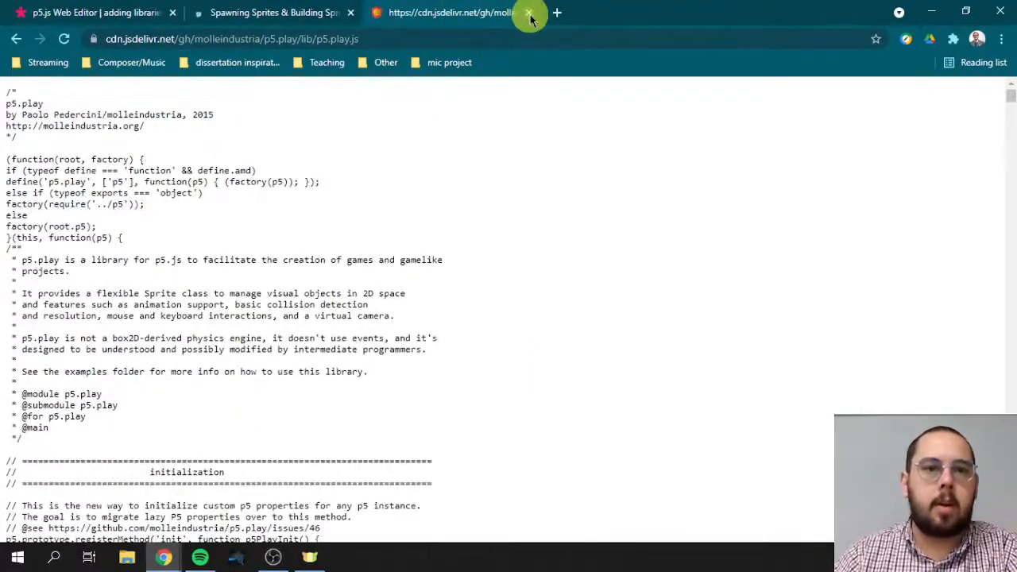
left_click(87, 13)
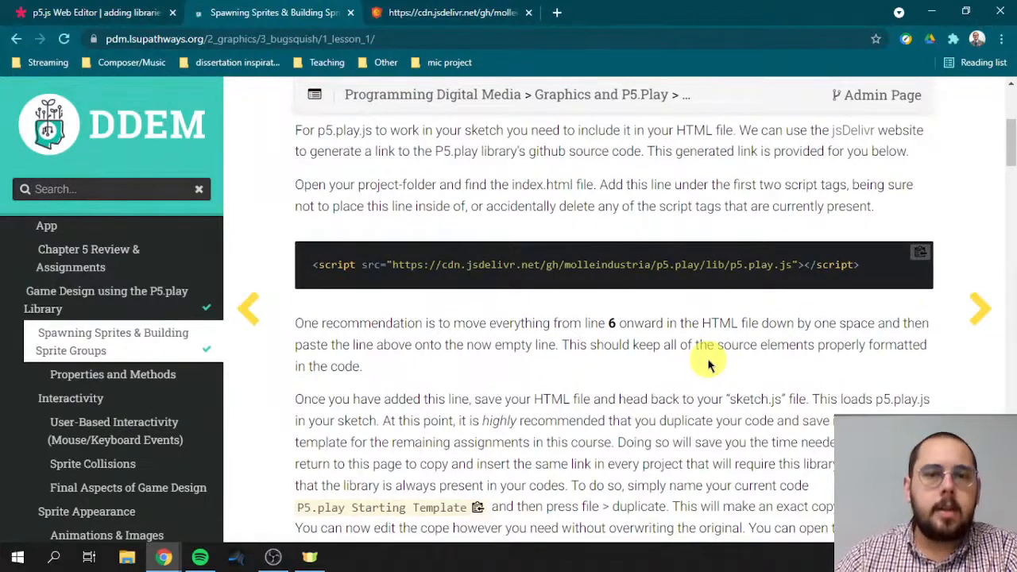
mouse_move(650, 397)
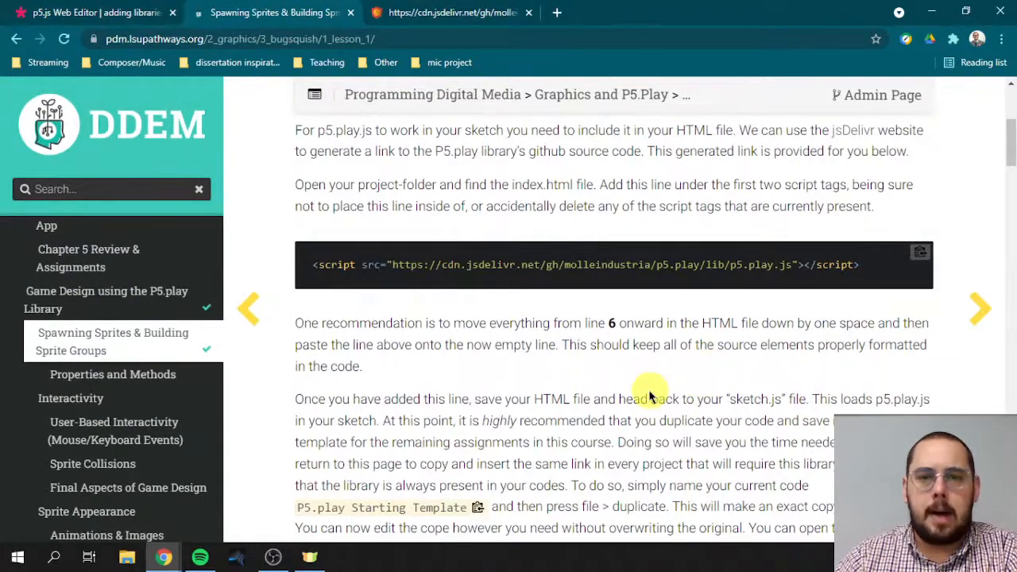
mouse_move(584, 302)
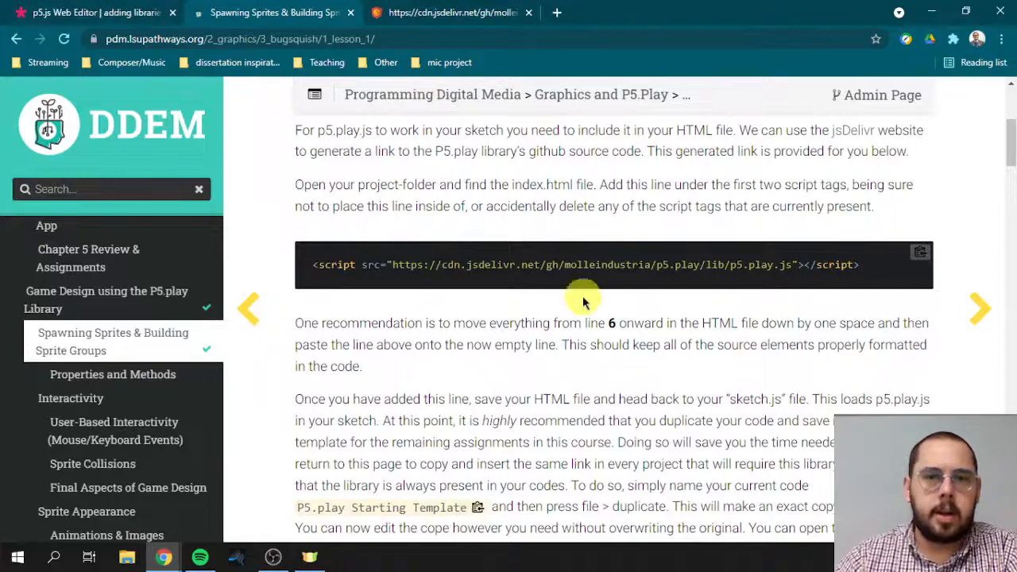
mouse_move(486, 289)
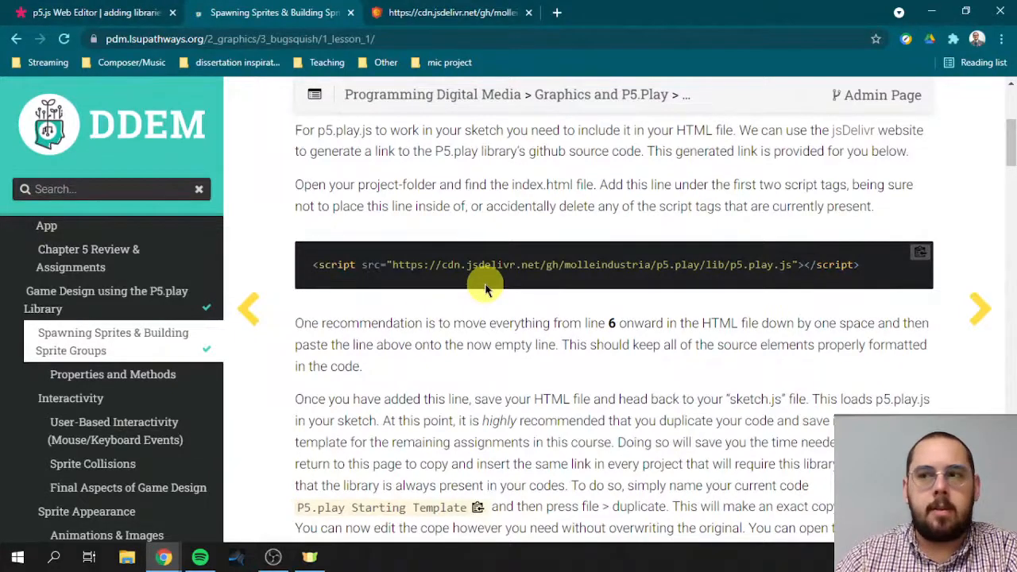
scroll("down", 3)
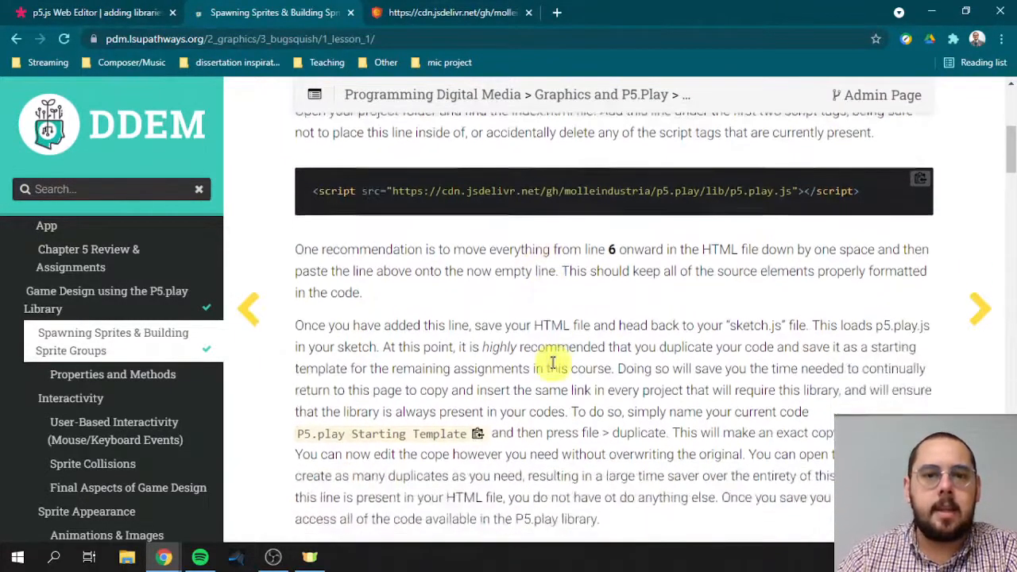
scroll("down", 3)
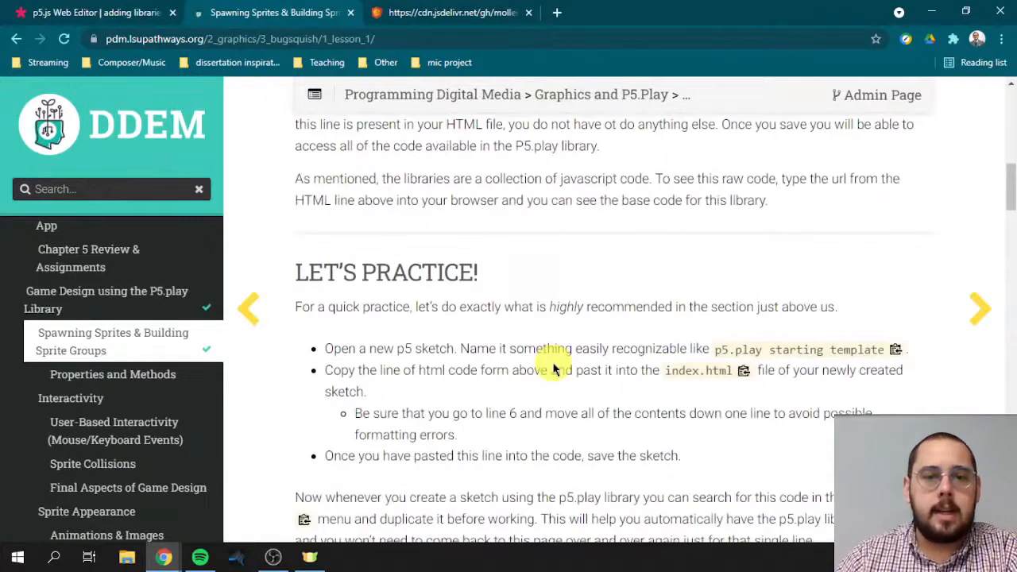
scroll("down", 3)
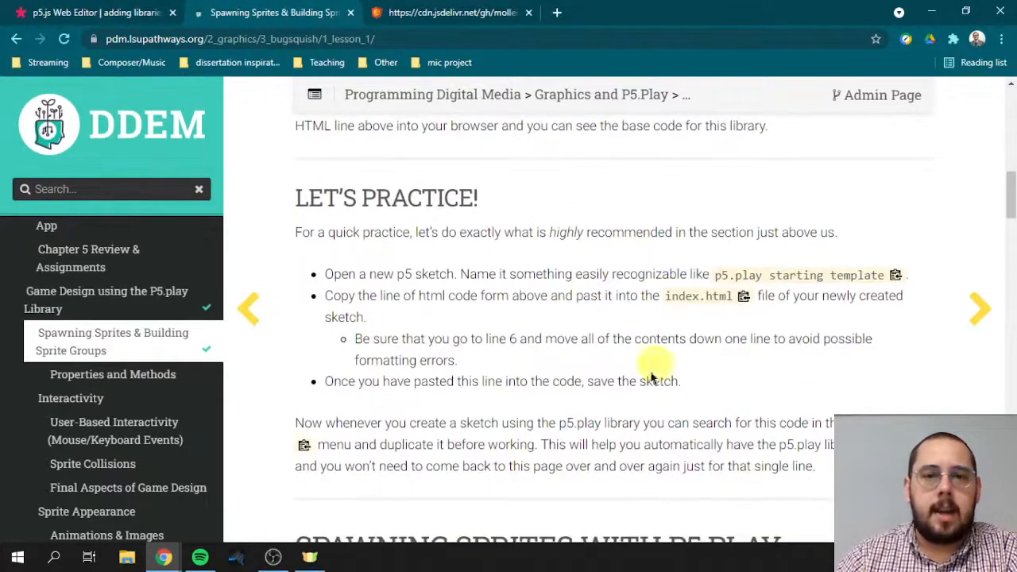
mouse_move(522, 417)
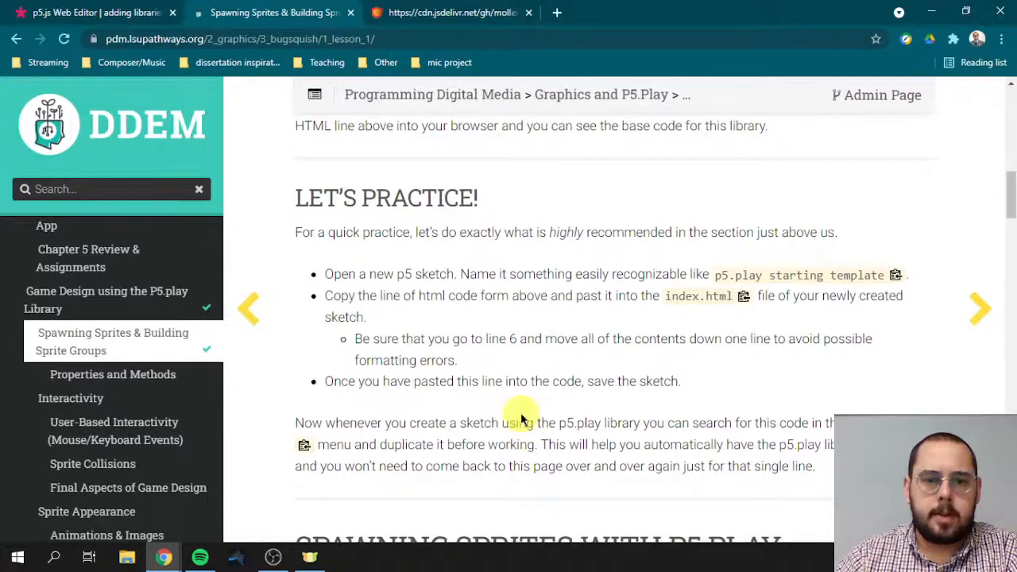
mouse_move(376, 175)
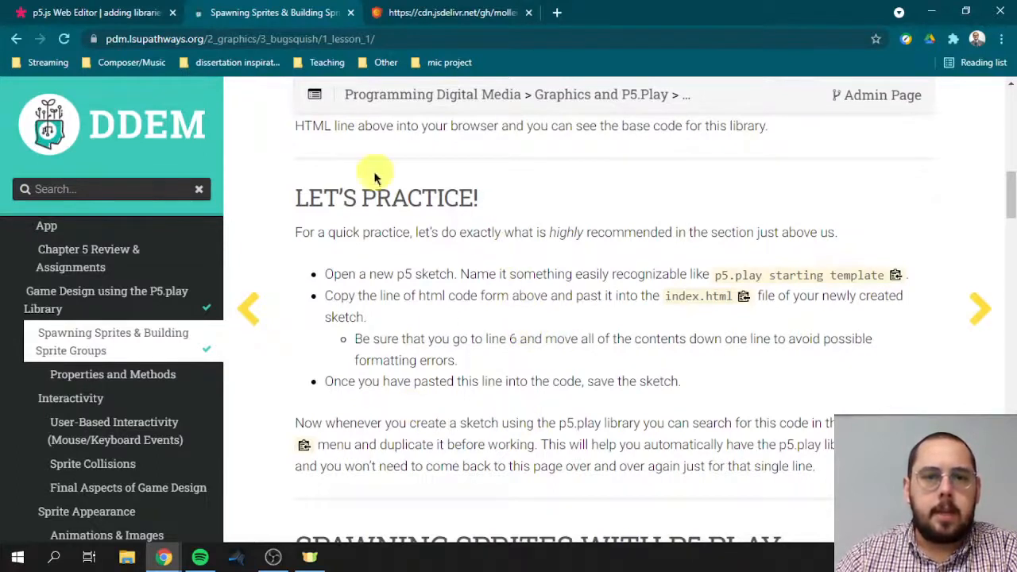
mouse_move(530, 326)
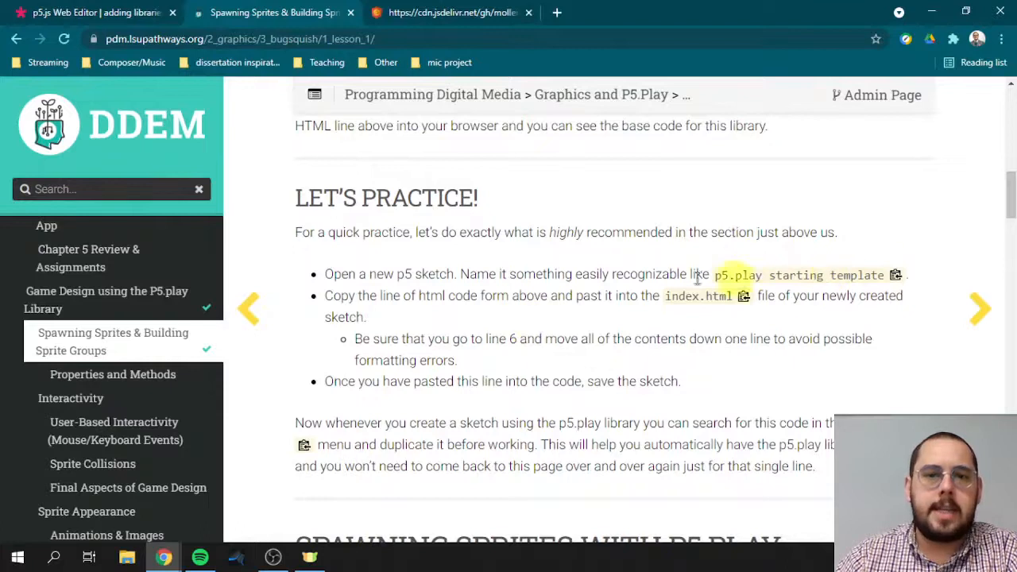
mouse_move(664, 293)
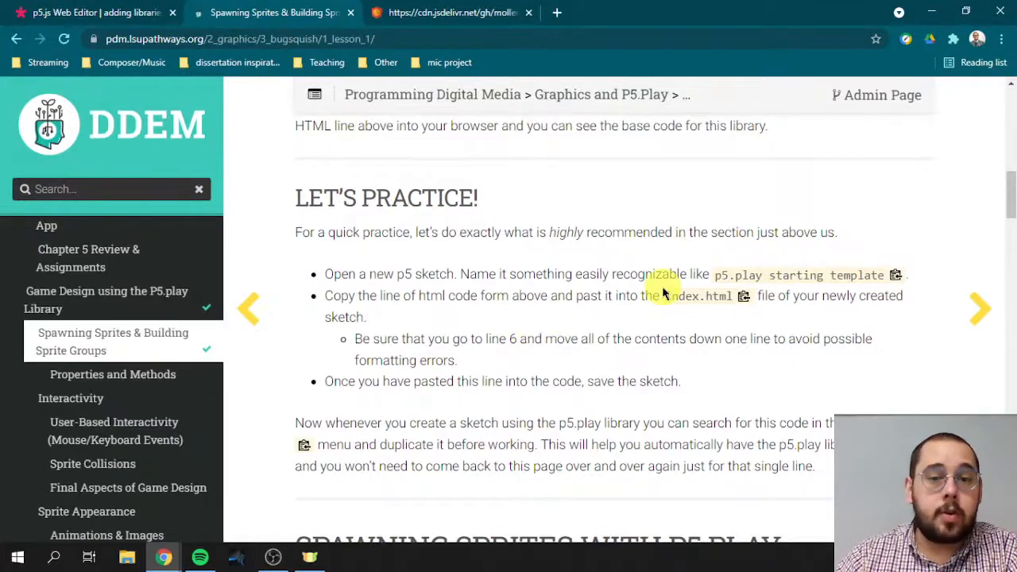
scroll("down", 3)
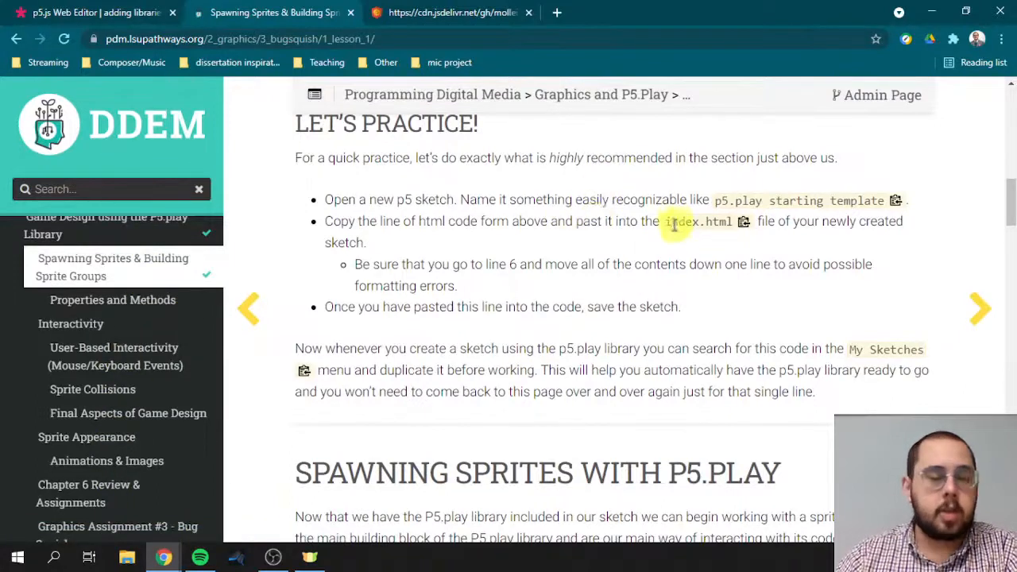
mouse_move(529, 348)
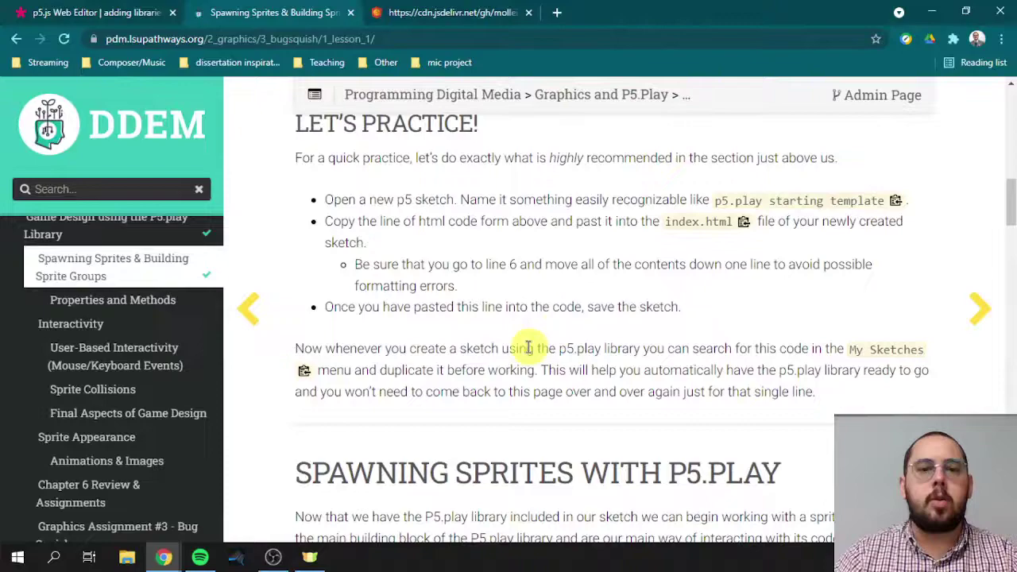
scroll("up", 3)
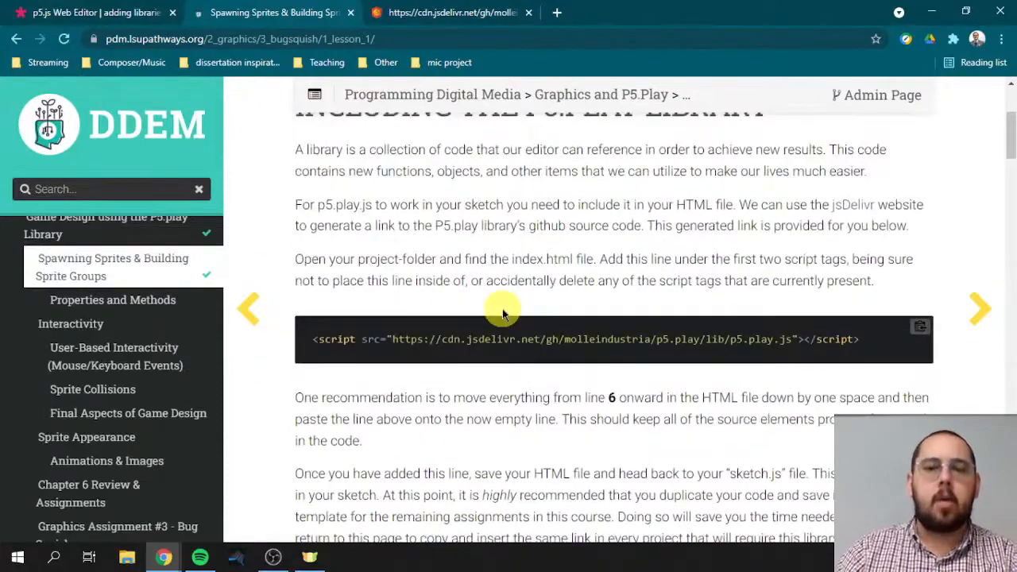
mouse_move(508, 330)
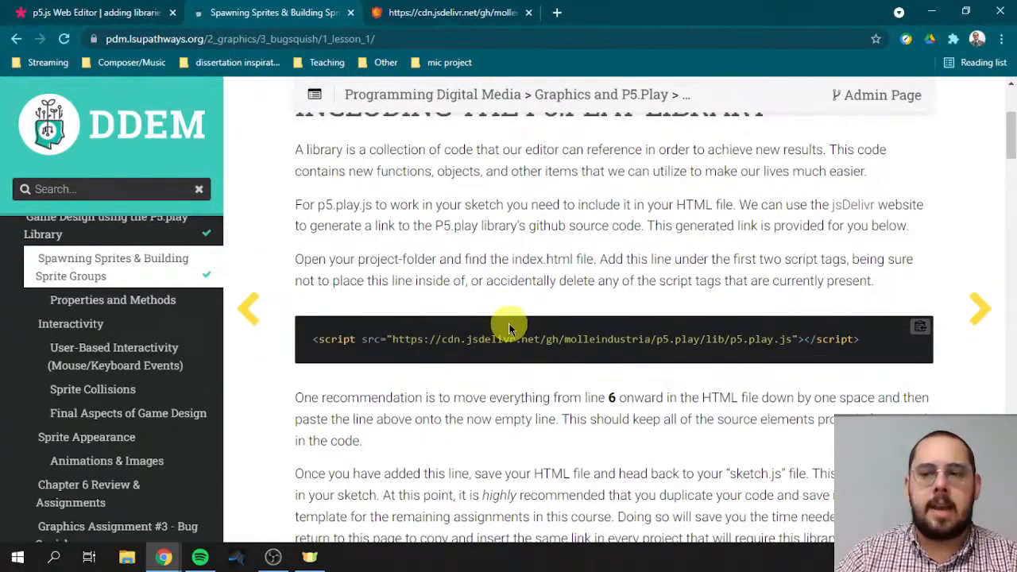
mouse_move(600, 310)
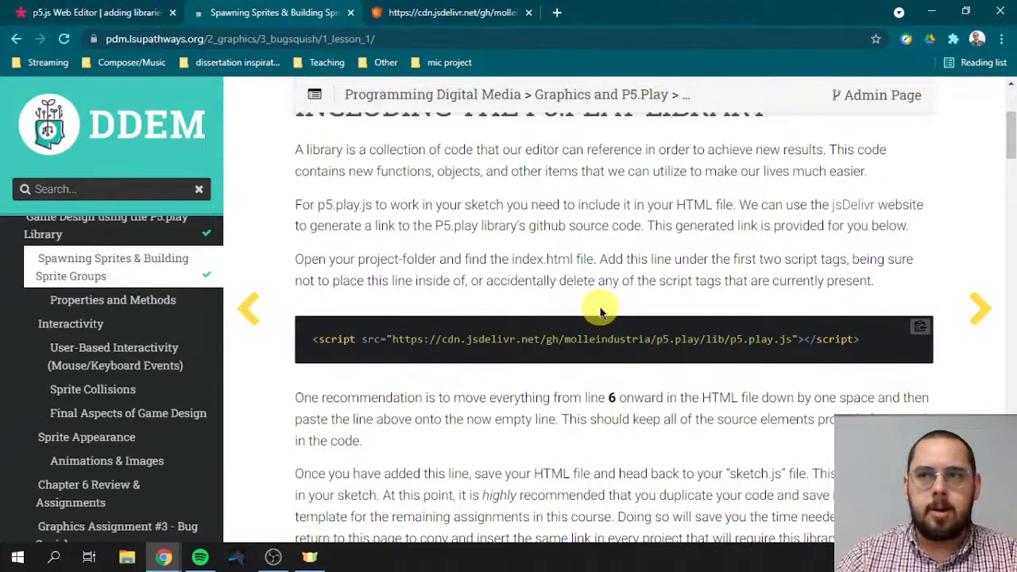
mouse_move(606, 340)
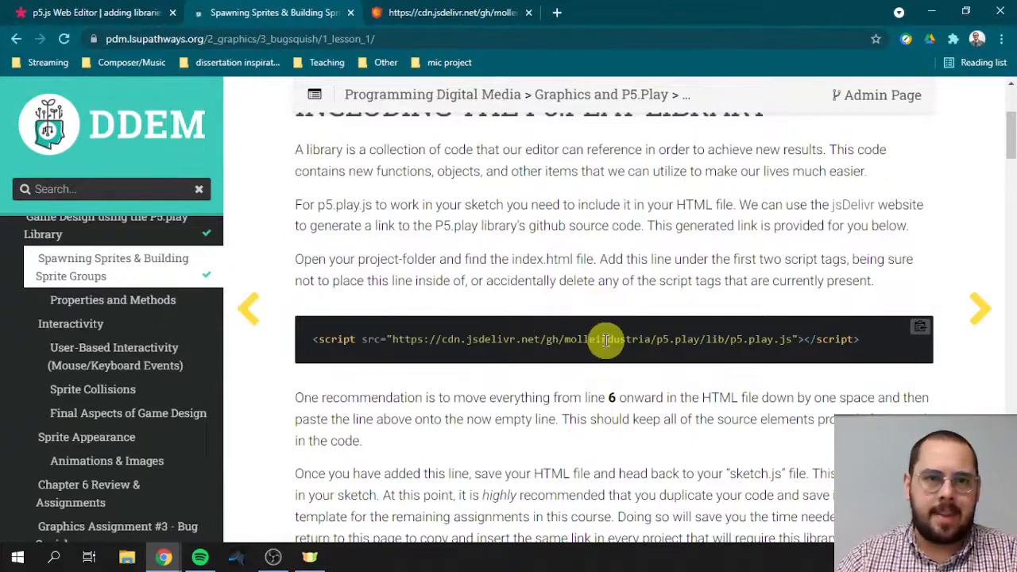
mouse_move(574, 295)
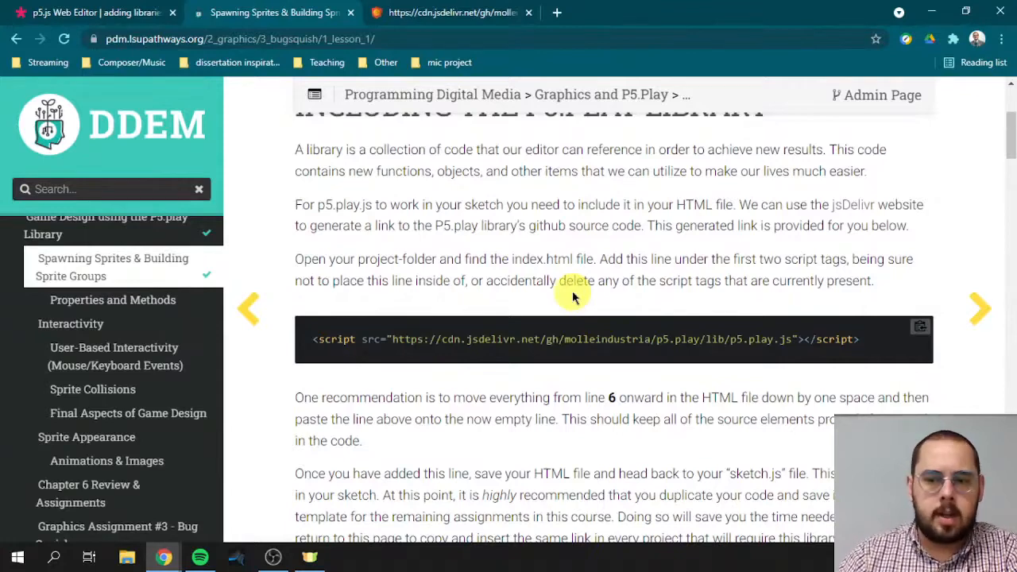
mouse_move(572, 262)
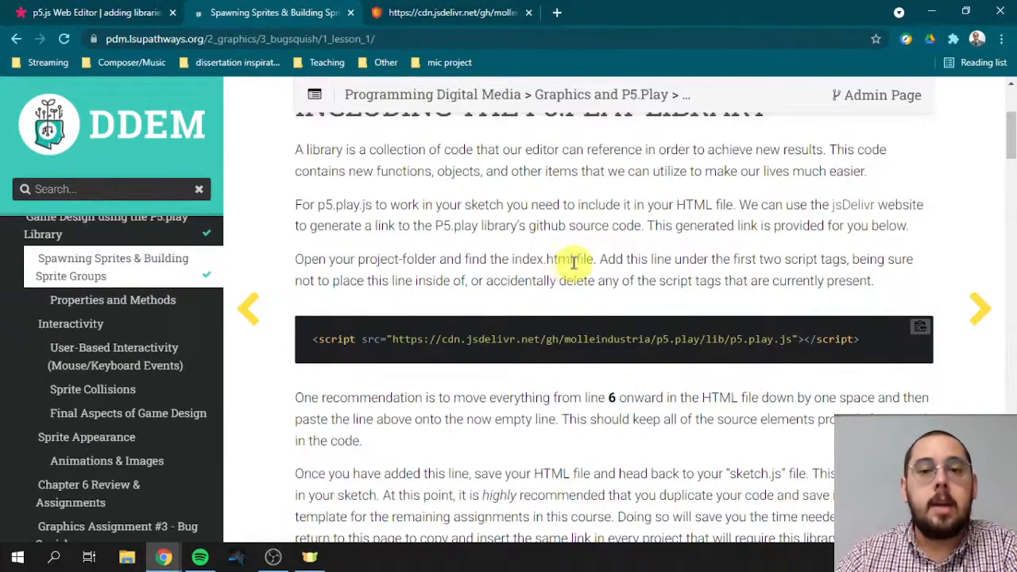
scroll("up", 3)
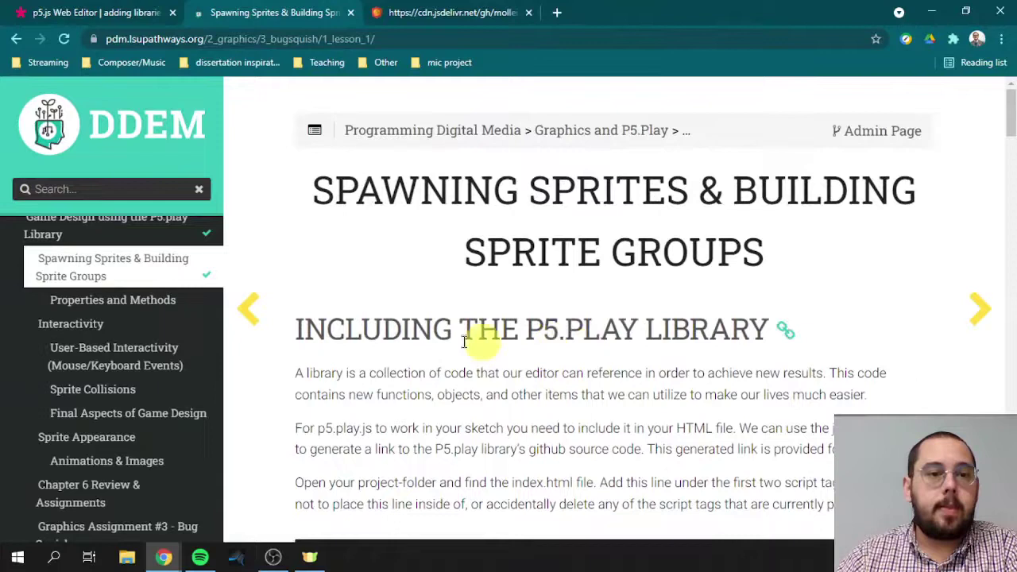
mouse_move(88, 365)
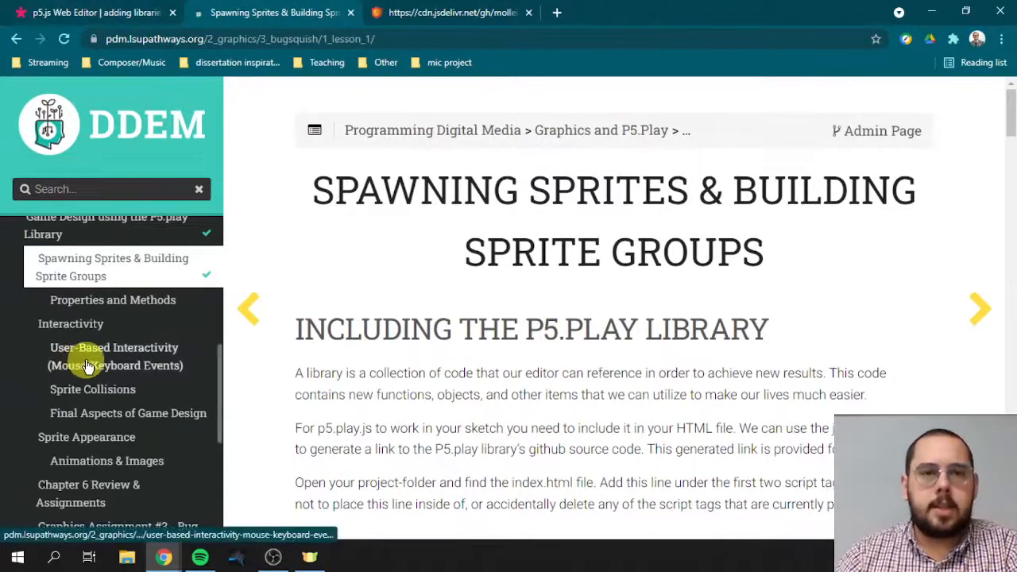
- Open the Sounds with Tone.js unit and scroll to 'Including Tone.js in your project'
scroll("down", 3)
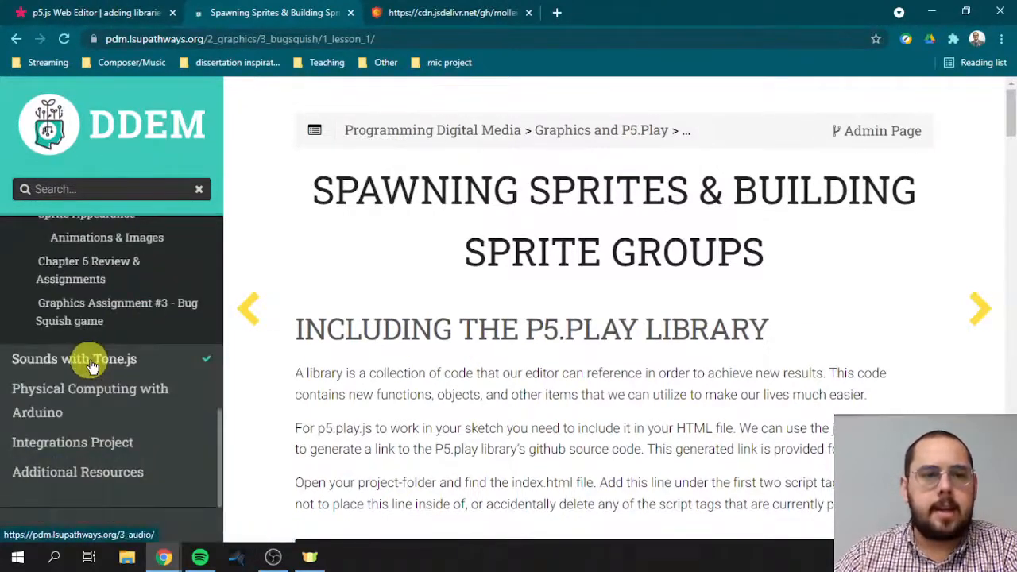
mouse_move(164, 364)
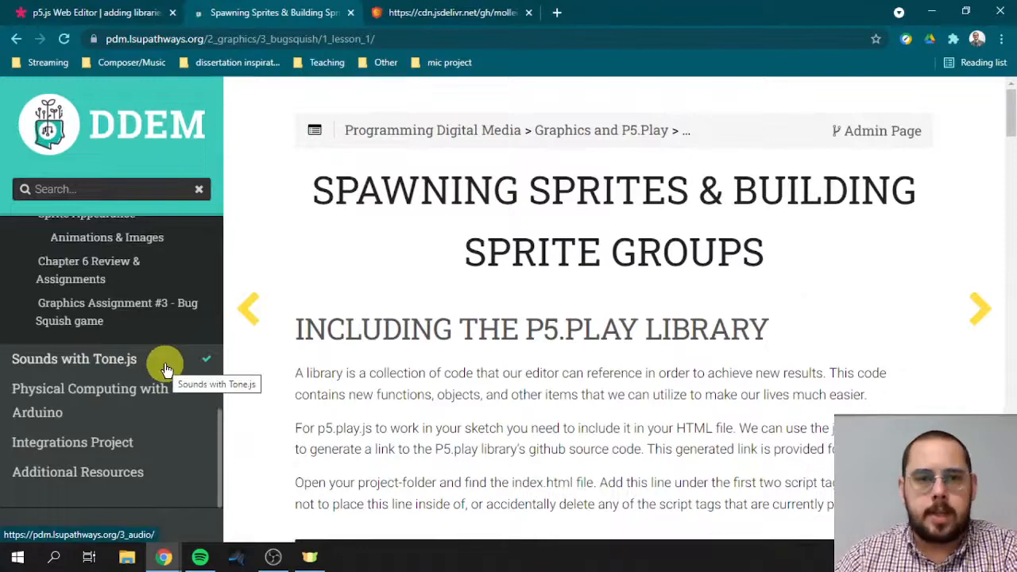
left_click(74, 358)
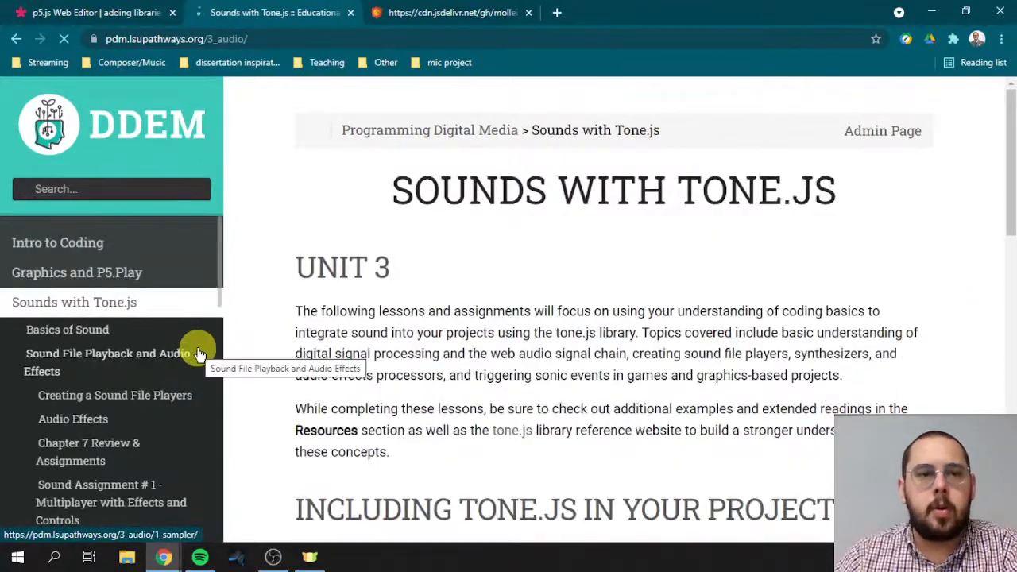
scroll("down", 3)
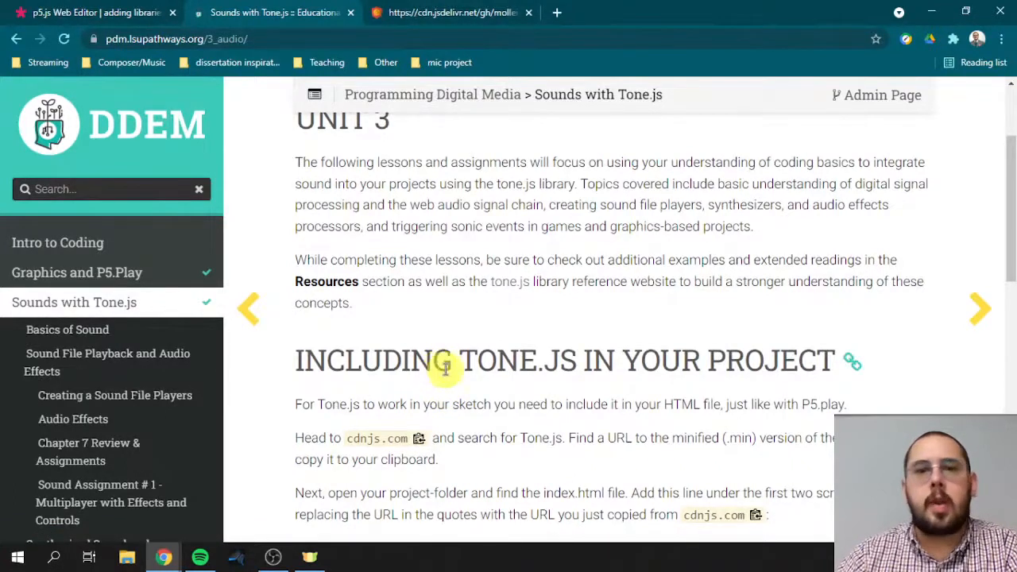
scroll("down", 3)
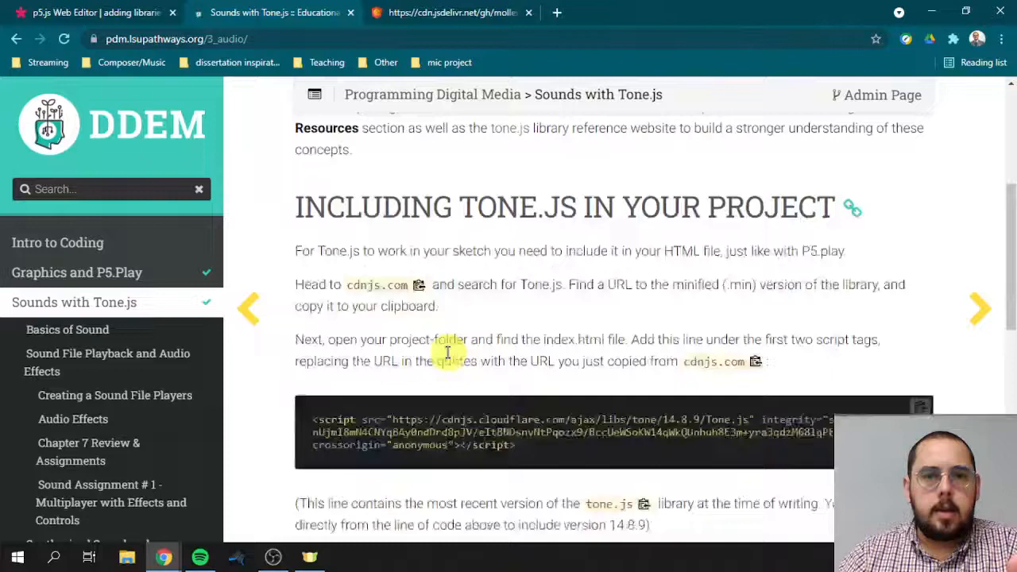
scroll("down", 3)
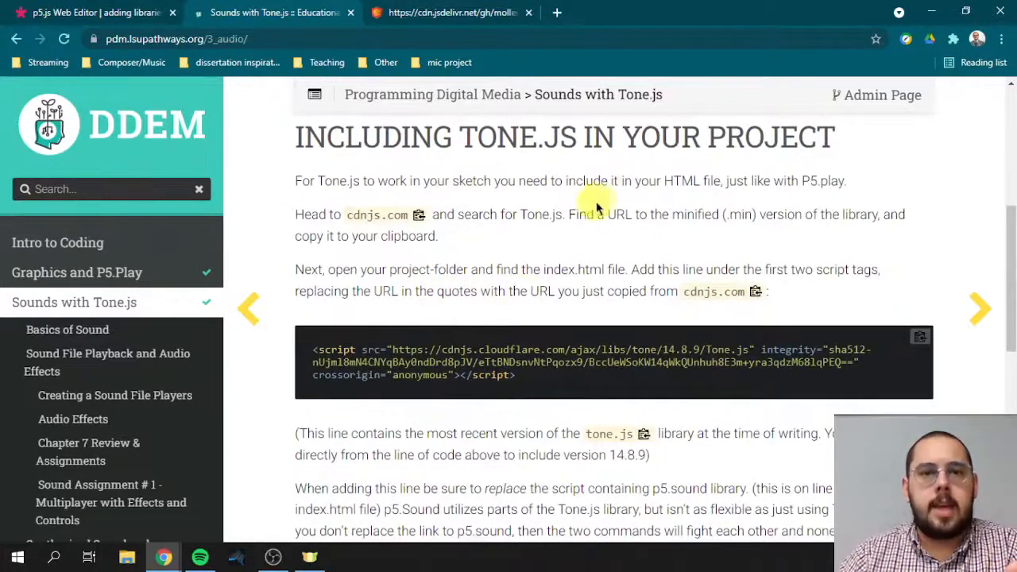
mouse_move(452, 270)
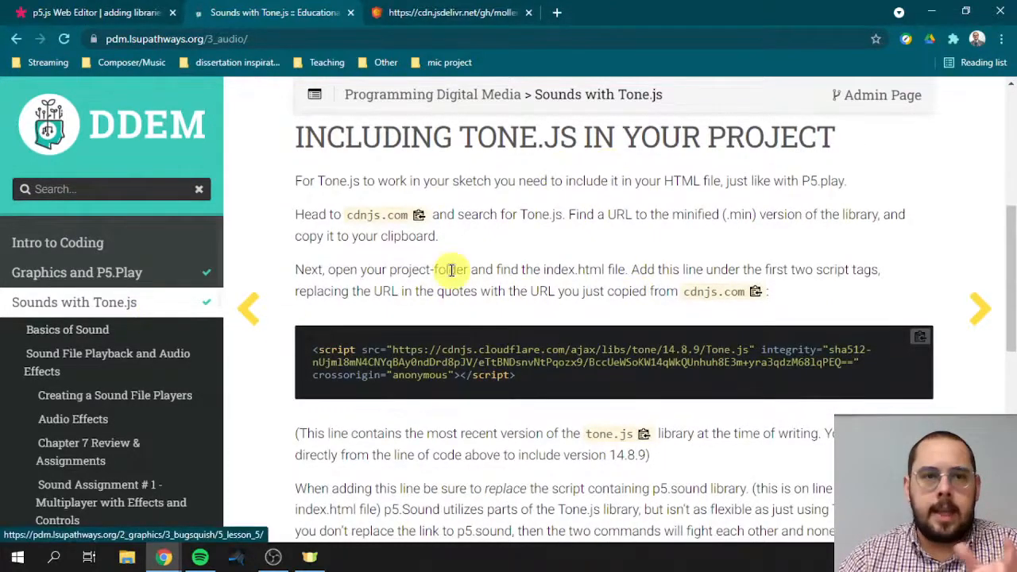
mouse_move(552, 338)
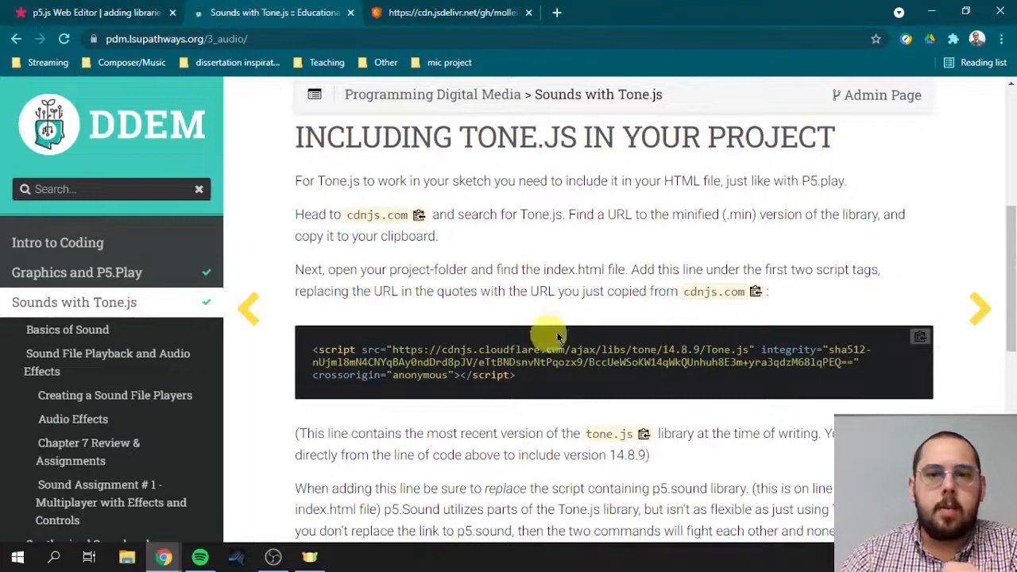
mouse_move(636, 380)
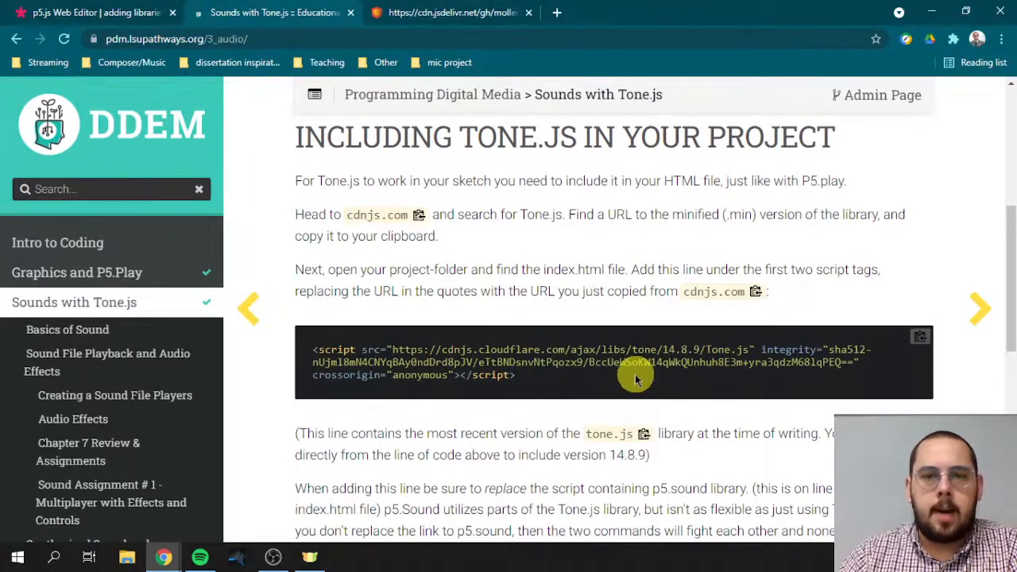
mouse_move(806, 352)
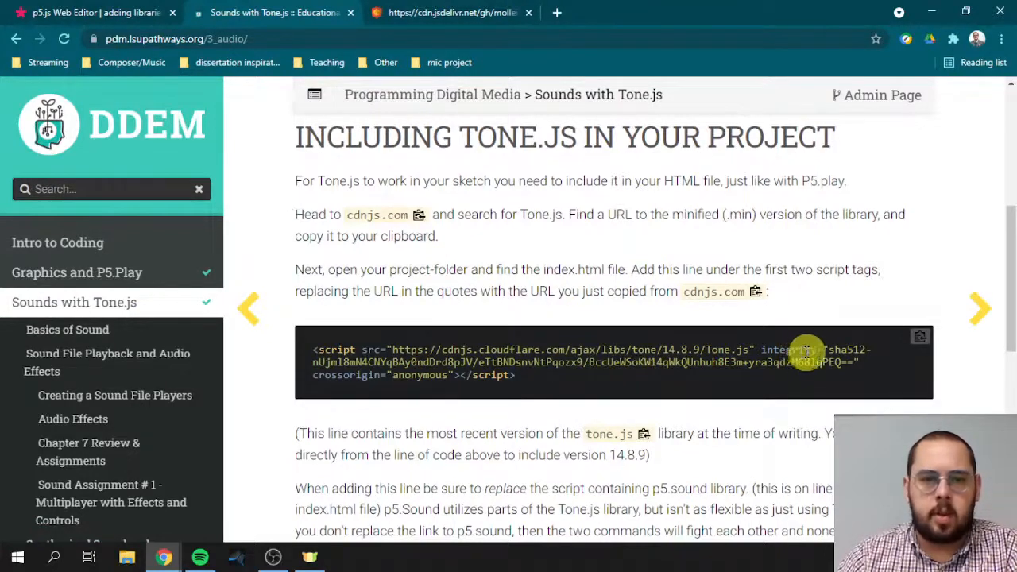
mouse_move(838, 364)
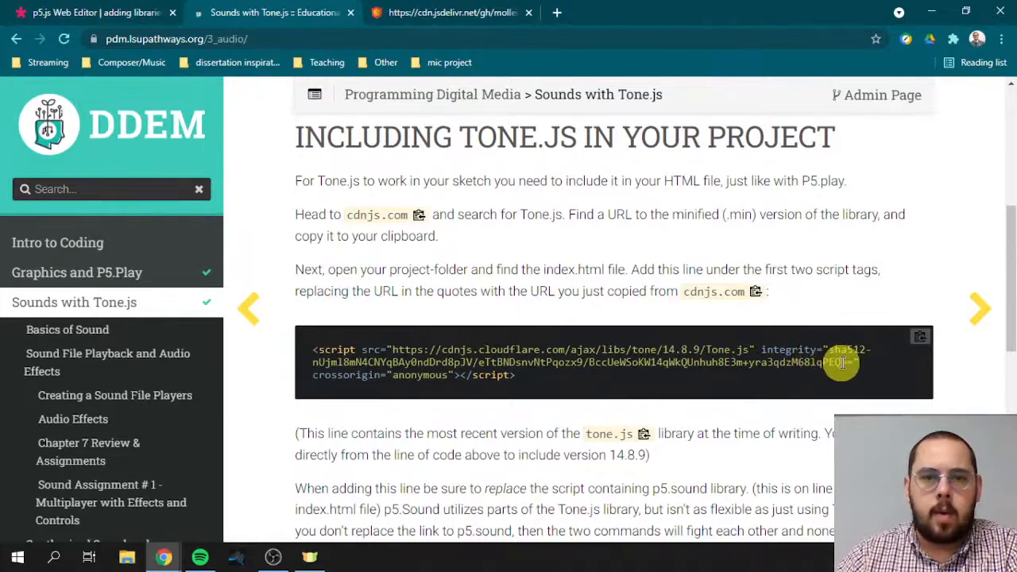
- Copy the Tone.js script tag and switch back to the p5.js editor tab
left_click(920, 336)
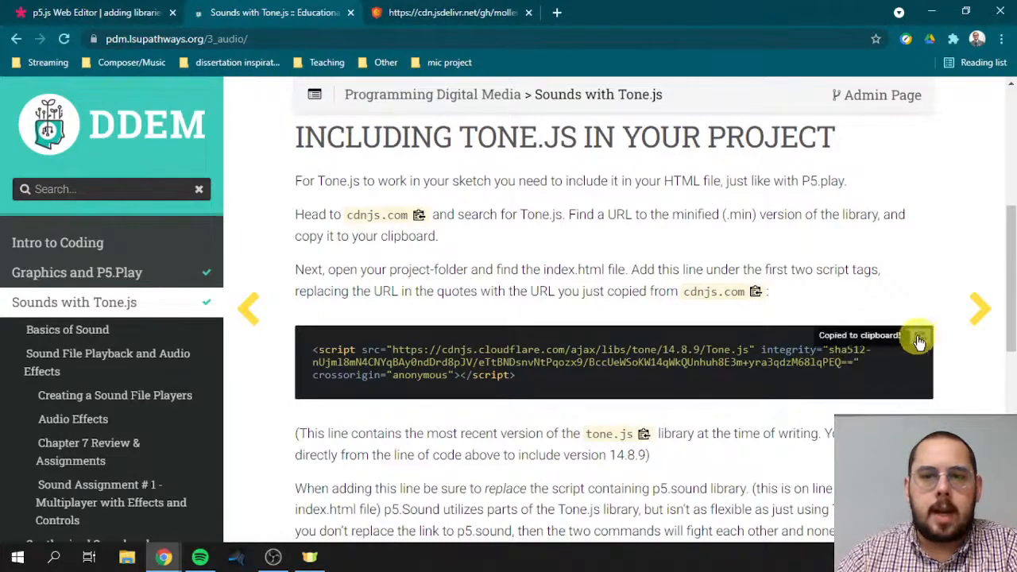
left_click(95, 12)
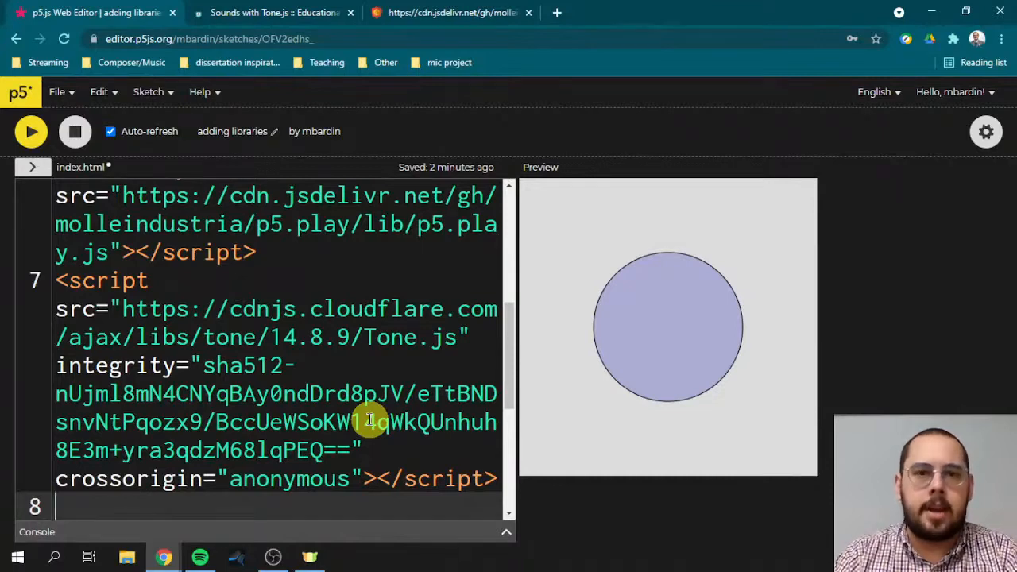
mouse_move(445, 351)
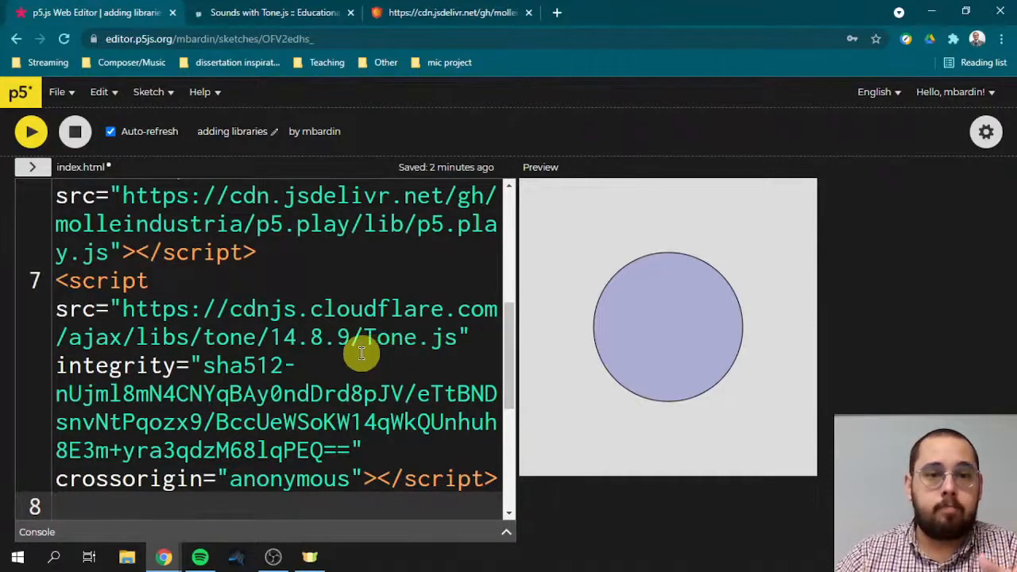
- Select the version number 14.8.9 in the saved Tone.js script tag on line 7
scroll("up", 3)
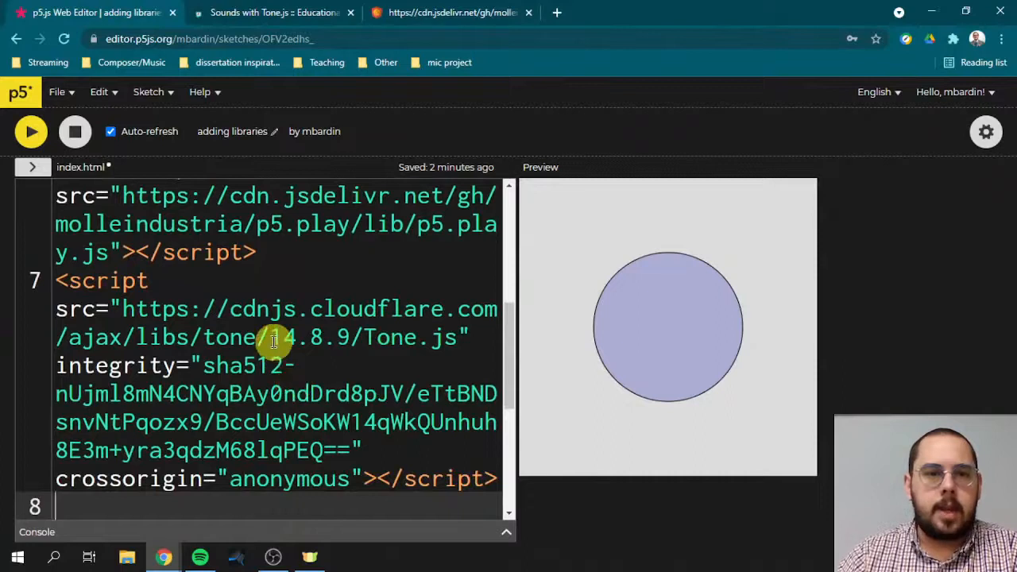
double_click(302, 337)
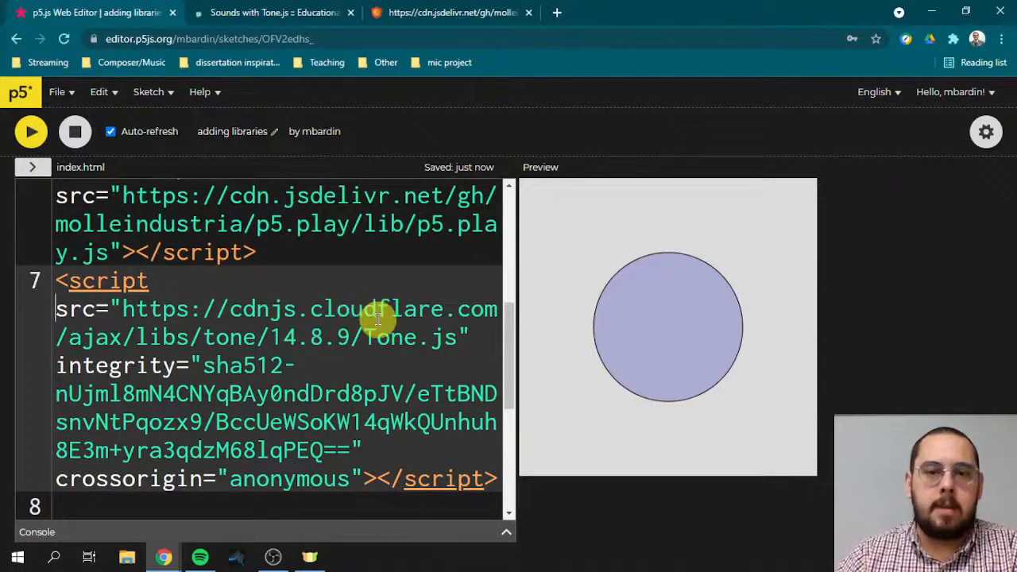
mouse_move(244, 344)
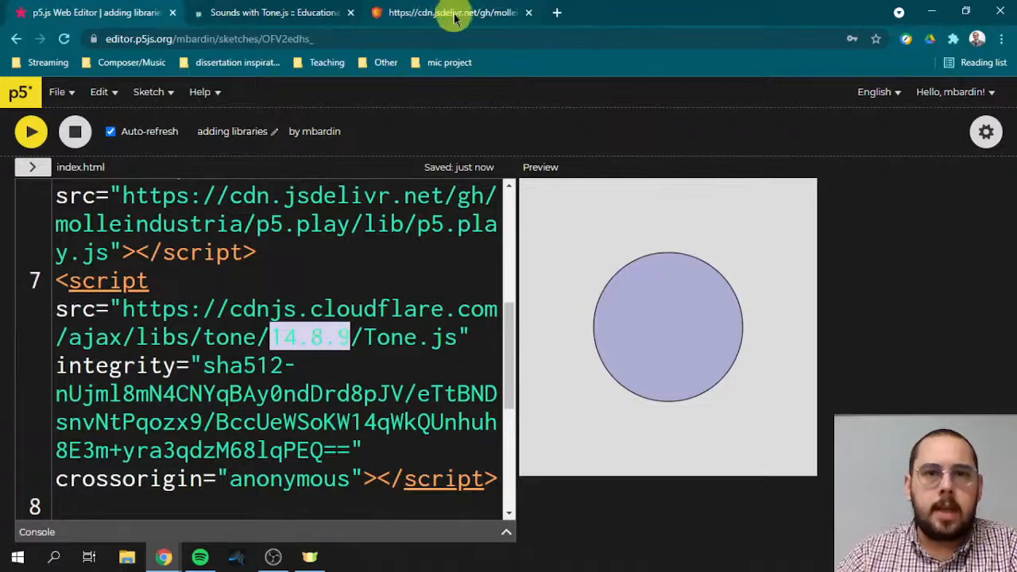
- Search Google for 'tone.js logo' from the jsdelivr tab and scan the results
left_click(451, 12)
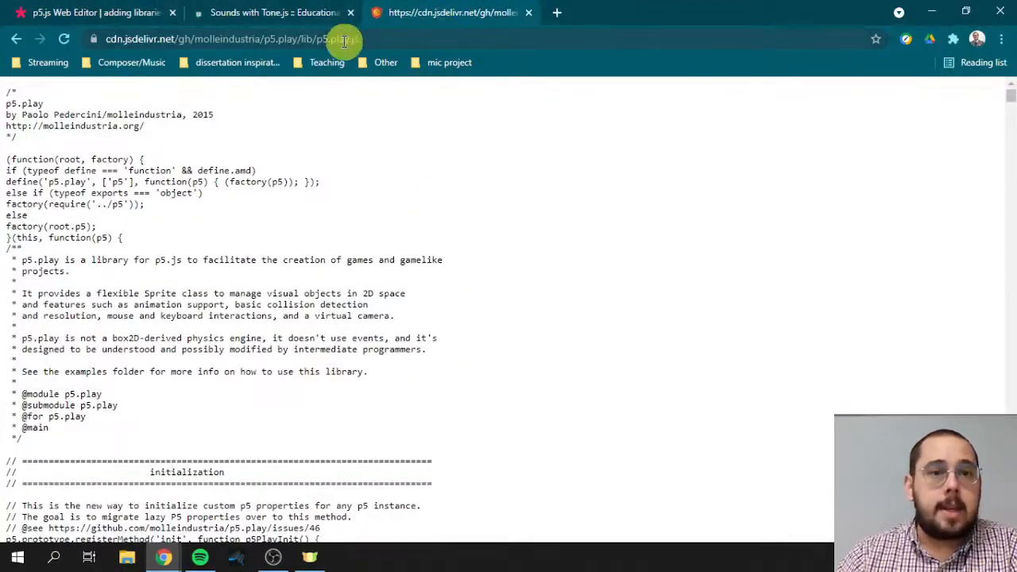
type("tone.")
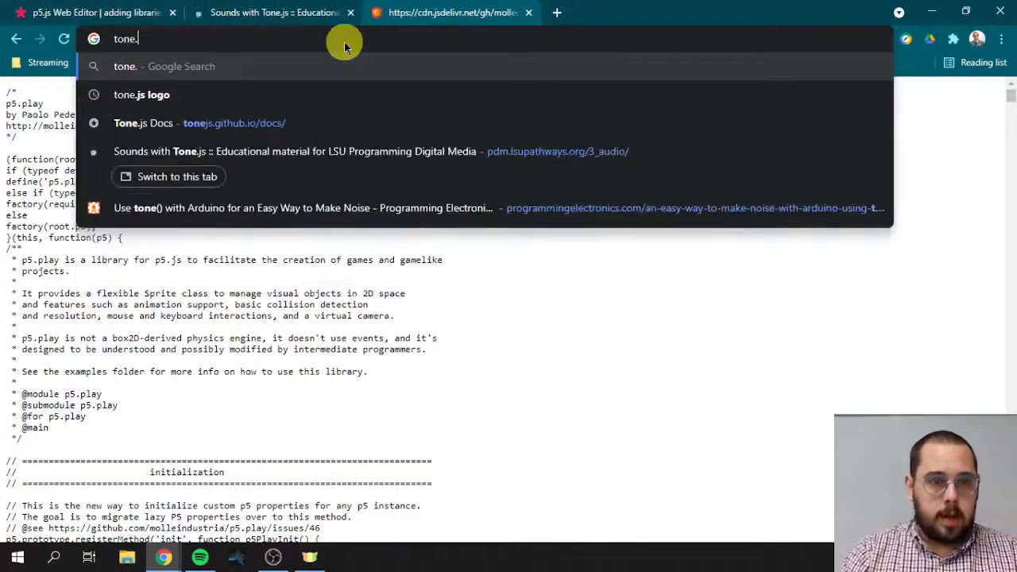
left_click(141, 94)
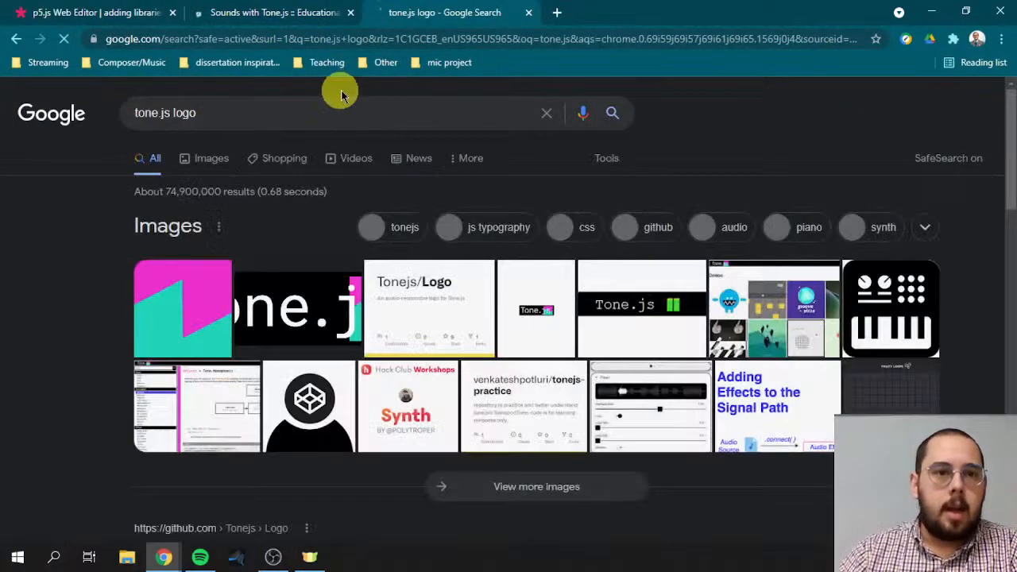
scroll("down", 3)
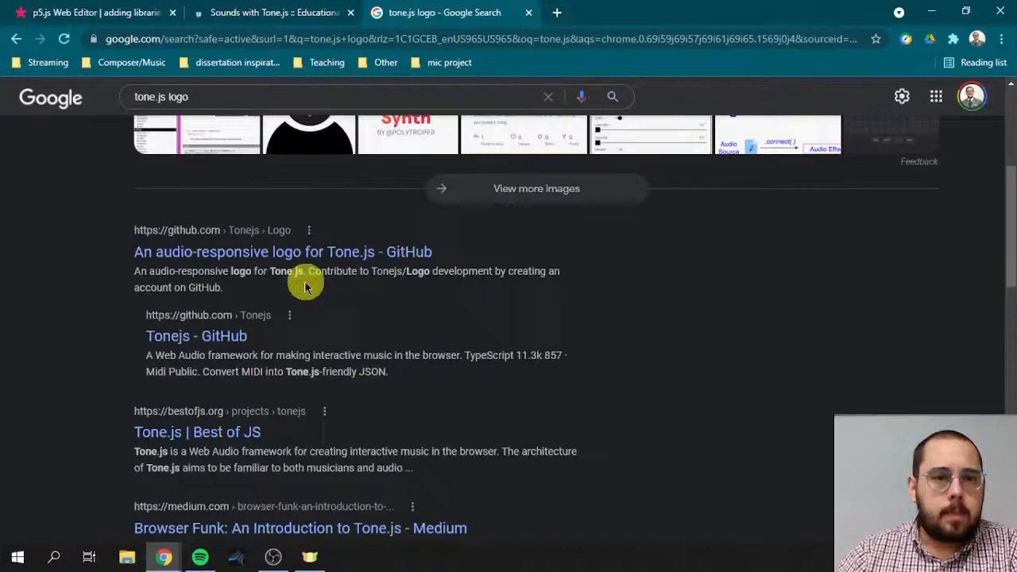
scroll("down", 3)
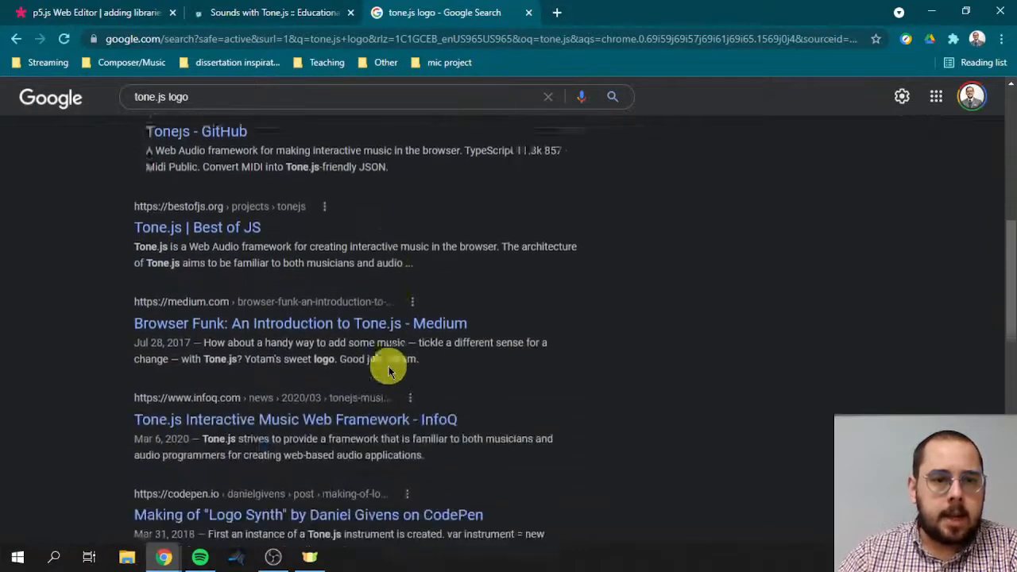
scroll("up", 3)
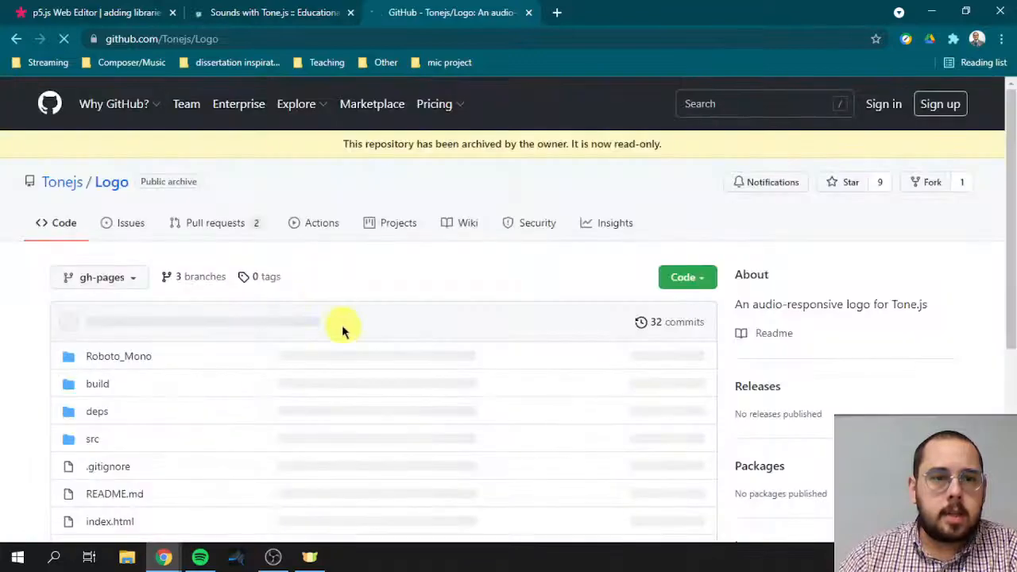
scroll("down", 3)
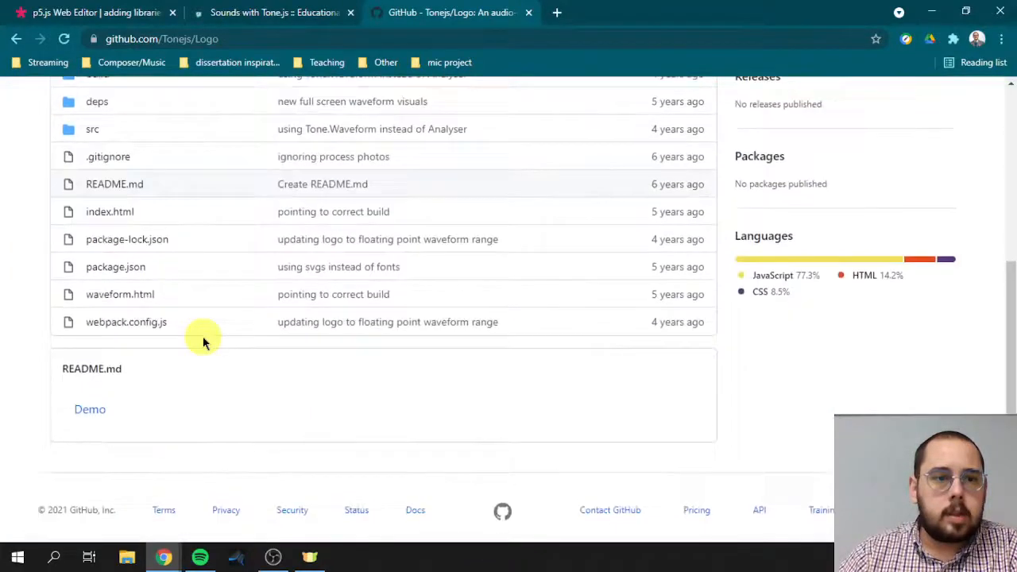
scroll("up", 3)
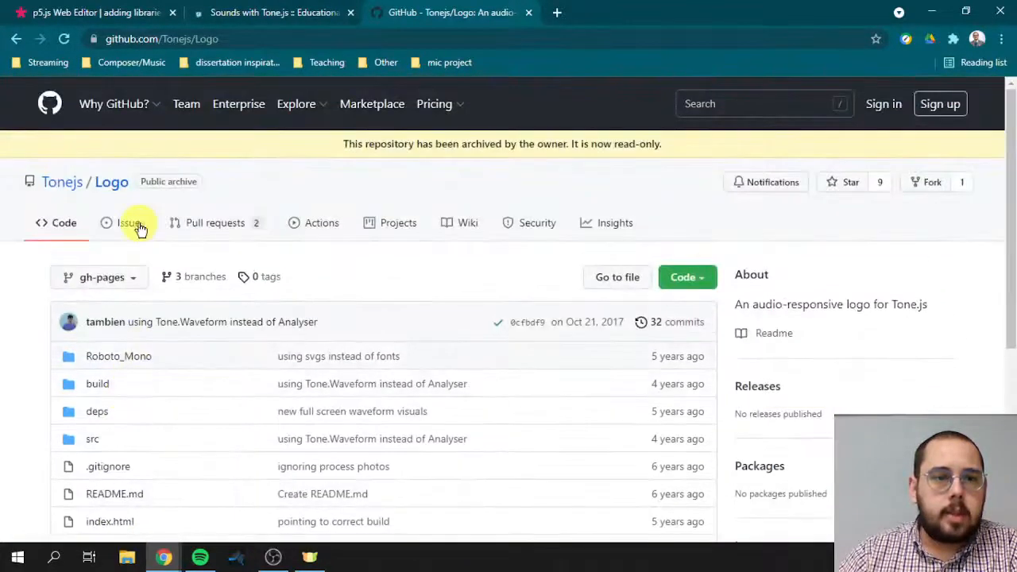
- Navigate via the Tonejs organisation to the tonejs.github.io repository and start a 'tone.js ref' search
left_click(62, 181)
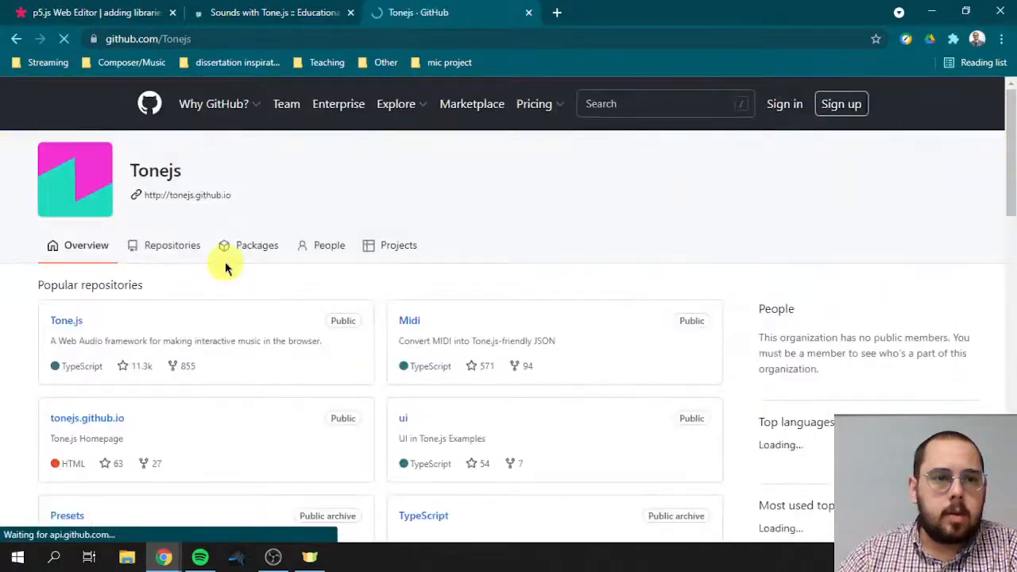
scroll("down", 3)
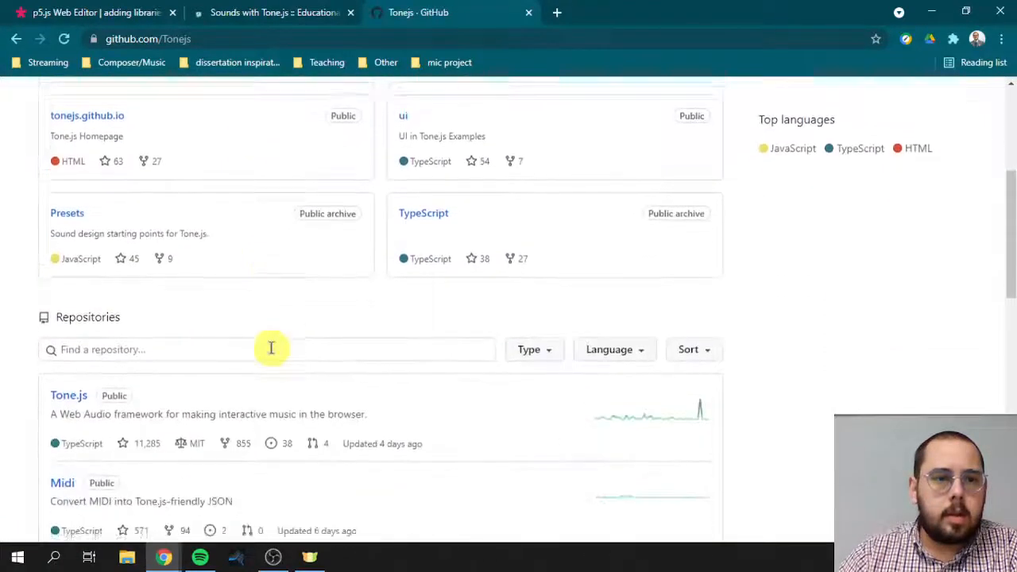
scroll("down", 3)
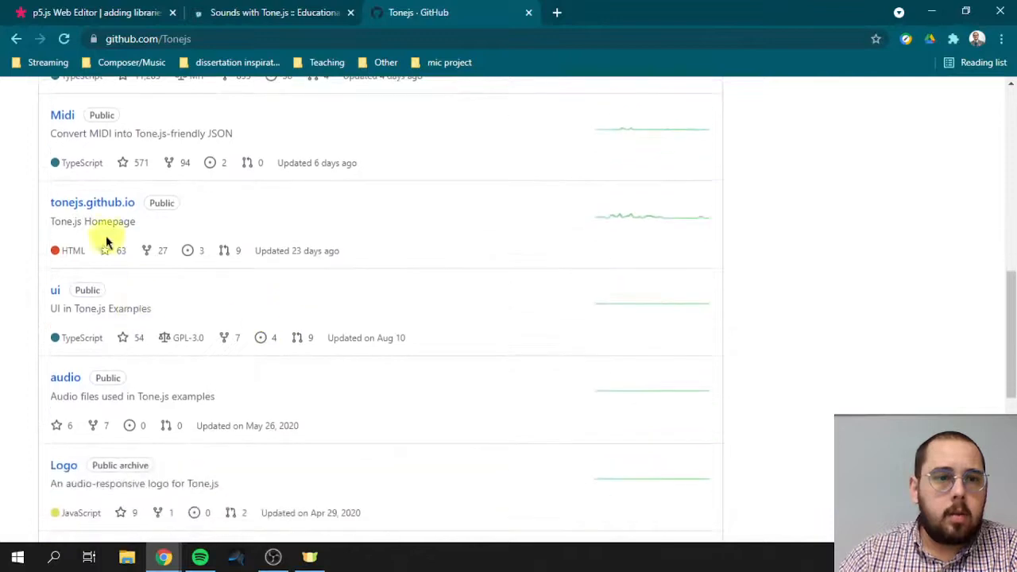
left_click(92, 202)
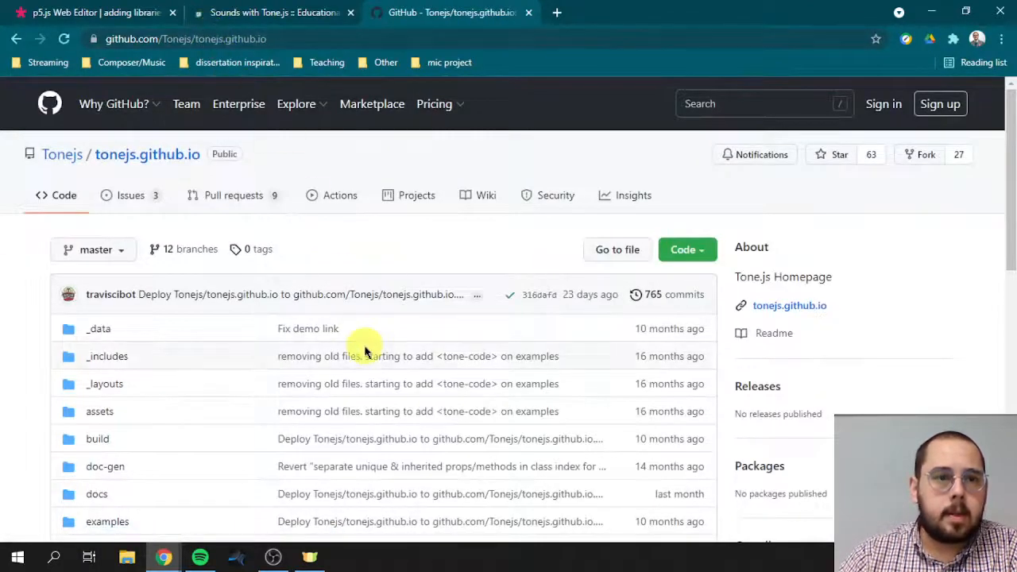
scroll("down", 3)
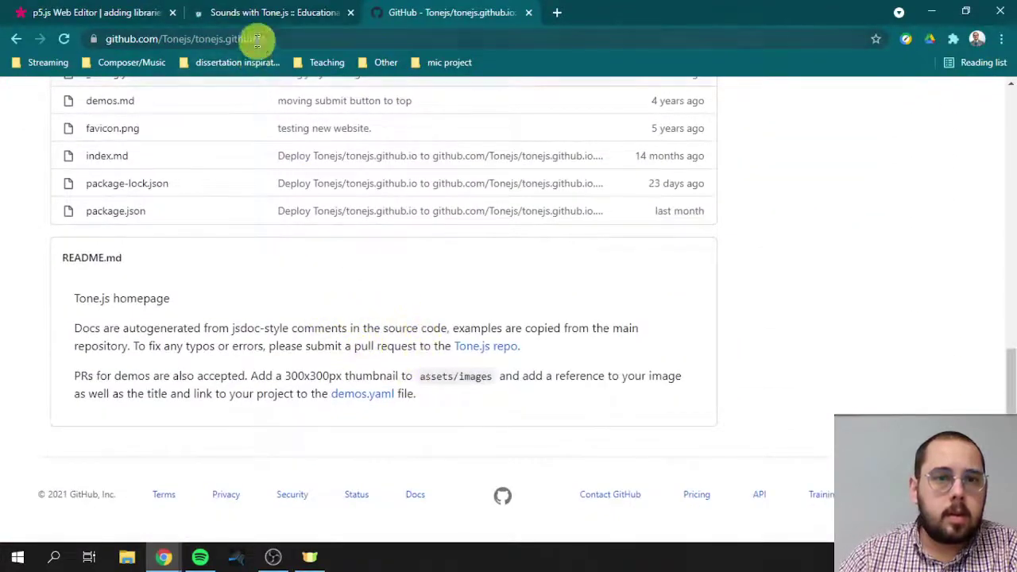
type("tone.js logo")
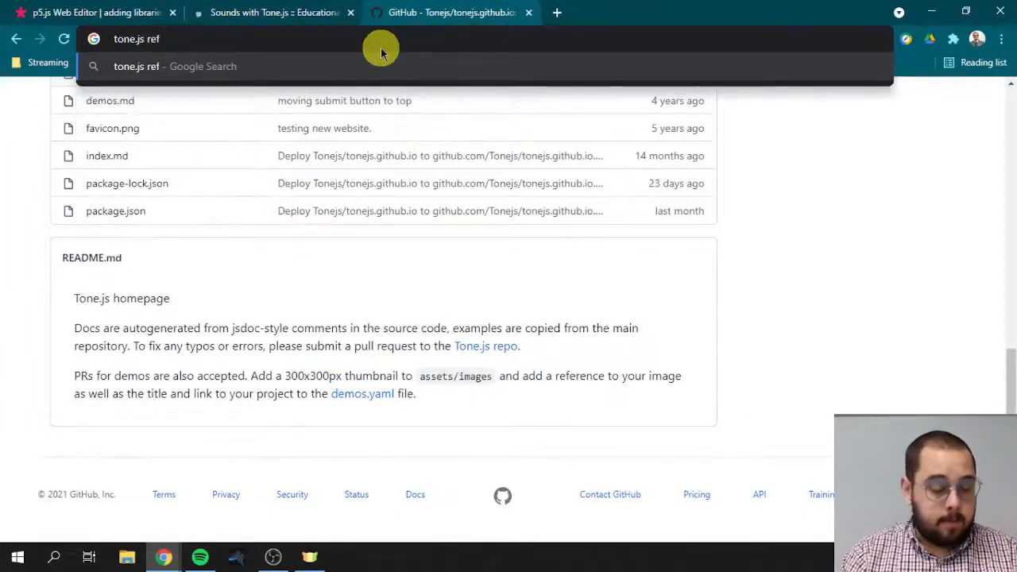
- Load the Tone.js Docs (version 14.7.77) and scroll its header beside the sketch tab
key("Return")
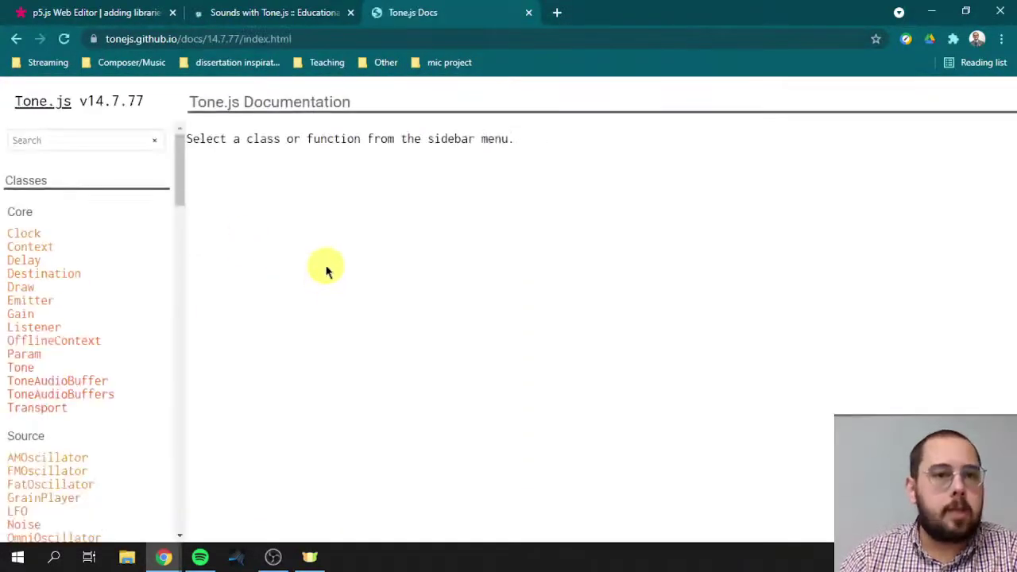
mouse_move(111, 155)
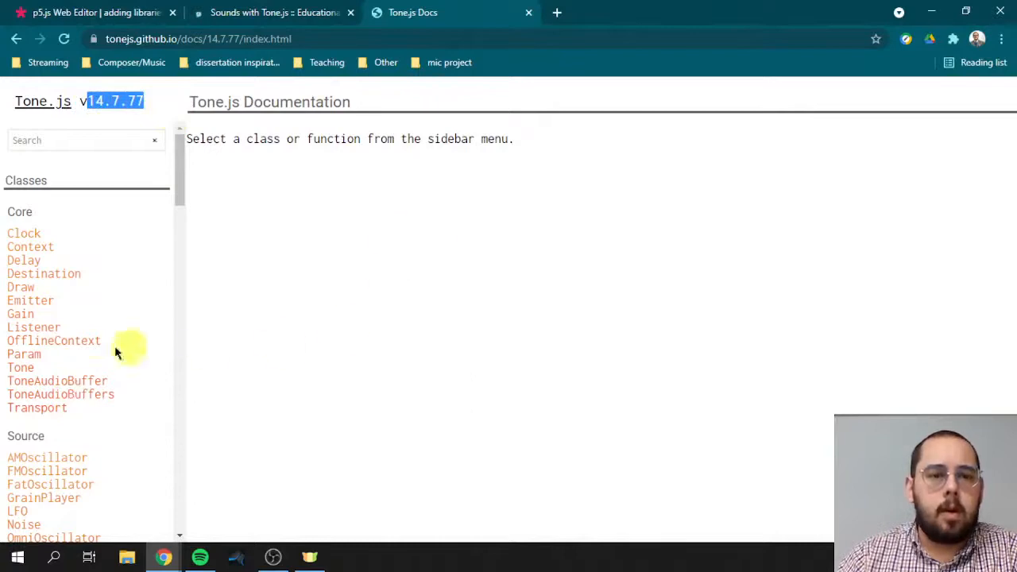
mouse_move(145, 412)
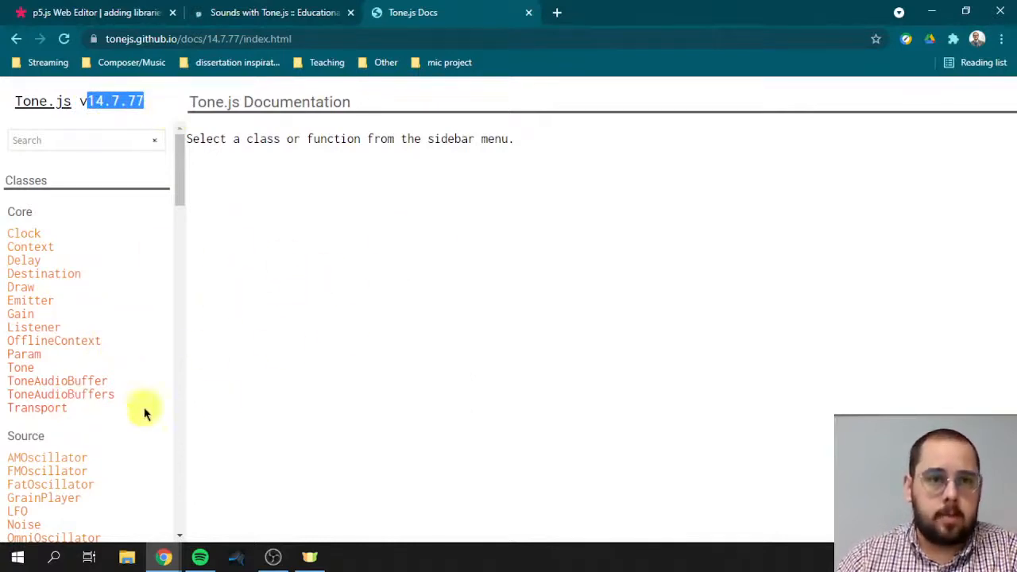
left_click(96, 12)
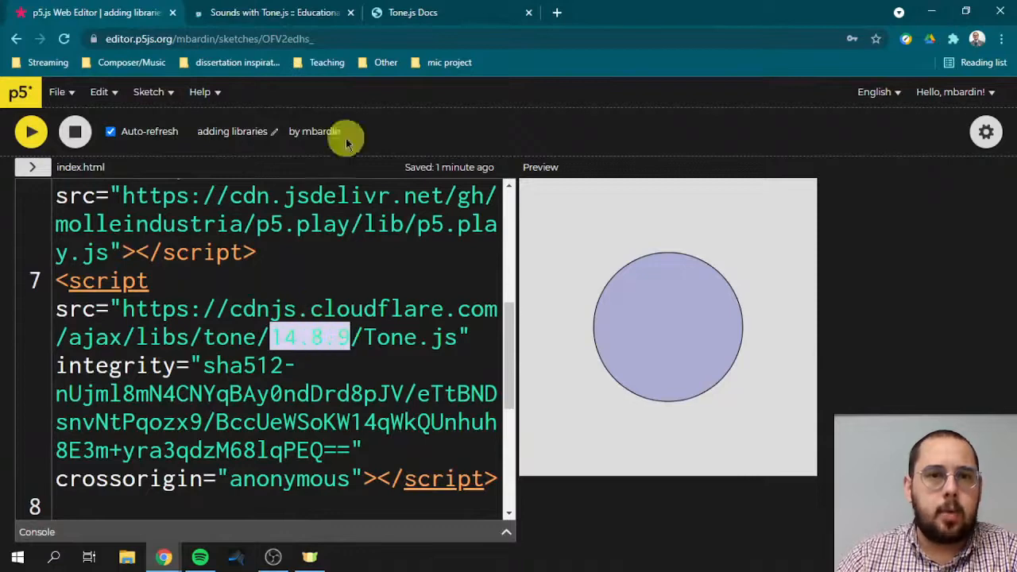
left_click(412, 12)
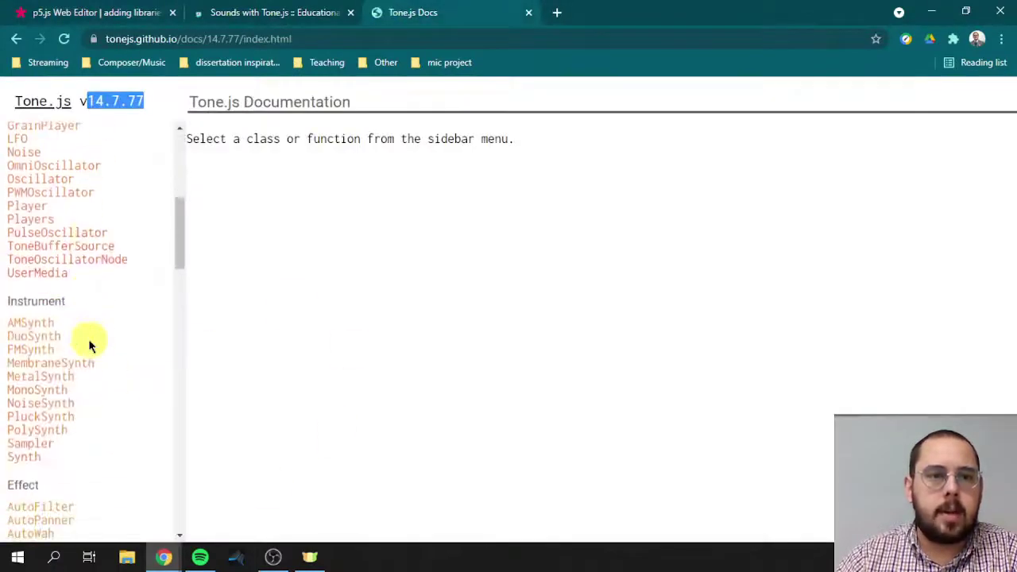
scroll("down", 3)
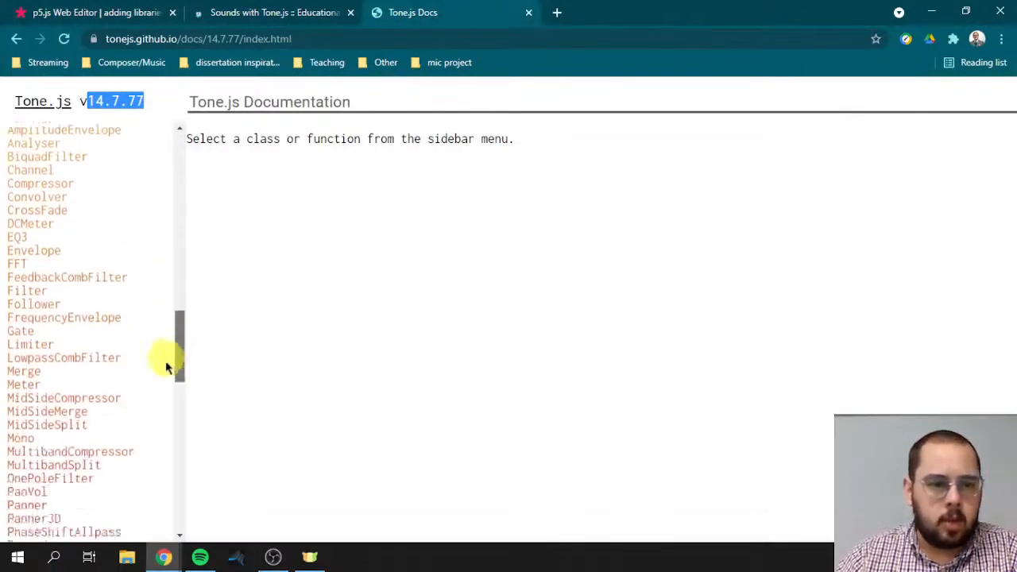
scroll("down", 3)
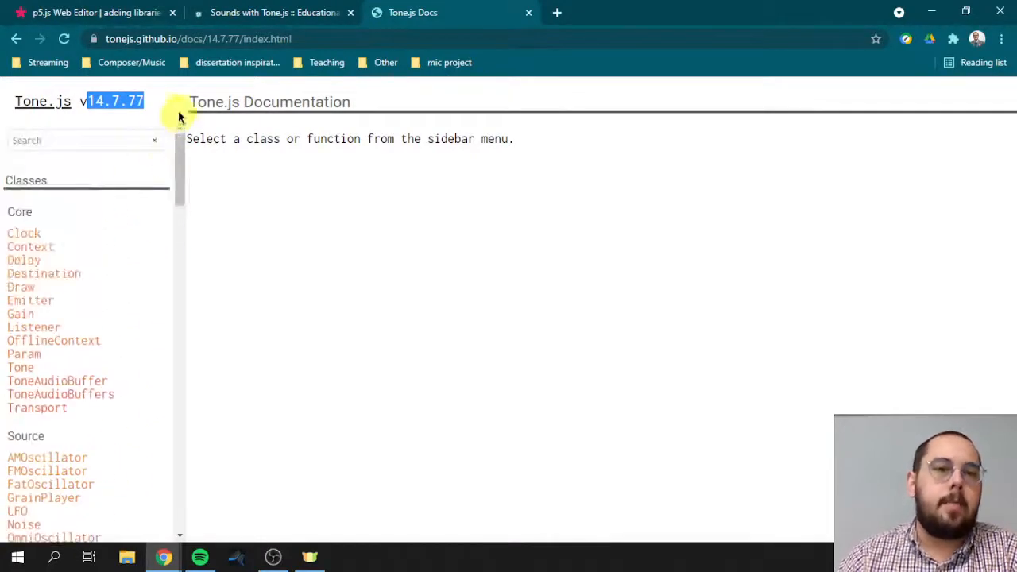
mouse_move(167, 111)
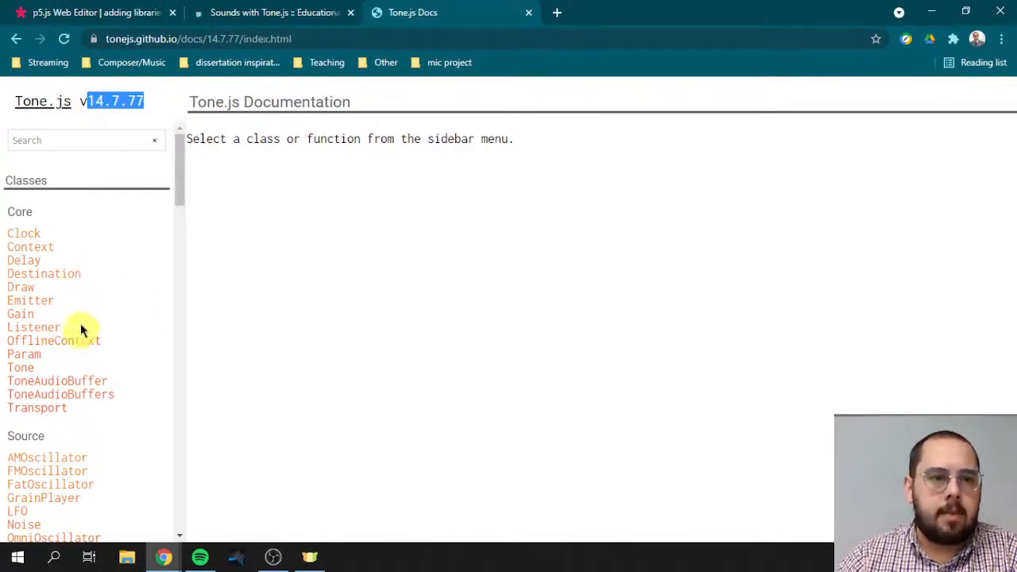
- Compare the docs version with the 14.8.9 Tone.js link in index.html, ending on the sketch
left_click(95, 12)
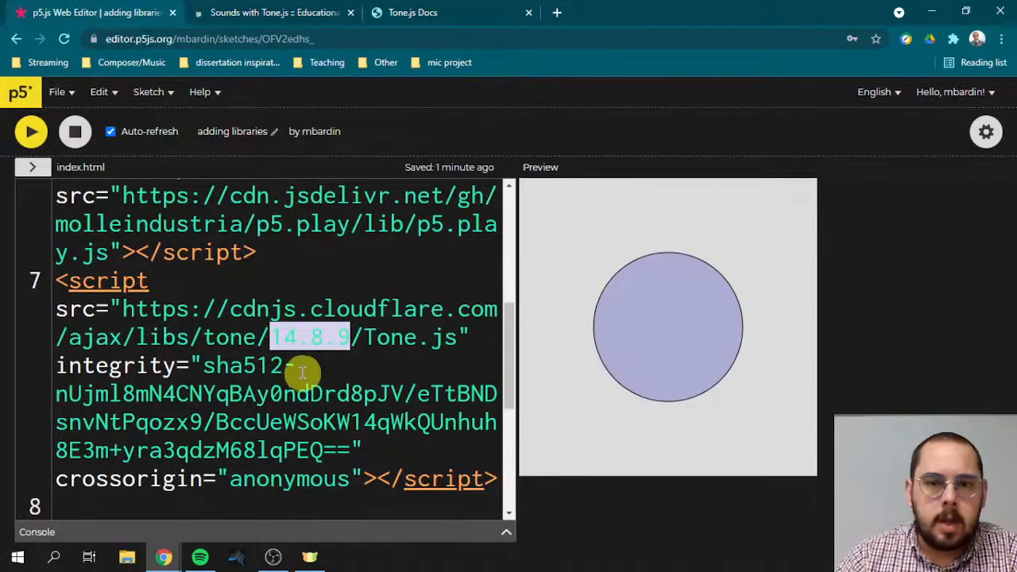
mouse_move(304, 336)
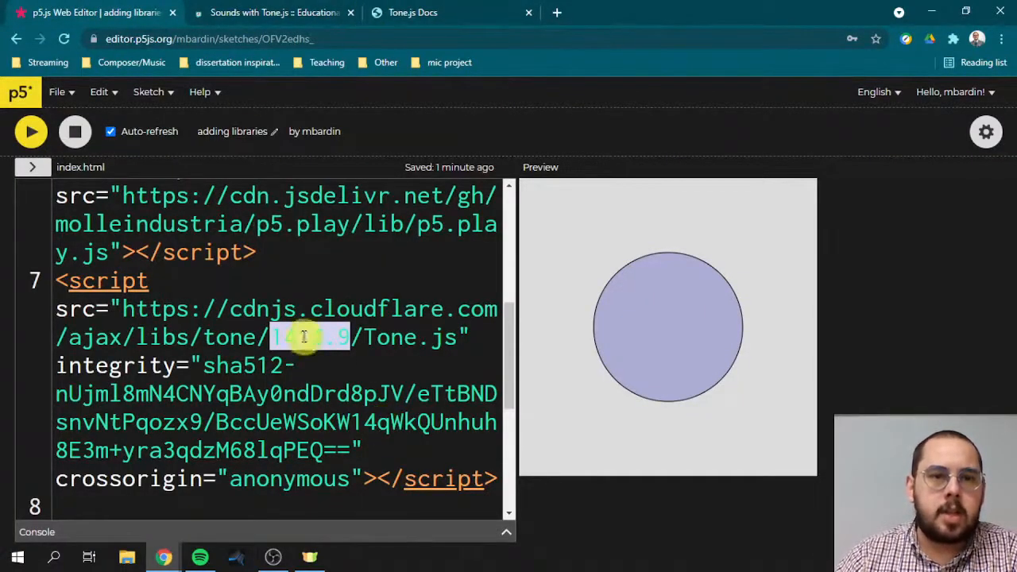
left_click(413, 12)
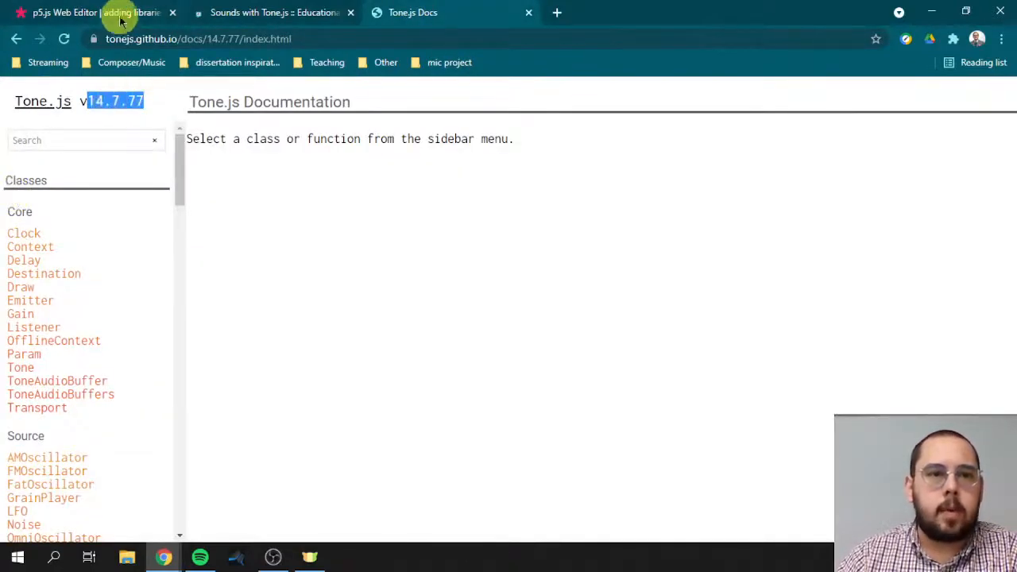
left_click(95, 12)
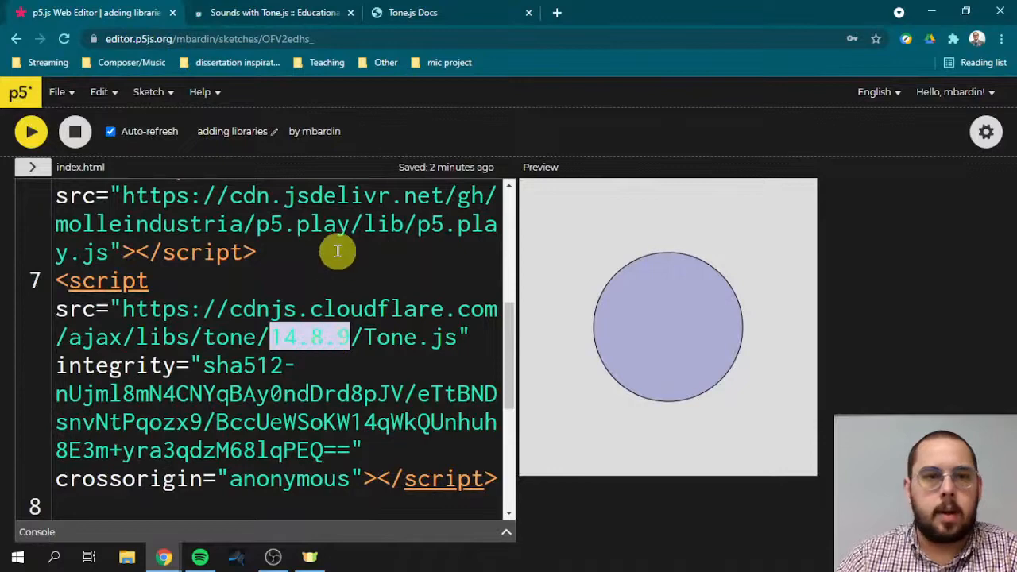
mouse_move(326, 364)
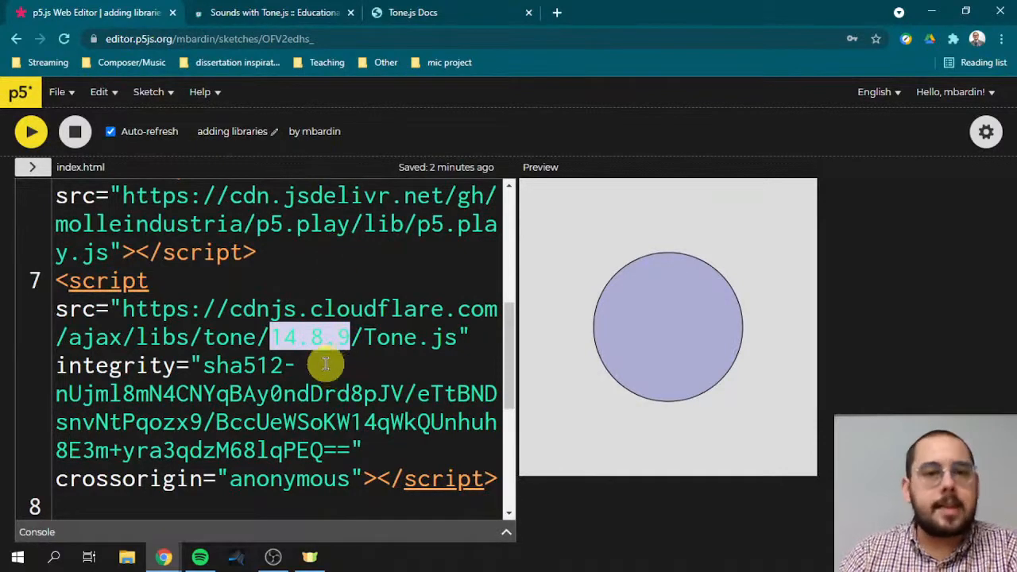
- Select and remove the p5.sound.min.js script tag line from index.html
scroll("up", 3)
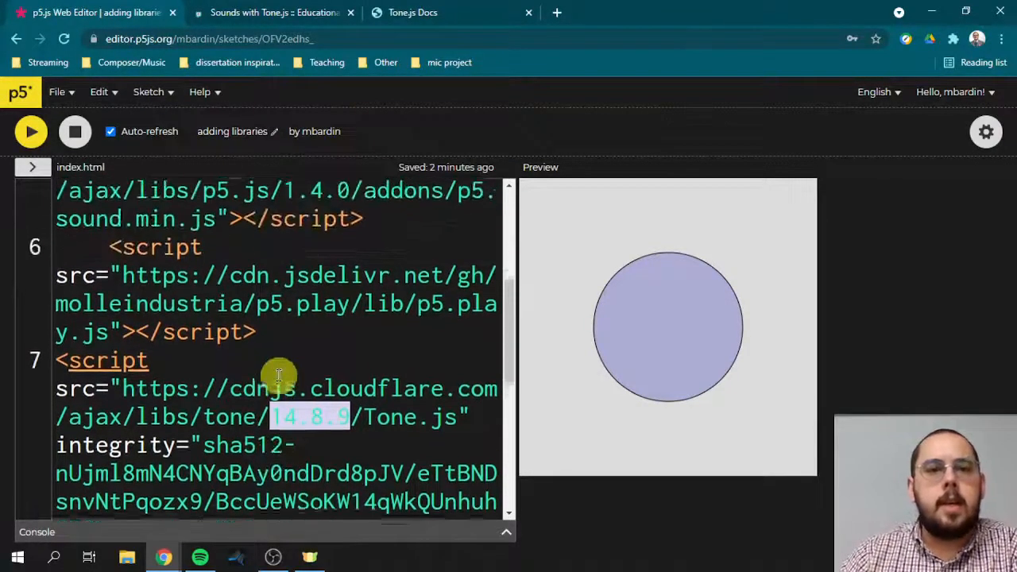
scroll("up", 3)
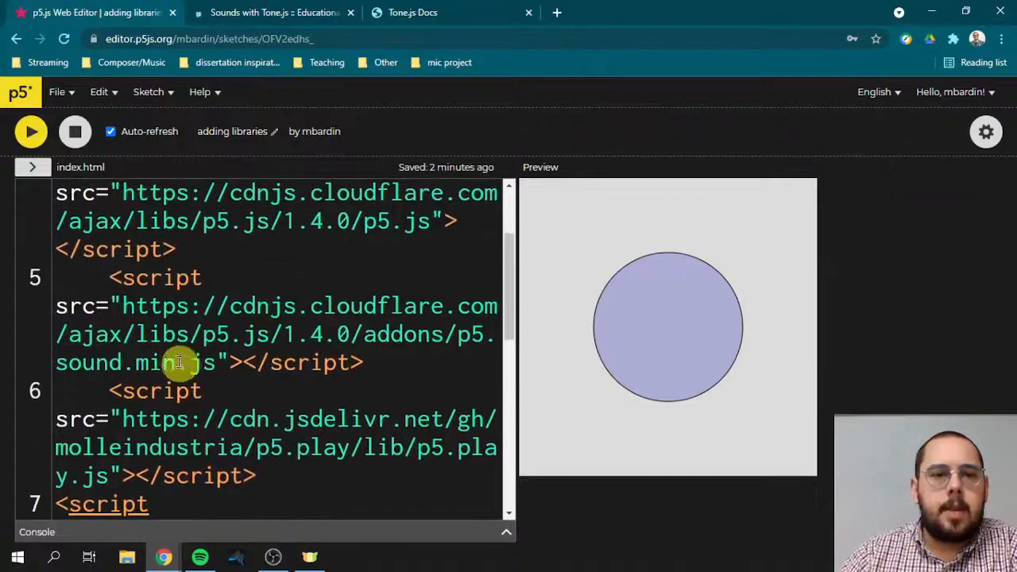
mouse_move(286, 318)
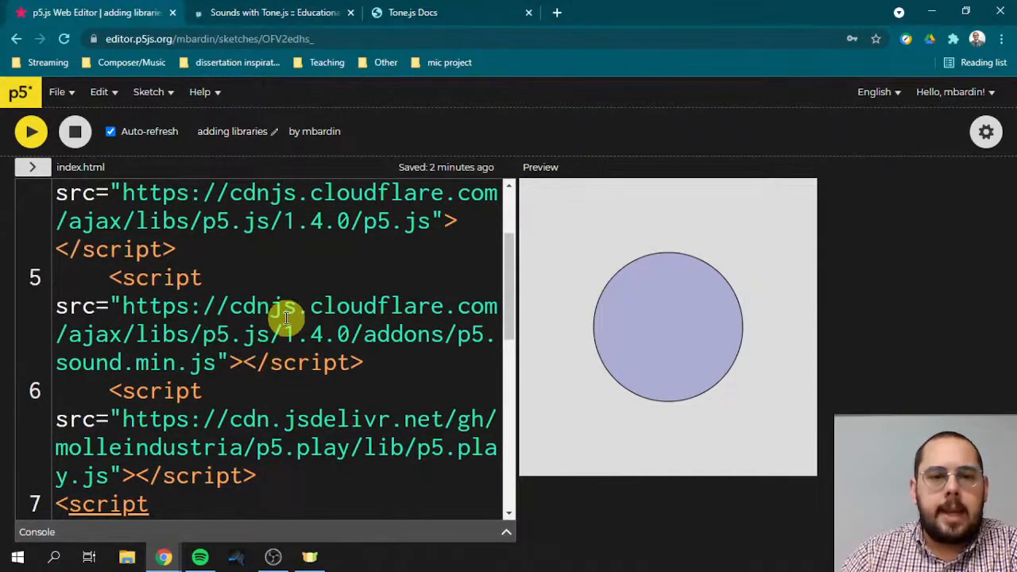
mouse_move(421, 334)
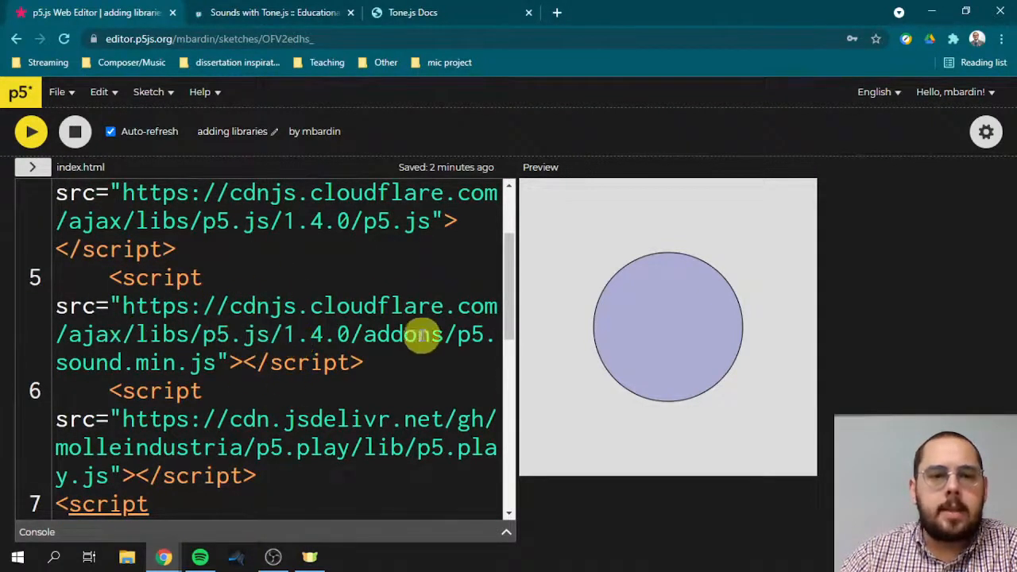
left_click_drag(459, 334, 215, 363)
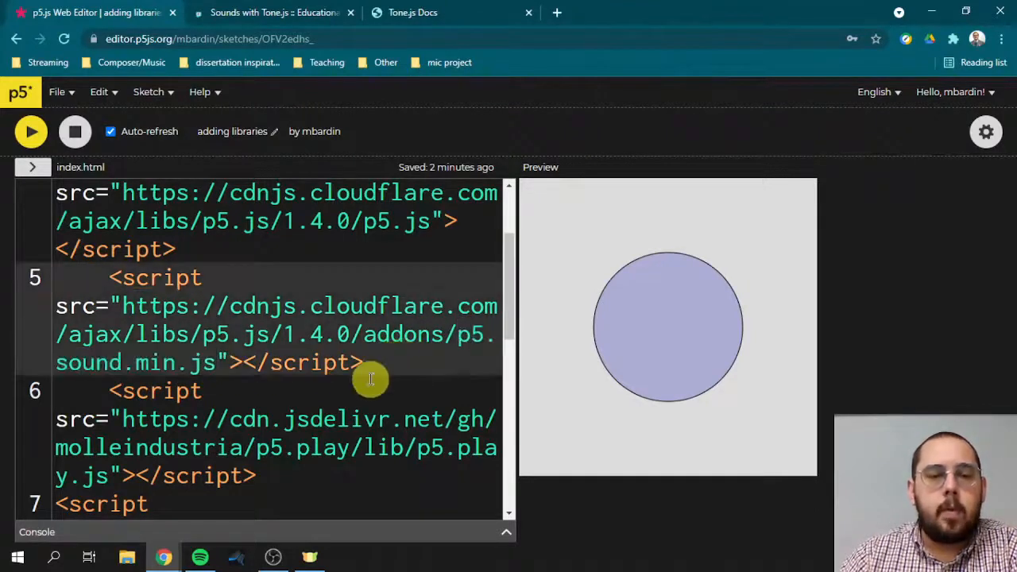
scroll("down", 3)
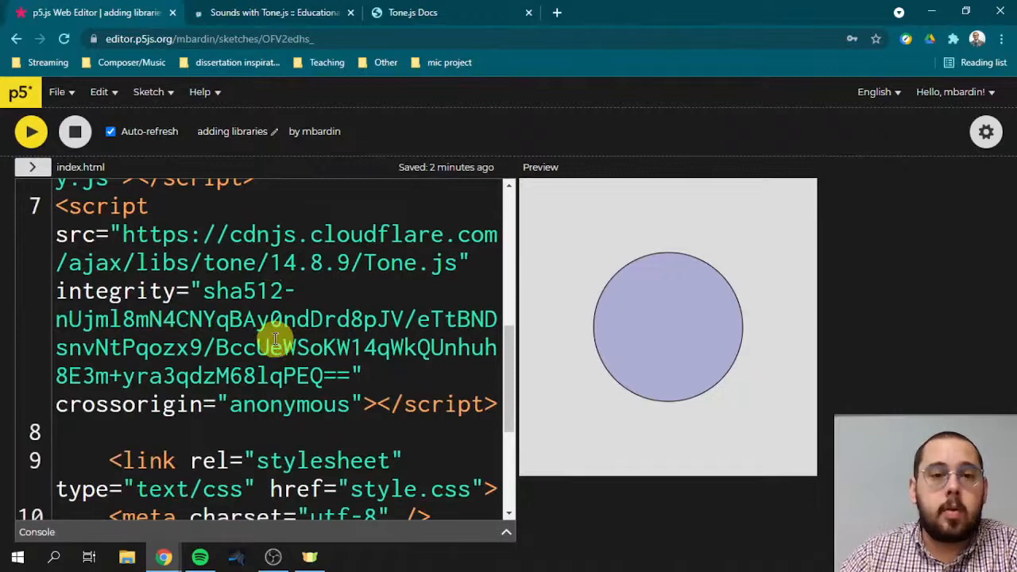
scroll("up", 3)
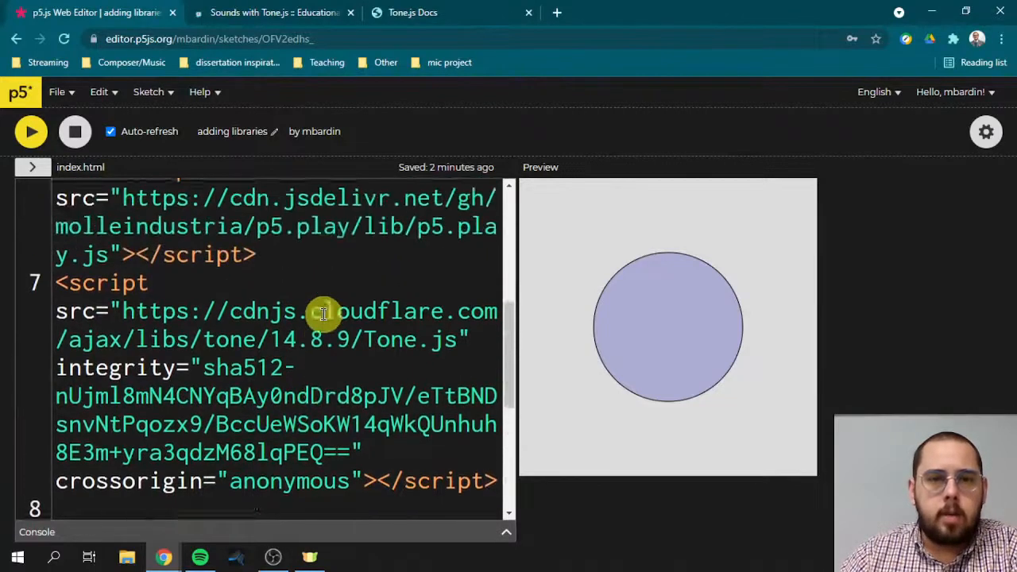
scroll("up", 3)
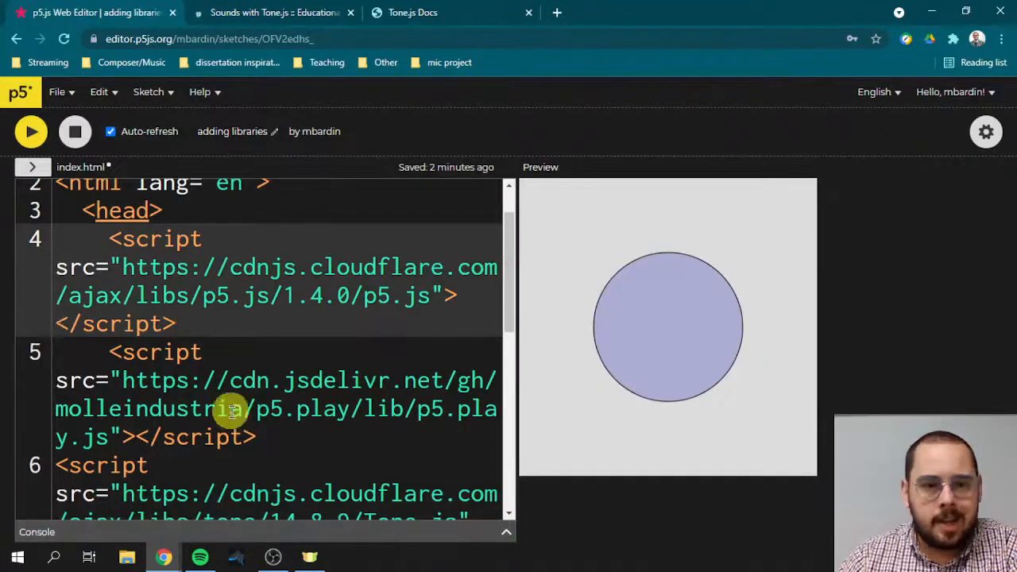
scroll("down", 3)
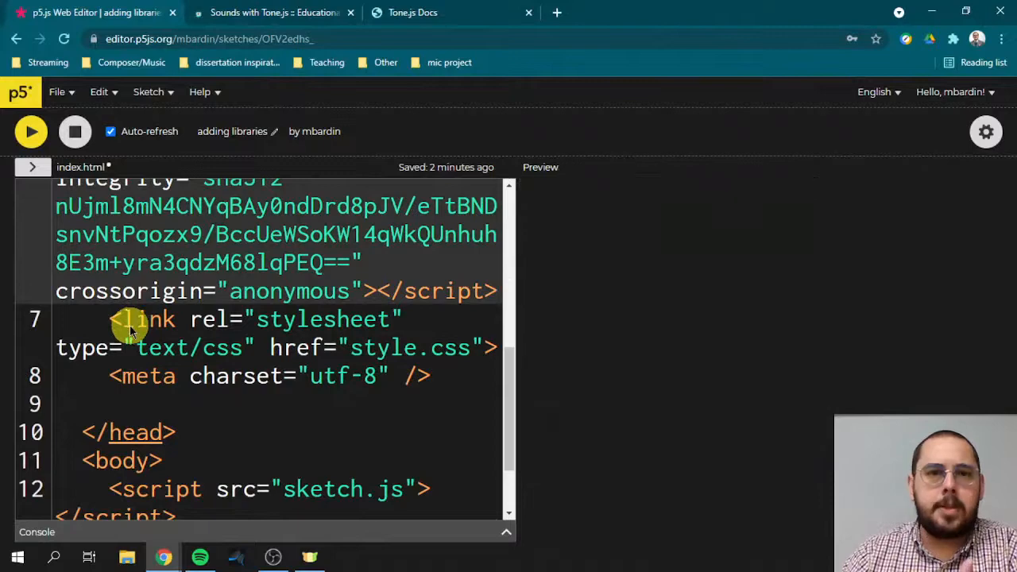
- Tidy the Tone.js 14.8.9 script line onto line 6 after p5.play and review the file
left_click(30, 131)
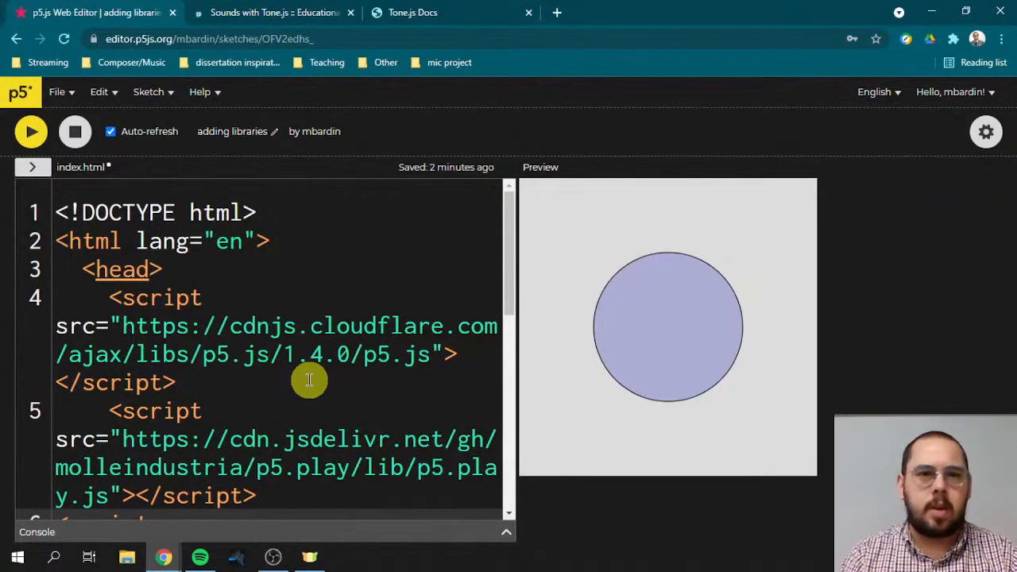
scroll("down", 3)
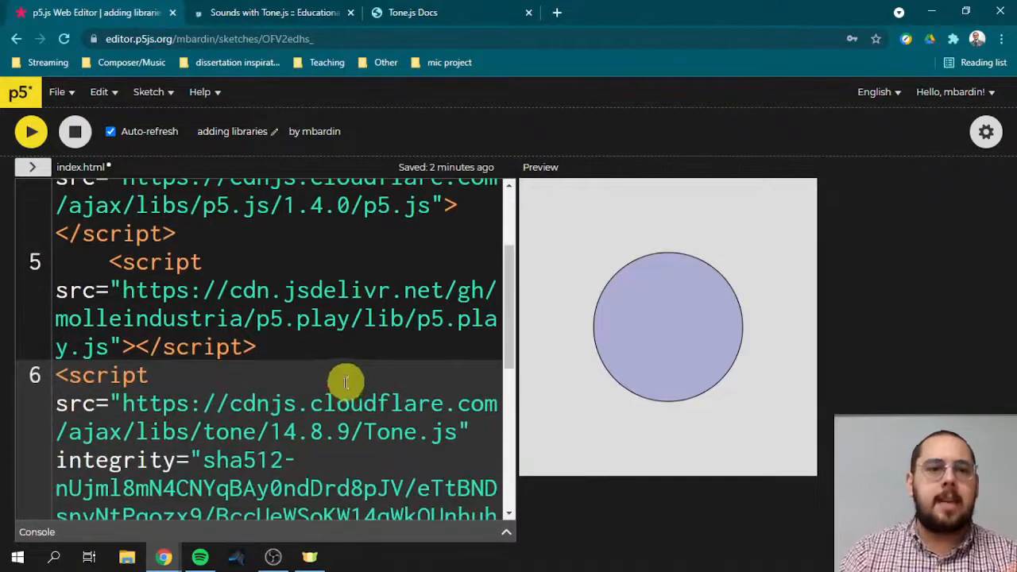
scroll("down", 3)
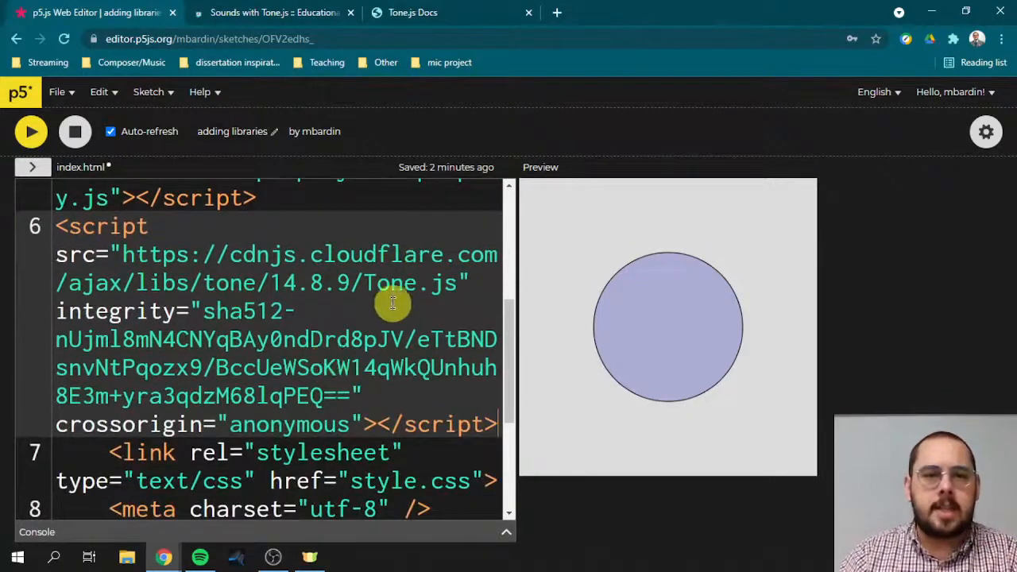
scroll("up", 3)
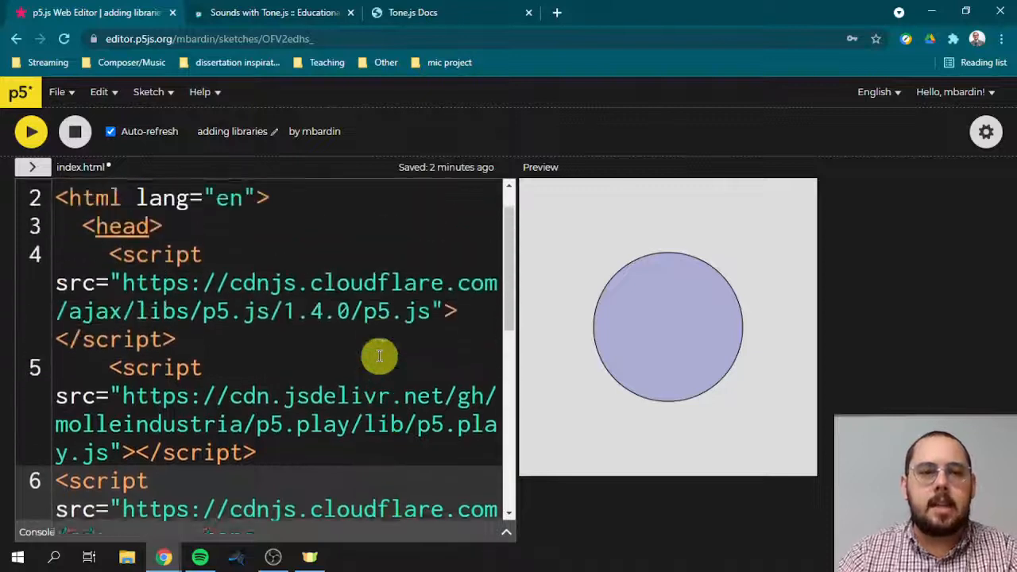
scroll("up", 3)
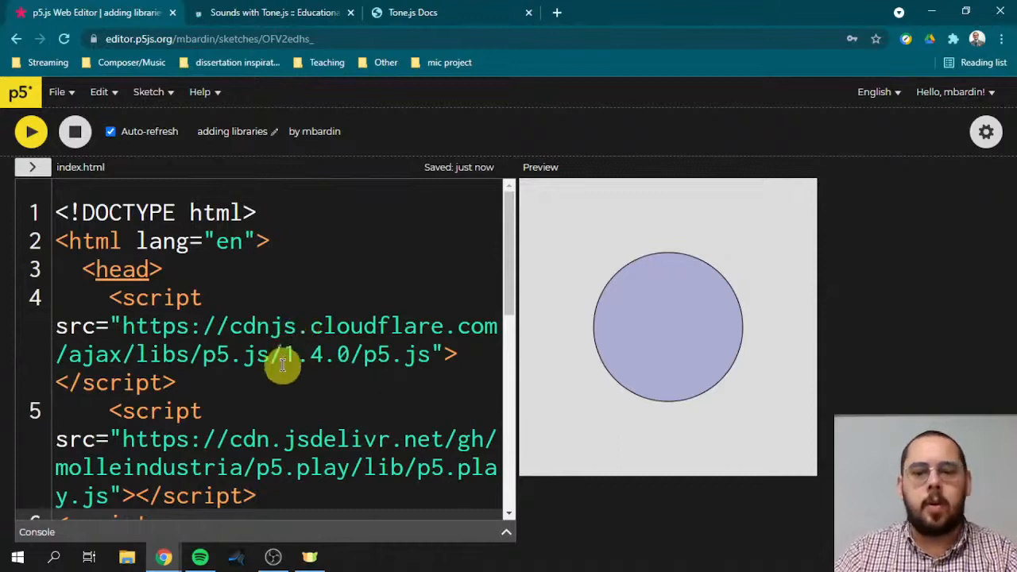
mouse_move(278, 350)
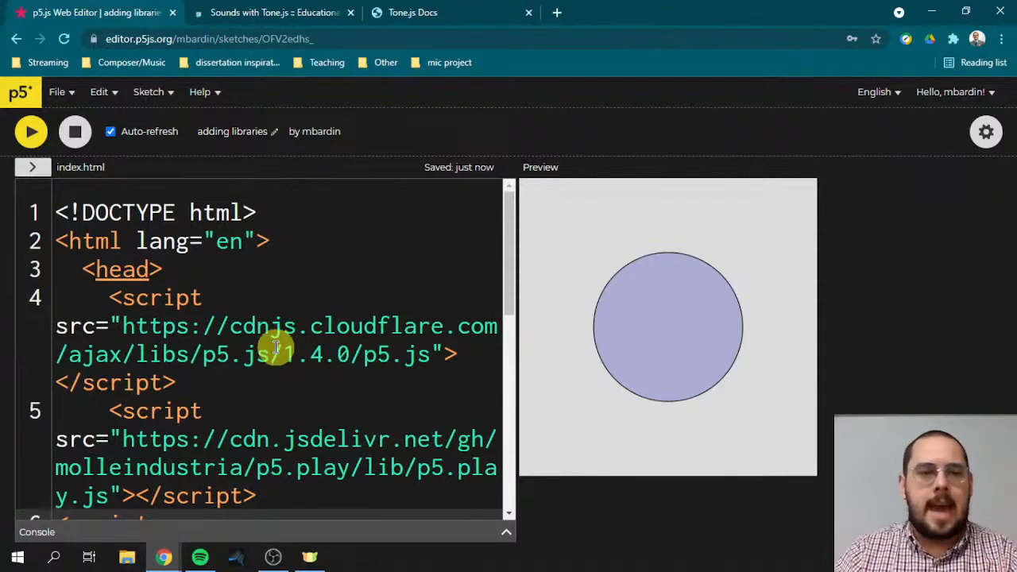
scroll("down", 3)
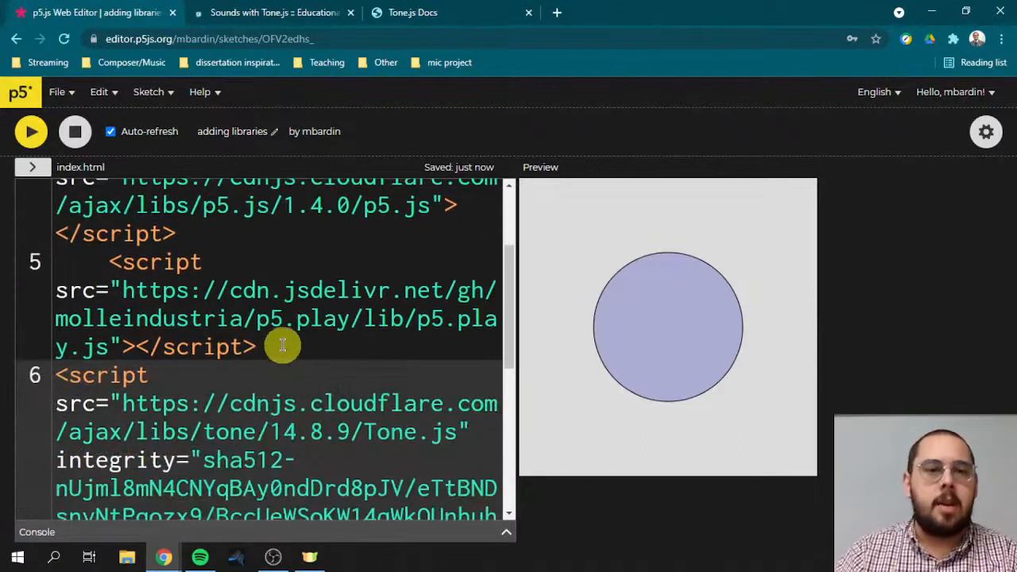
scroll("down", 3)
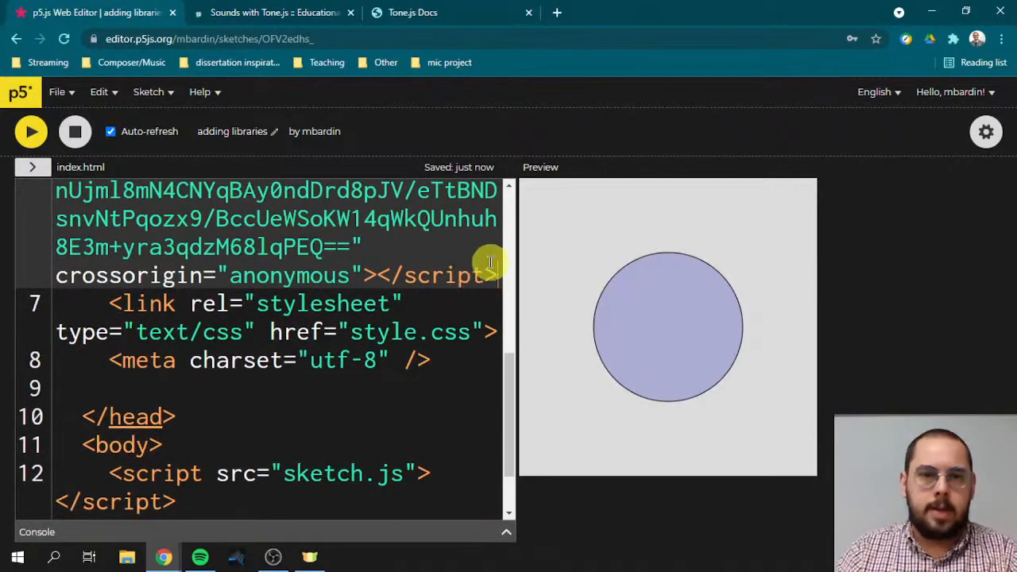
mouse_move(417, 271)
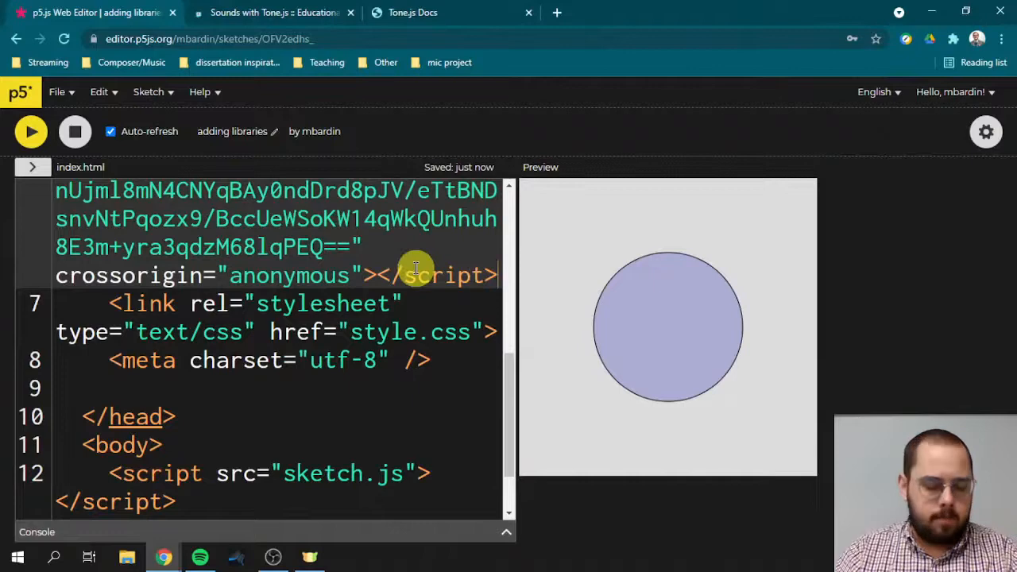
- Save index.html, switch to sketch.js and declare 'let bob;' at the top
key("ctrl+s")
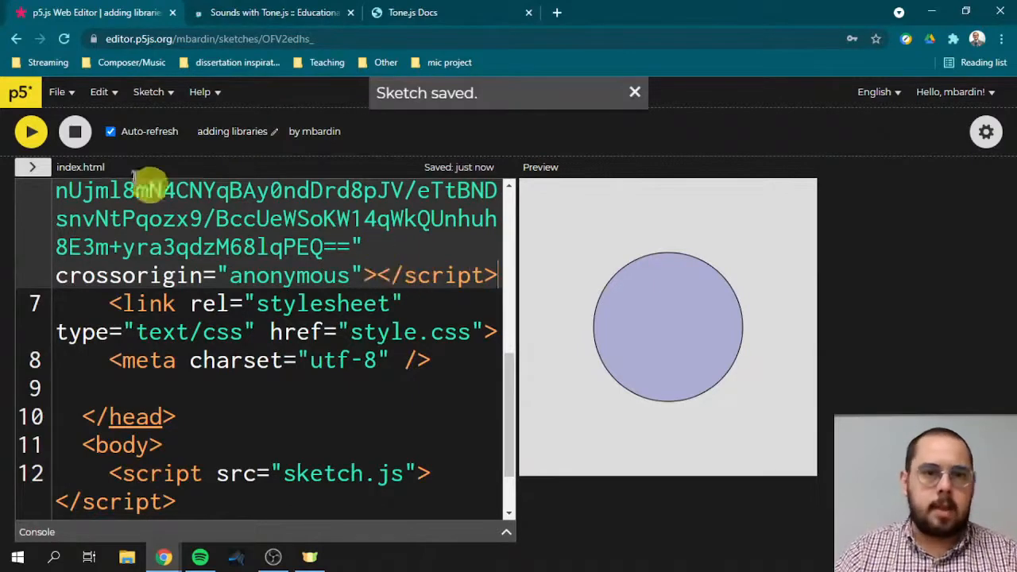
left_click(33, 167)
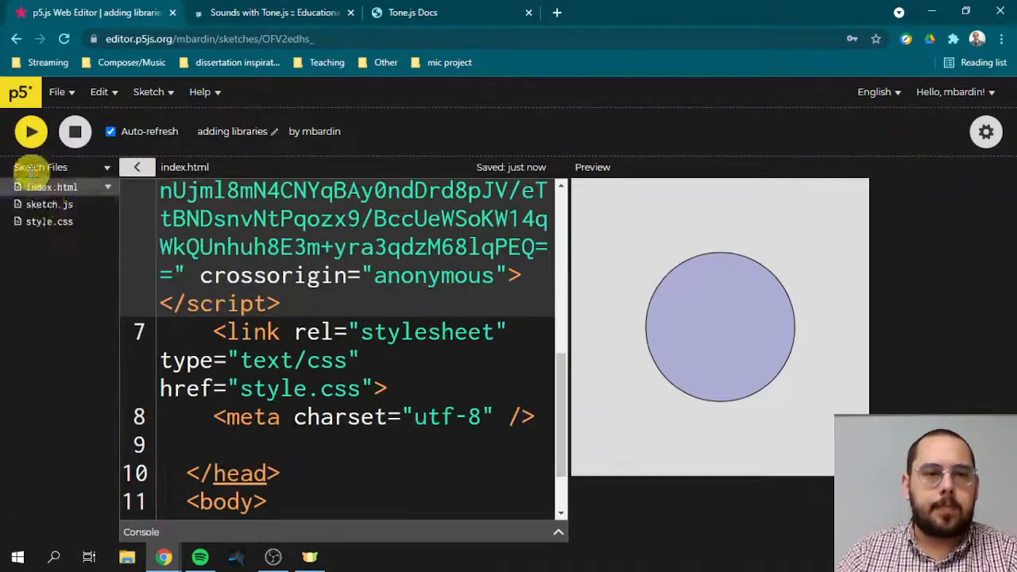
left_click(48, 204)
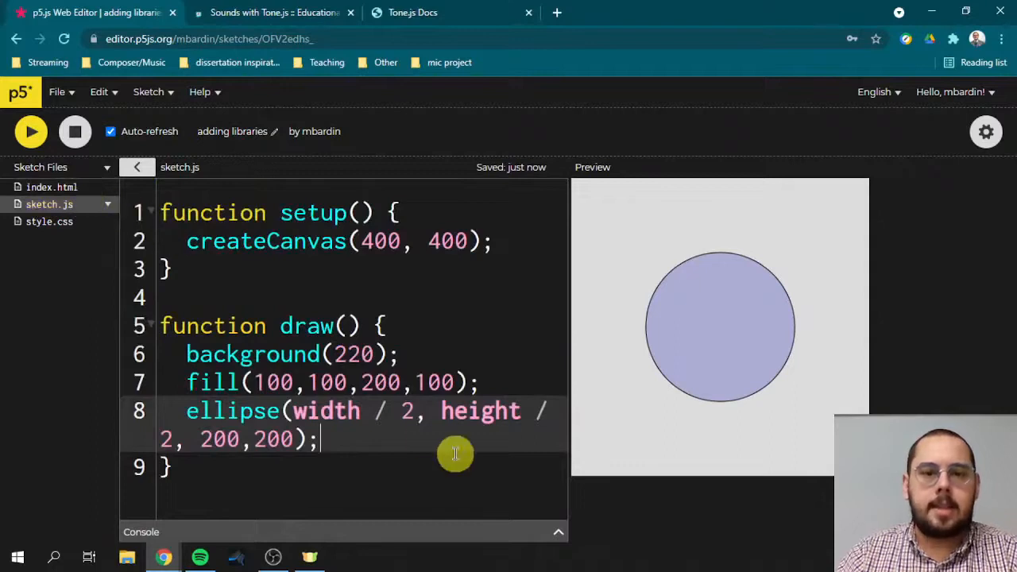
mouse_move(385, 437)
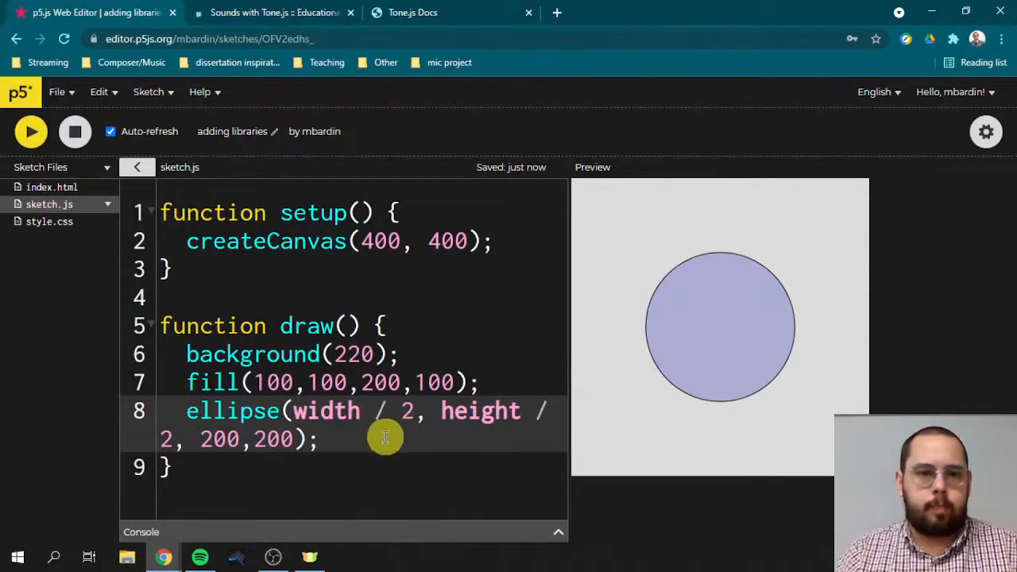
mouse_move(370, 354)
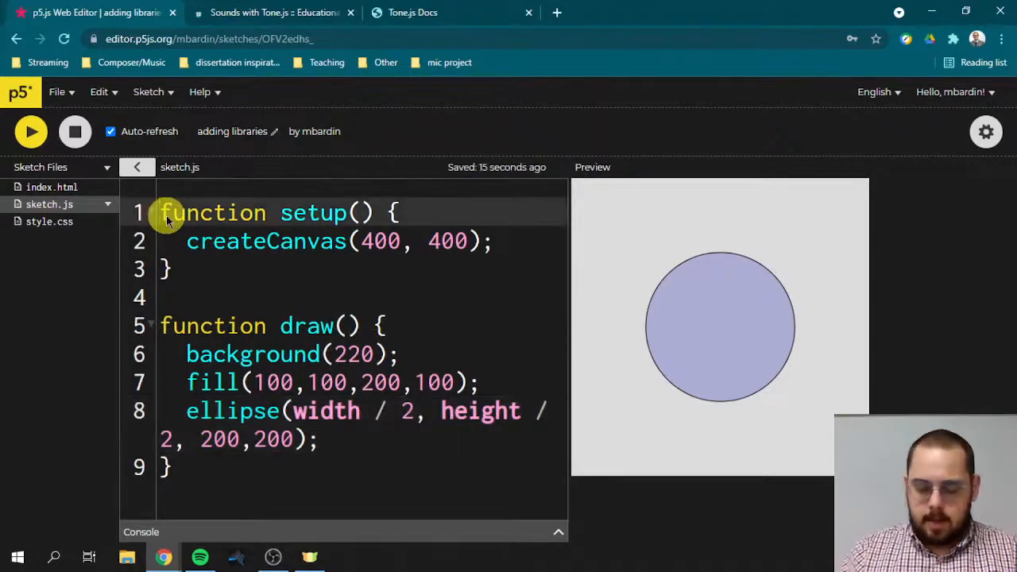
type("hob")
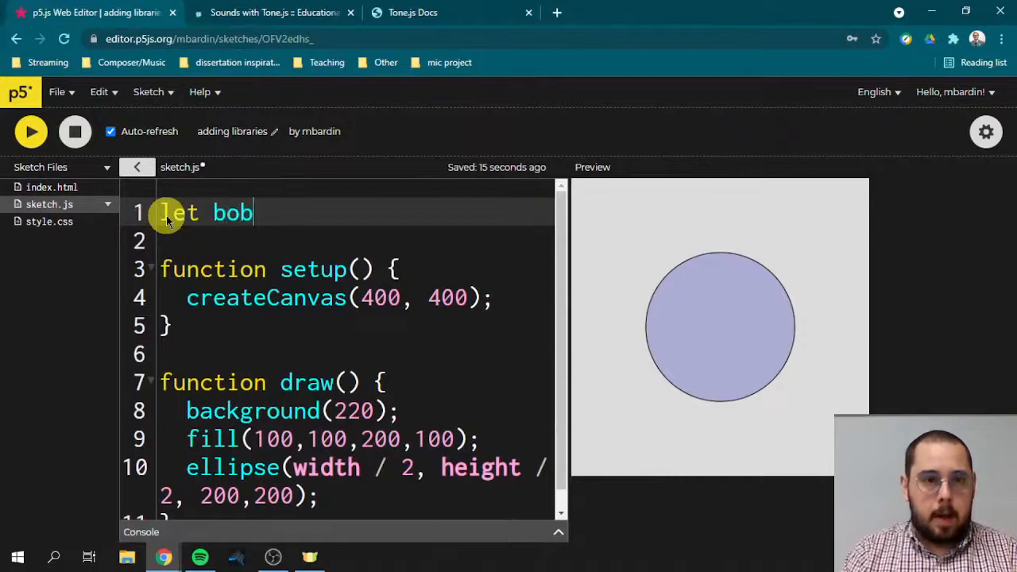
type(";")
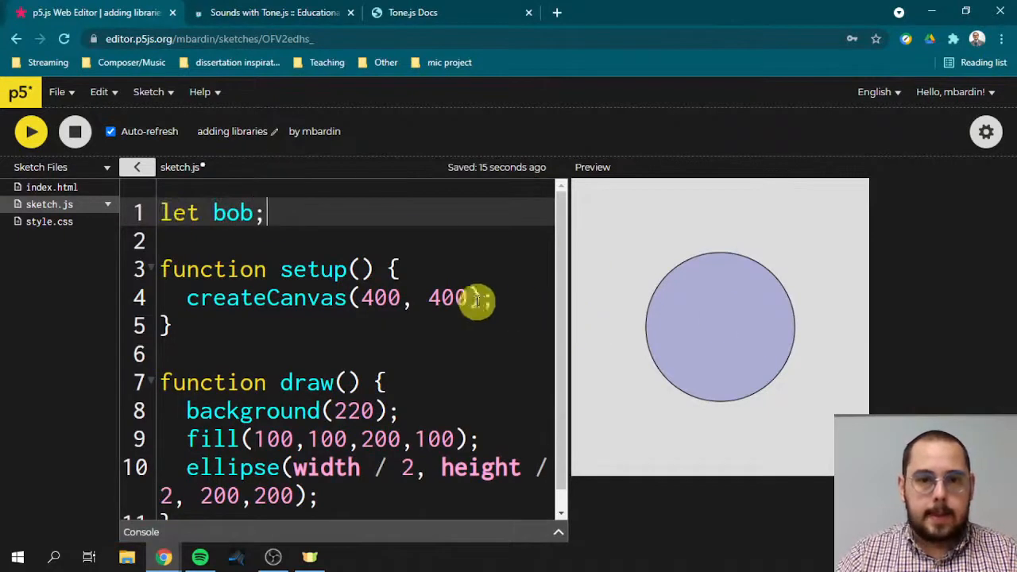
- In setup, write bob = createSprite(0,0,25,25); after dropping a 'new Sprite' attempt
type("bpb")
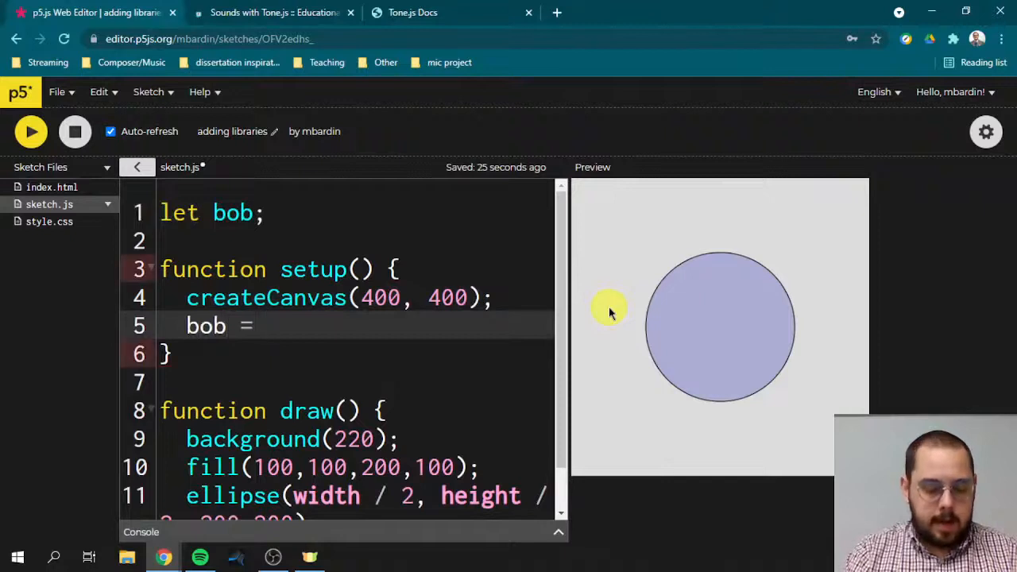
type("new Sprite")
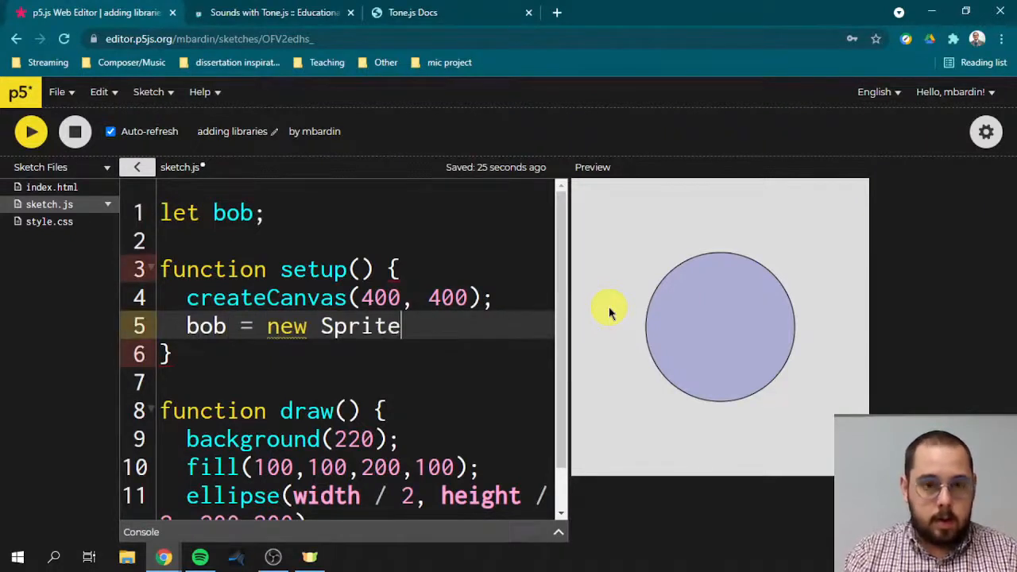
key("Backspace")
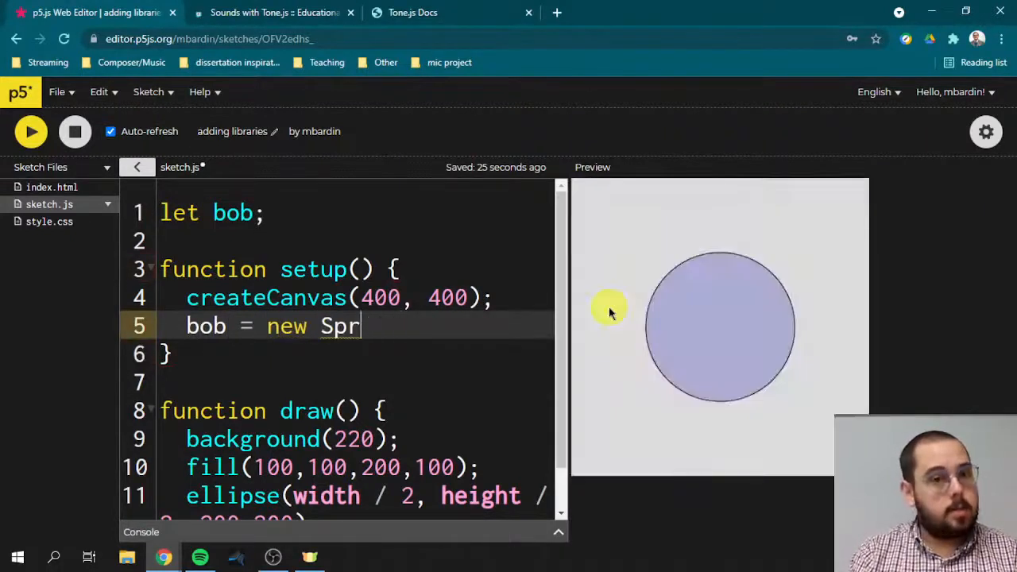
type("crea")
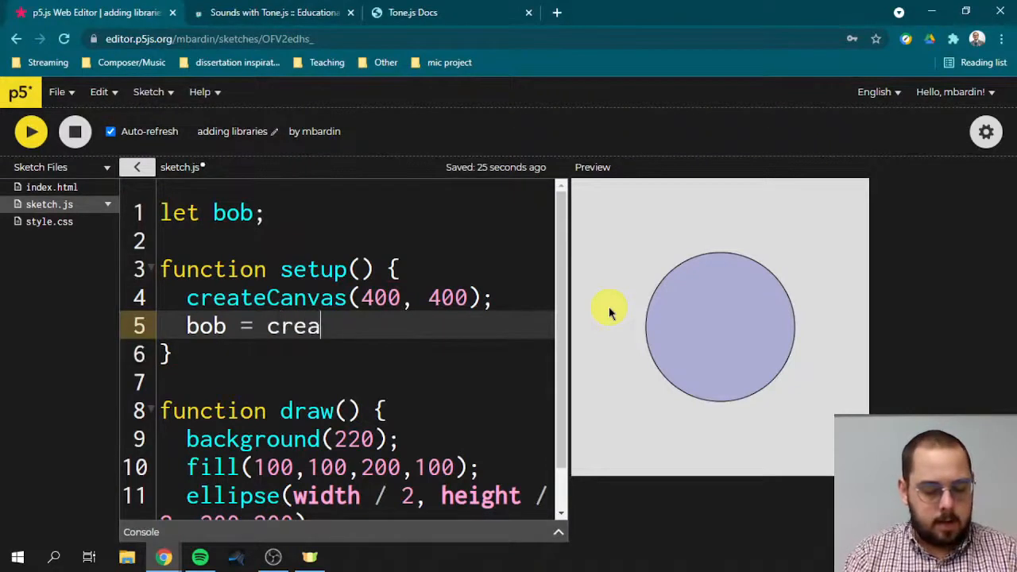
type("teSprite()")
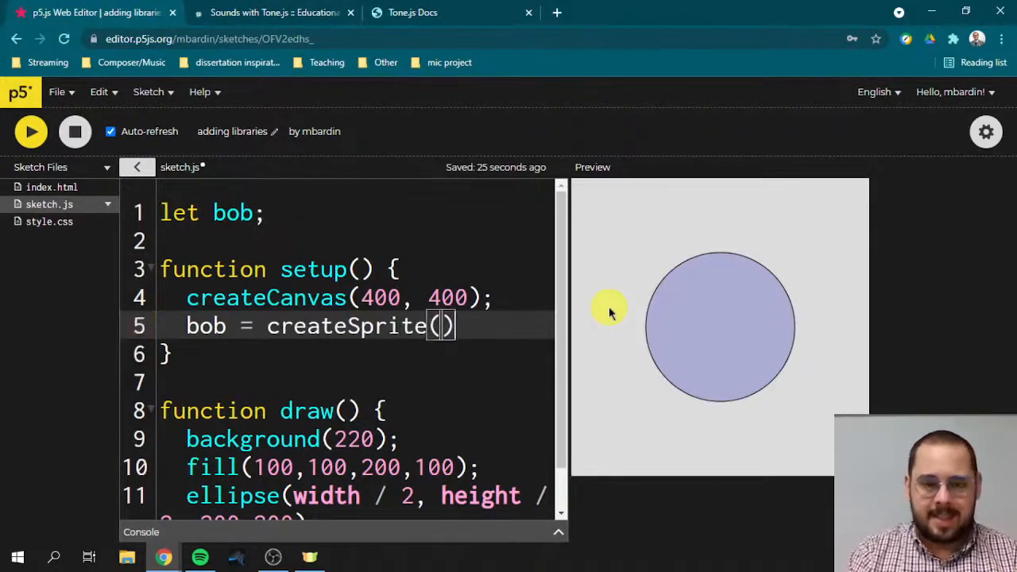
type(";")
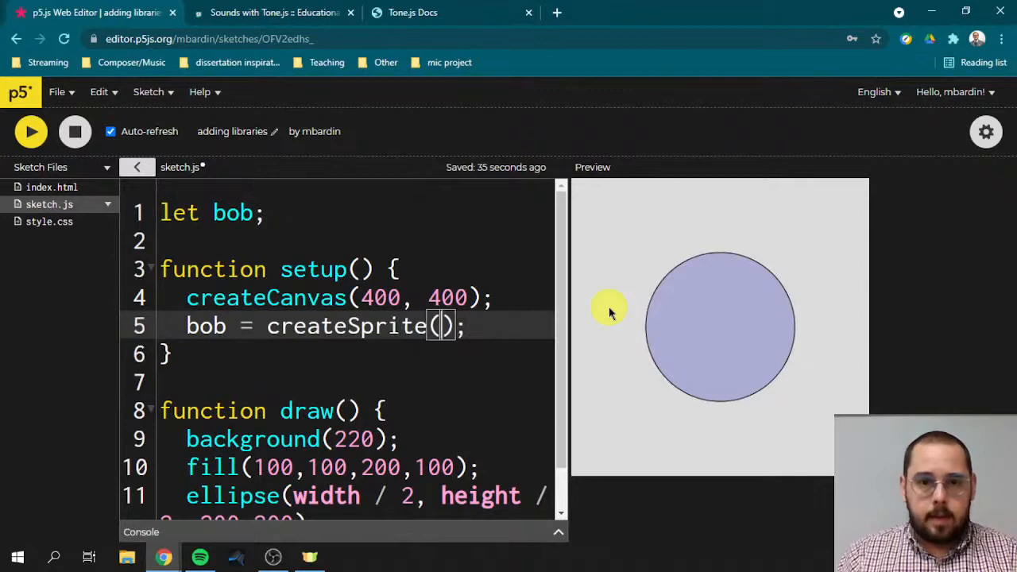
type("0,")
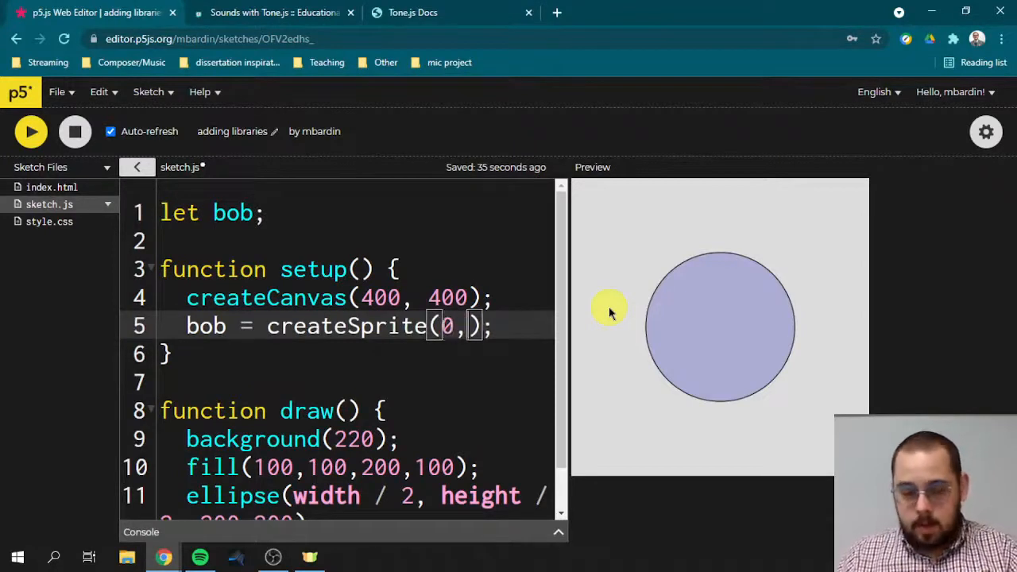
type("0,25,25")
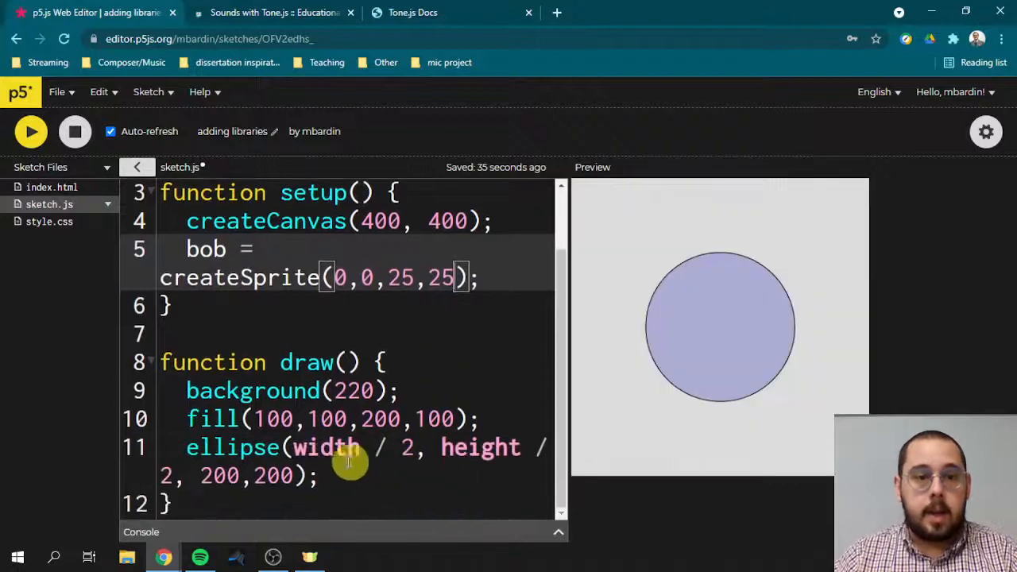
- Add drawSprites(); at the end of draw
type("draw")
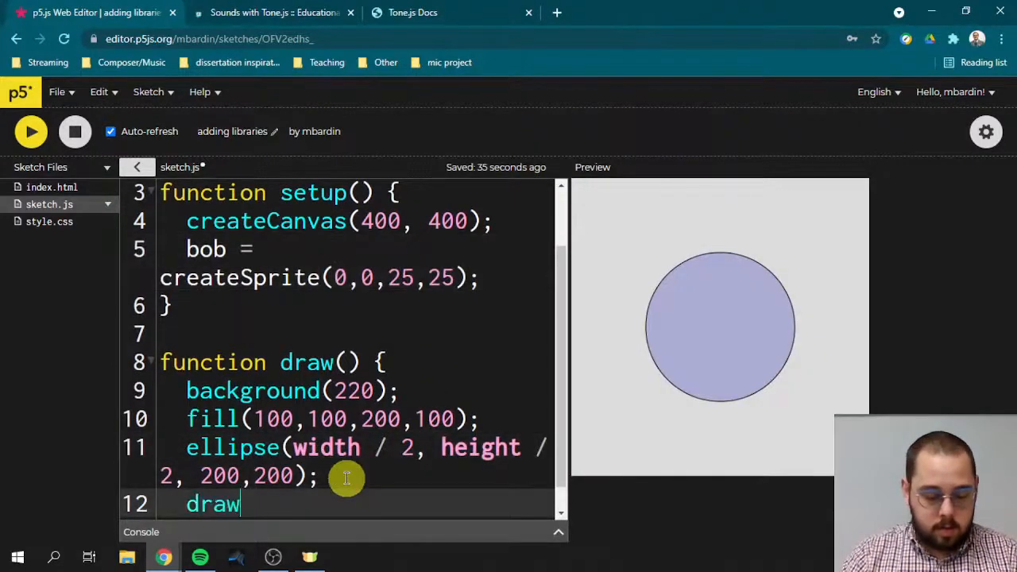
type("Sprites();")
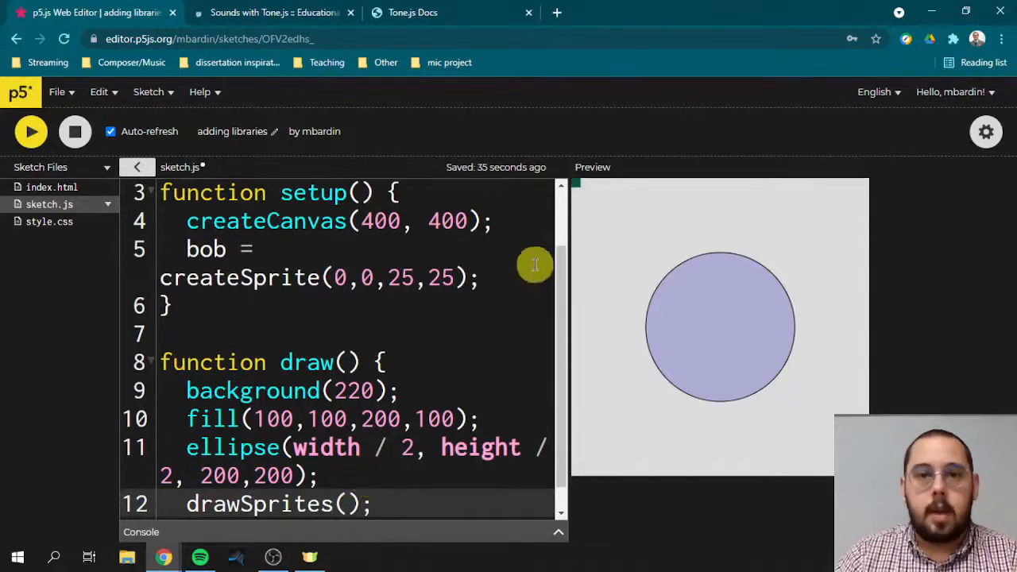
mouse_move(477, 325)
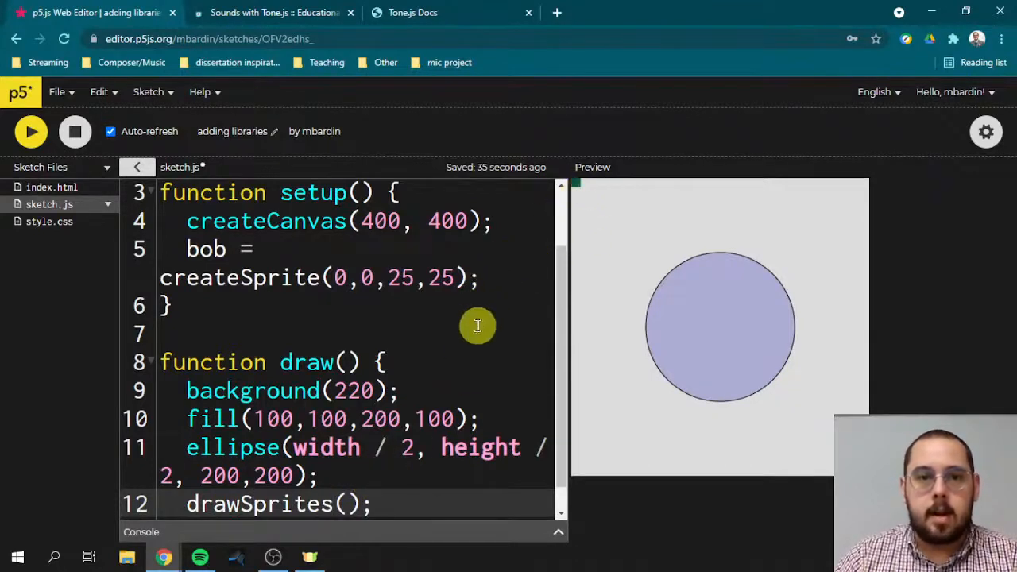
- In index.html, comment out the p5.play script tag with // so the sketch loads without it
scroll("down", 3)
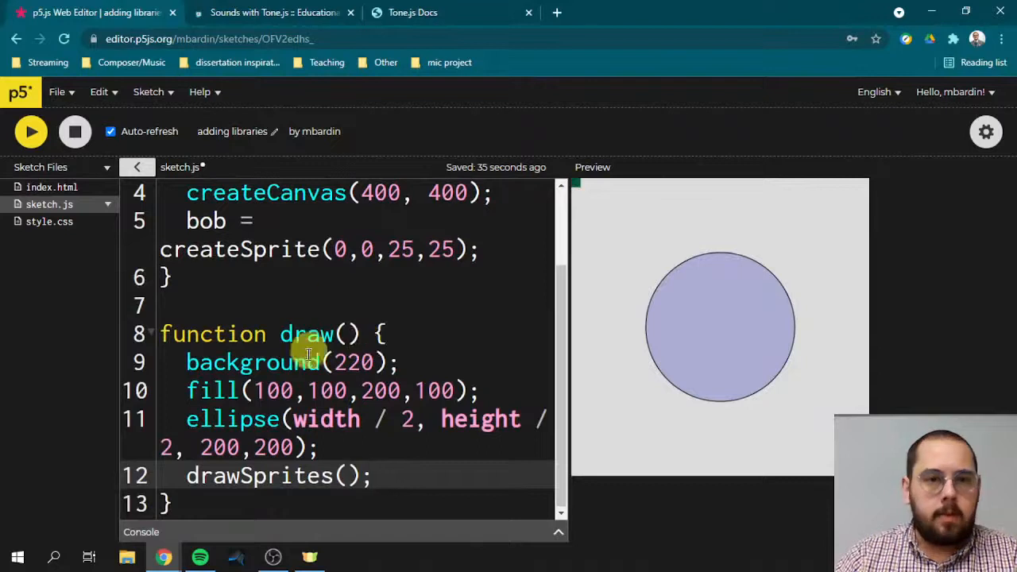
scroll("up", 3)
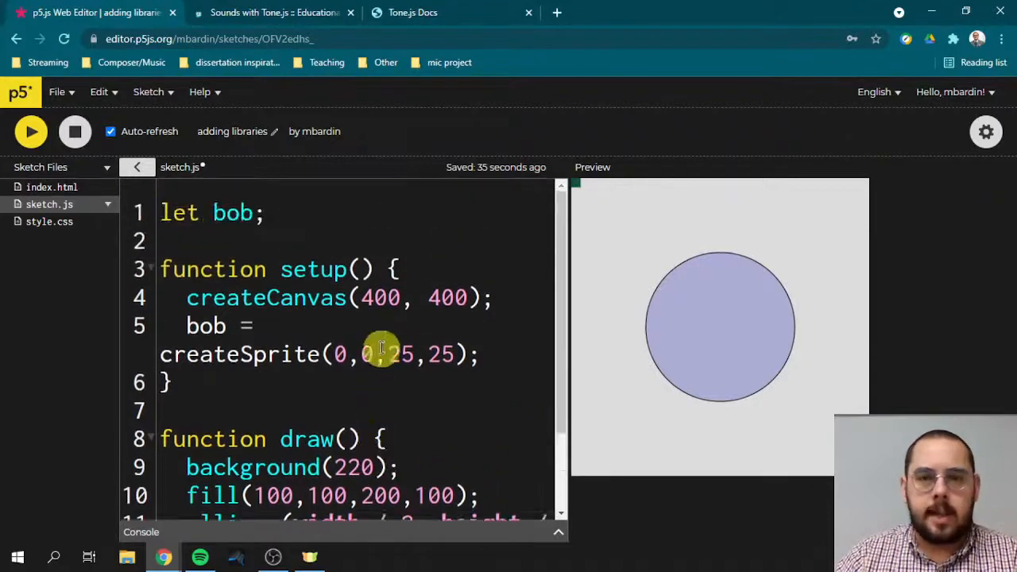
left_click(52, 187)
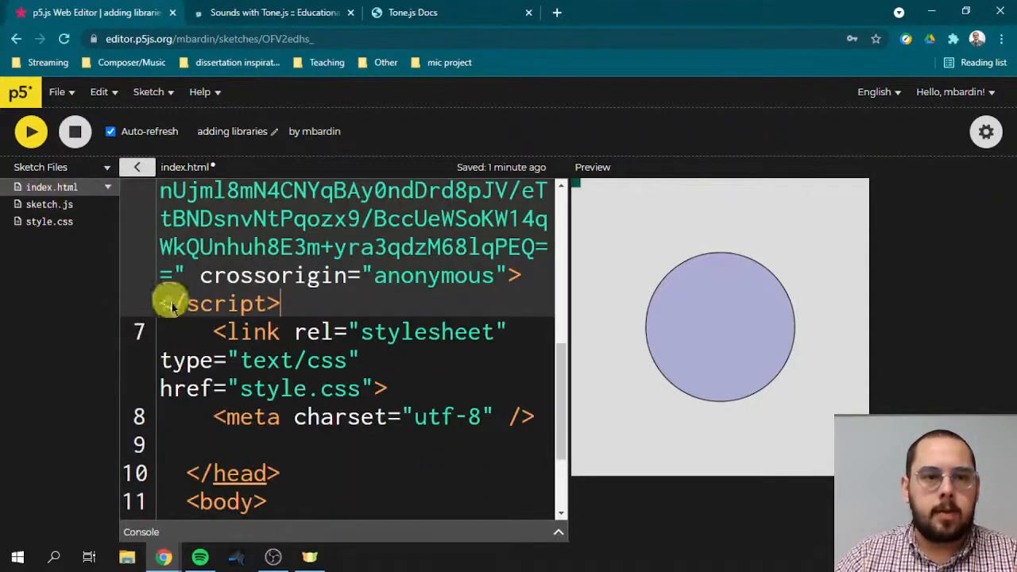
scroll("up", 3)
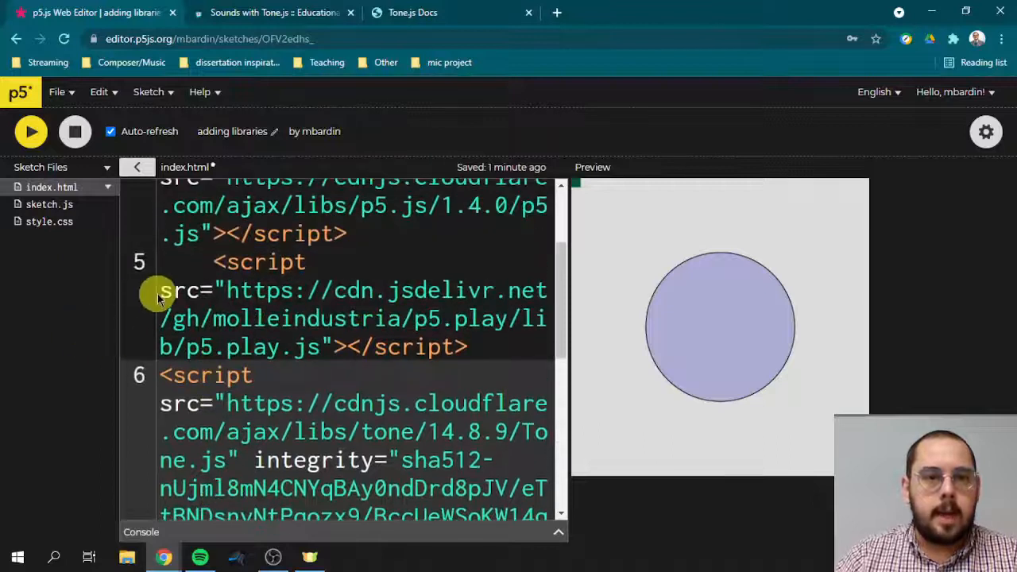
scroll("up", 3)
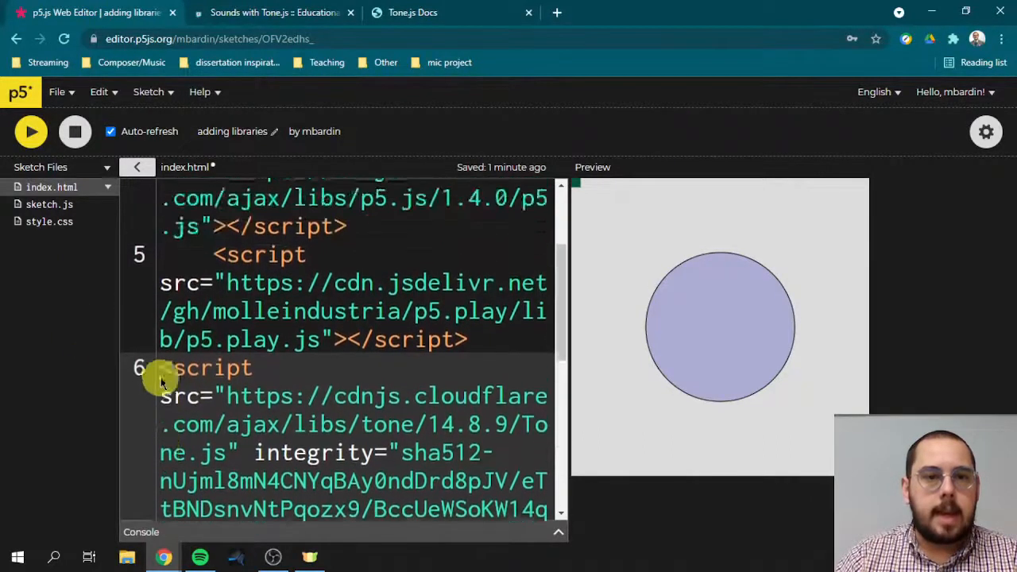
scroll("up", 3)
type("// ")
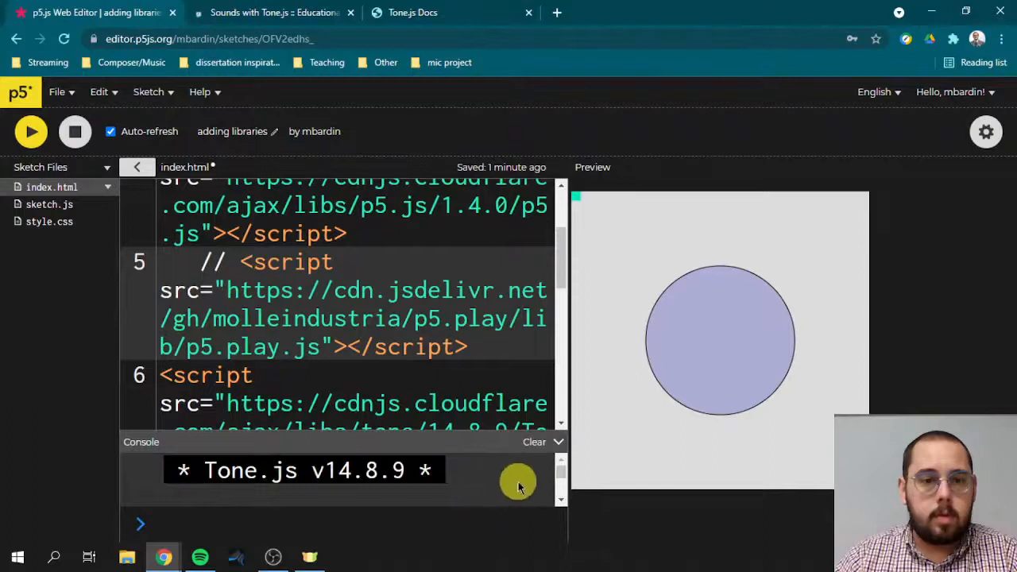
mouse_move(560, 473)
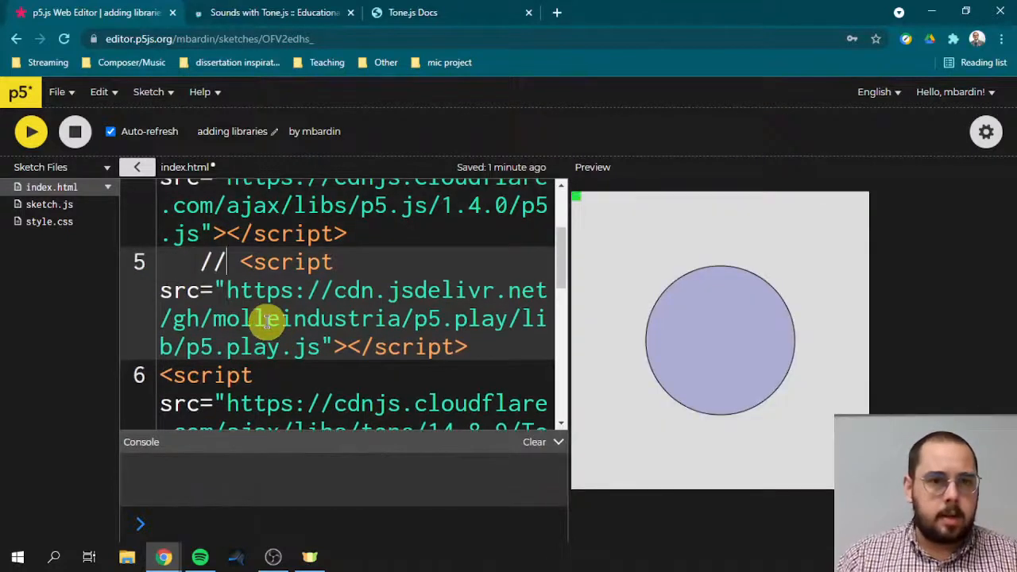
- Uncomment the p5.play script tag, check the createSprite ReferenceError in sketch.js, and save index.html
key("Backspace")
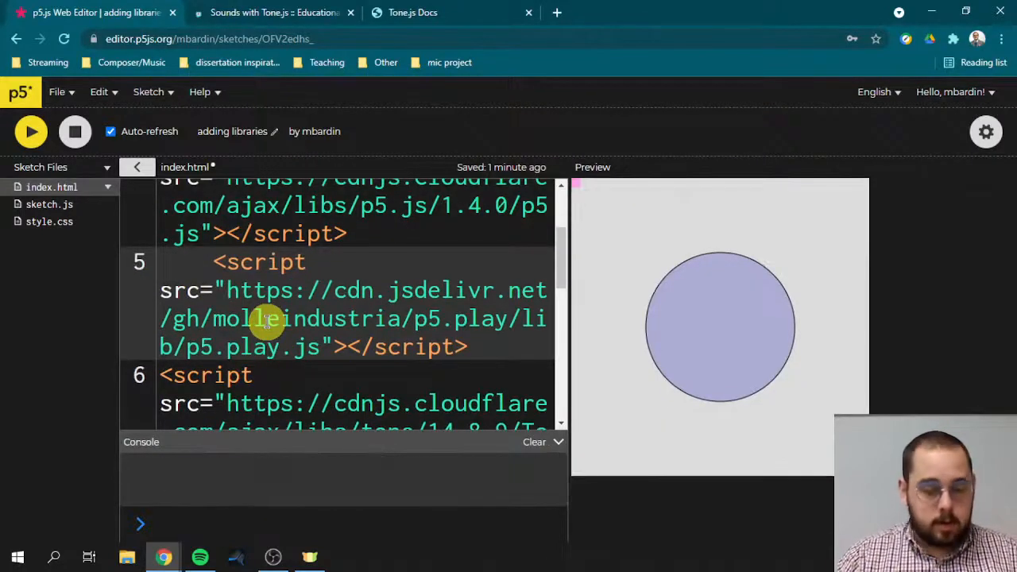
left_click(49, 204)
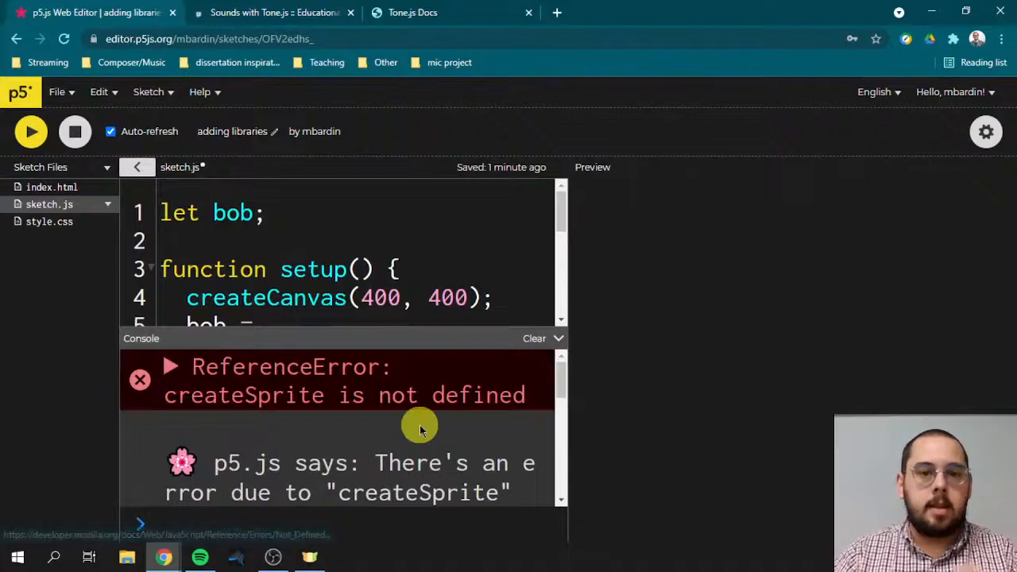
mouse_move(302, 435)
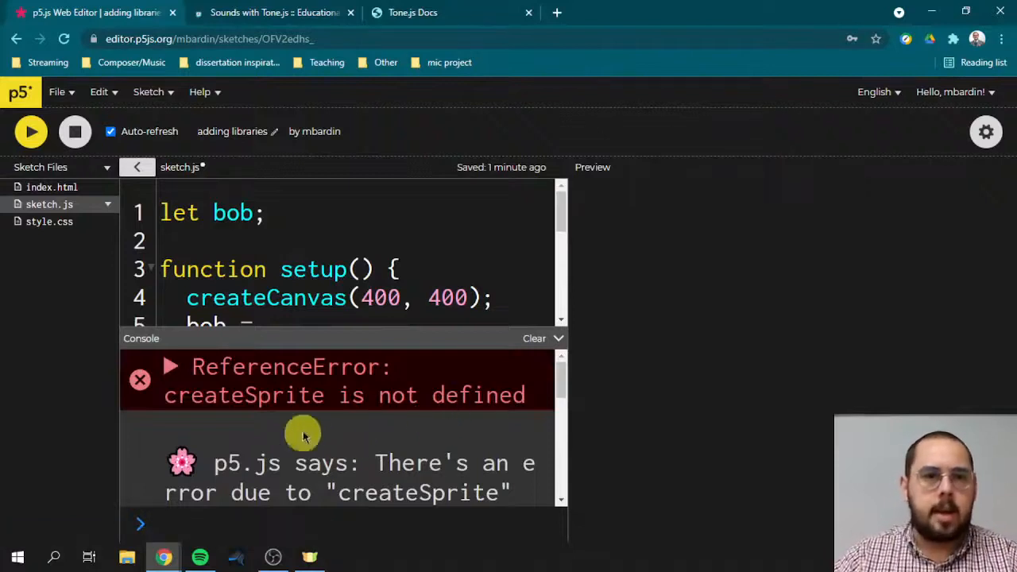
scroll("down", 3)
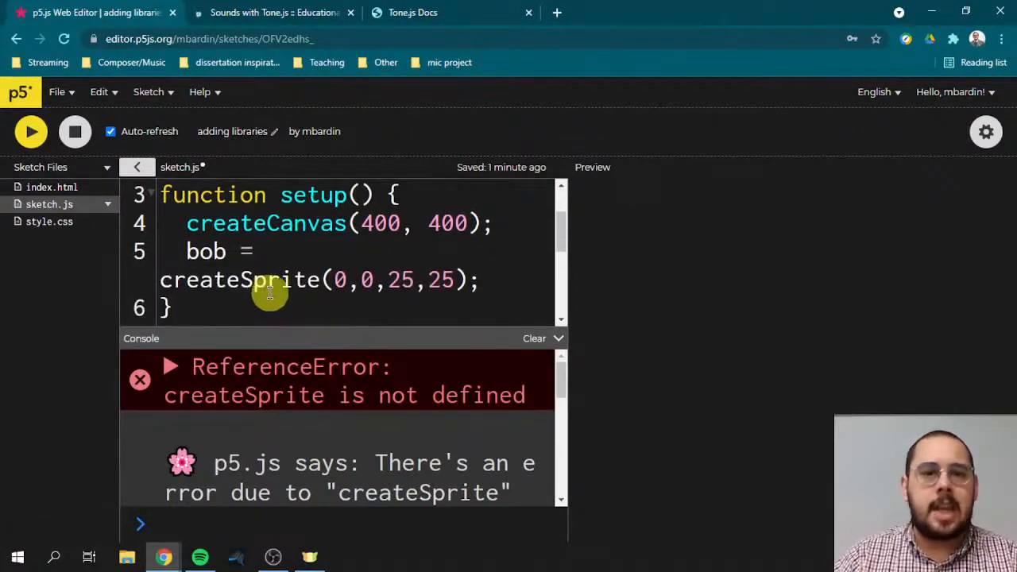
mouse_move(263, 280)
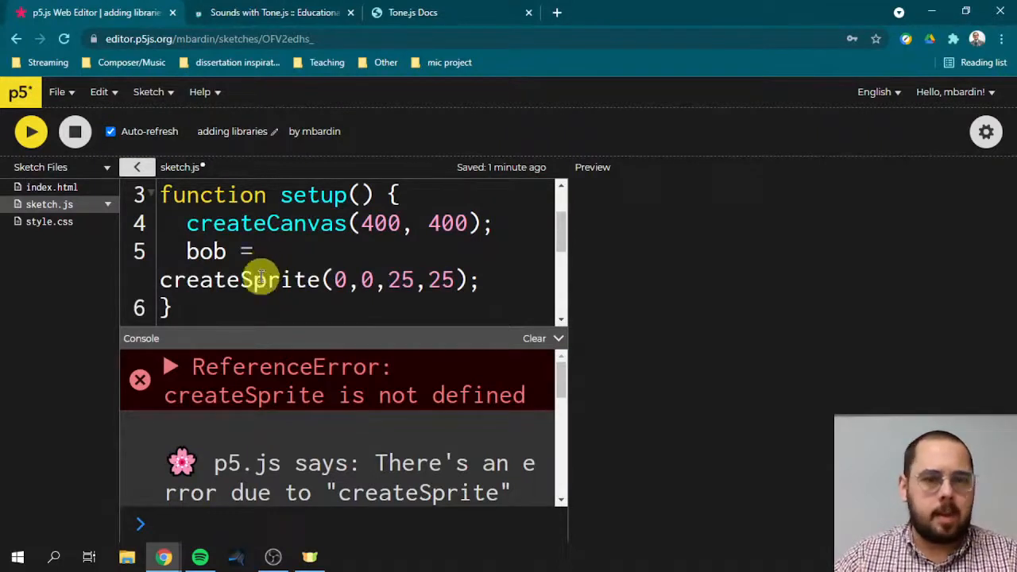
scroll("down", 3)
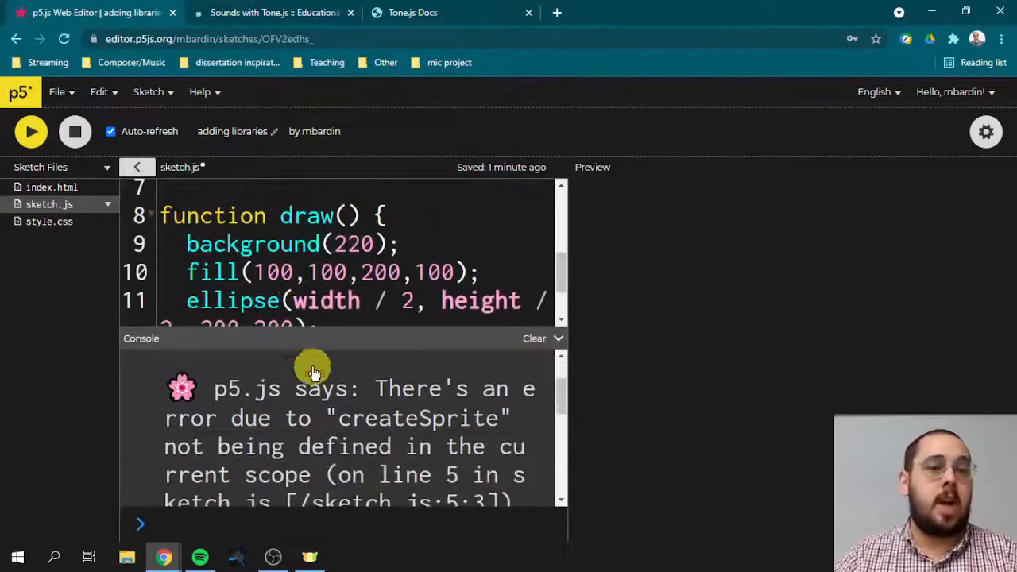
left_click(51, 187)
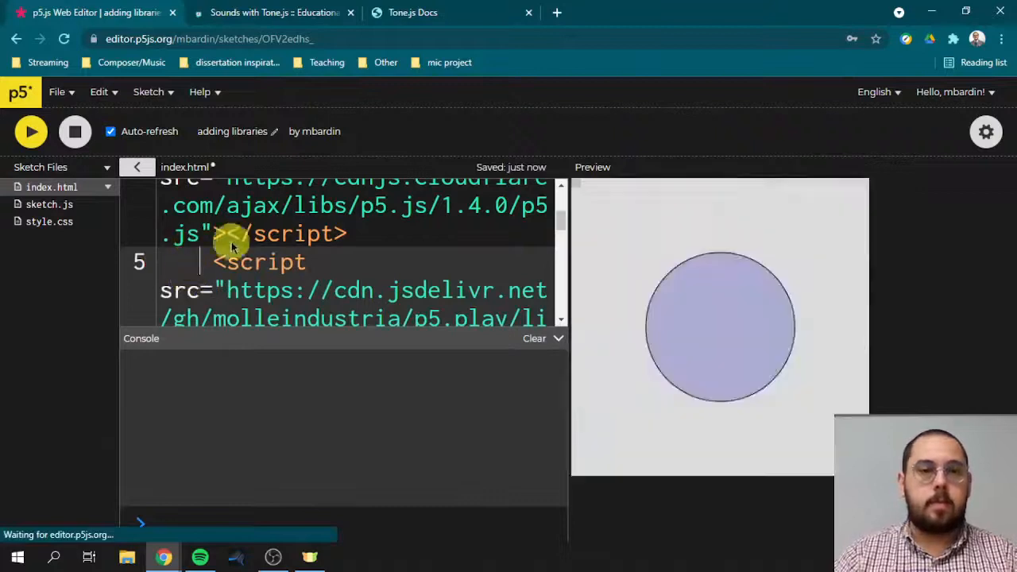
- Try bob.shapeColor("blue") on line 6 of sketch.js, then delete it and rerun the circle sketch
left_click(31, 131)
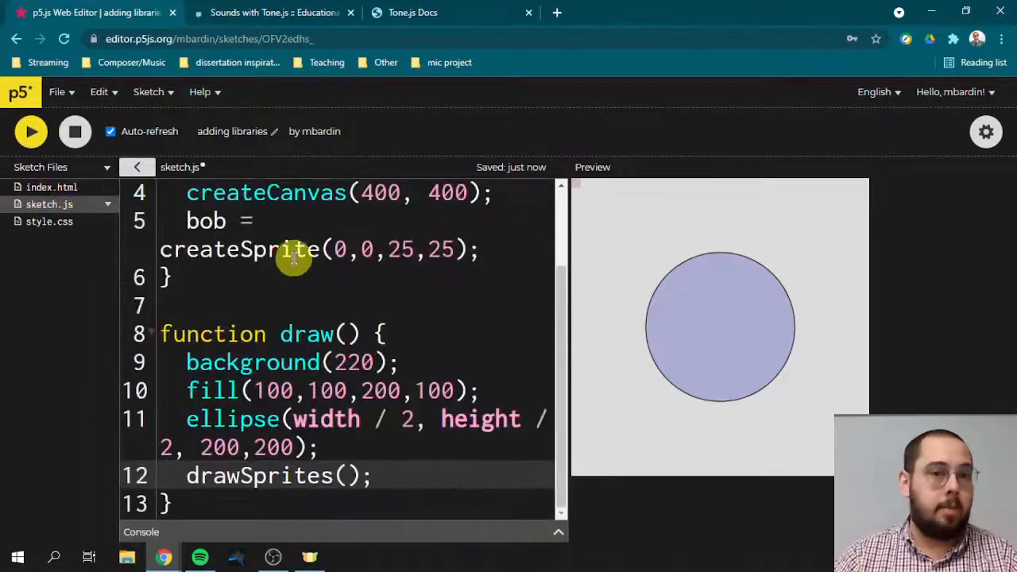
scroll("up", 3)
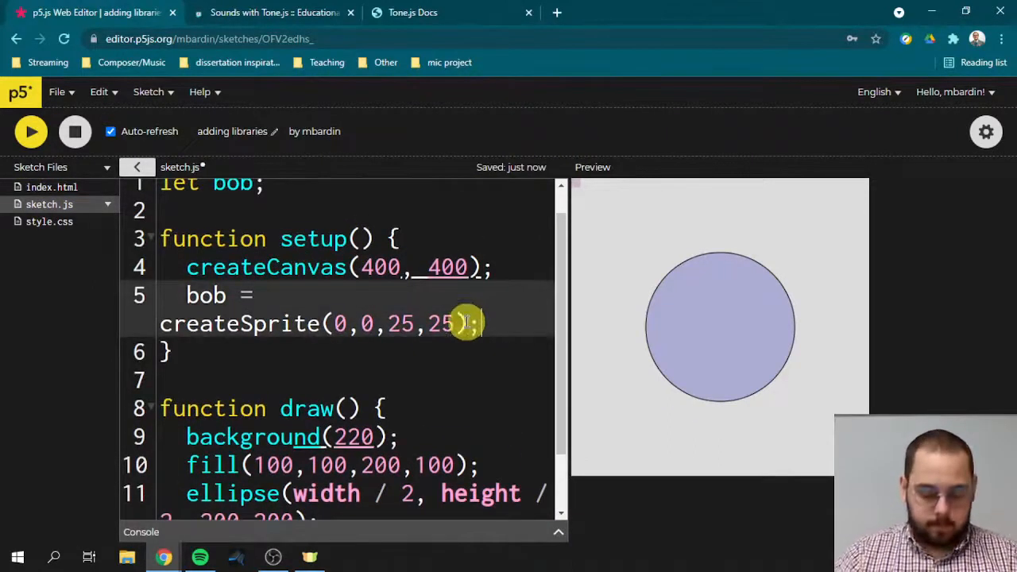
type("bob.")
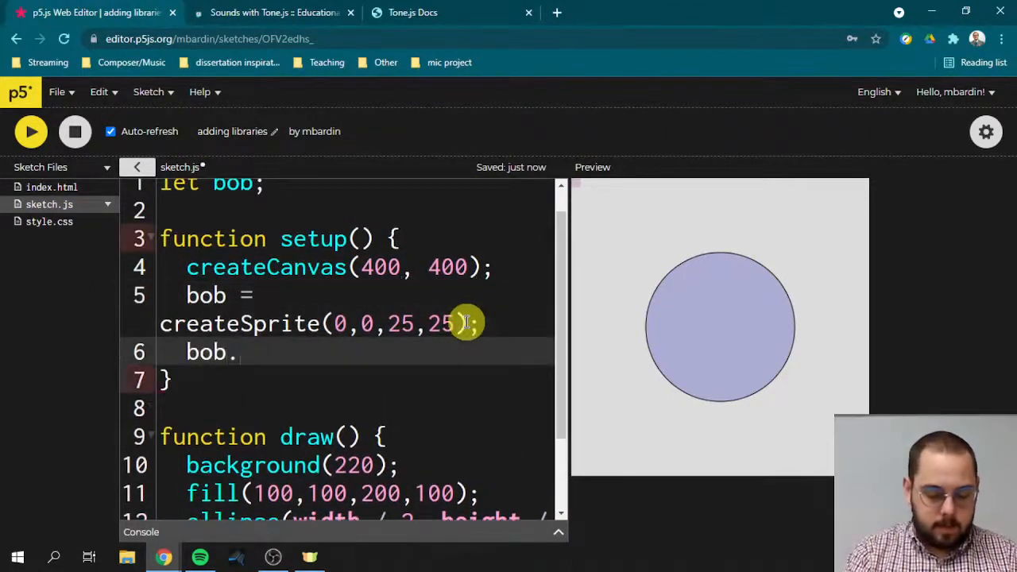
type("shapeColor")
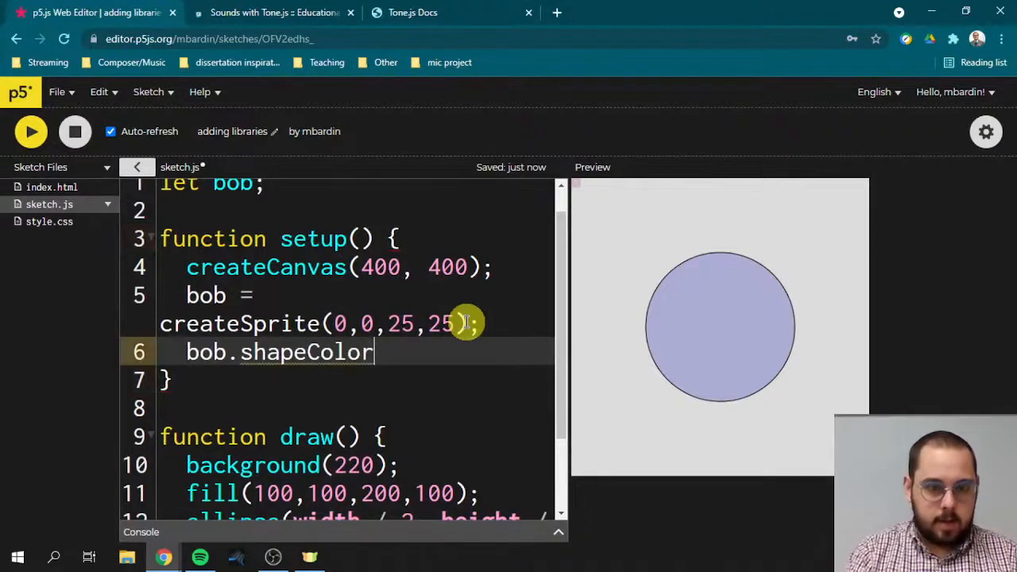
type("()")
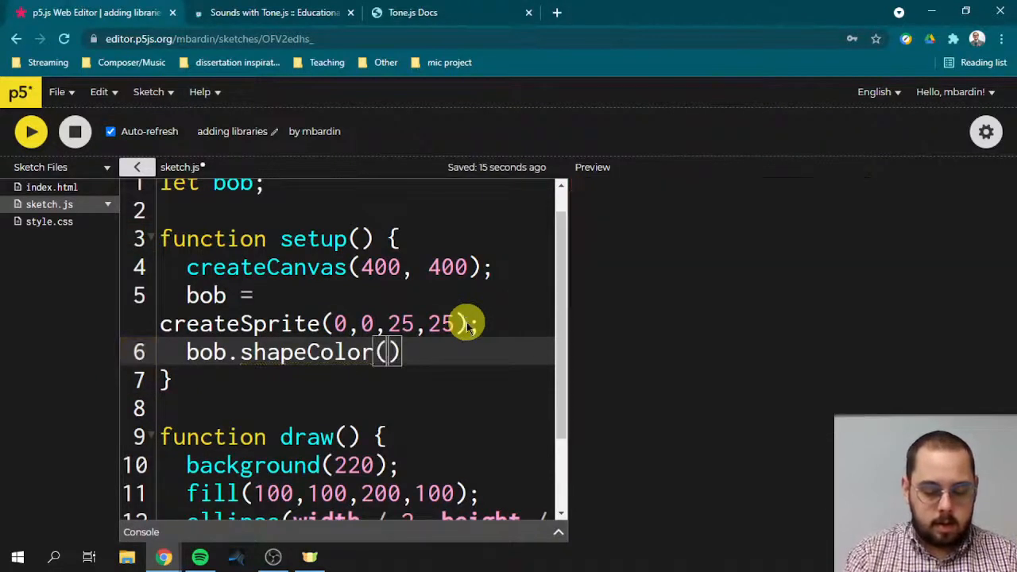
type("\"blue\"")
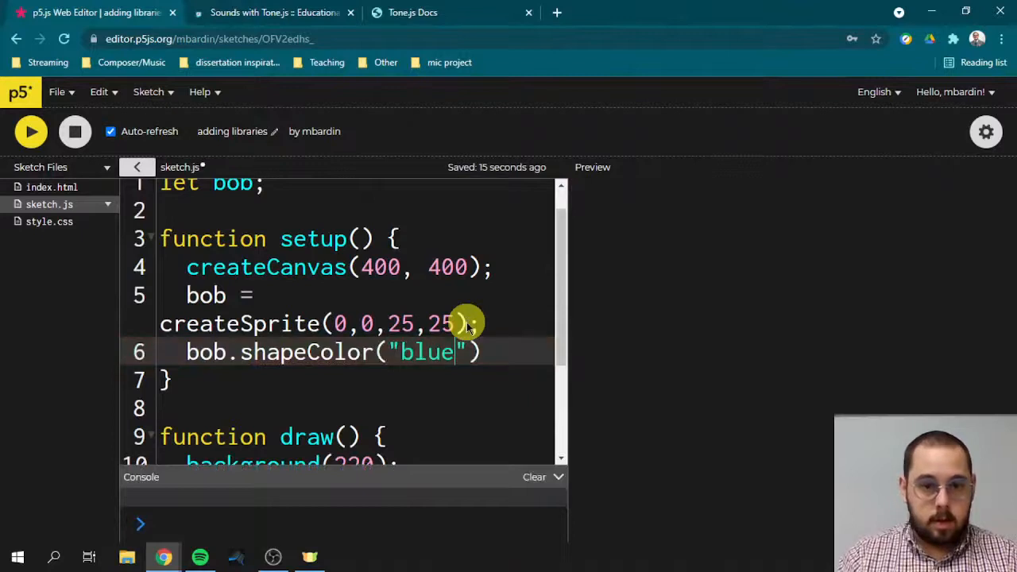
mouse_move(332, 377)
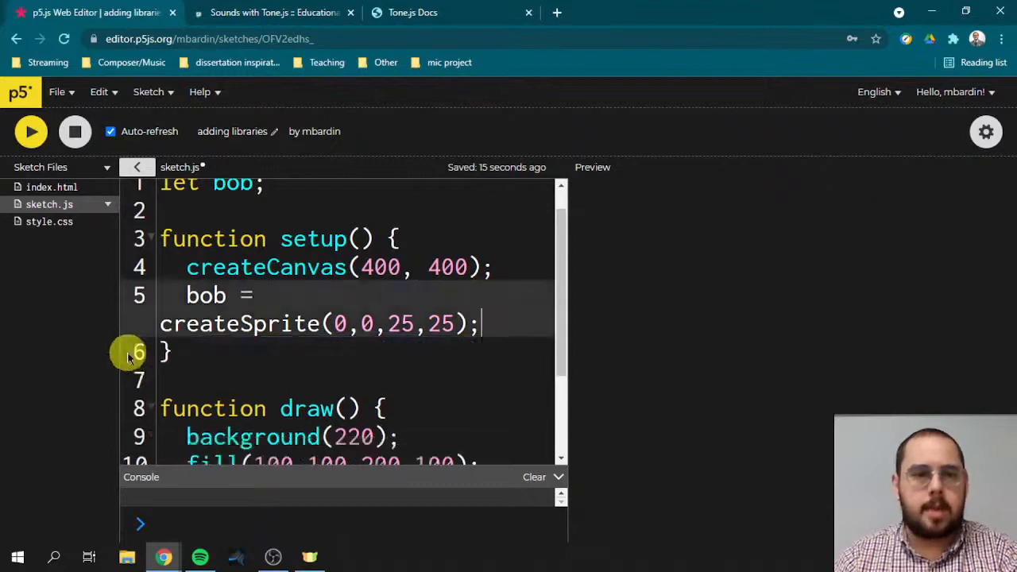
left_click(30, 131)
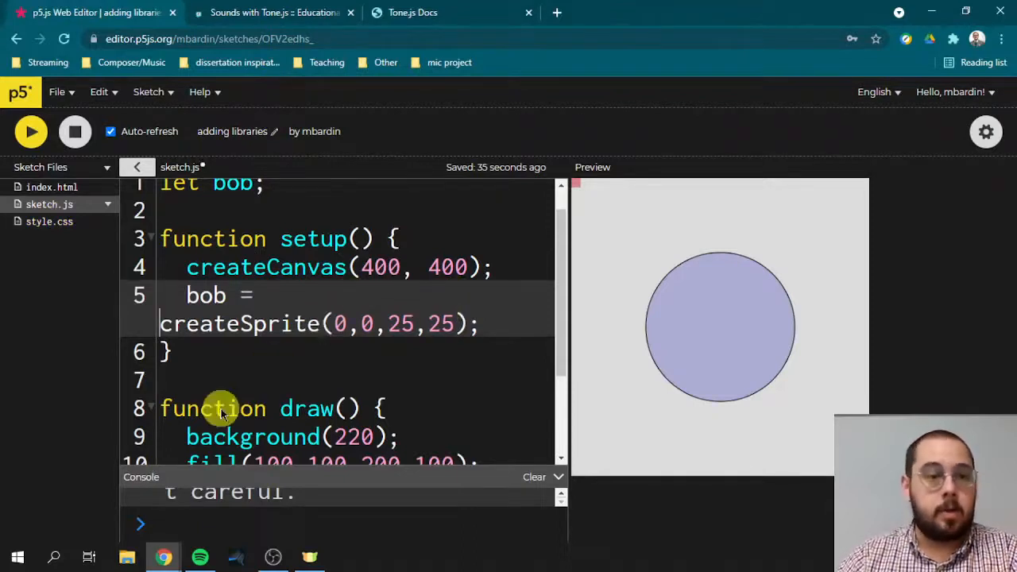
left_click(52, 187)
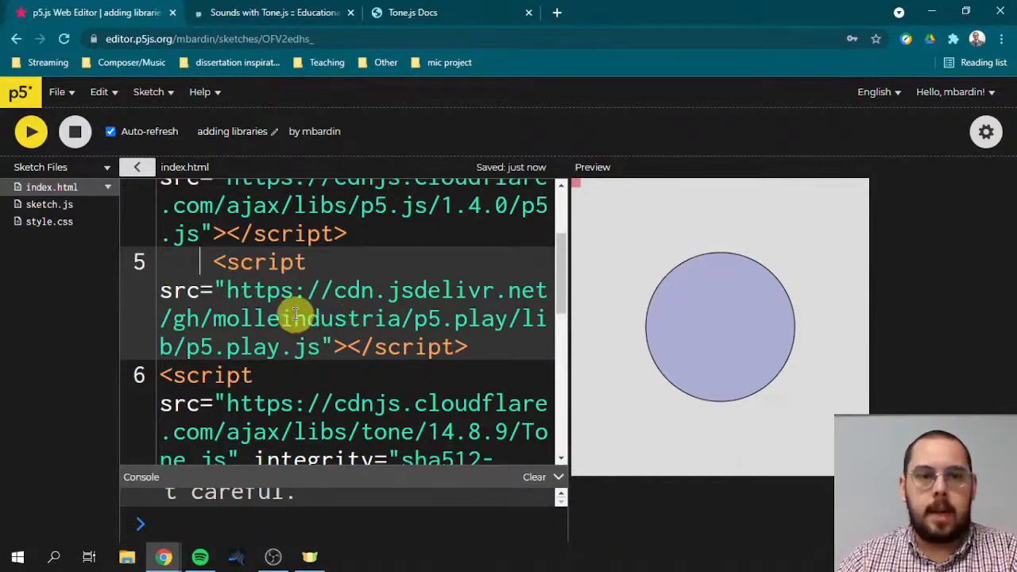
left_click(50, 204)
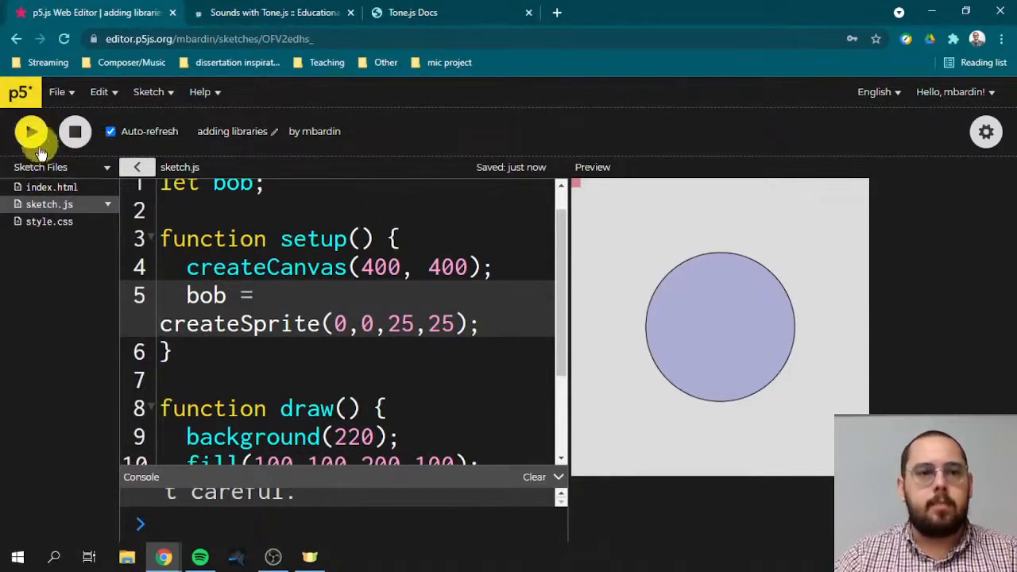
mouse_move(392, 284)
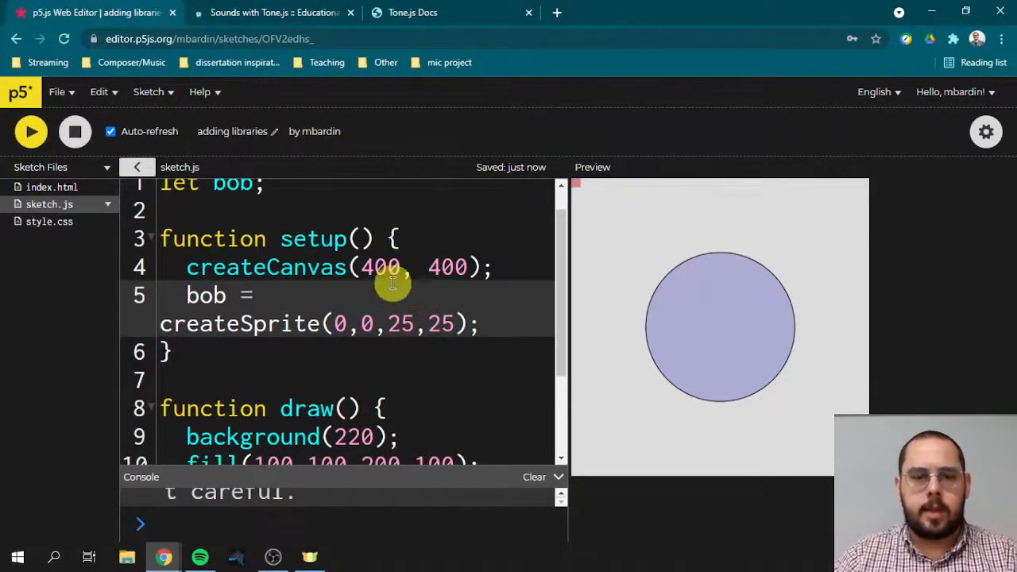
mouse_move(442, 232)
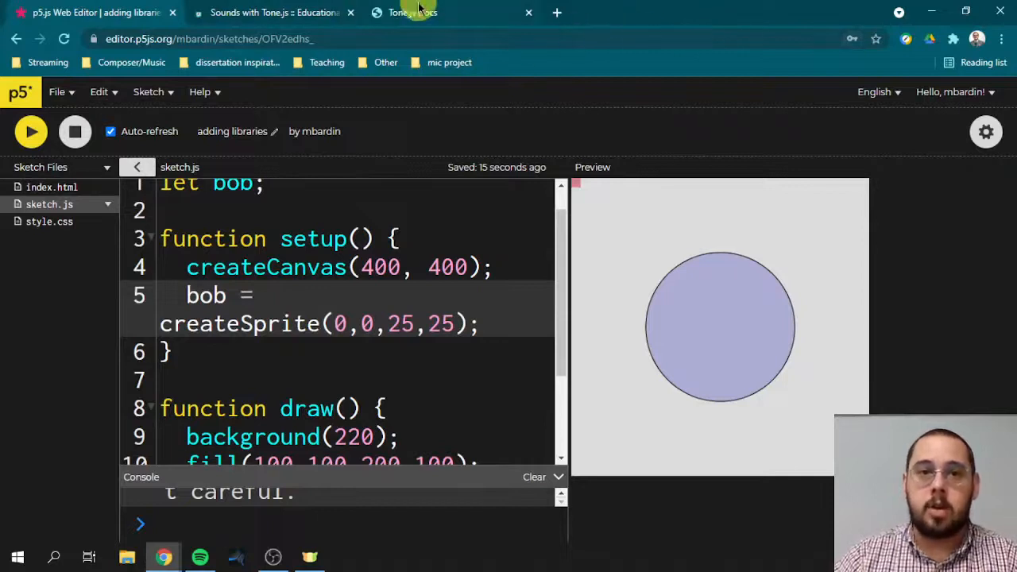
- Scroll through the Tone.js Docs sidebar class and function list, then return to the sketch
left_click(413, 12)
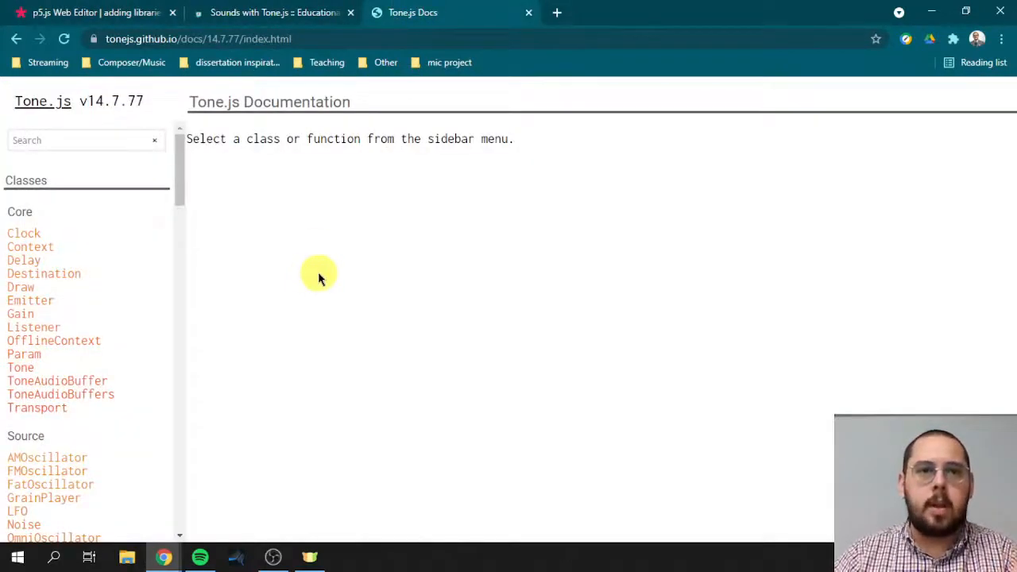
mouse_move(365, 107)
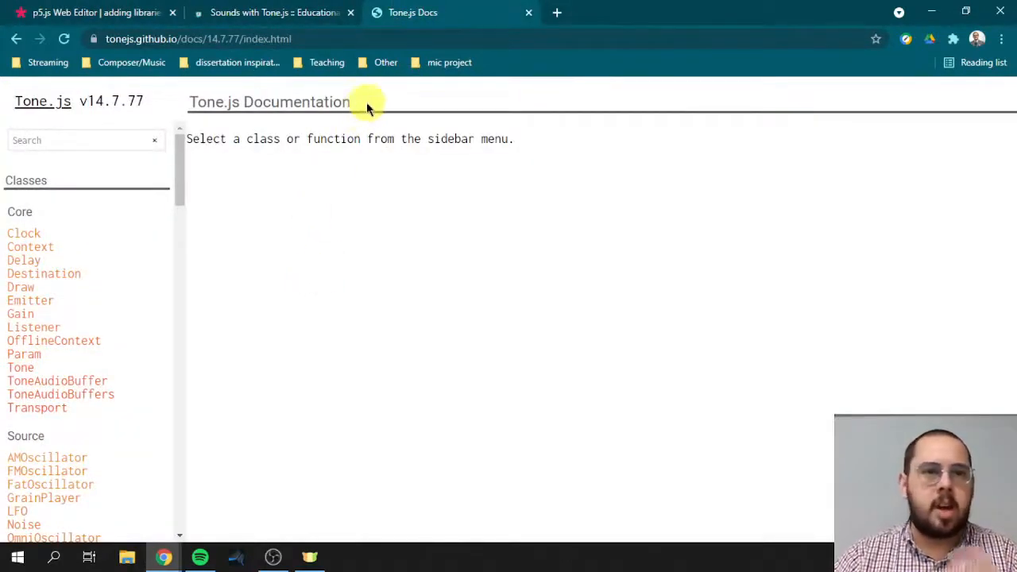
mouse_move(242, 195)
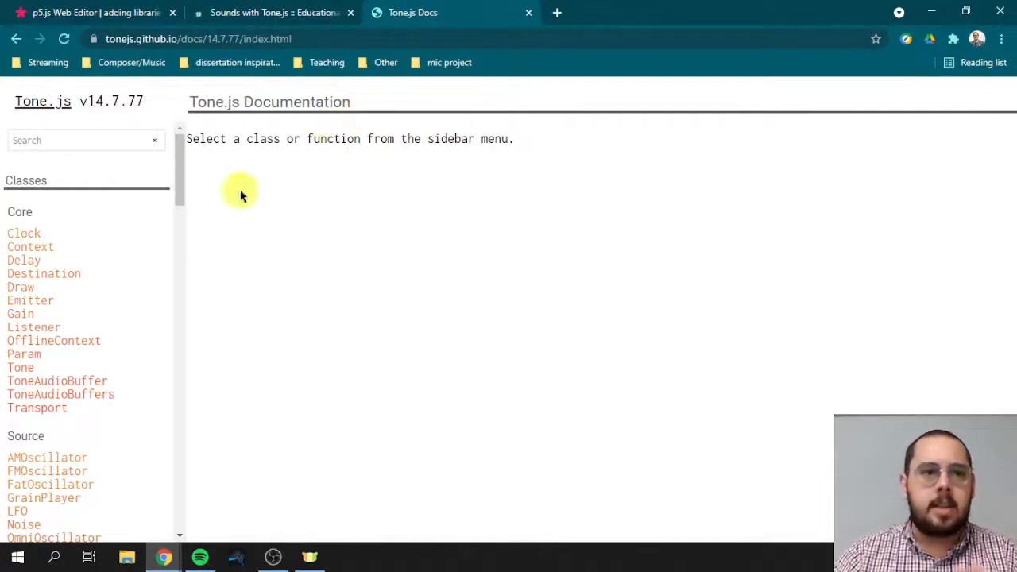
scroll("down", 3)
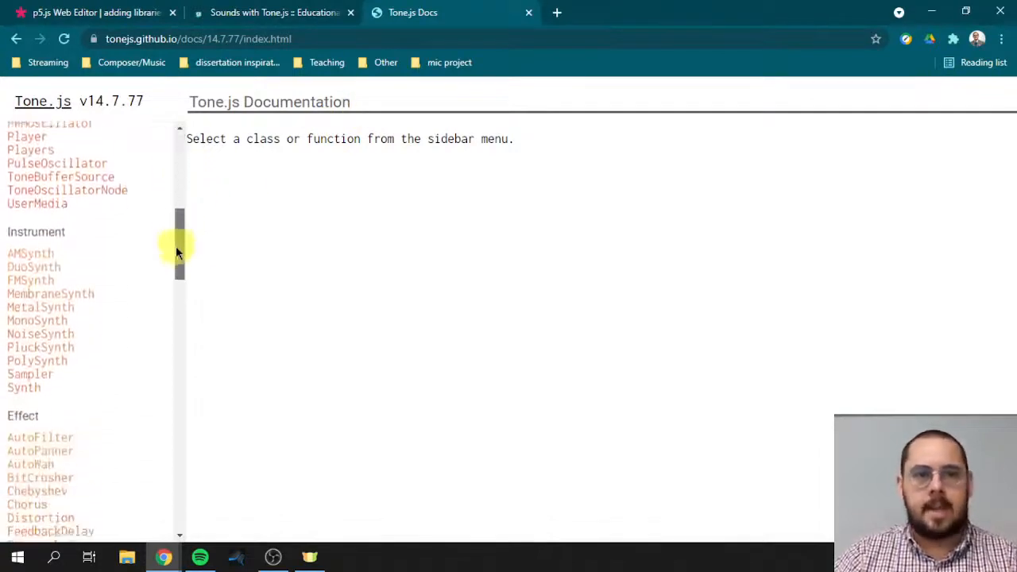
scroll("down", 3)
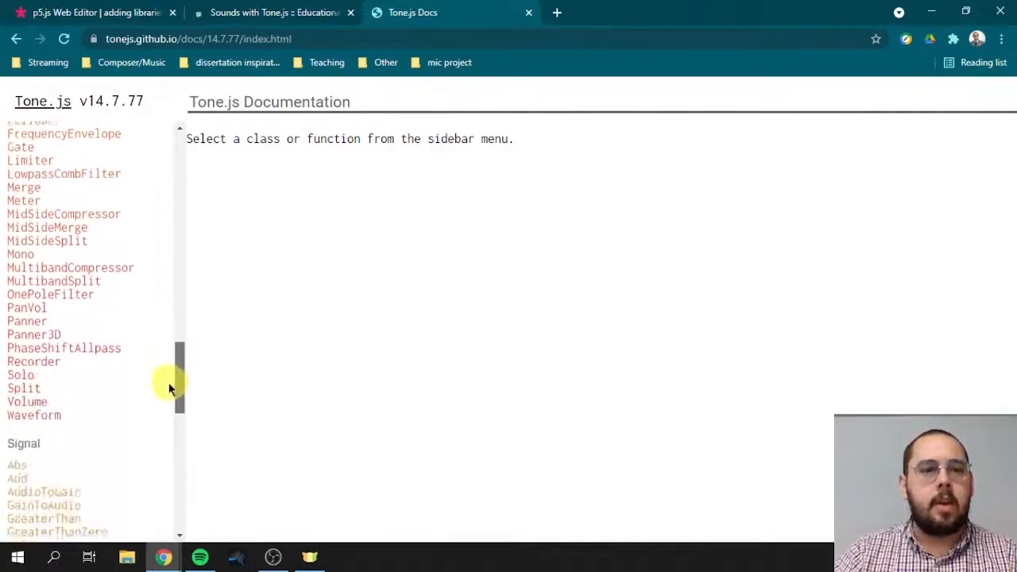
scroll("down", 3)
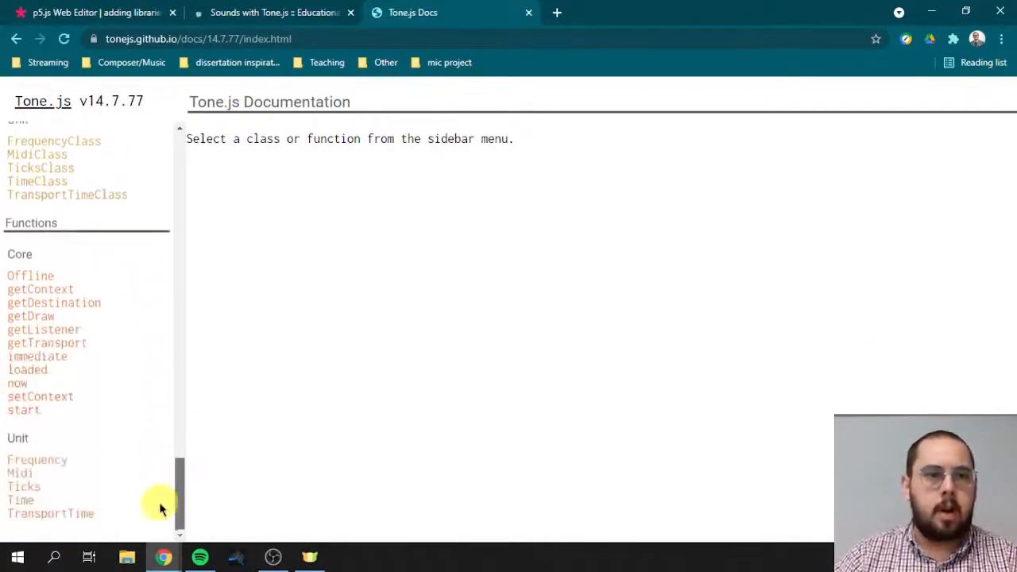
scroll("up", 3)
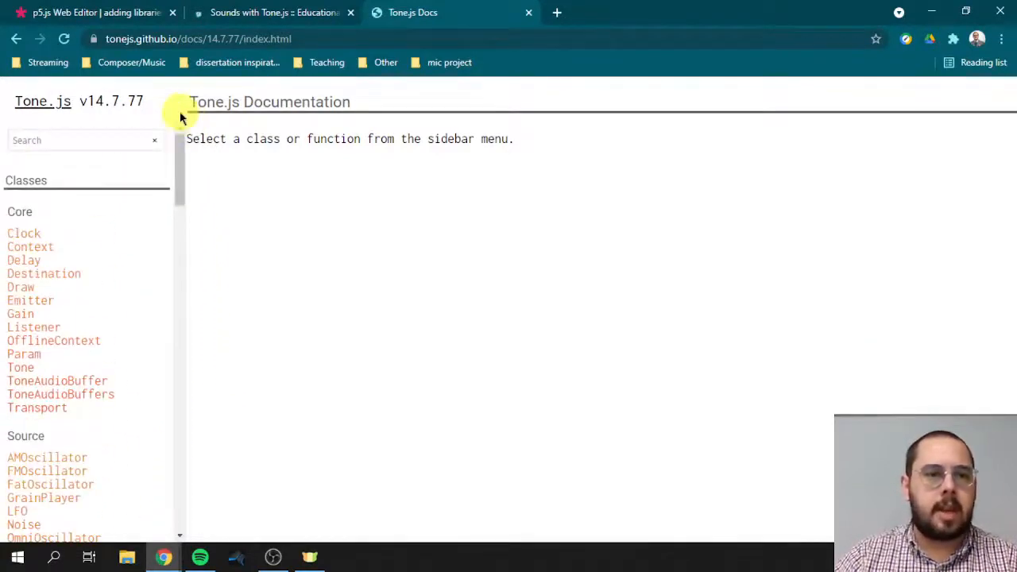
mouse_move(594, 24)
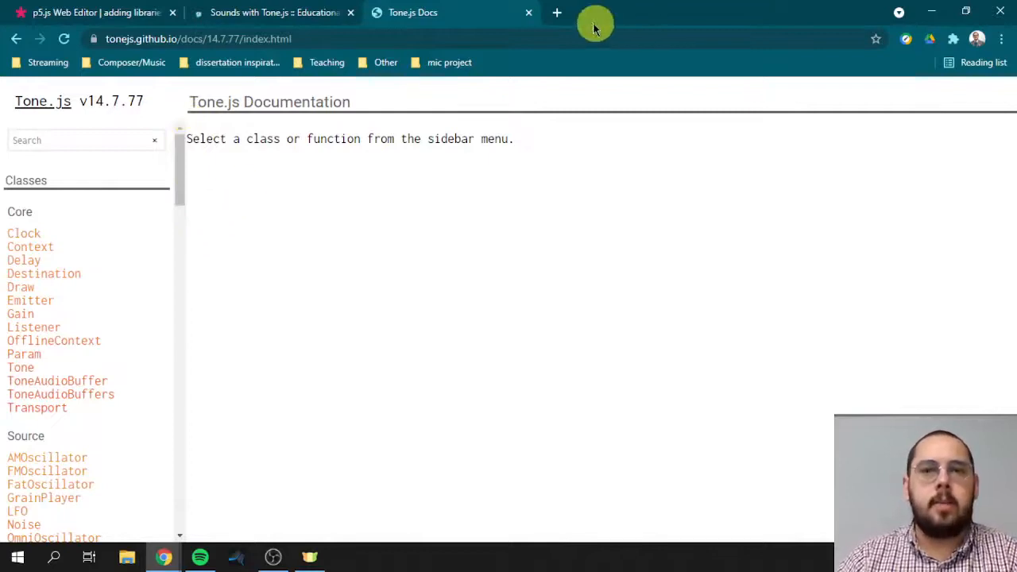
mouse_move(569, 64)
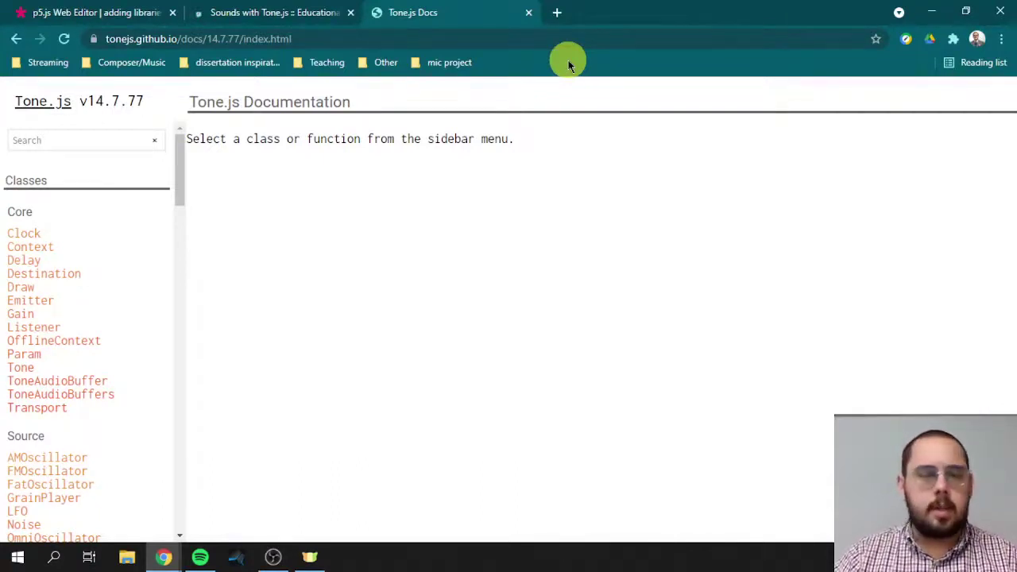
mouse_move(262, 56)
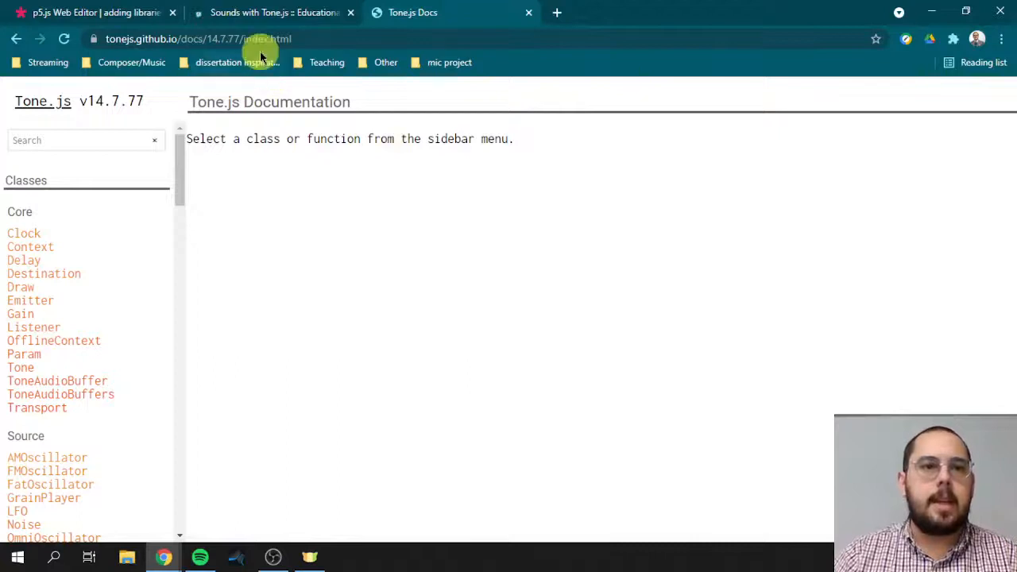
left_click(88, 12)
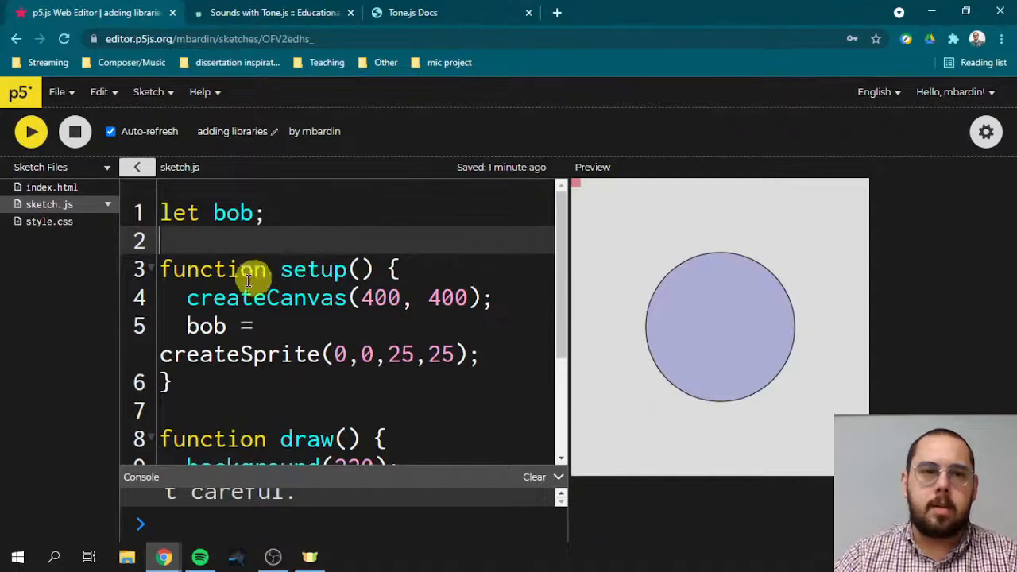
mouse_move(371, 229)
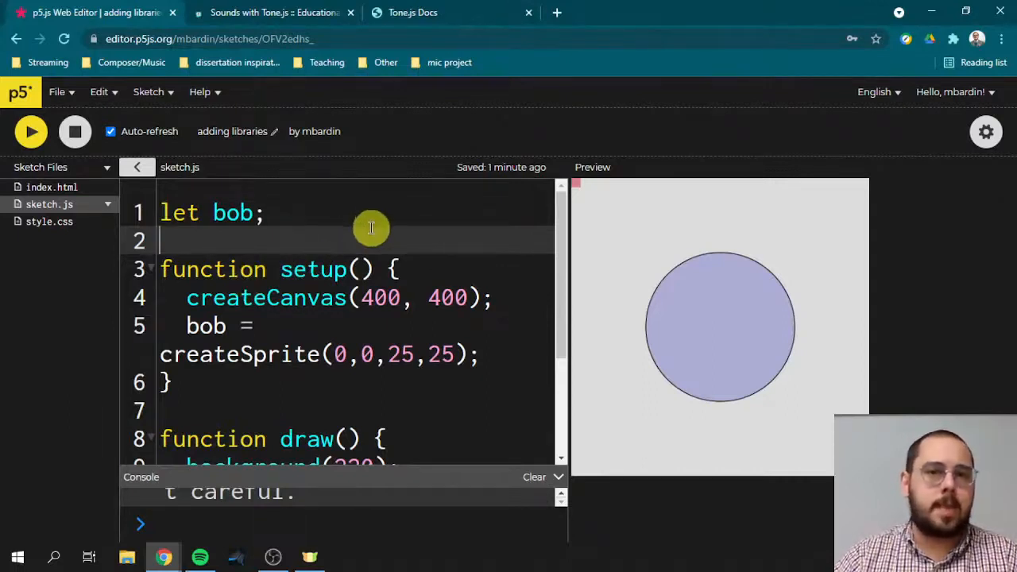
mouse_move(382, 240)
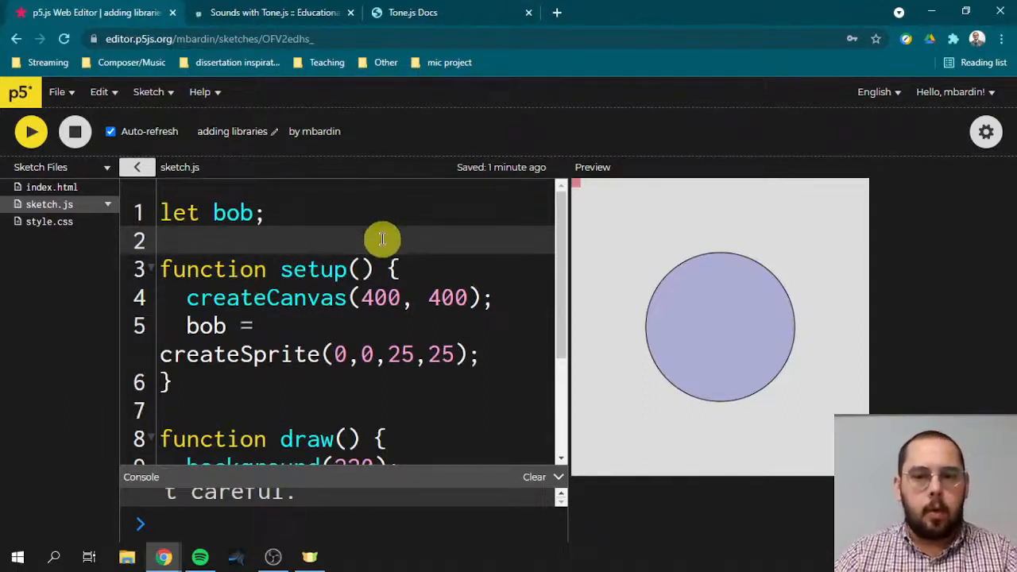
mouse_move(350, 215)
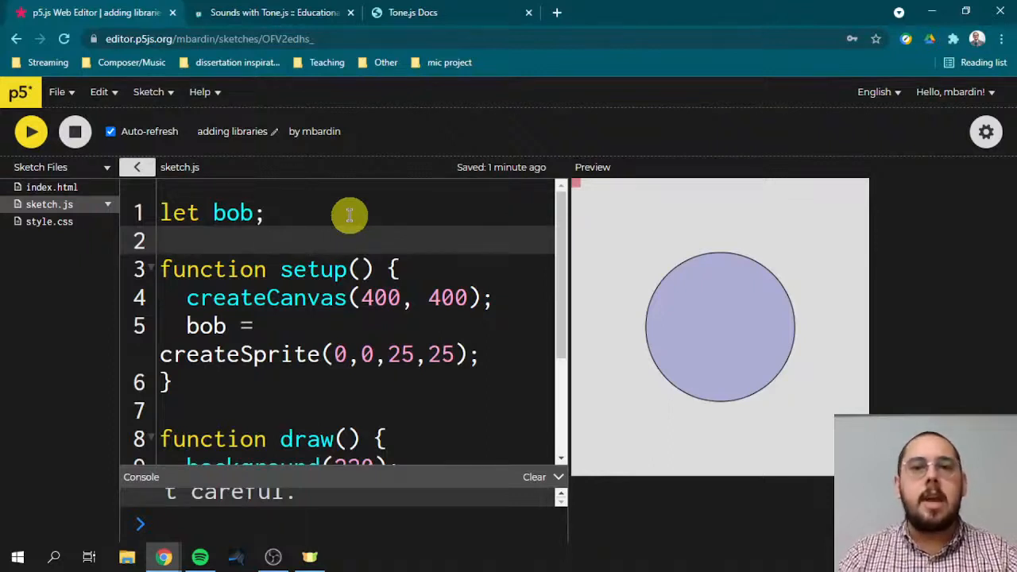
- Focus sketch.js with the bob sprite code beside the lavender circle preview
left_click(163, 240)
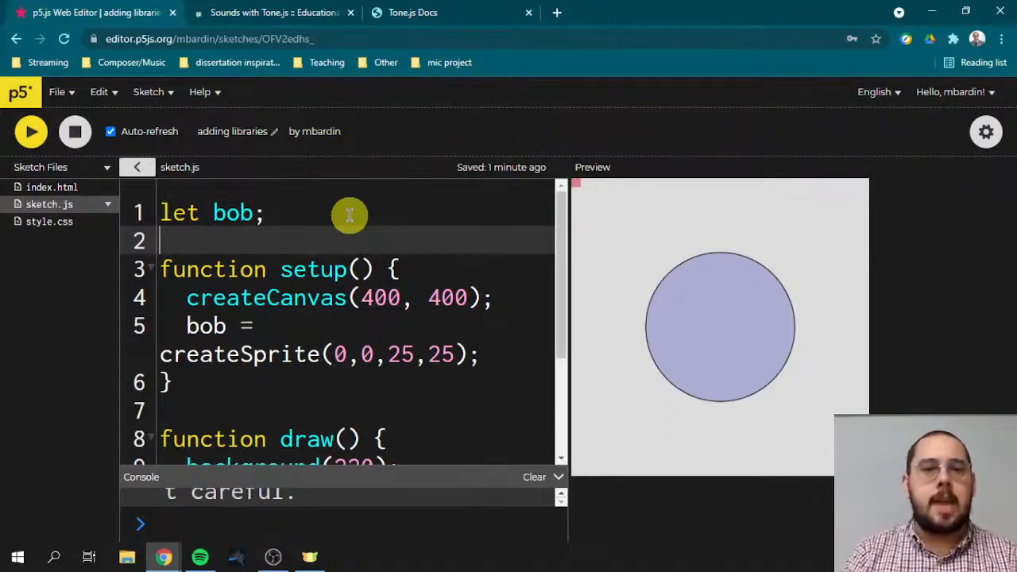